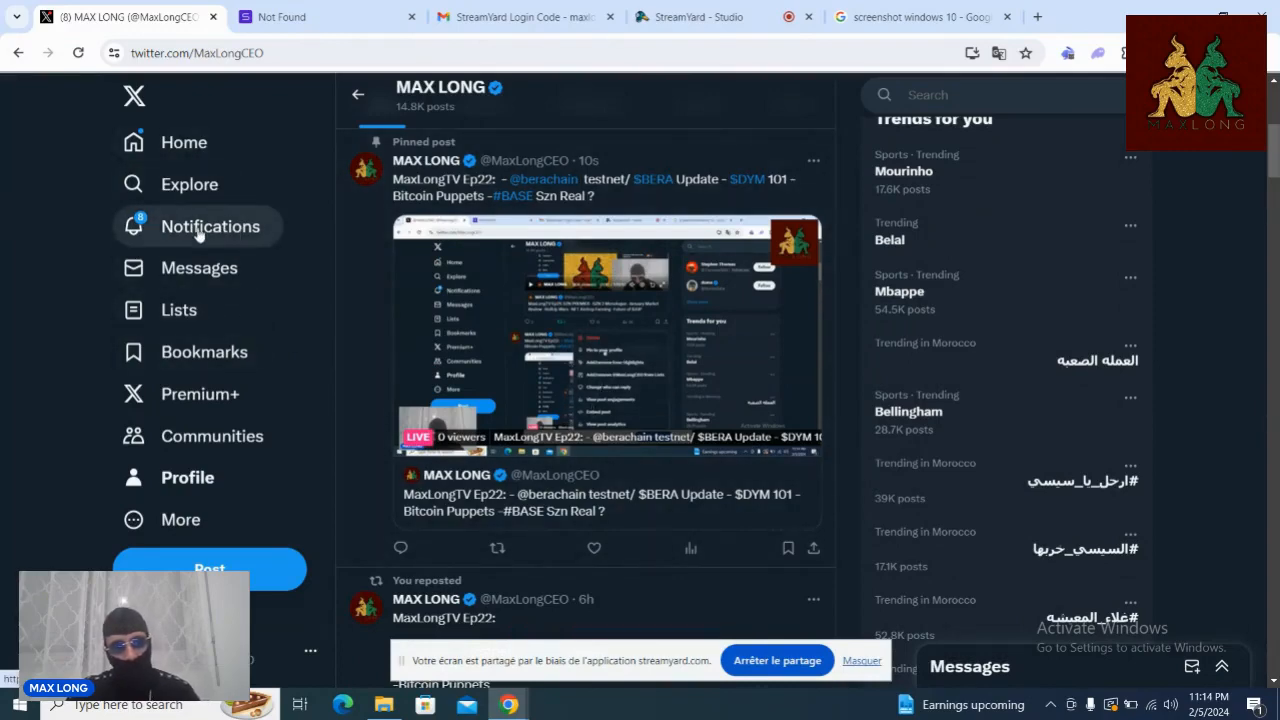
# Step: View the recent notifications feed with likes, replies and mentions
pyautogui.click(212, 226)
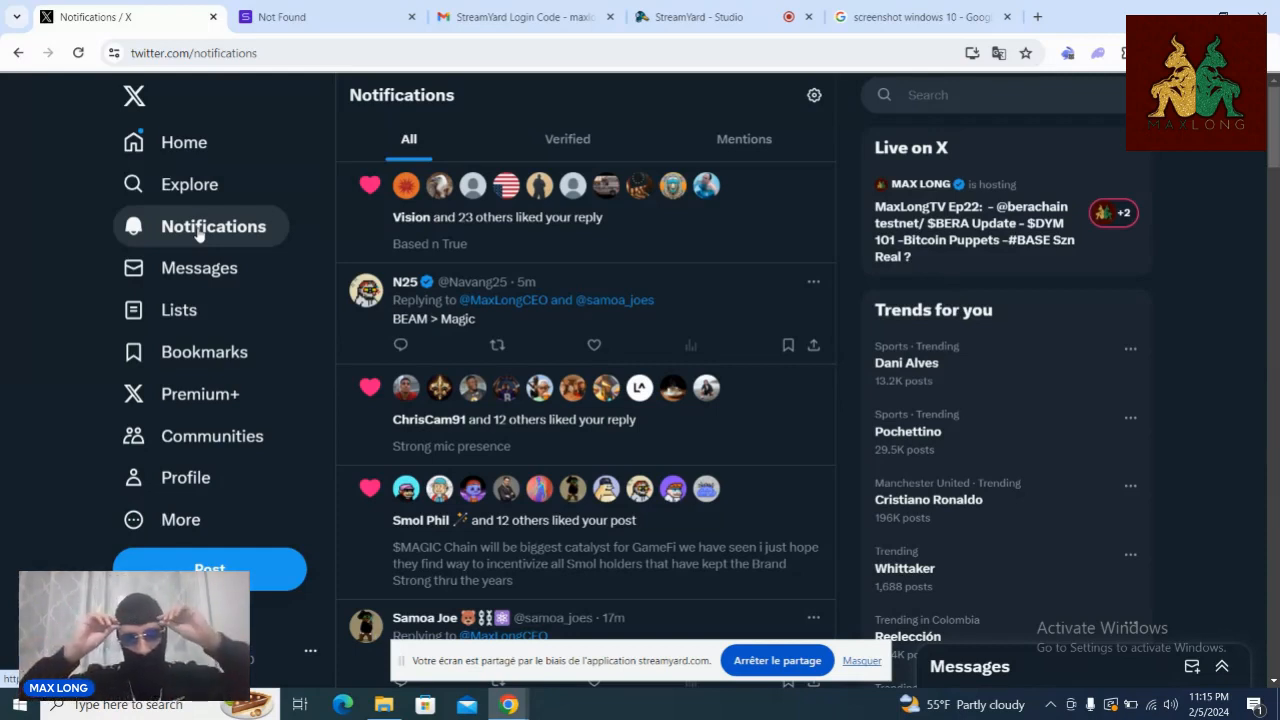
pyautogui.moveTo(184, 142)
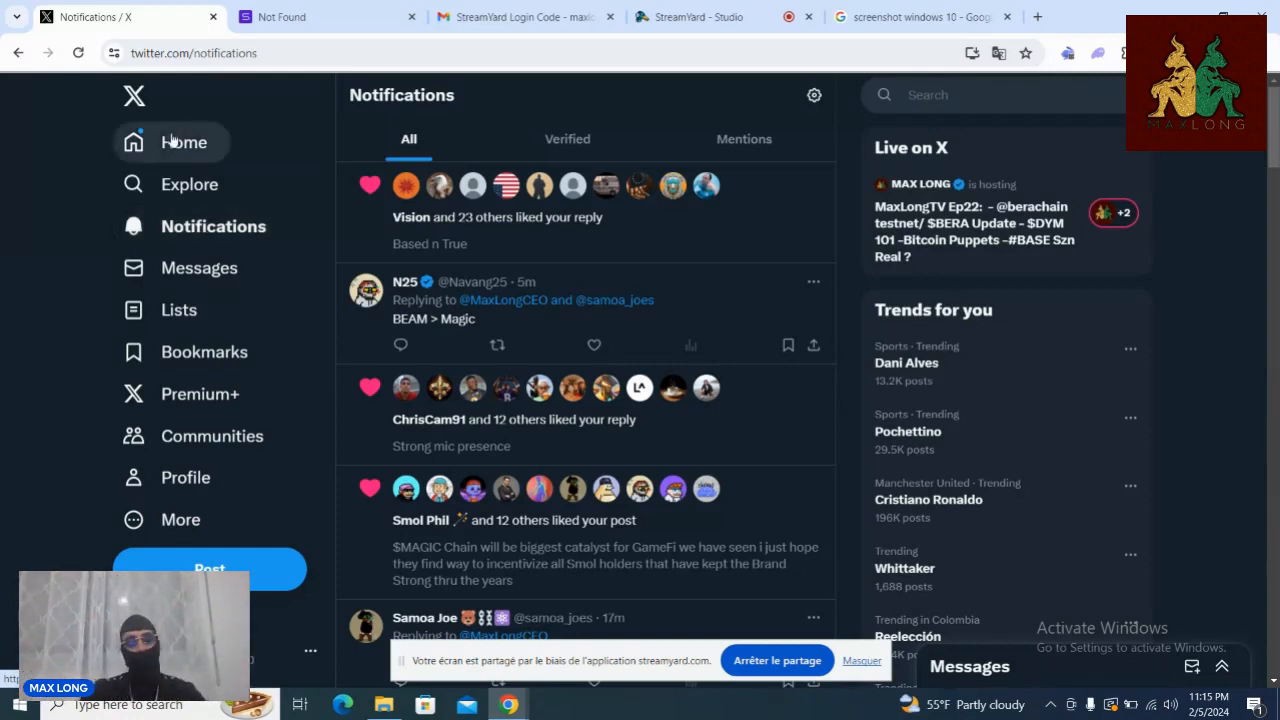
# Step: Return to the home timeline and then view the account's own profile page
pyautogui.click(184, 142)
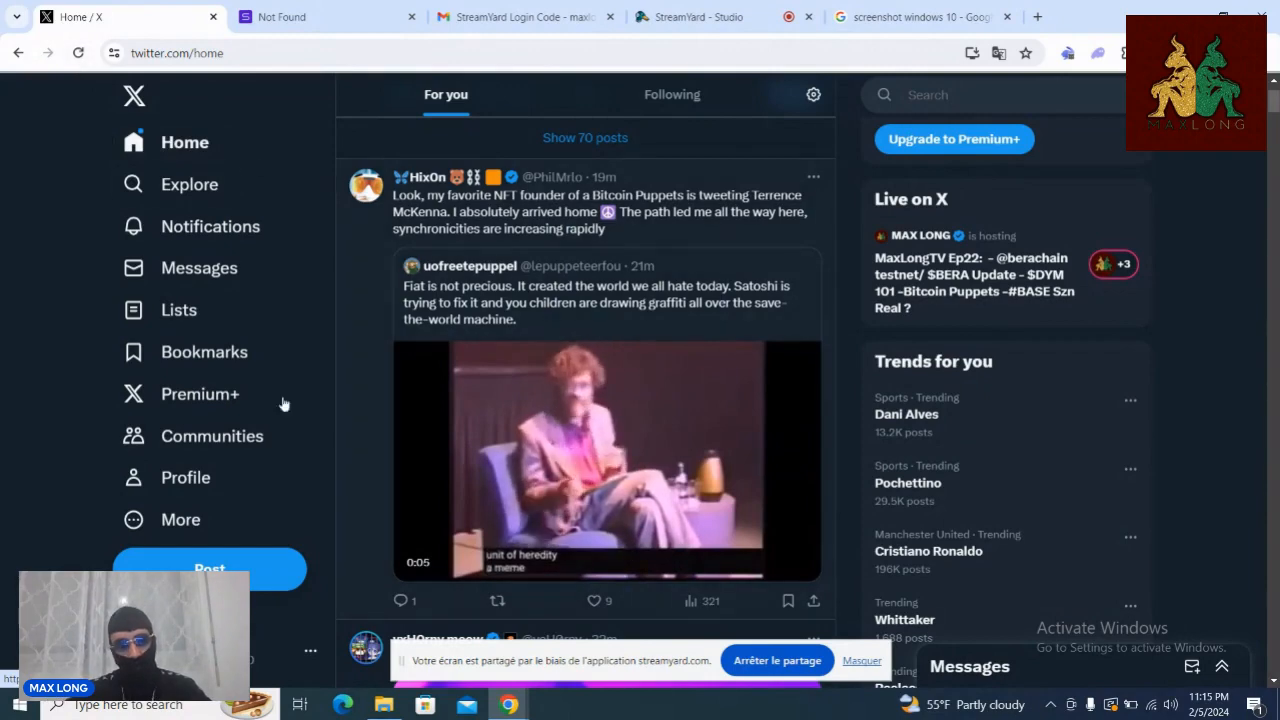
pyautogui.click(186, 476)
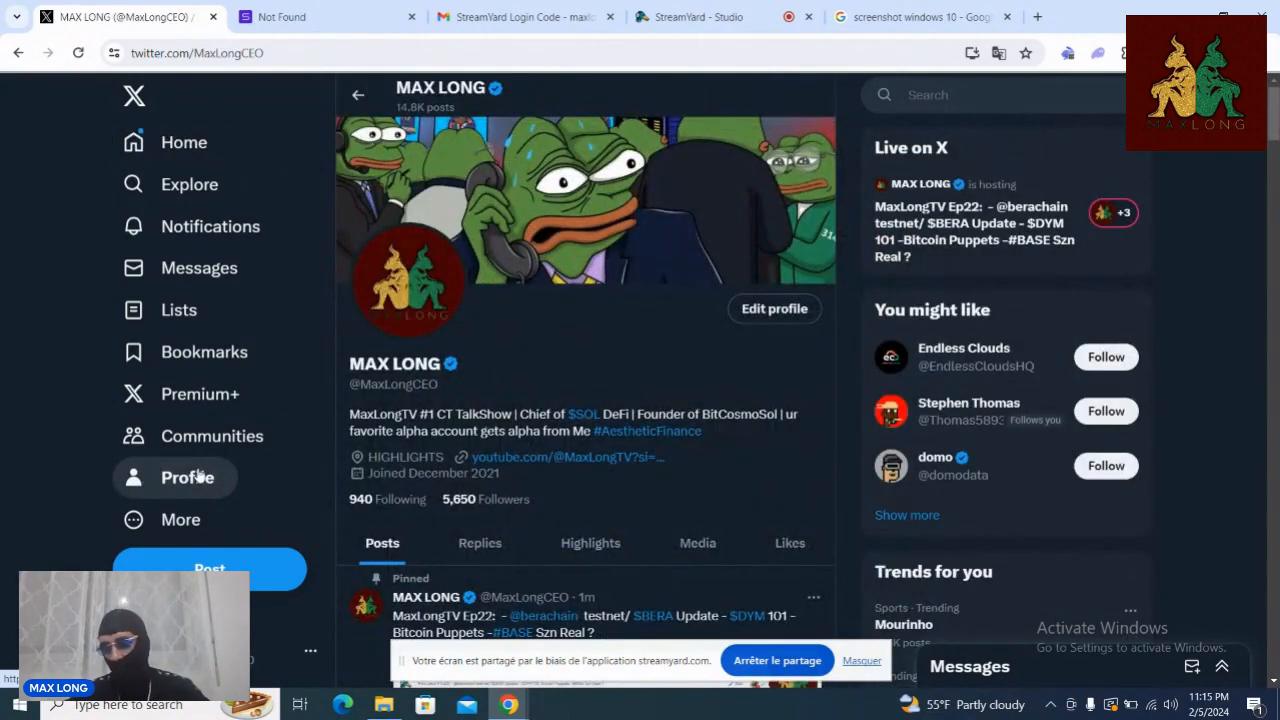
pyautogui.moveTo(184, 142)
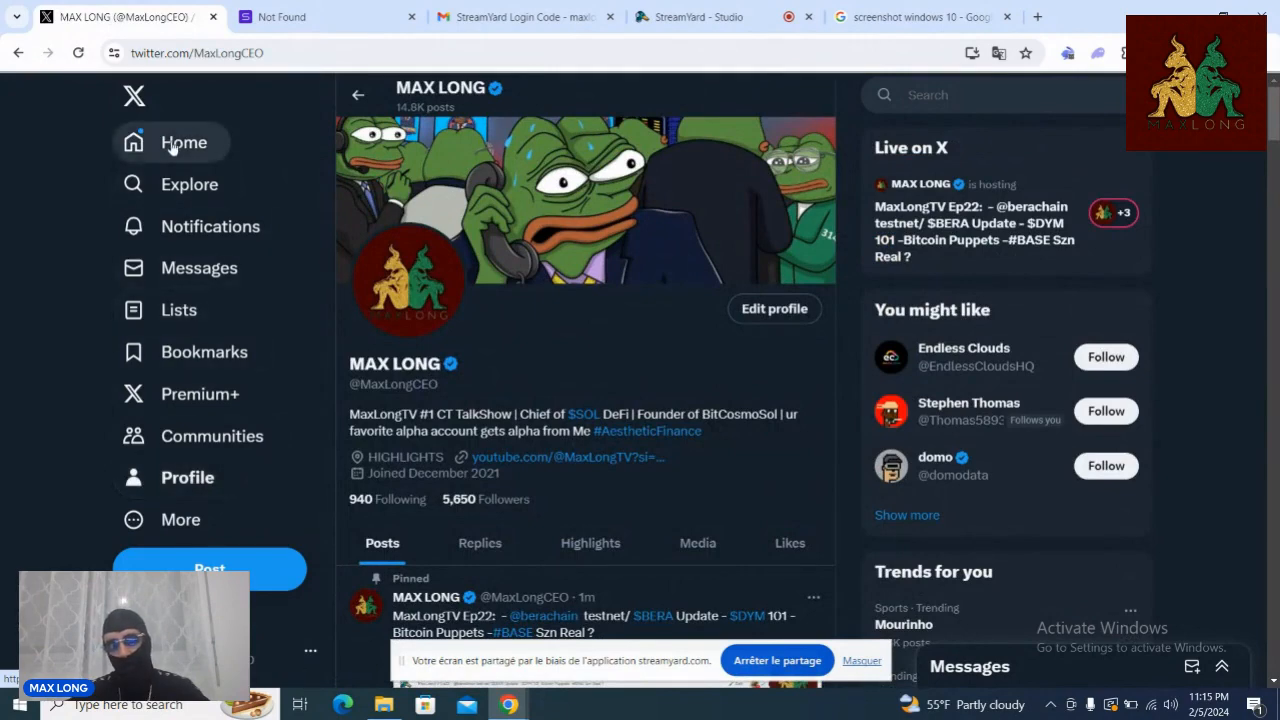
# Step: Go back to the home timeline and switch to the Following feed
pyautogui.click(184, 142)
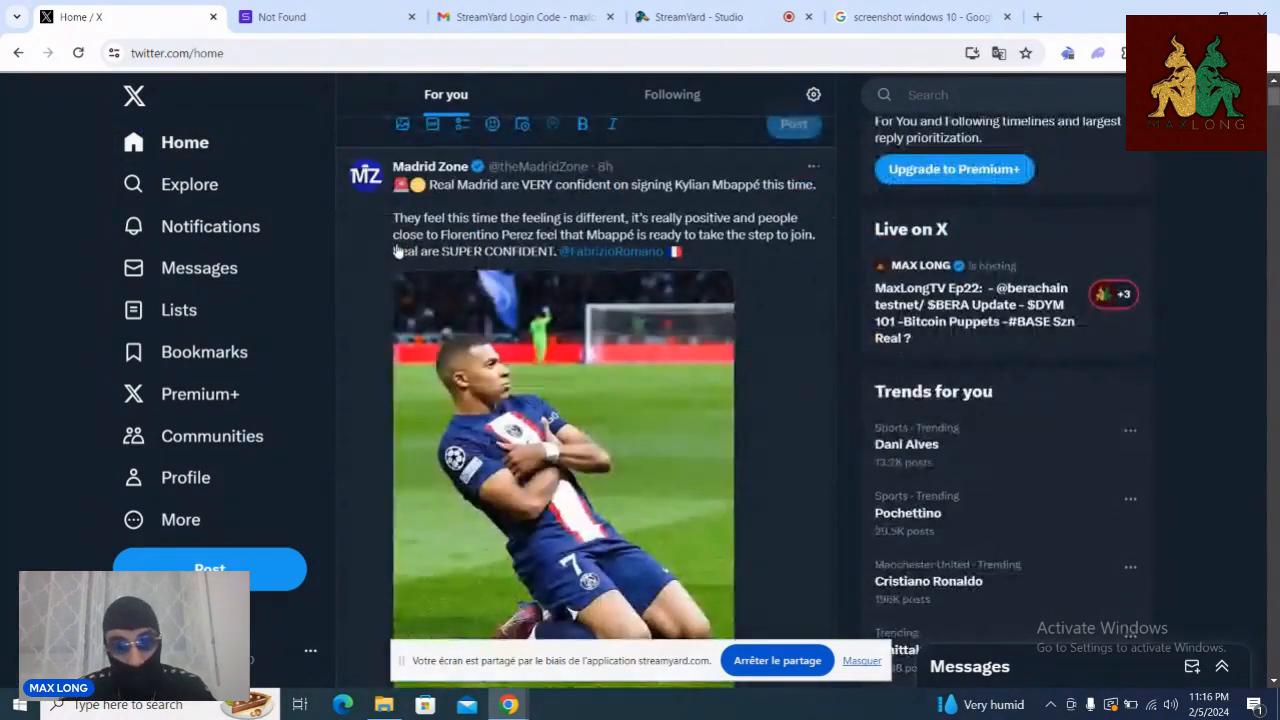
pyautogui.click(672, 94)
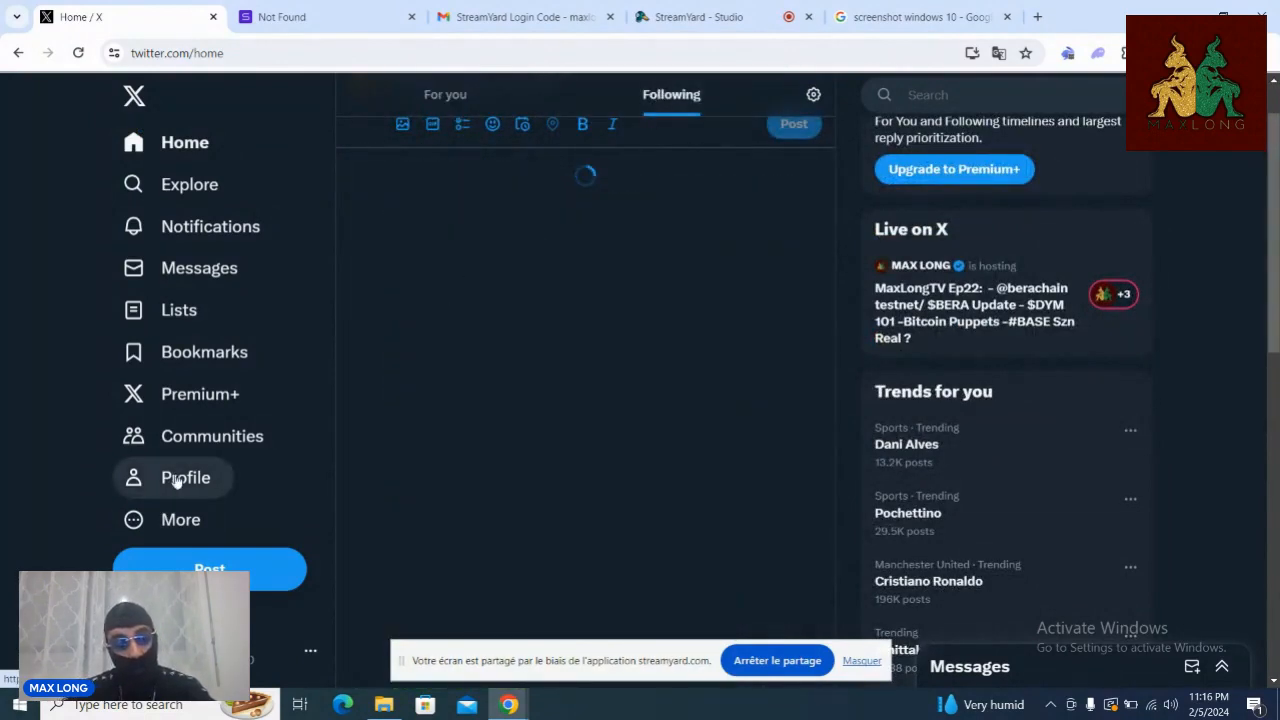
# Step: Browse the host's own profile and pinned post, return Home, then switch to the Google search tab
pyautogui.click(186, 476)
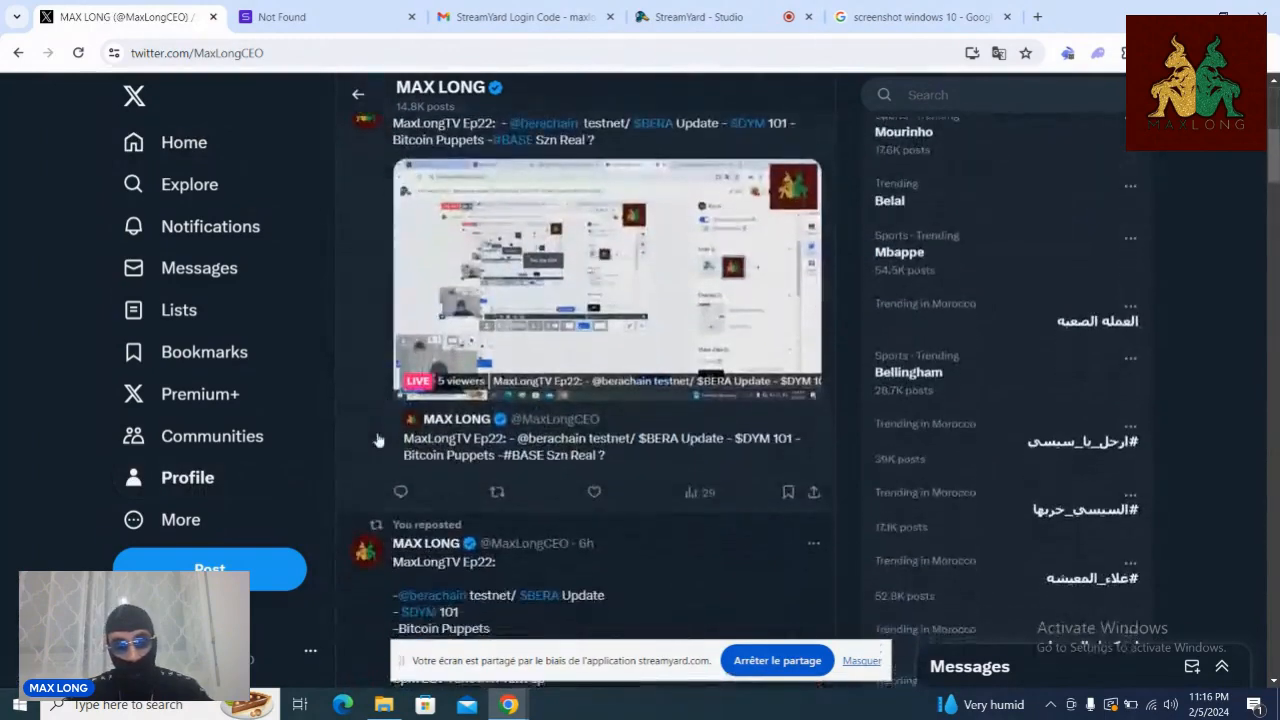
pyautogui.scroll(-3)
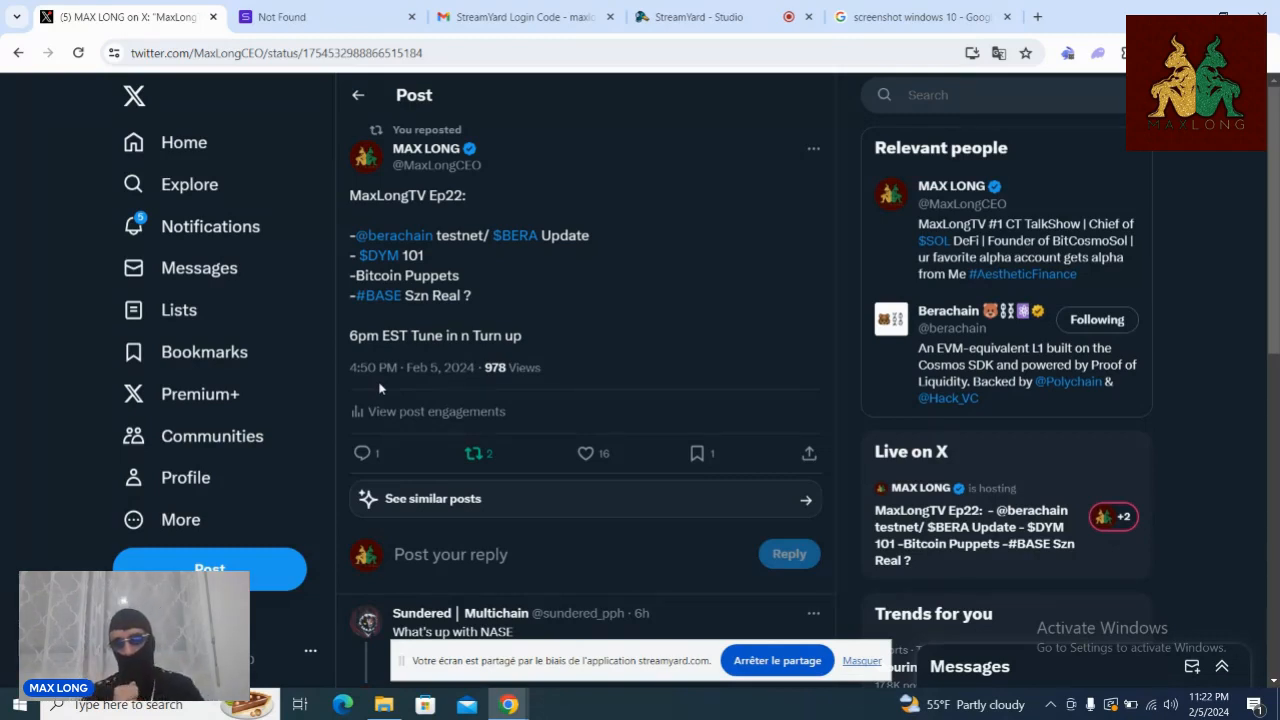
pyautogui.moveTo(168, 424)
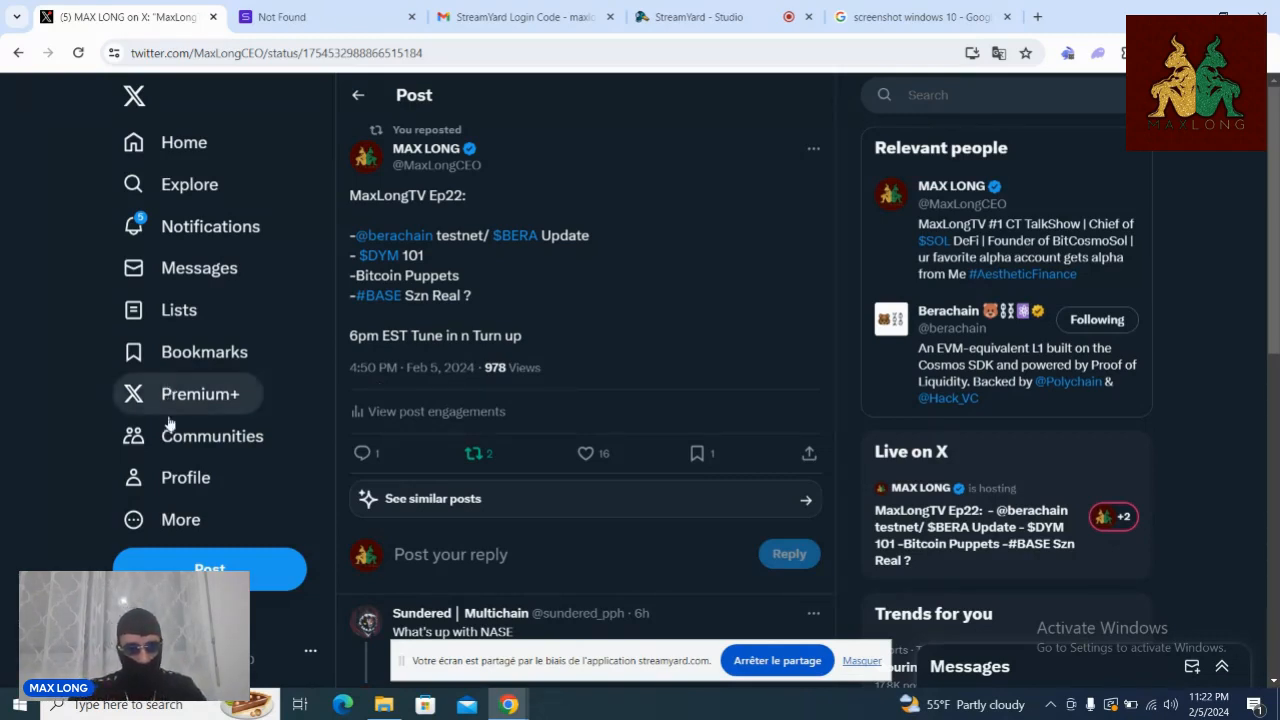
pyautogui.moveTo(184, 464)
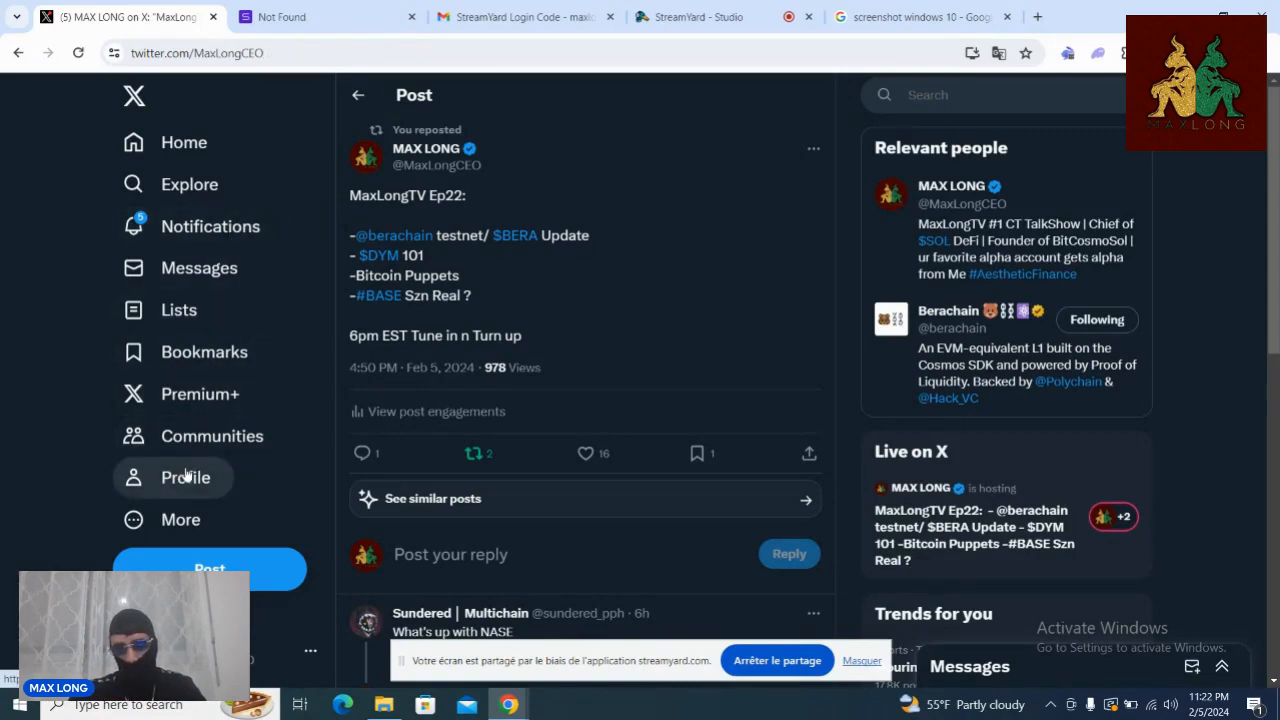
pyautogui.click(186, 476)
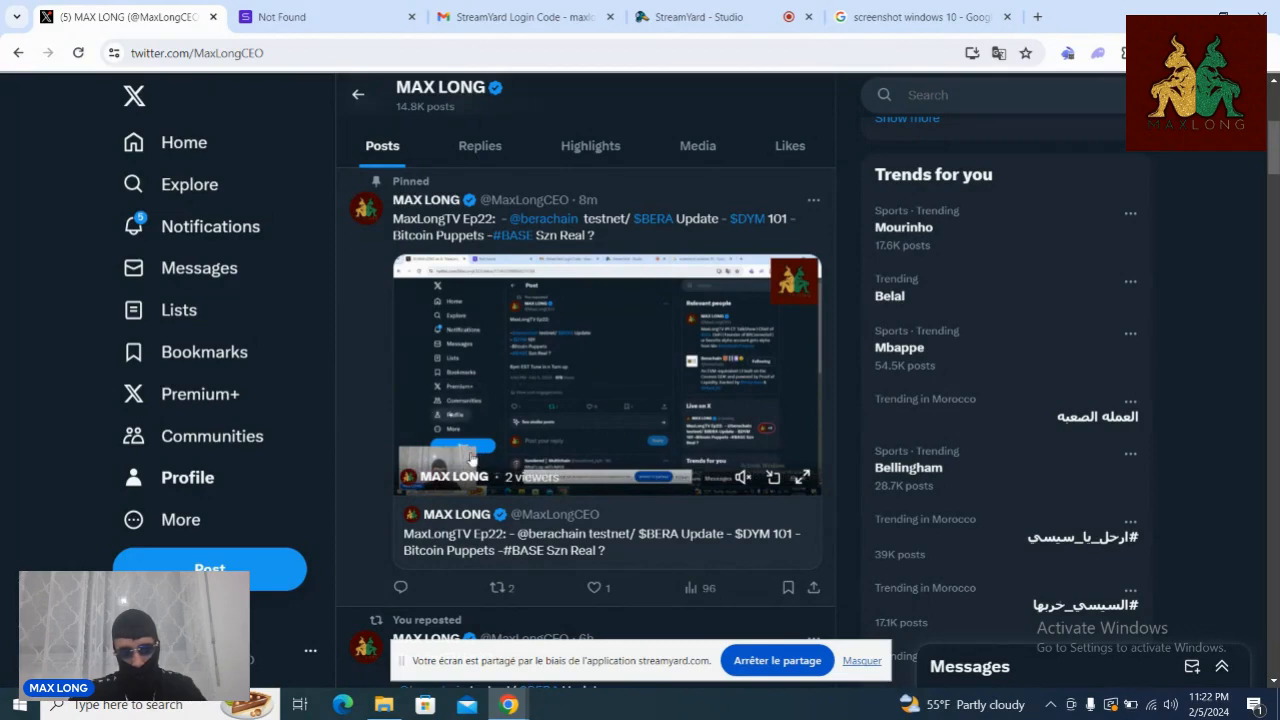
pyautogui.click(184, 142)
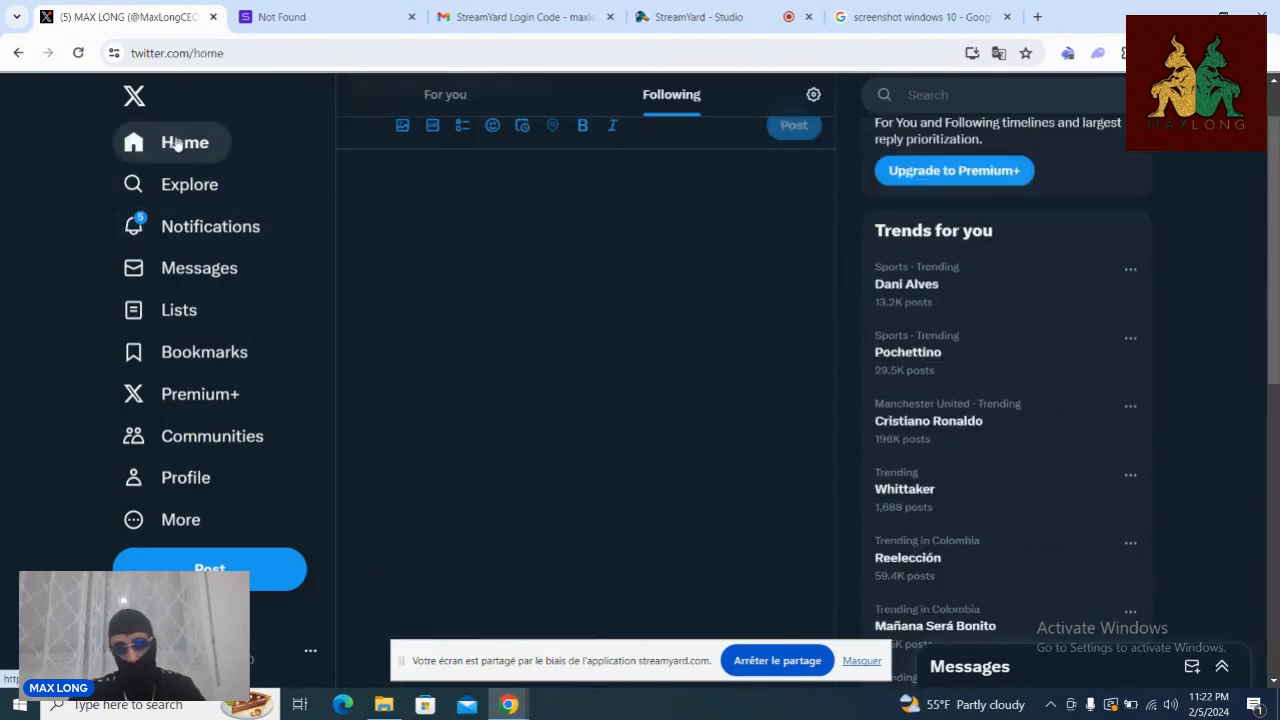
pyautogui.click(184, 142)
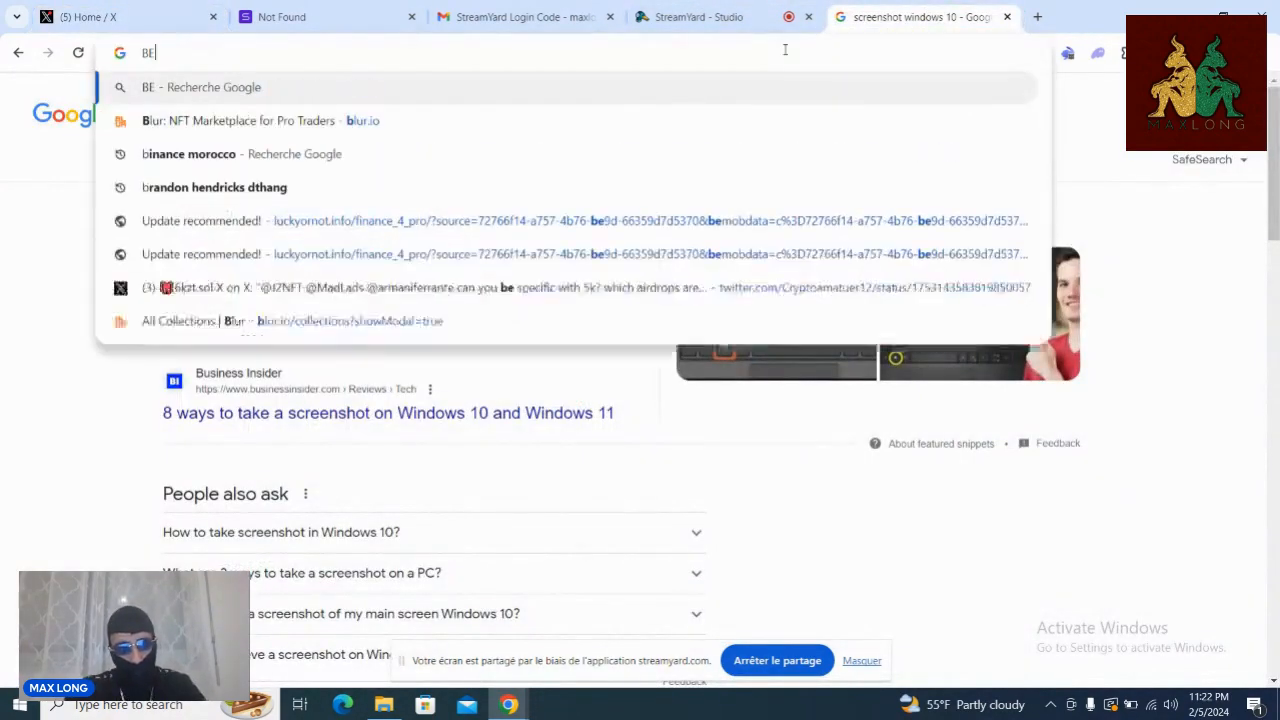
# Step: Navigate to berachain.com via the address bar suggestion
pyautogui.write('RACHAIN.COM')
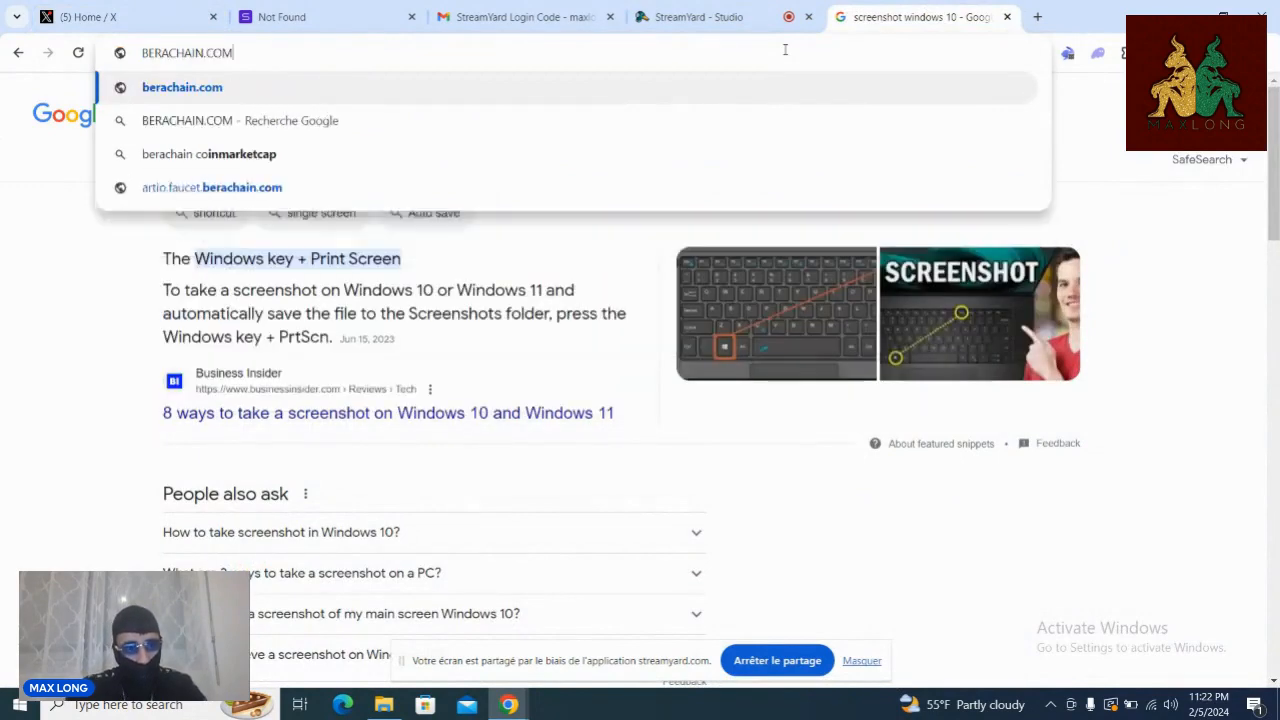
pyautogui.click(182, 88)
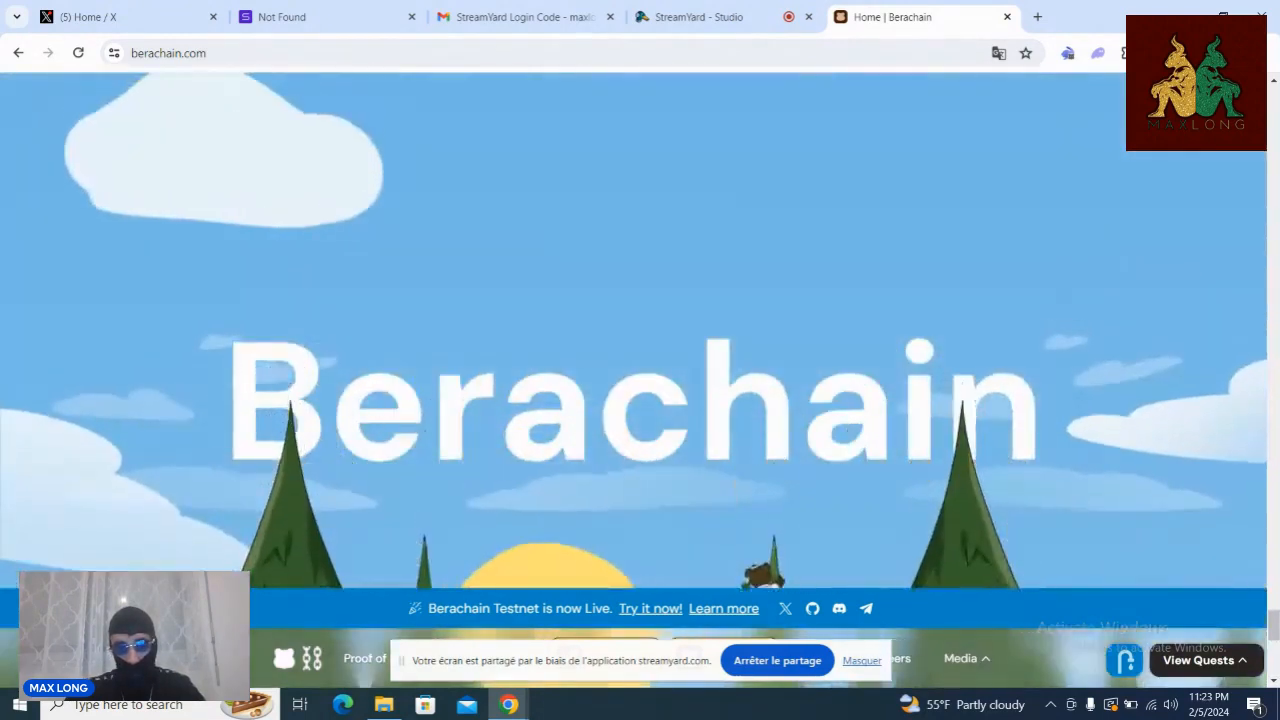
# Step: Scroll through the homepage's principles, BEX/BGT/Honey apps and mascot sections
pyautogui.scroll(-3)
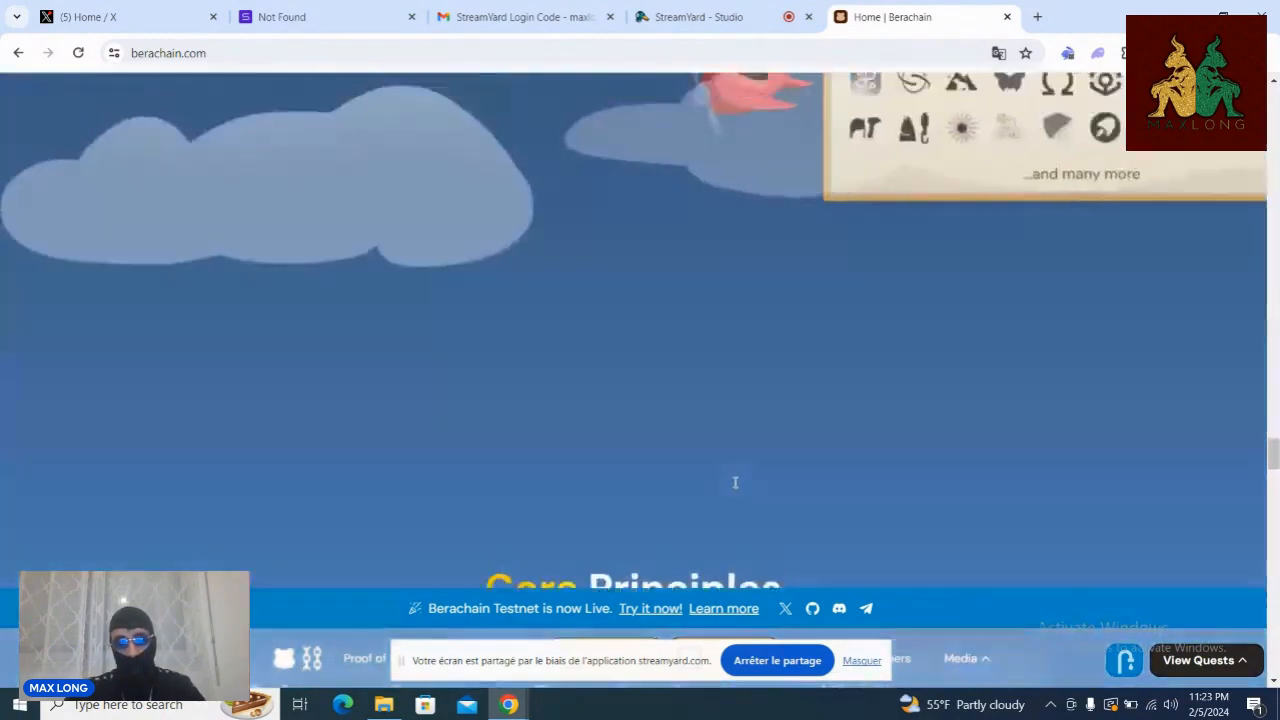
pyautogui.scroll(-3)
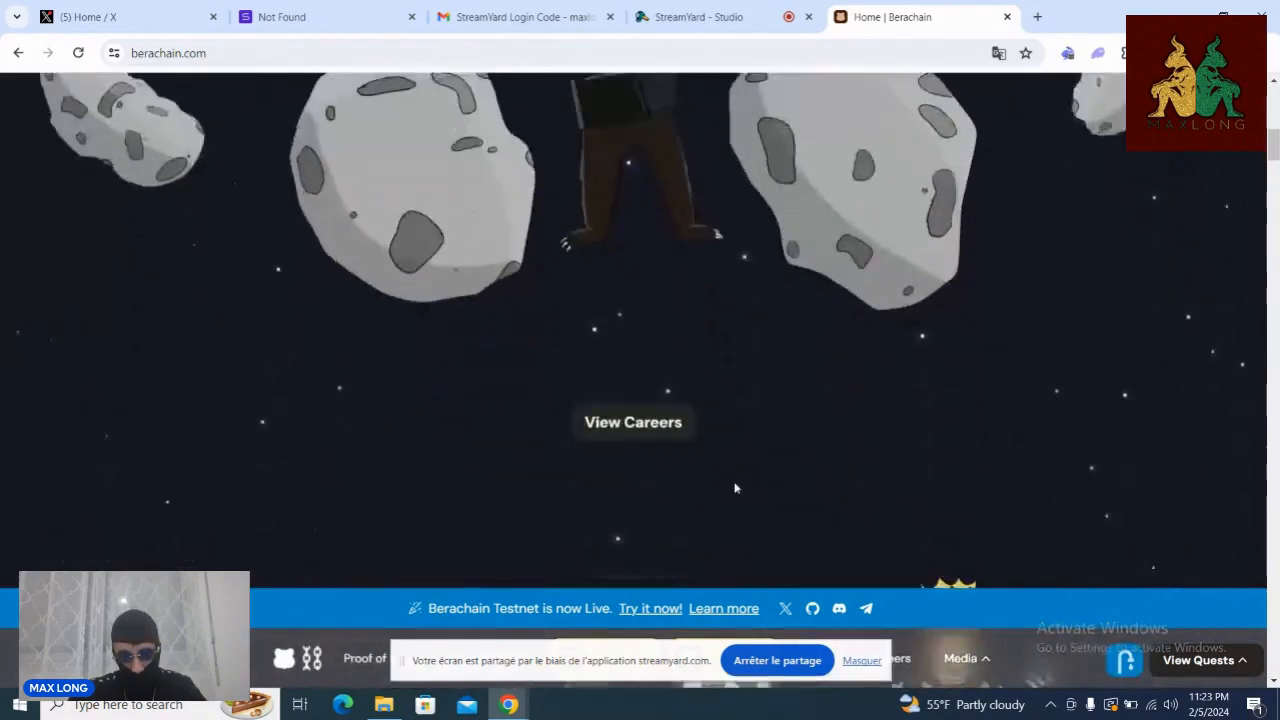
pyautogui.scroll(-3)
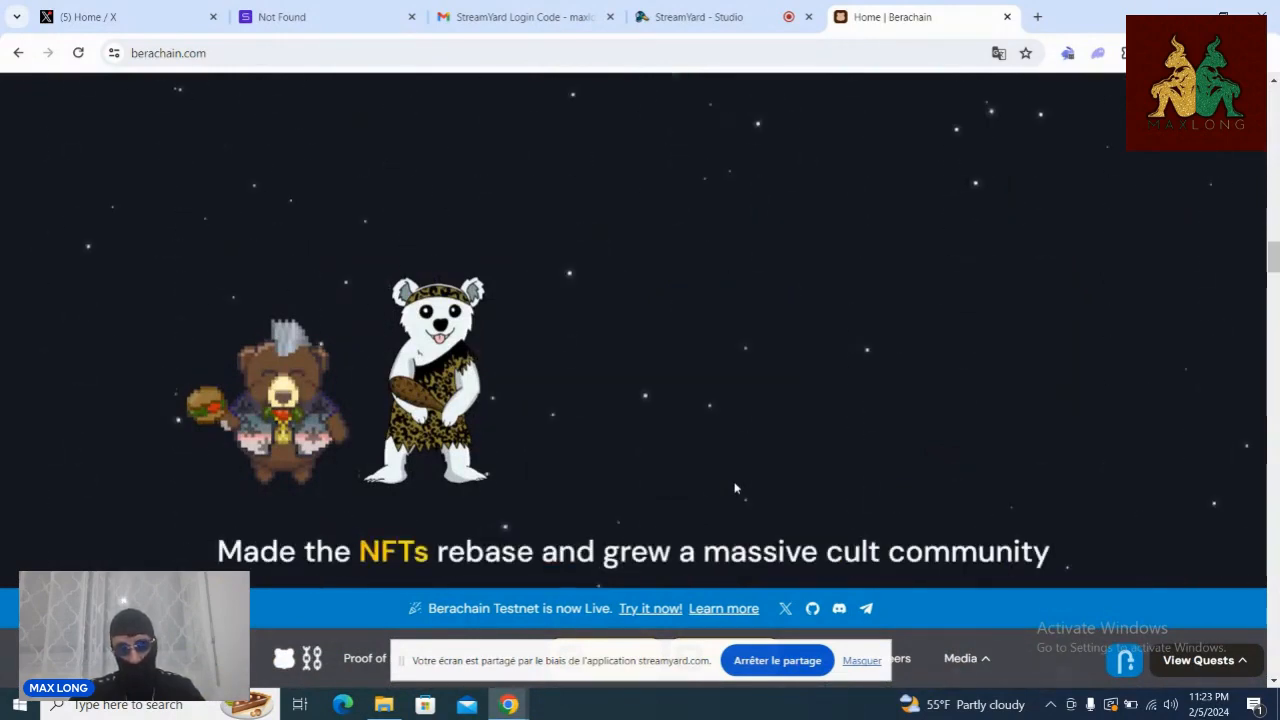
pyautogui.rightClick(736, 488)
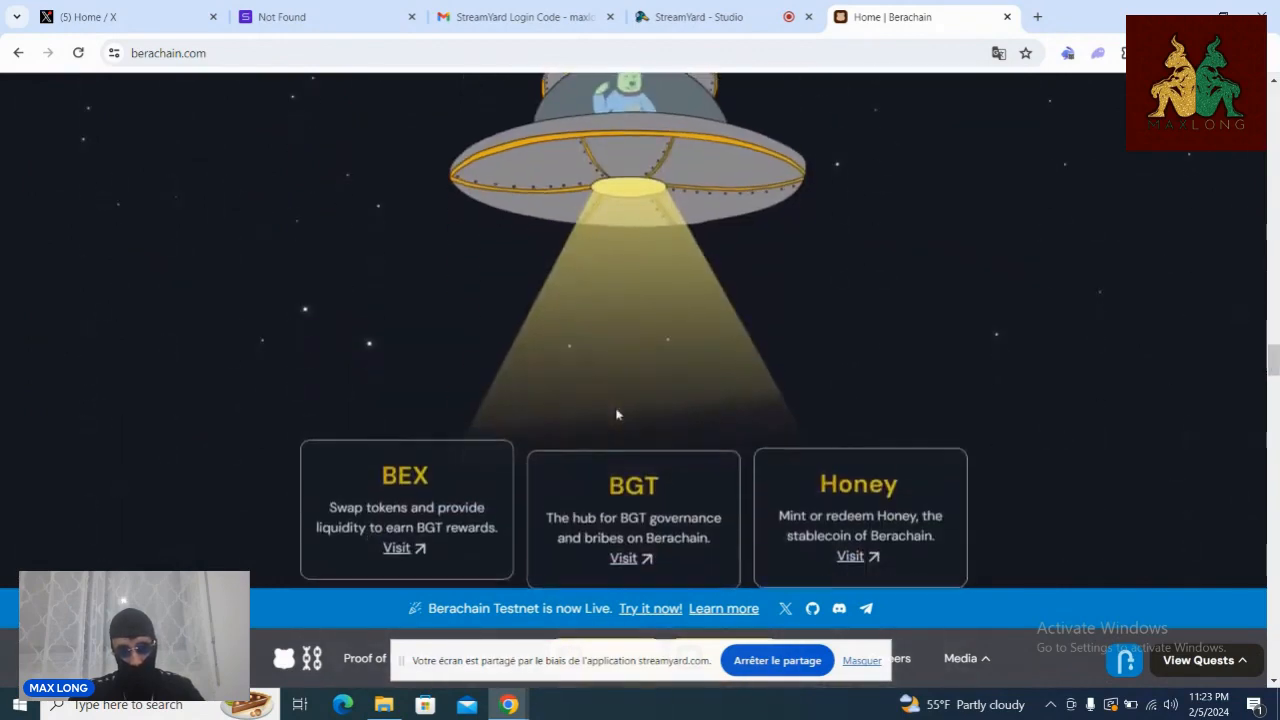
pyautogui.scroll(-3)
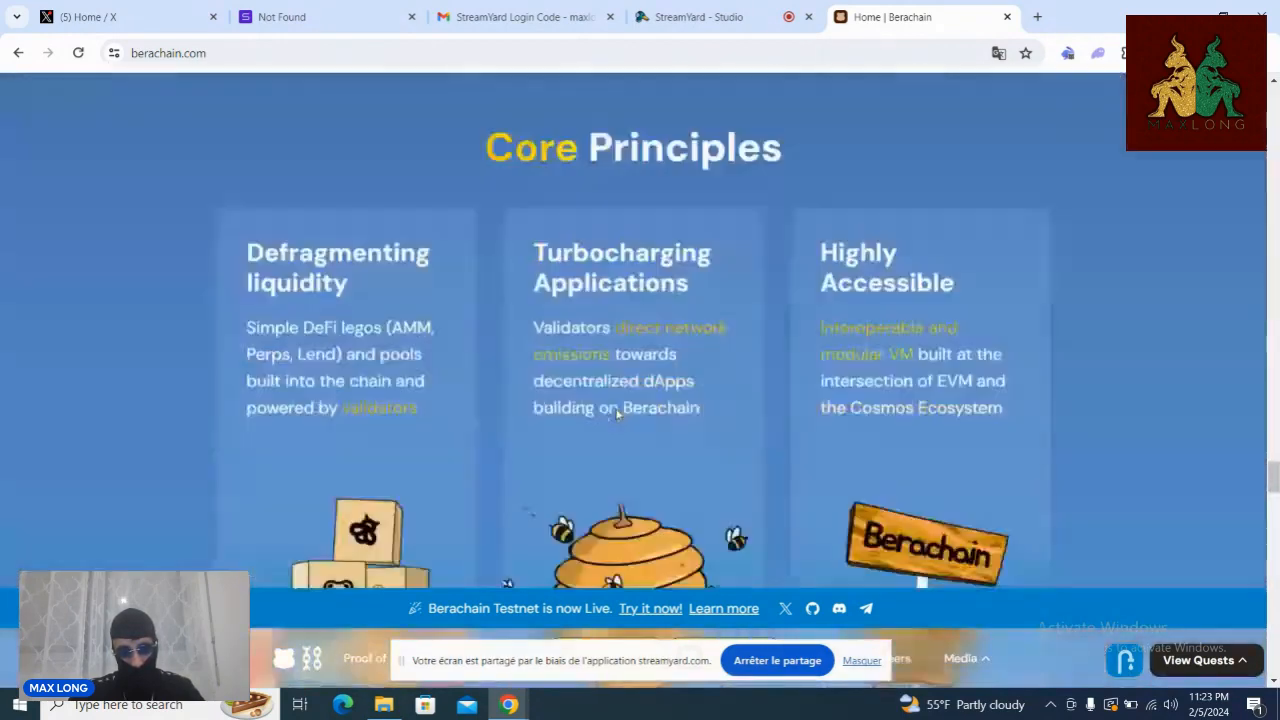
pyautogui.scroll(-3)
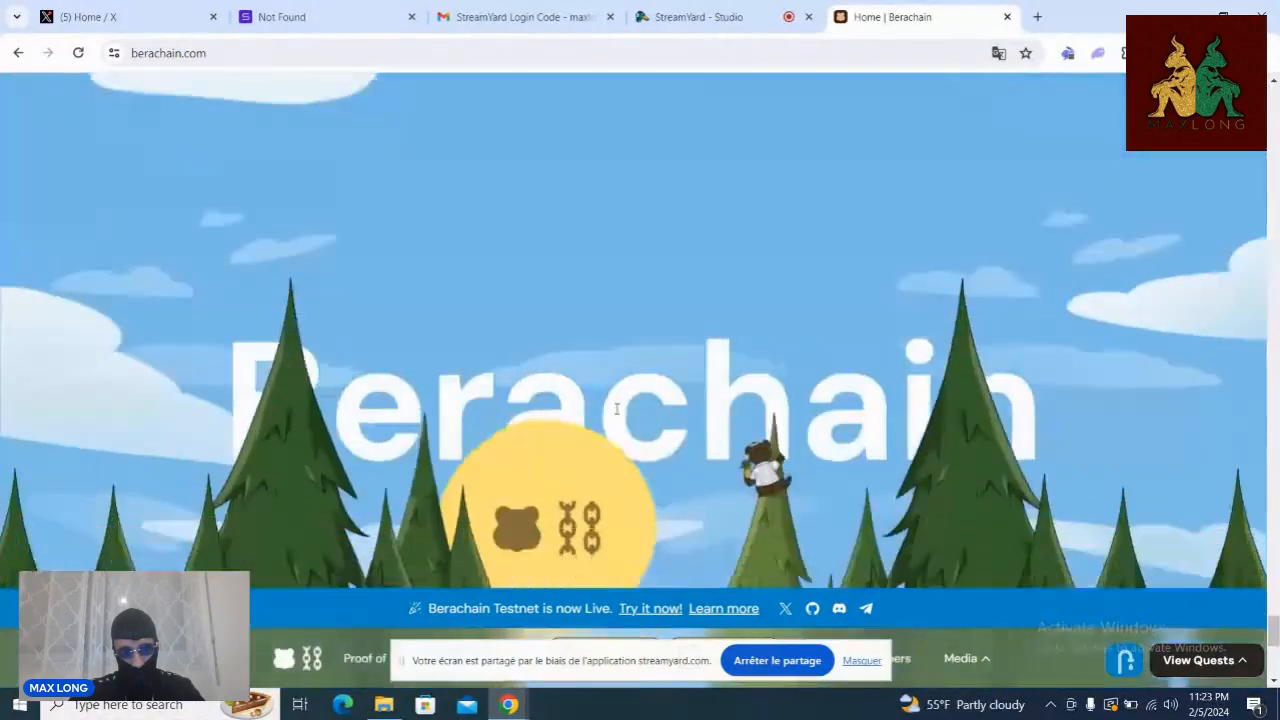
pyautogui.scroll(-3)
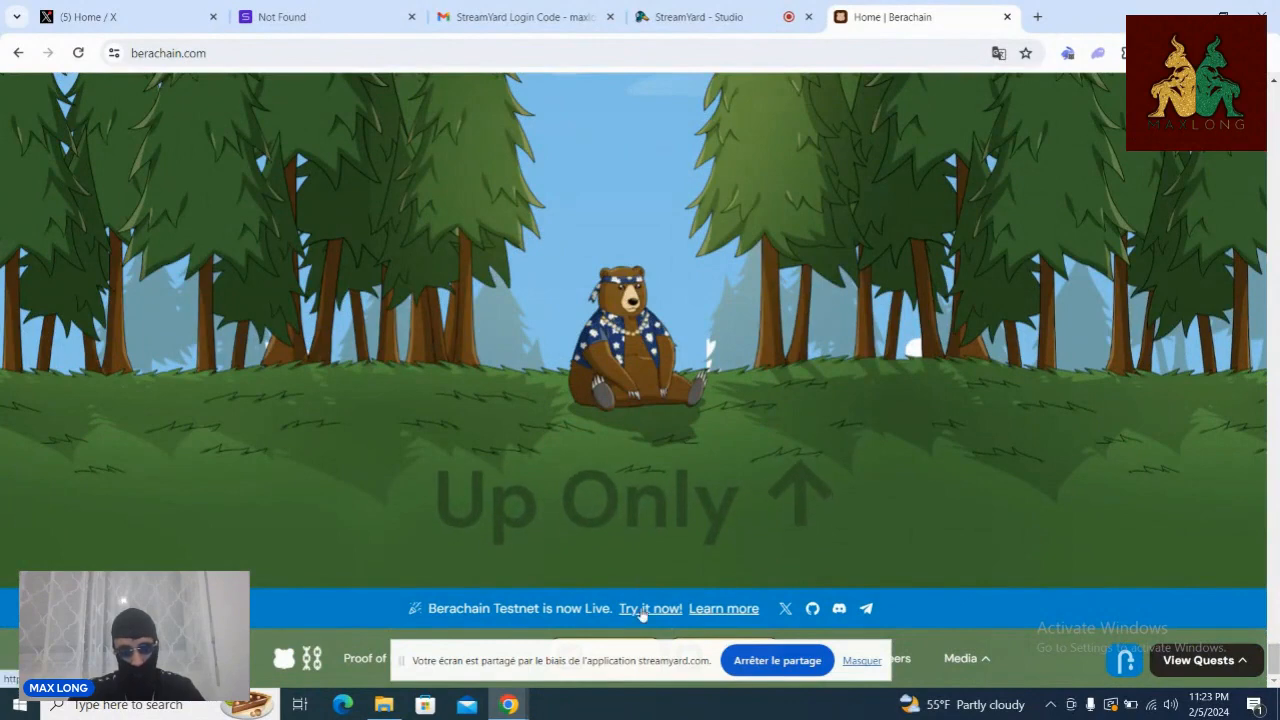
# Step: Enter the Berachain testnet faucet, accept its terms, and view the Explore Berachain dApps grid
pyautogui.click(650, 608)
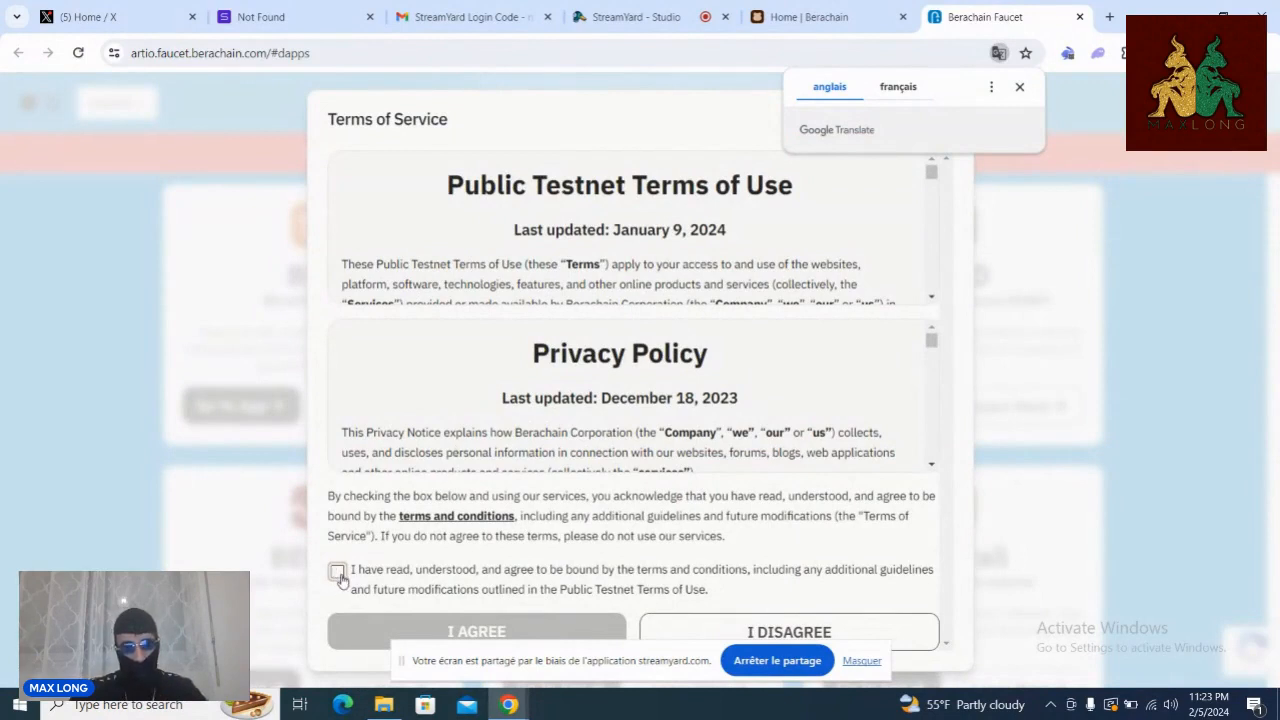
pyautogui.click(338, 572)
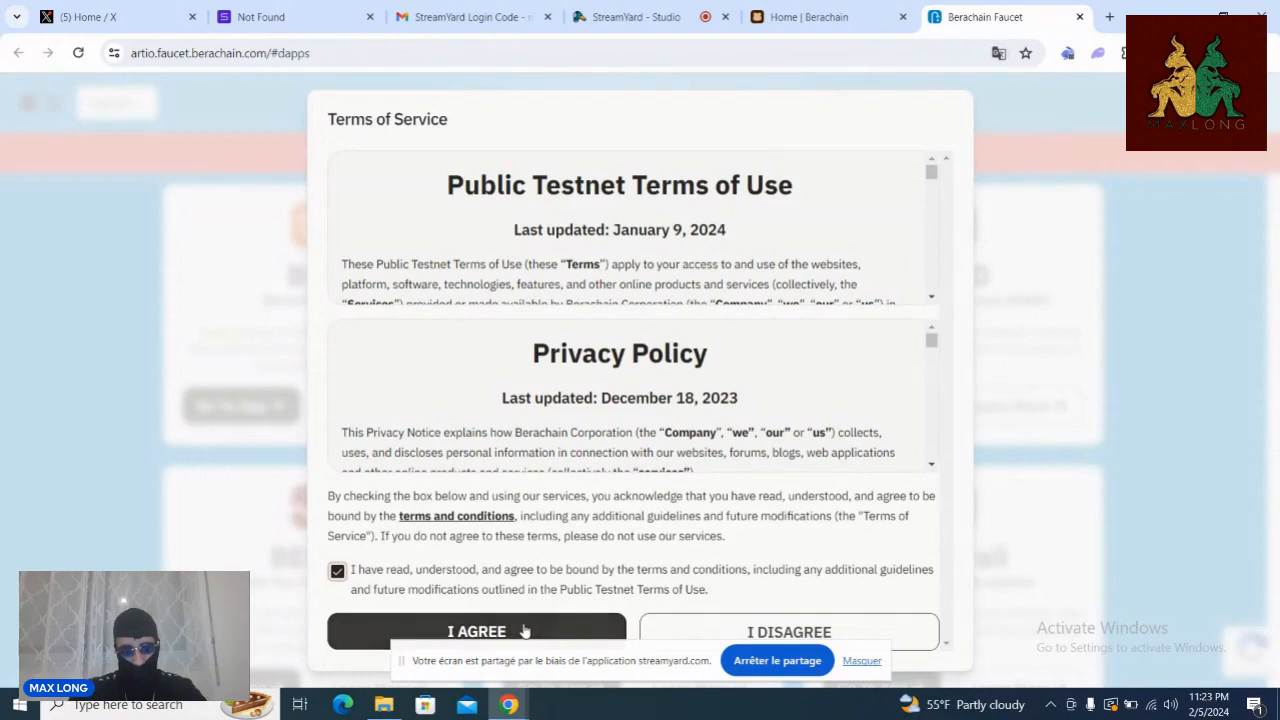
pyautogui.click(476, 632)
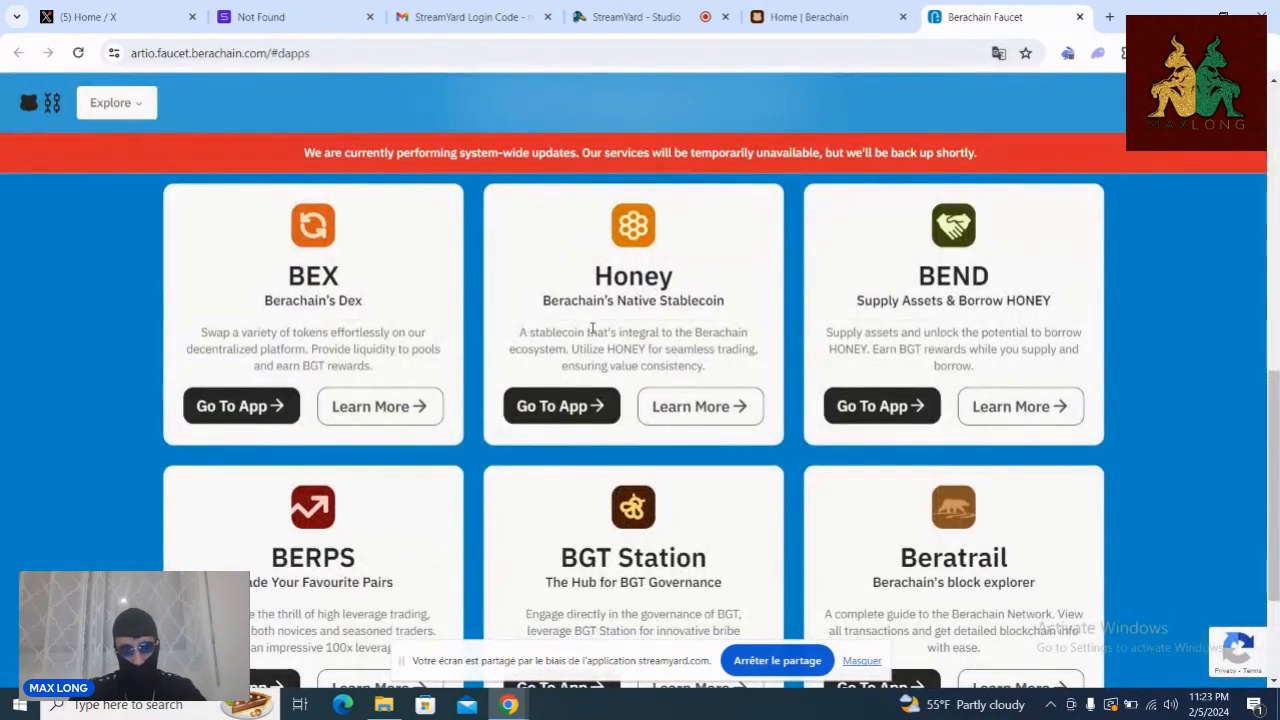
pyautogui.moveTo(488, 260)
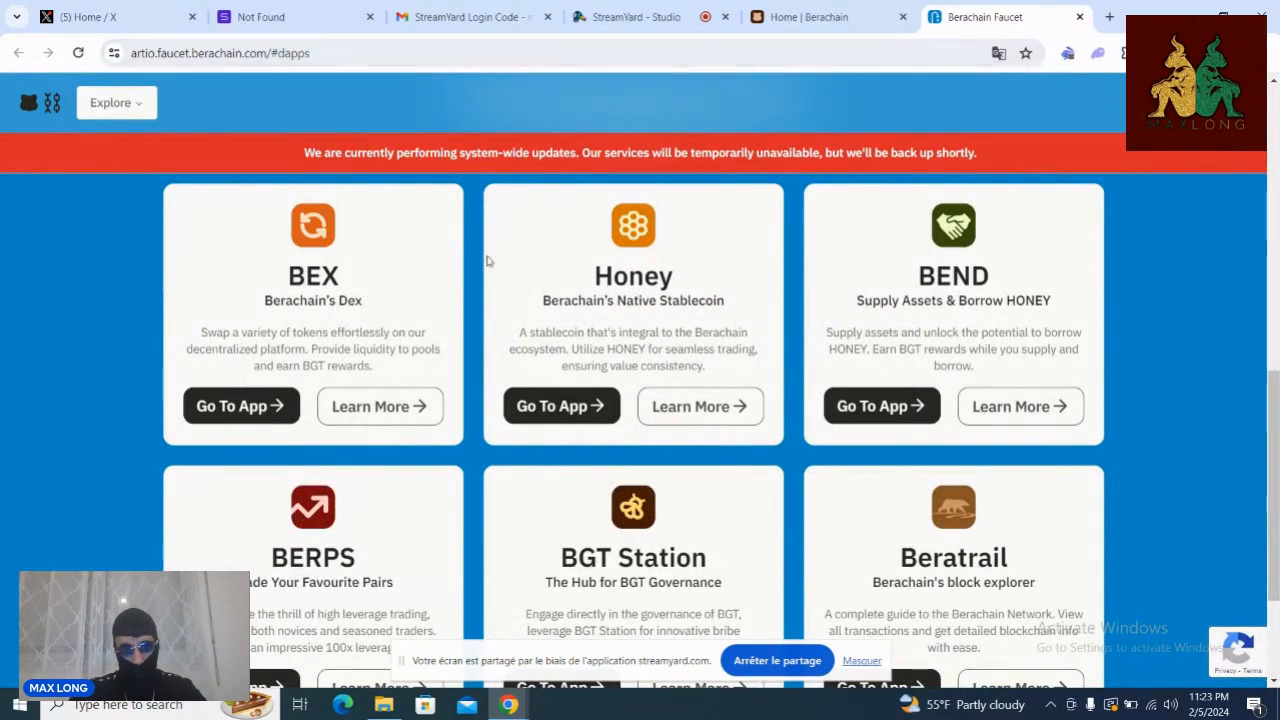
pyautogui.moveTo(476, 292)
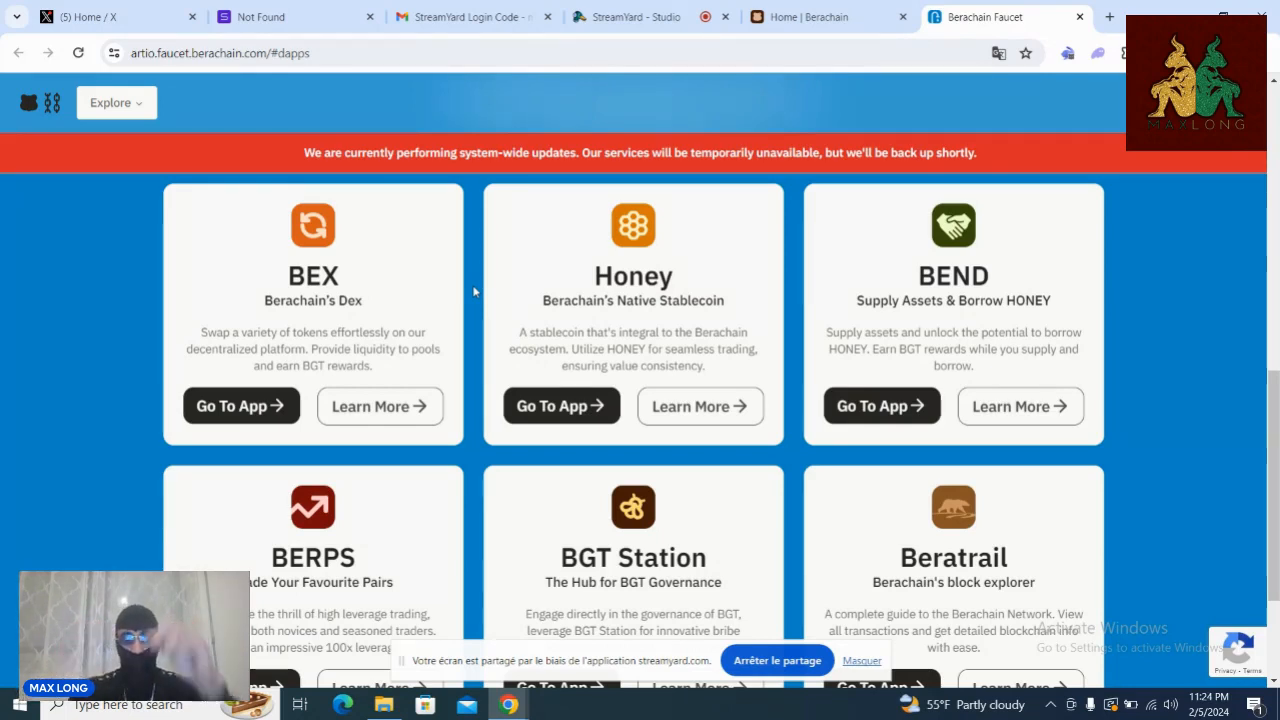
pyautogui.moveTo(290, 432)
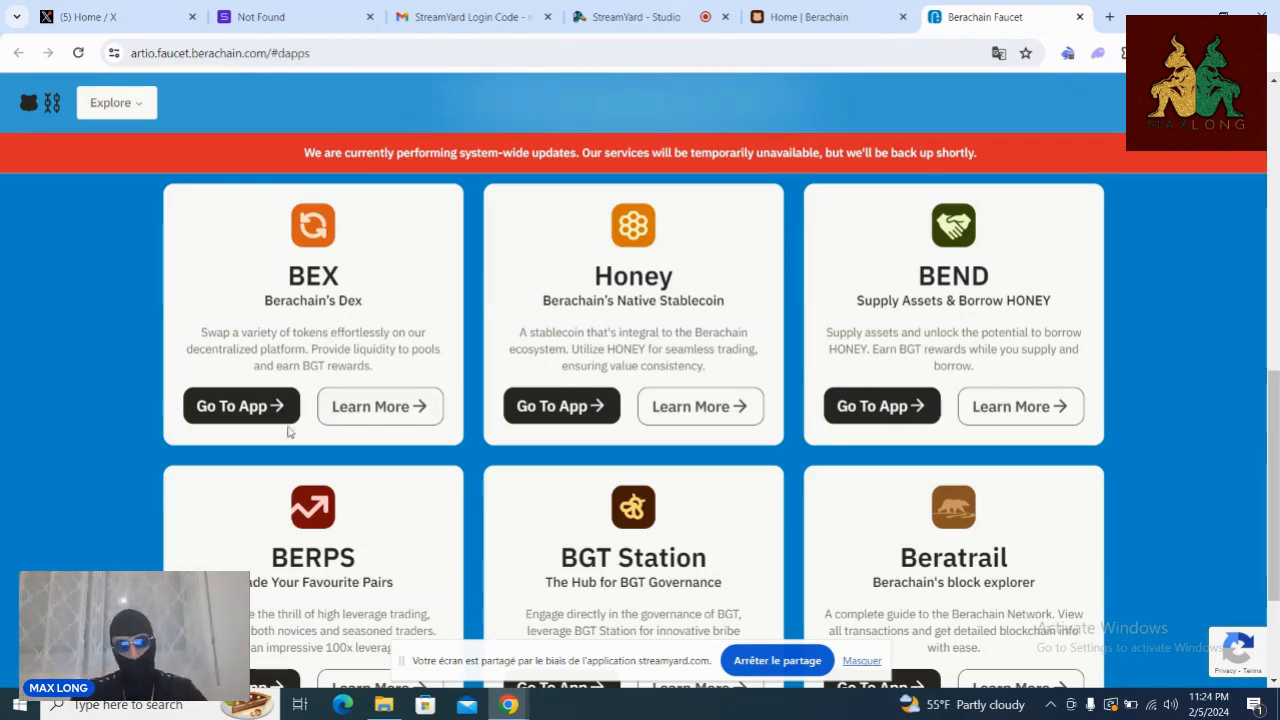
pyautogui.scroll(3)
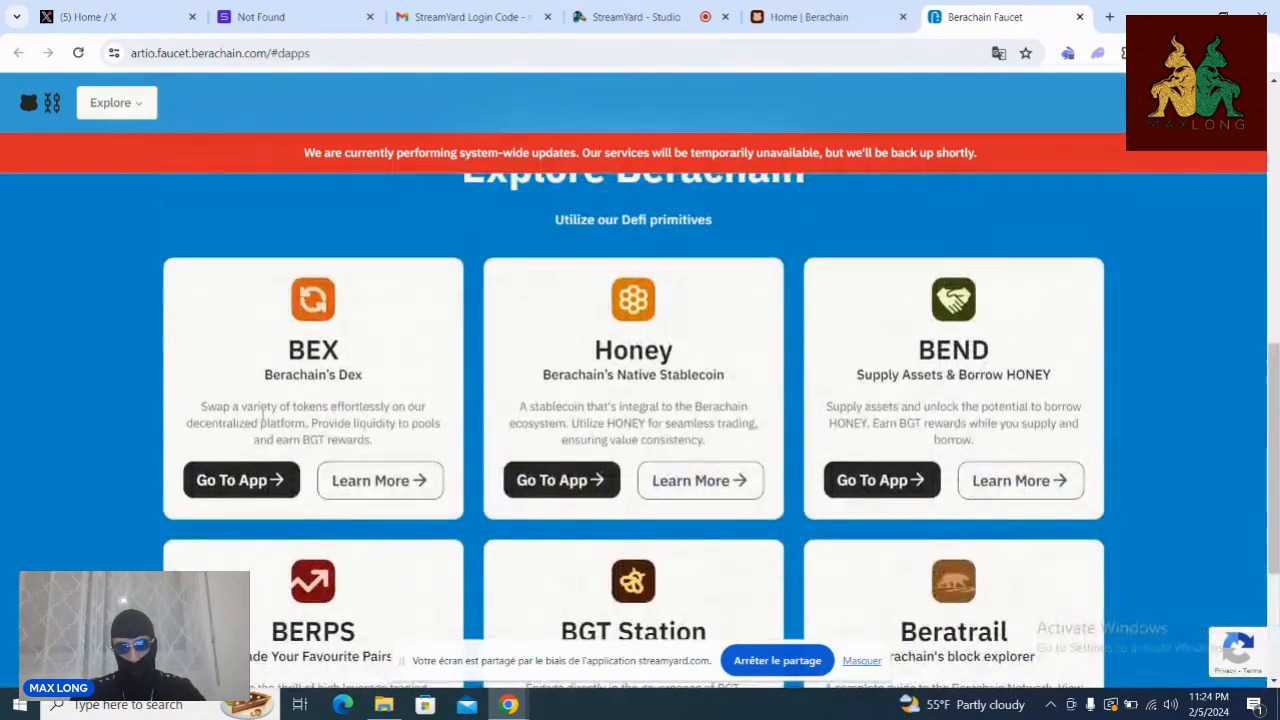
# Step: Launch the BEX app from its card and agree to the public testnet terms
pyautogui.click(240, 480)
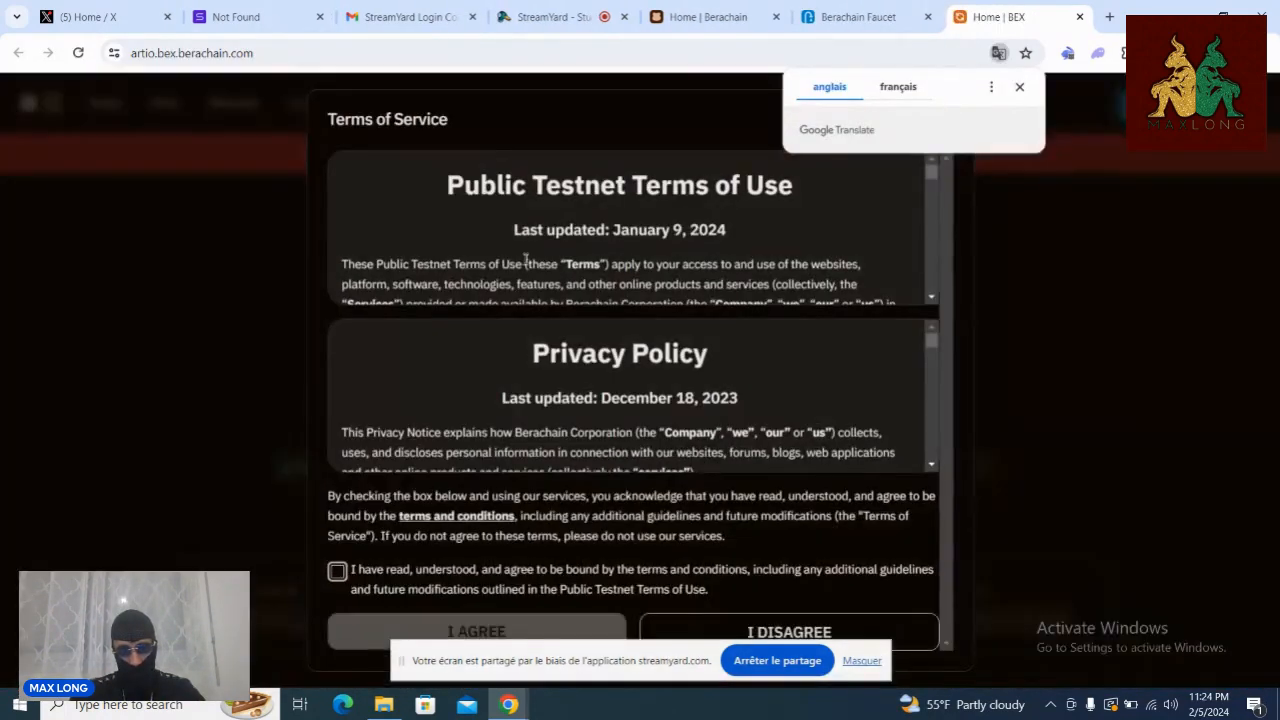
pyautogui.click(336, 570)
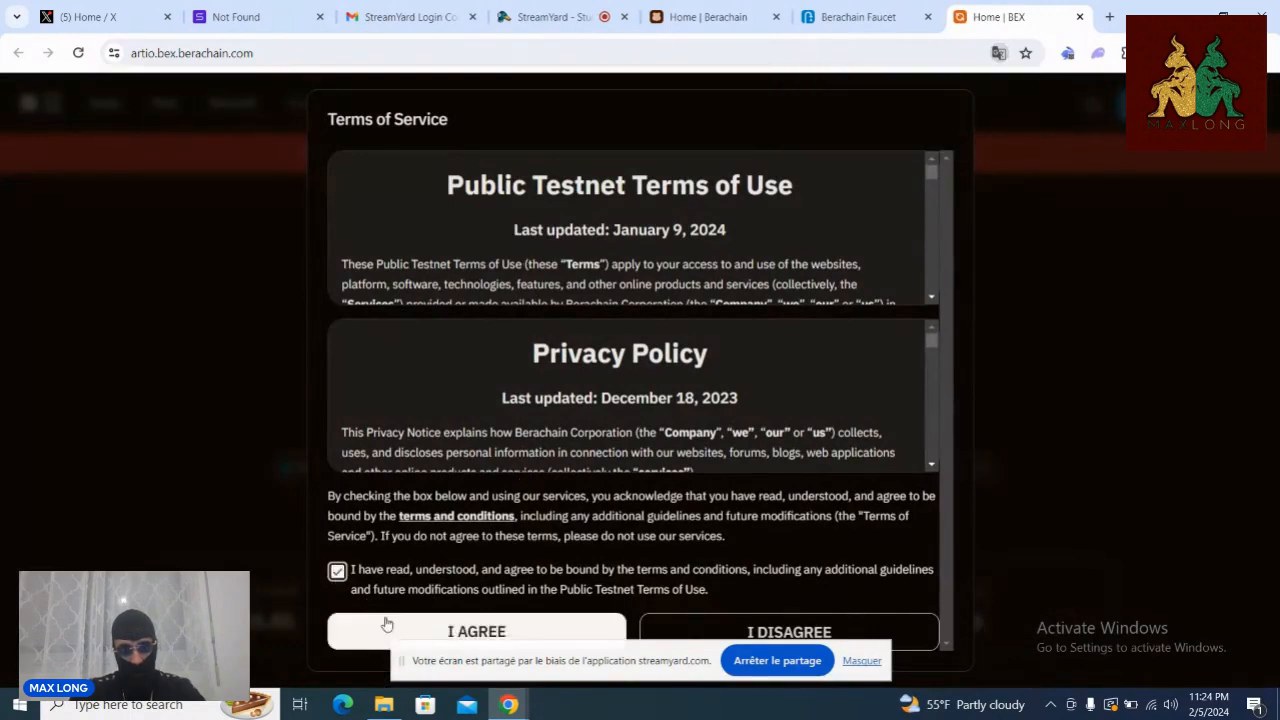
pyautogui.click(476, 632)
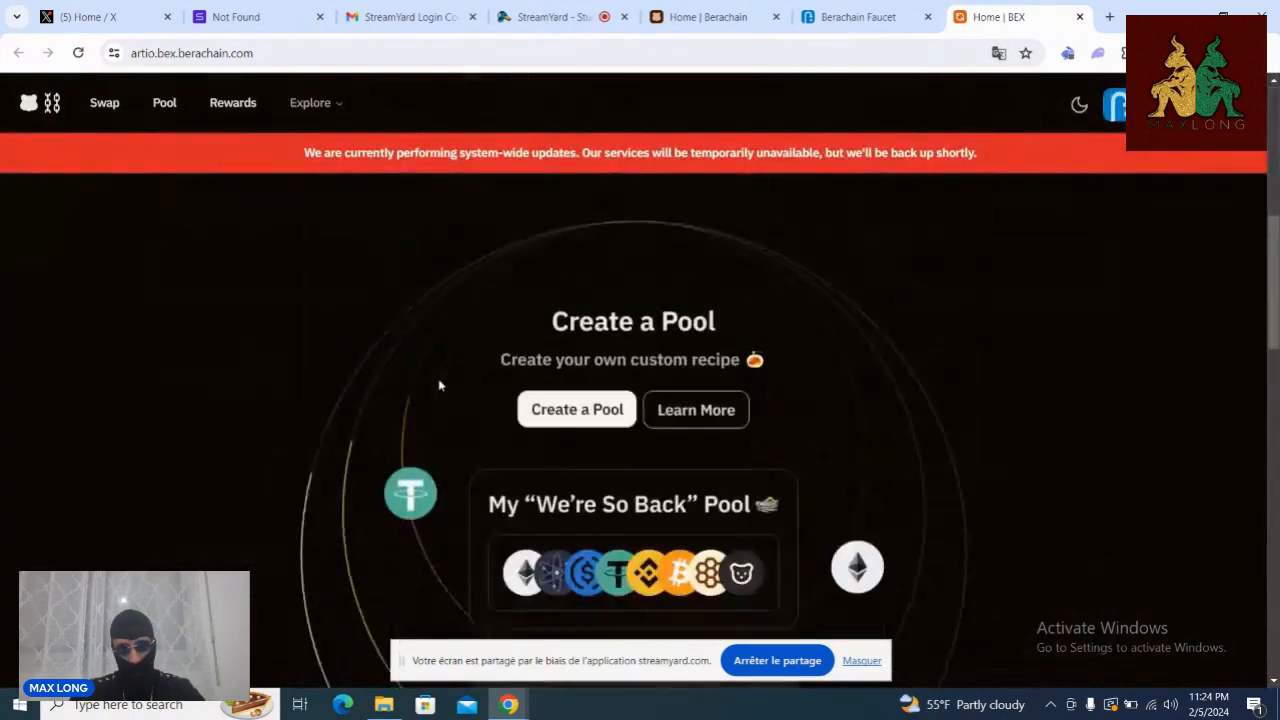
# Step: Scroll through the BEX landing page's example pool and back to the Swap Tokens heading
pyautogui.scroll(-3)
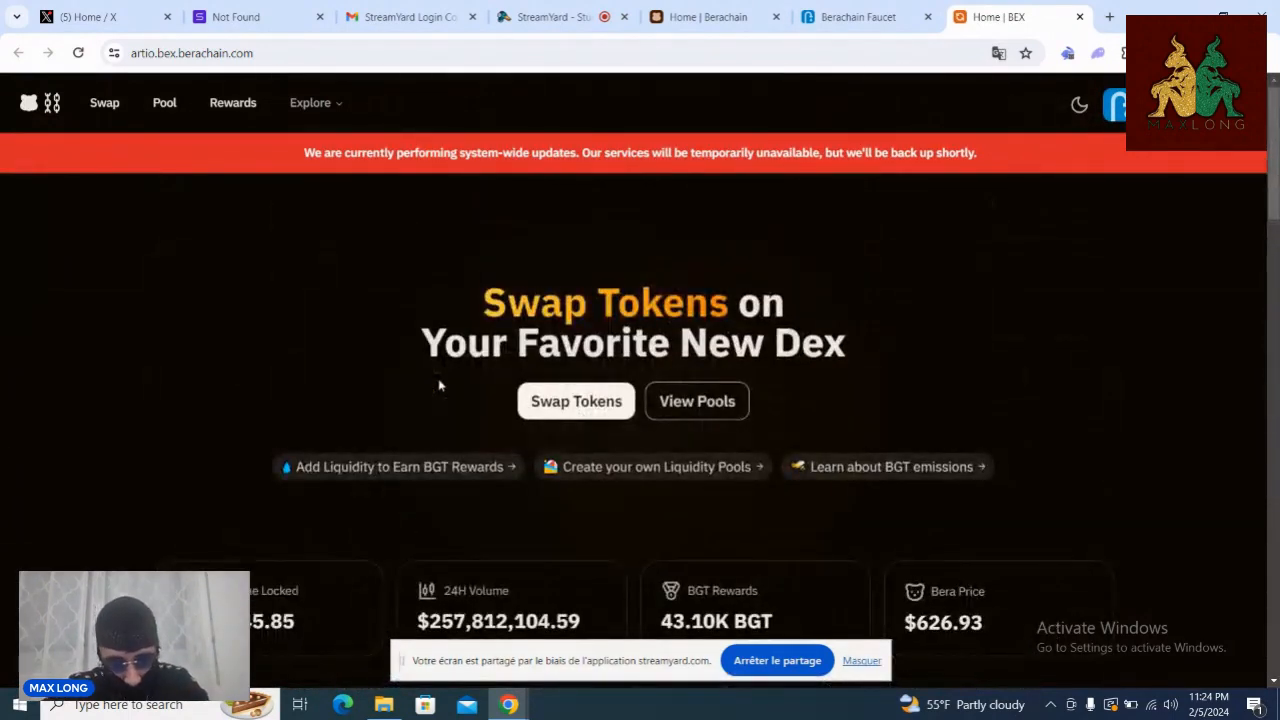
pyautogui.scroll(-3)
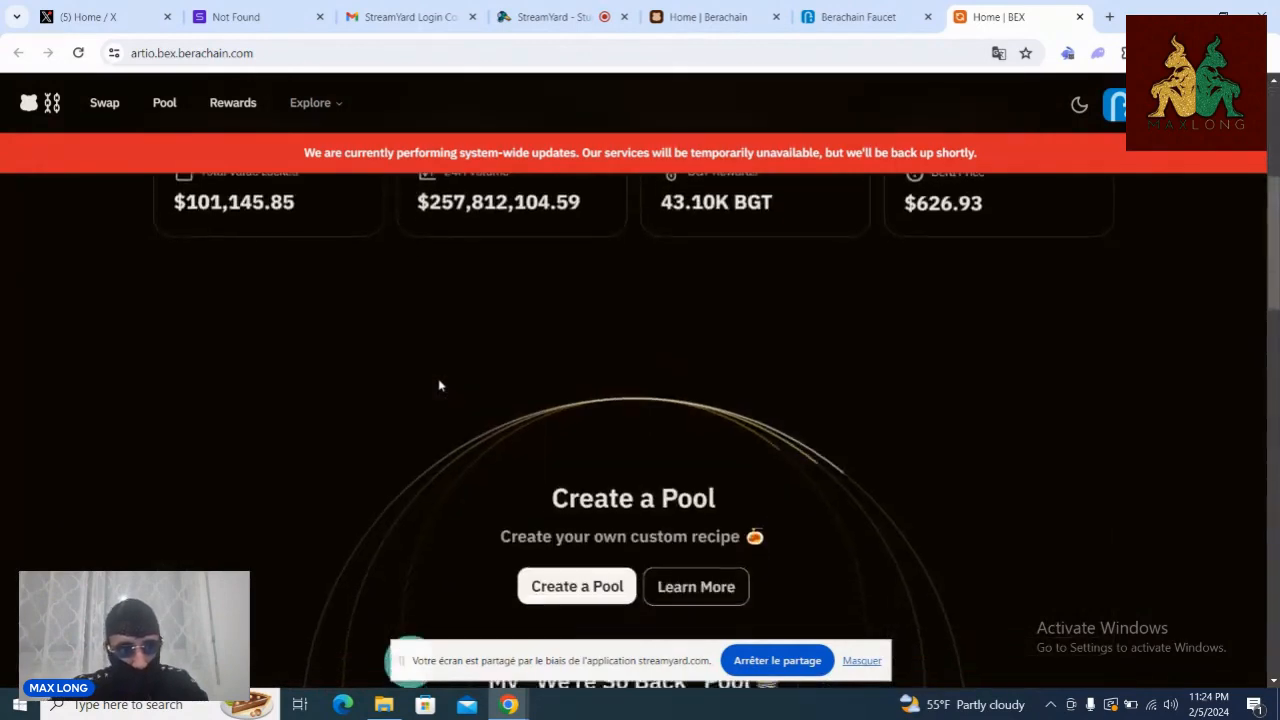
pyautogui.scroll(-3)
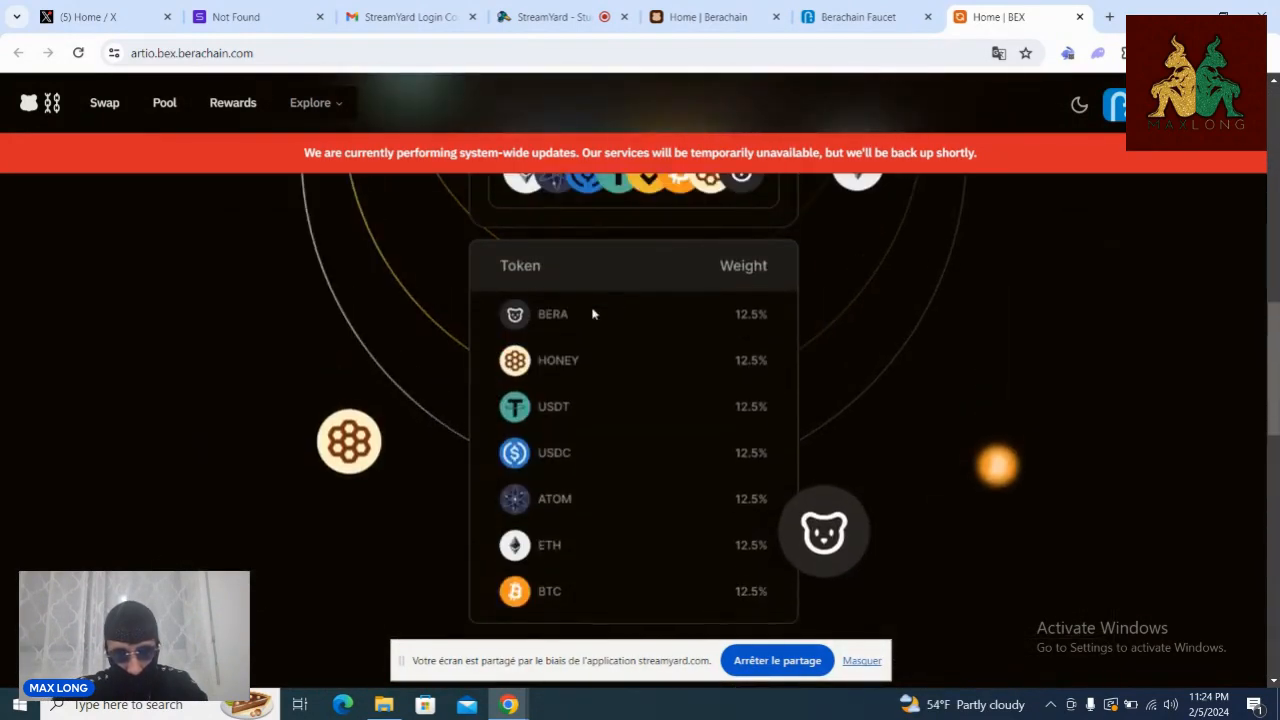
pyautogui.scroll(3)
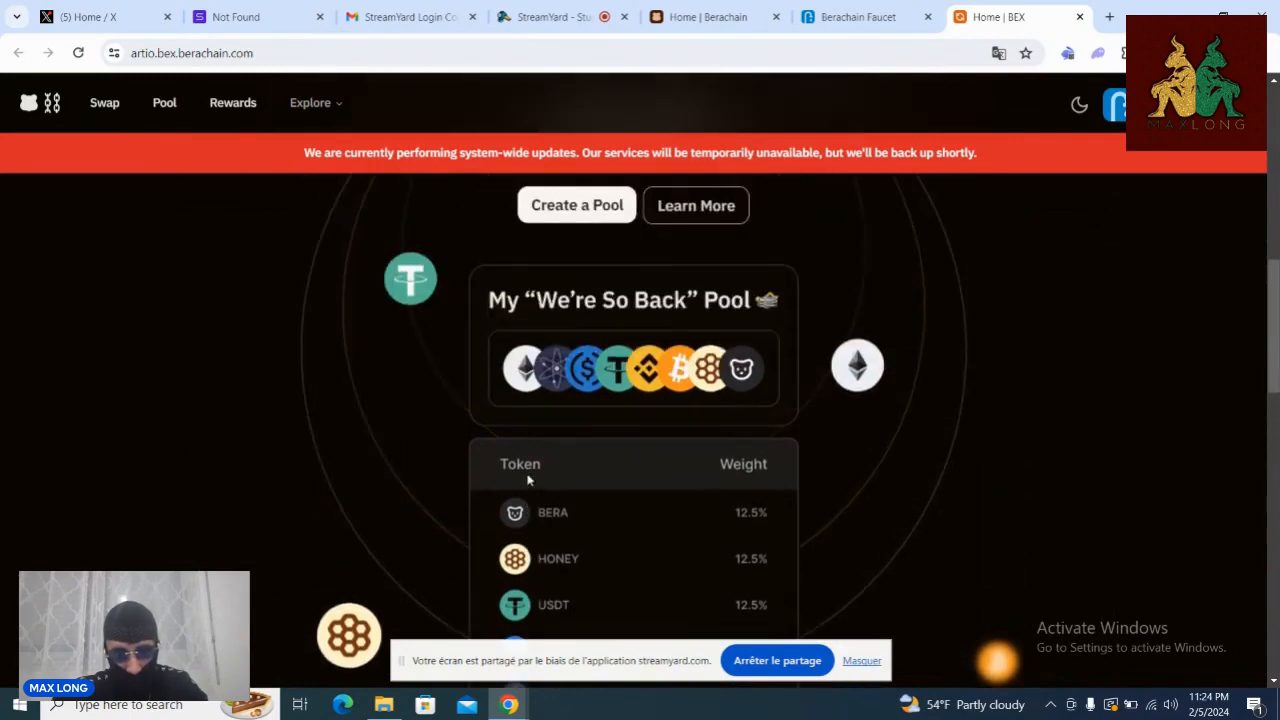
pyautogui.scroll(-3)
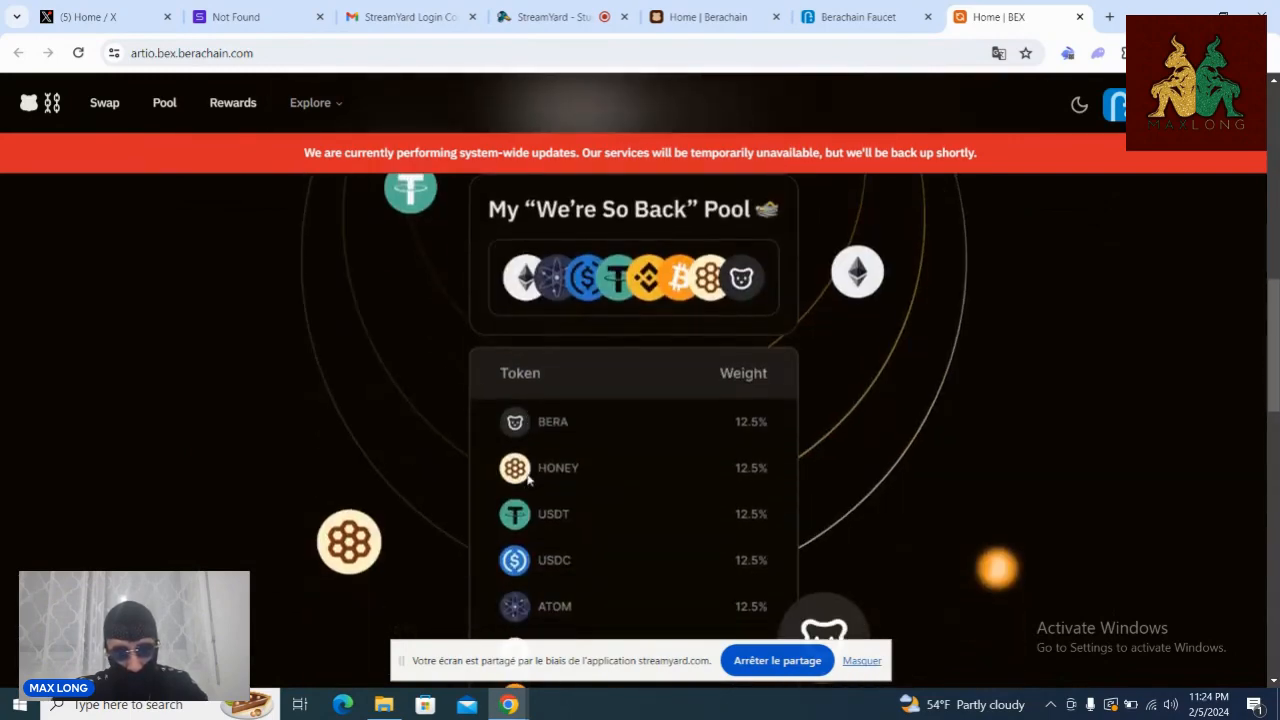
pyautogui.scroll(3)
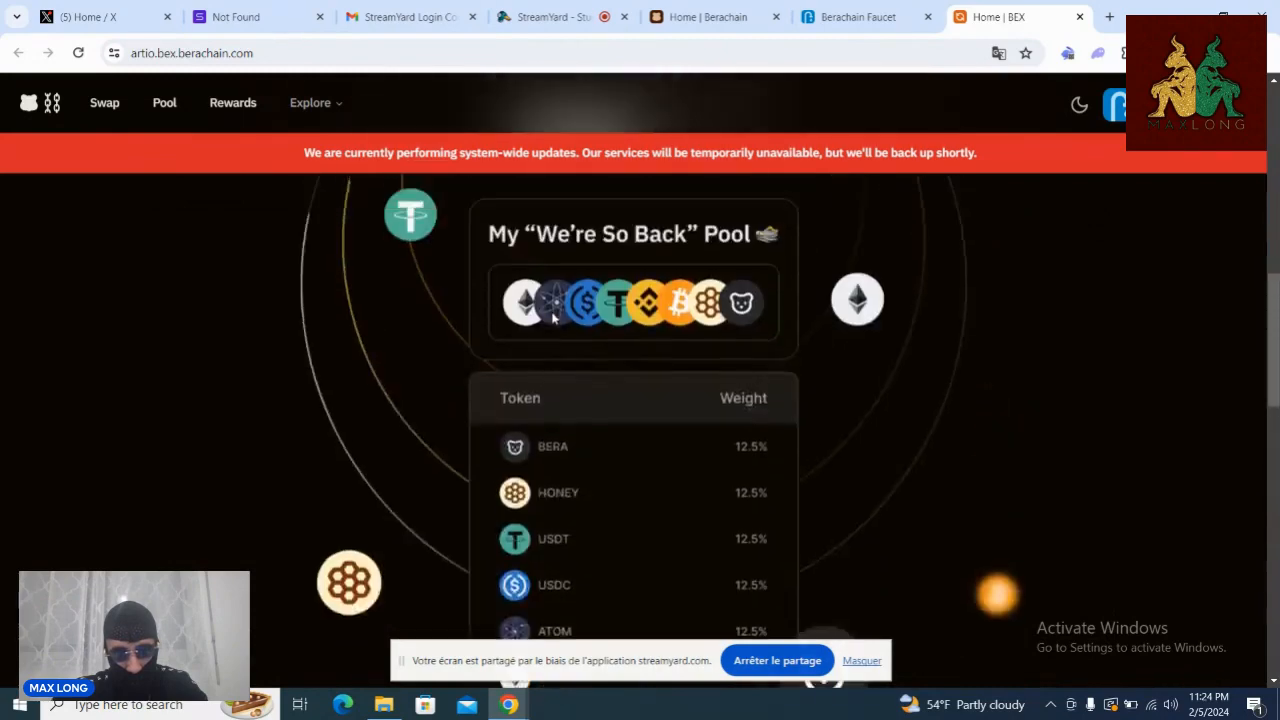
pyautogui.scroll(-3)
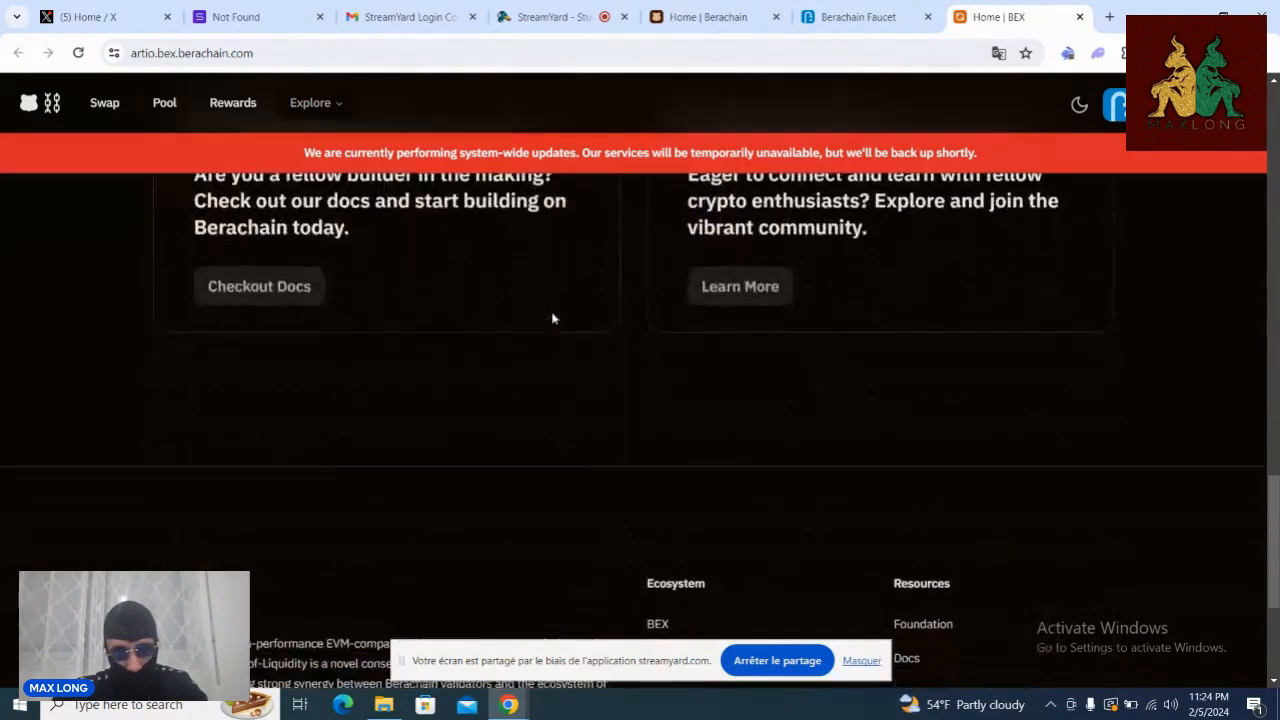
pyautogui.scroll(3)
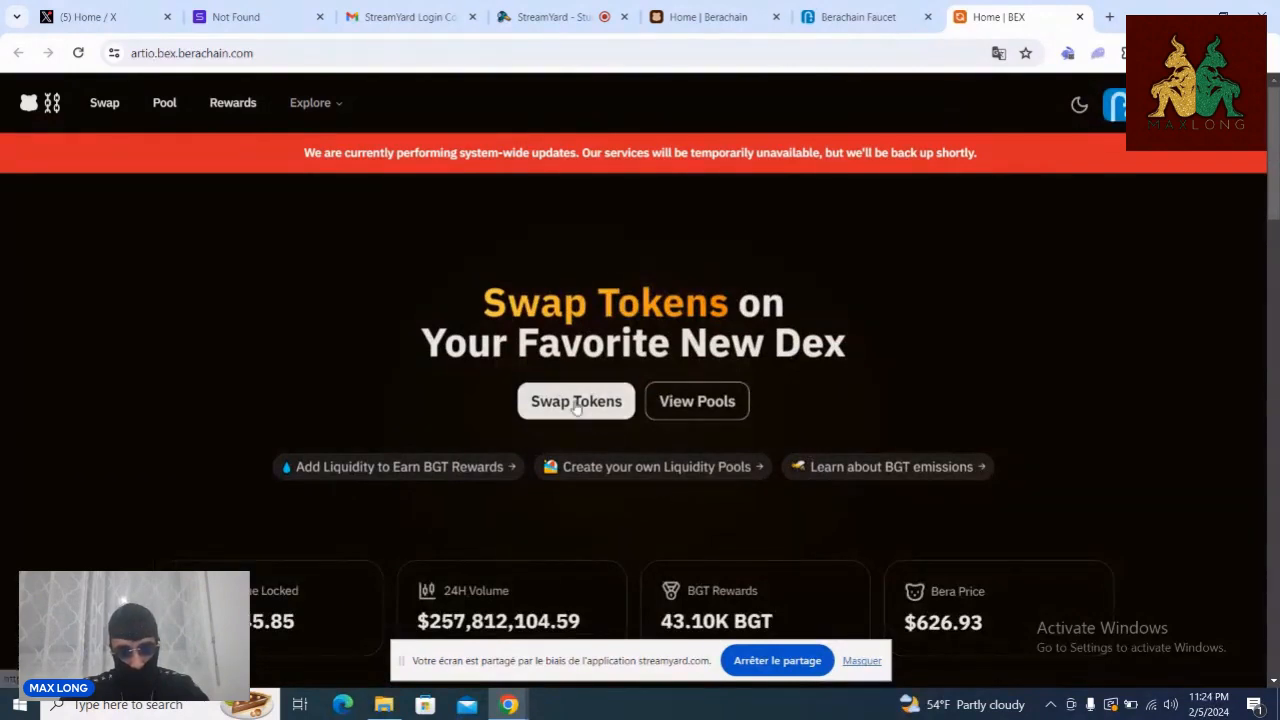
# Step: On the Swap page, quote BERA against HONEY and then against STGUSDC
pyautogui.click(576, 400)
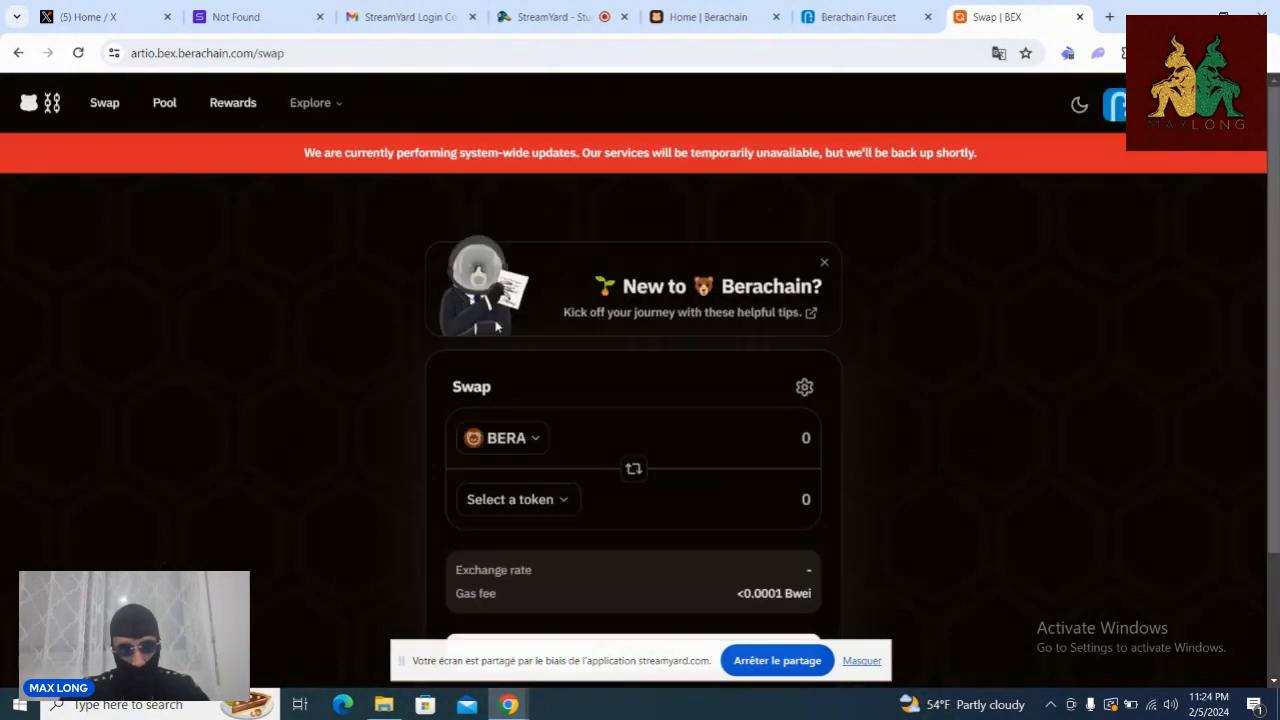
pyautogui.click(510, 500)
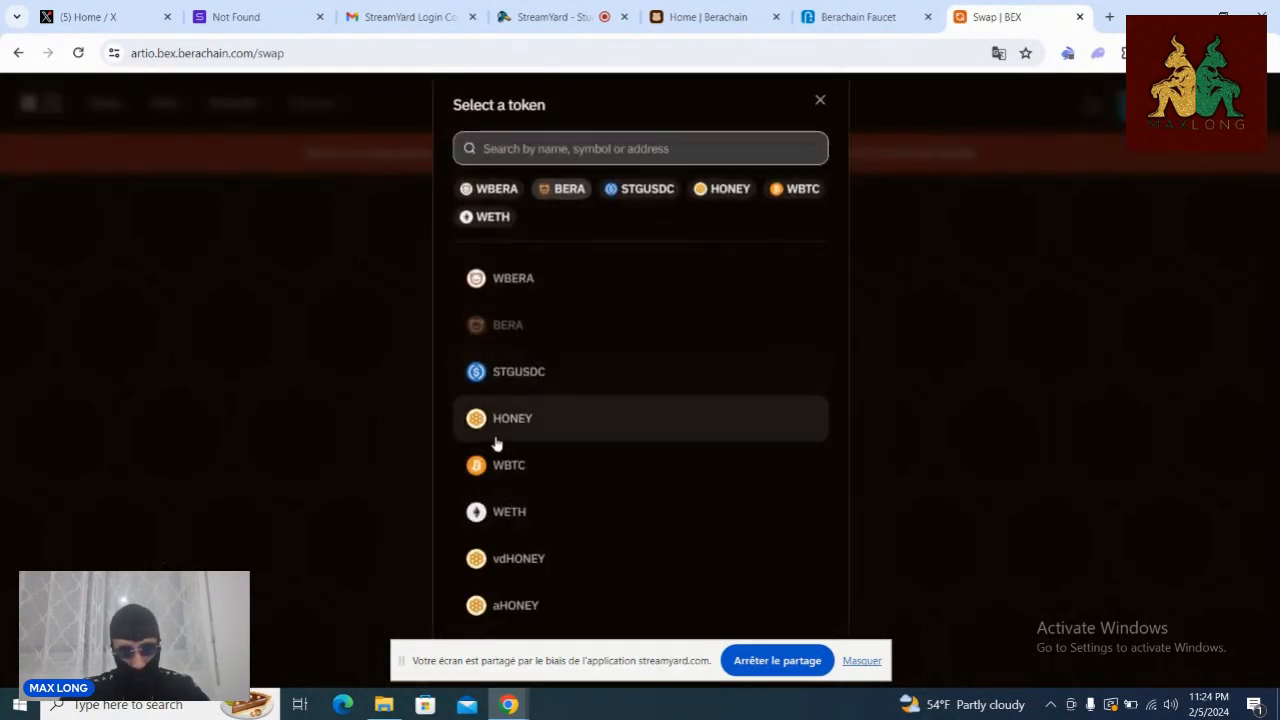
pyautogui.click(512, 418)
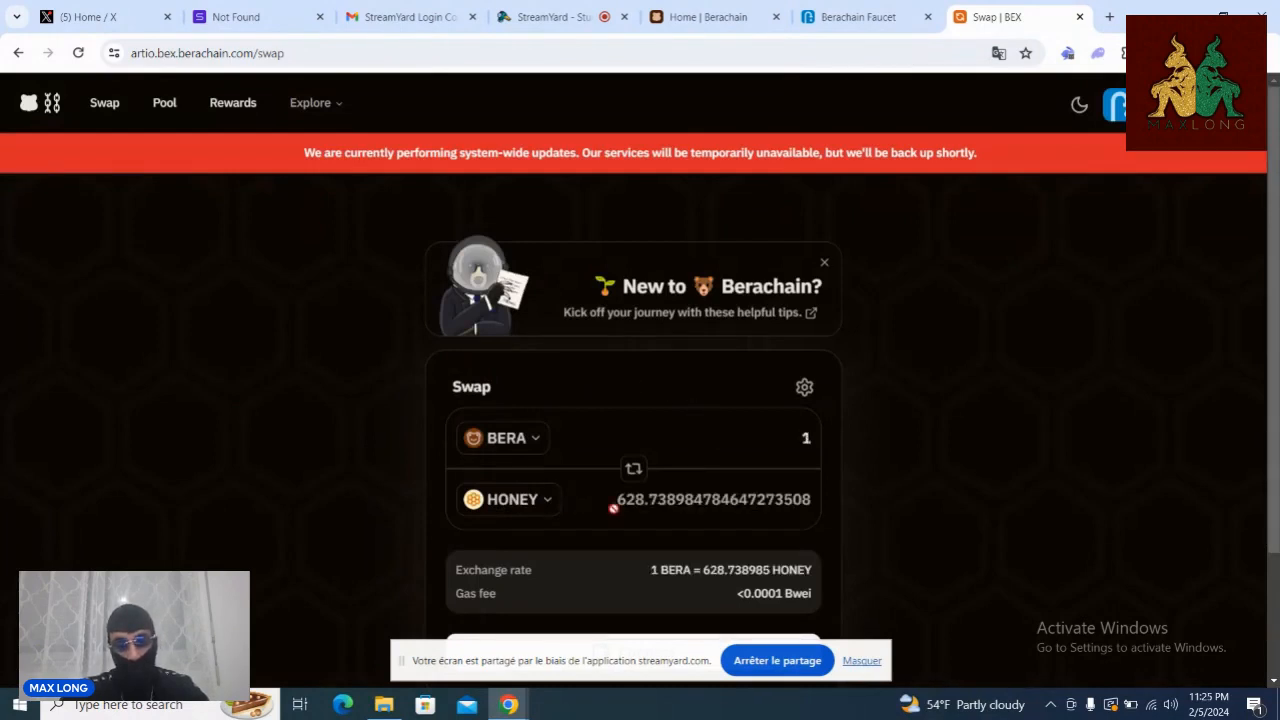
pyautogui.click(512, 500)
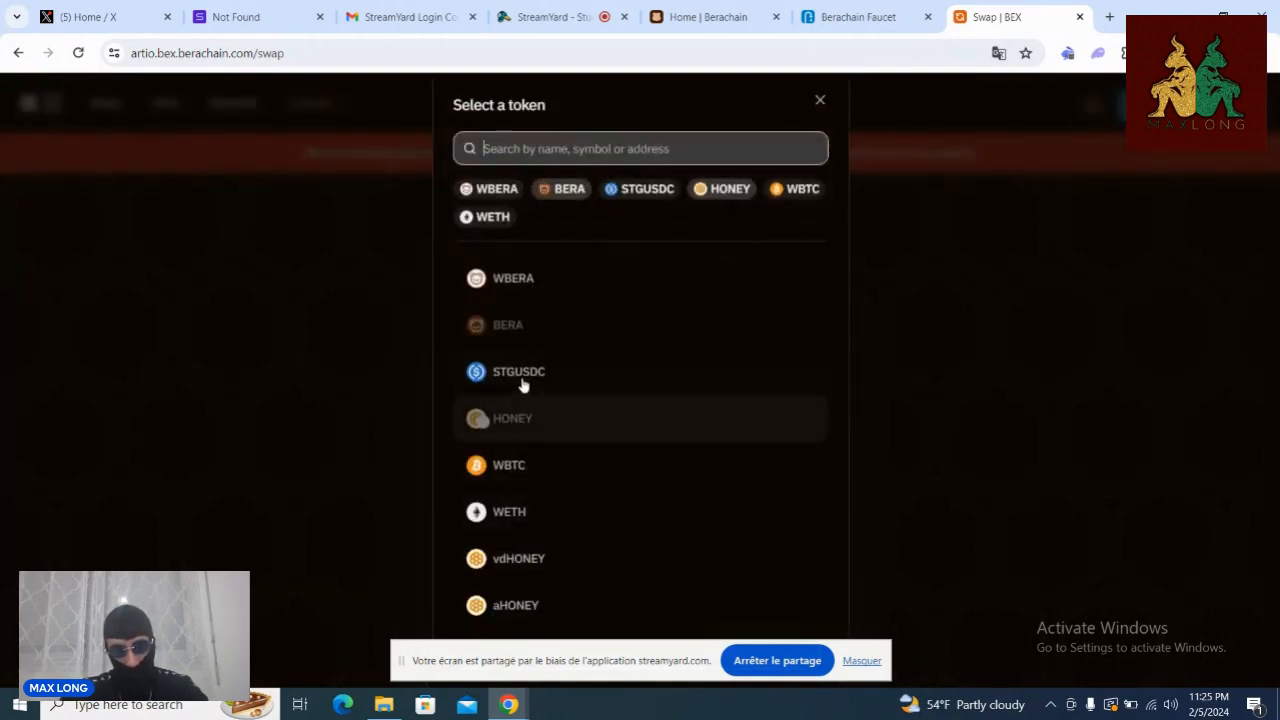
pyautogui.click(520, 370)
pyautogui.write('100X6')
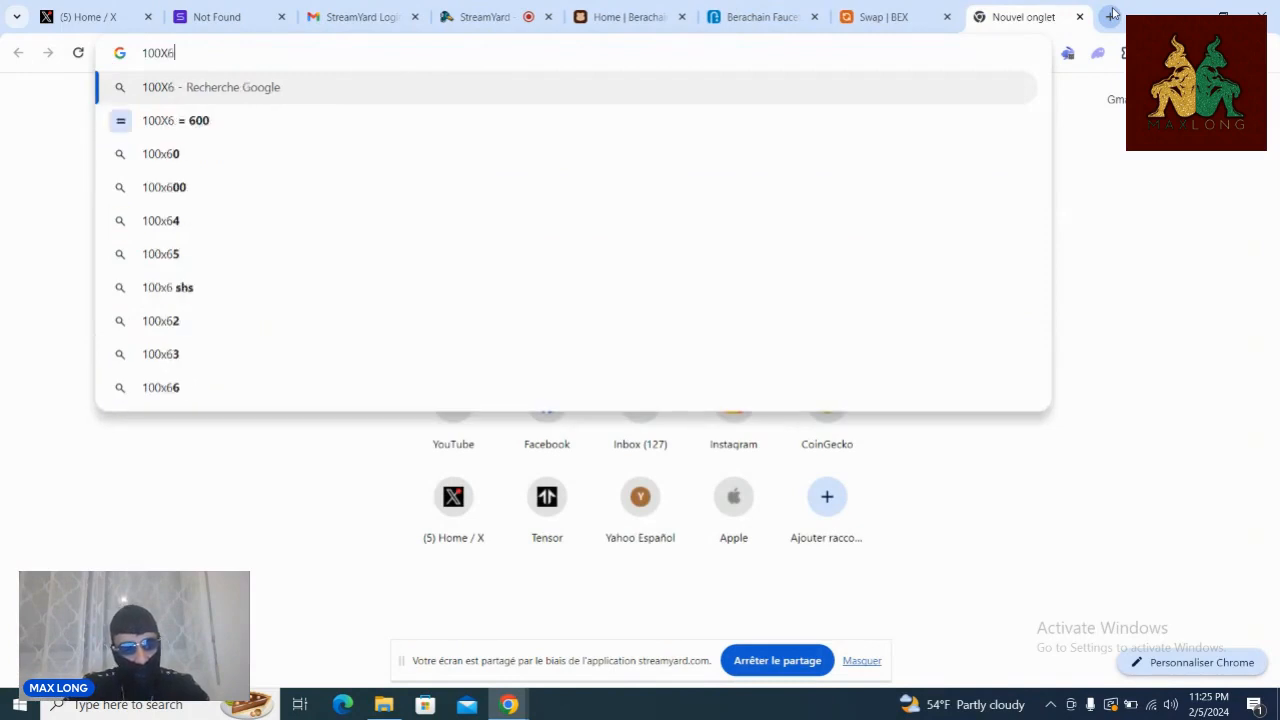
# Step: Search Google for 100X600 to get the calculator result 60000
pyautogui.press('Return')
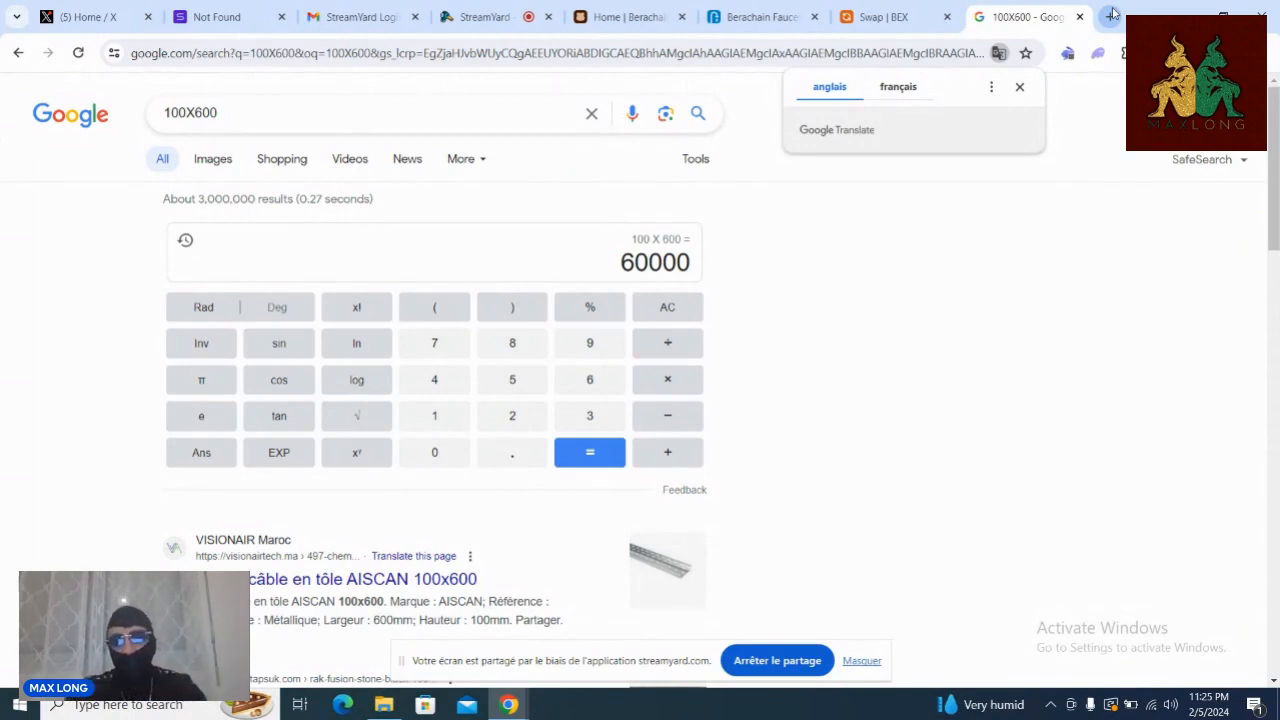
pyautogui.moveTo(888, 16)
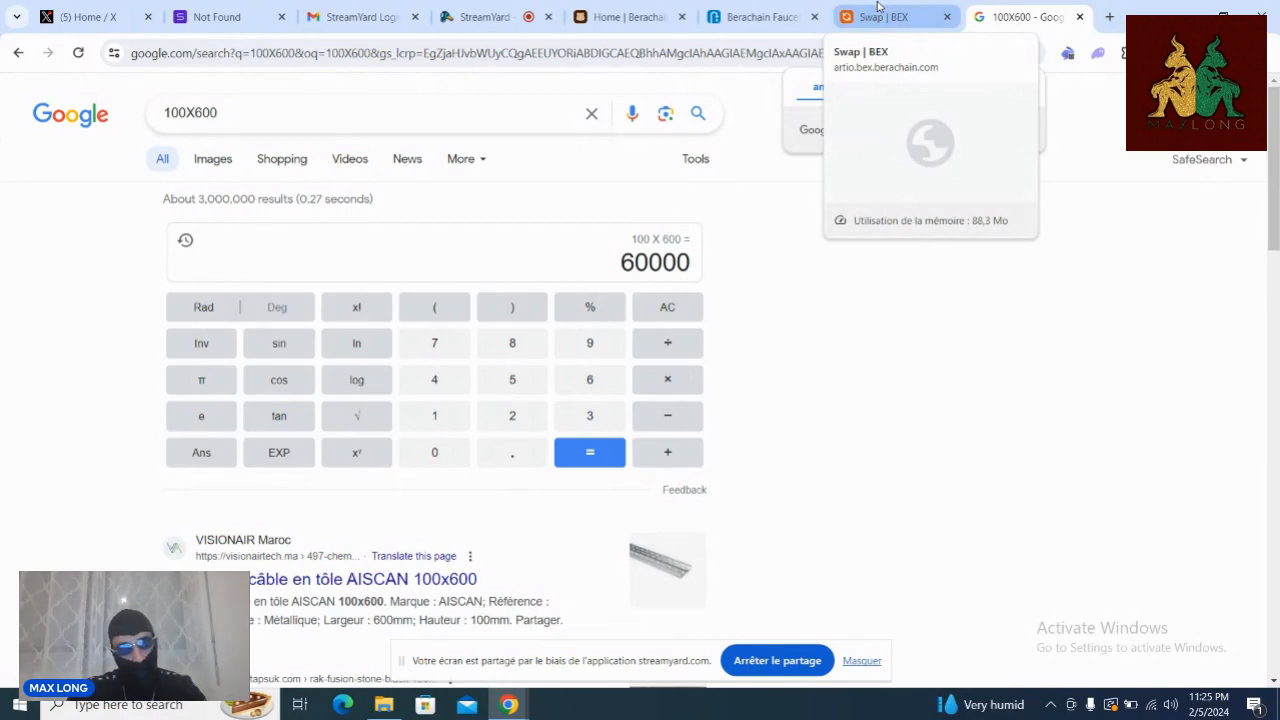
# Step: Return to the BEX swap tab and dismiss the token picker, keeping the BERA-to-STGUSDC quote
pyautogui.click(884, 16)
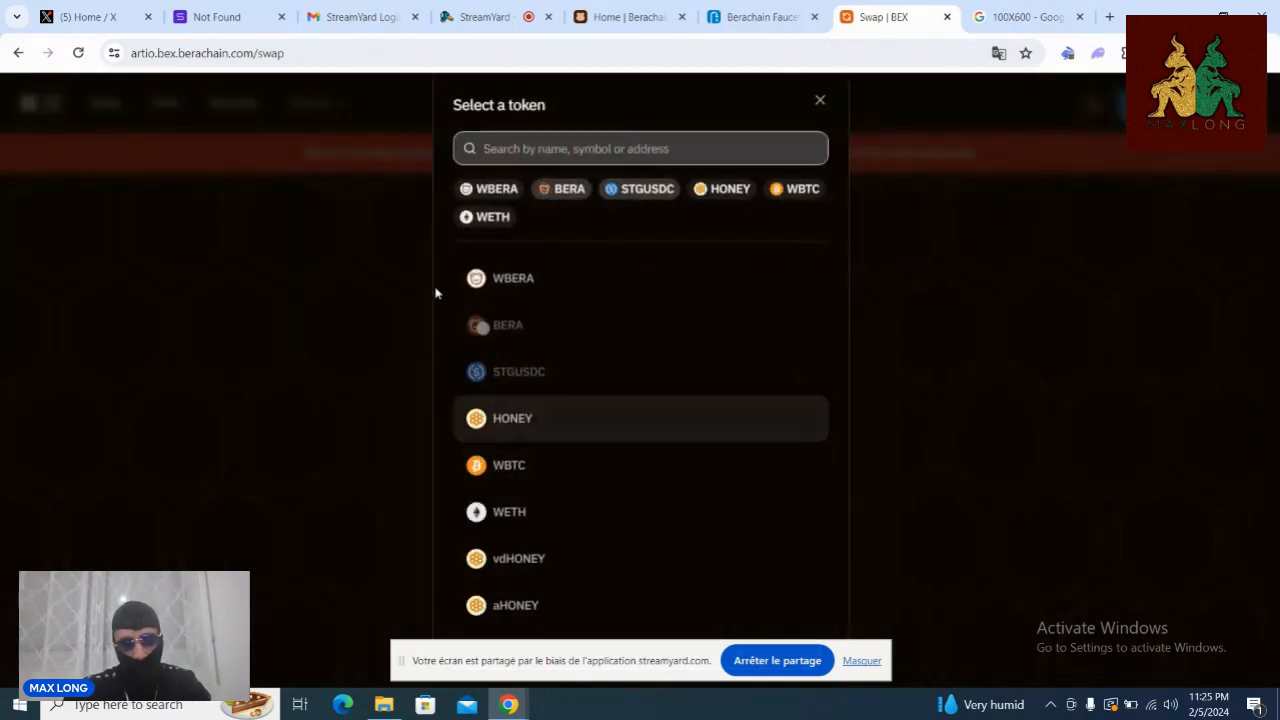
pyautogui.moveTo(540, 188)
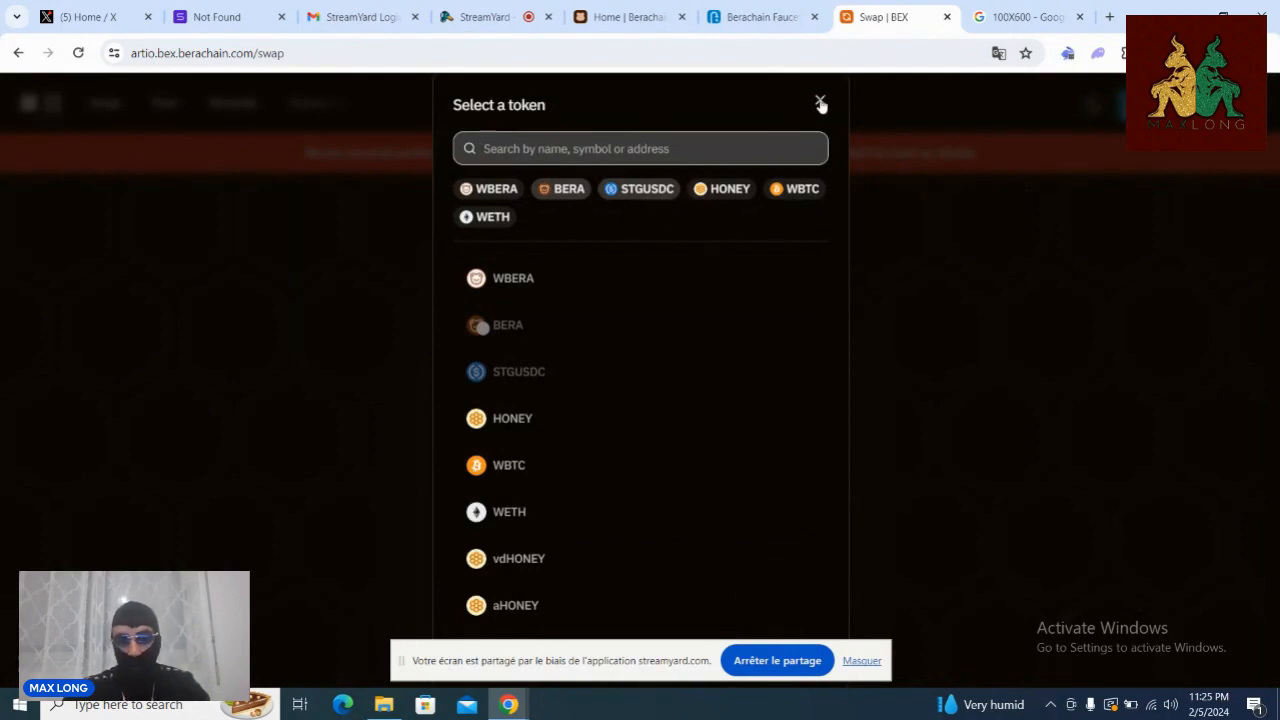
pyautogui.click(820, 104)
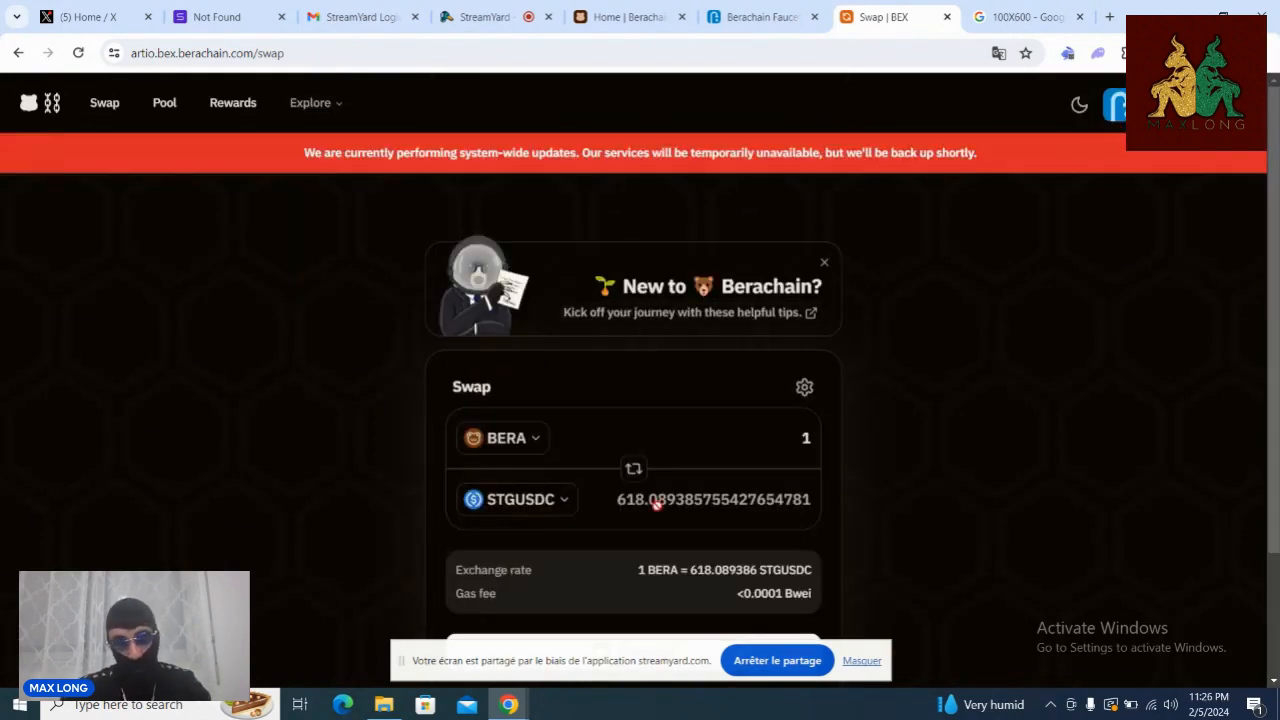
pyautogui.scroll(-3)
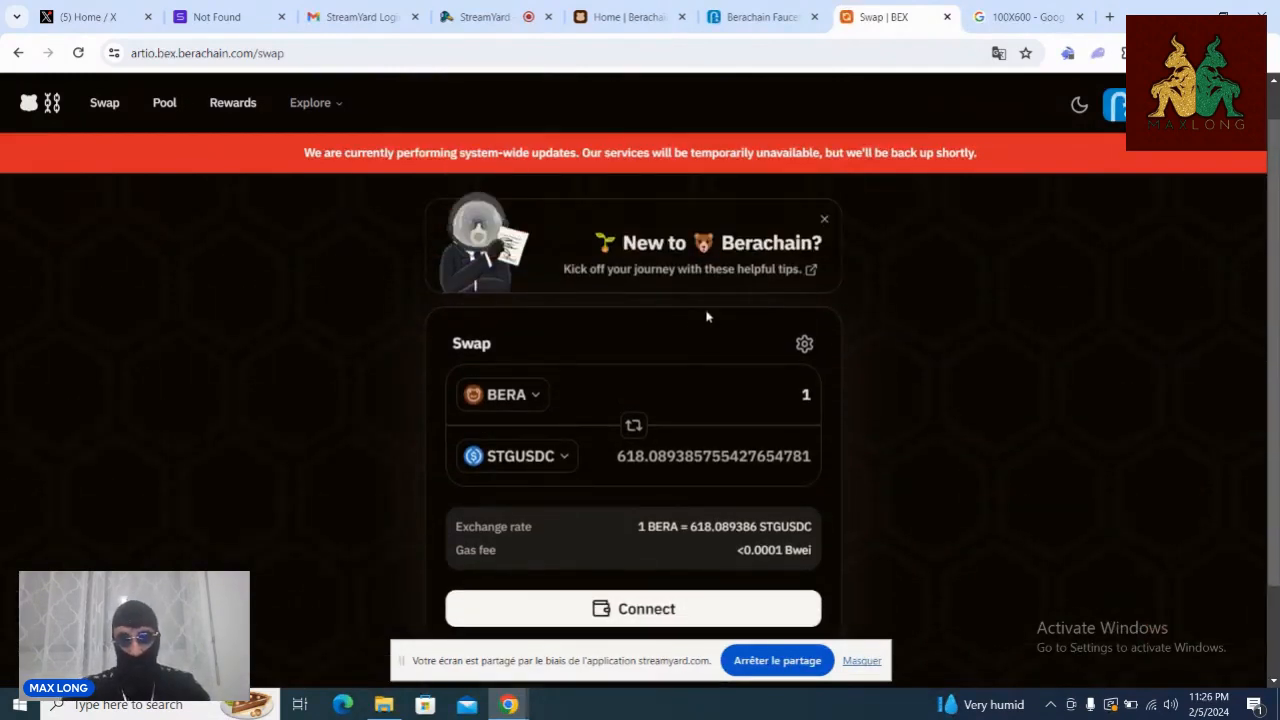
pyautogui.moveTo(562, 418)
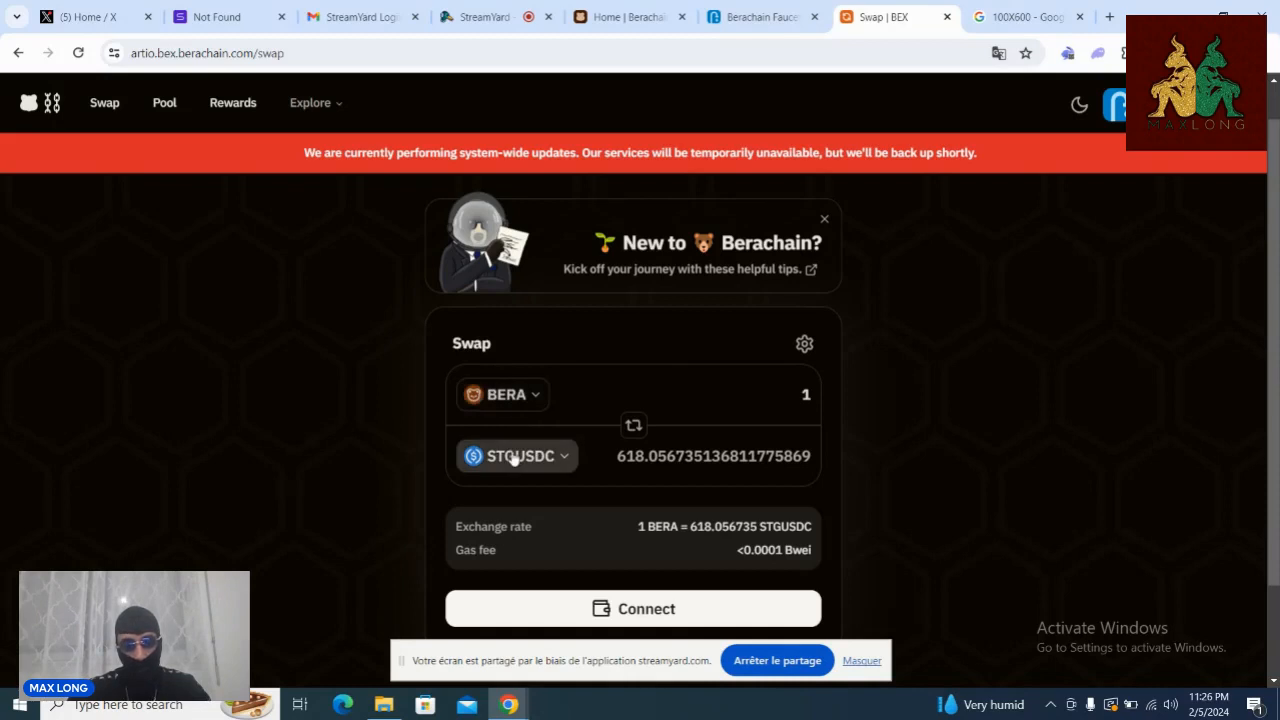
# Step: Set HONEY as the receive token and quote swapping 100 BERA for about 62,471 HONEY
pyautogui.click(516, 456)
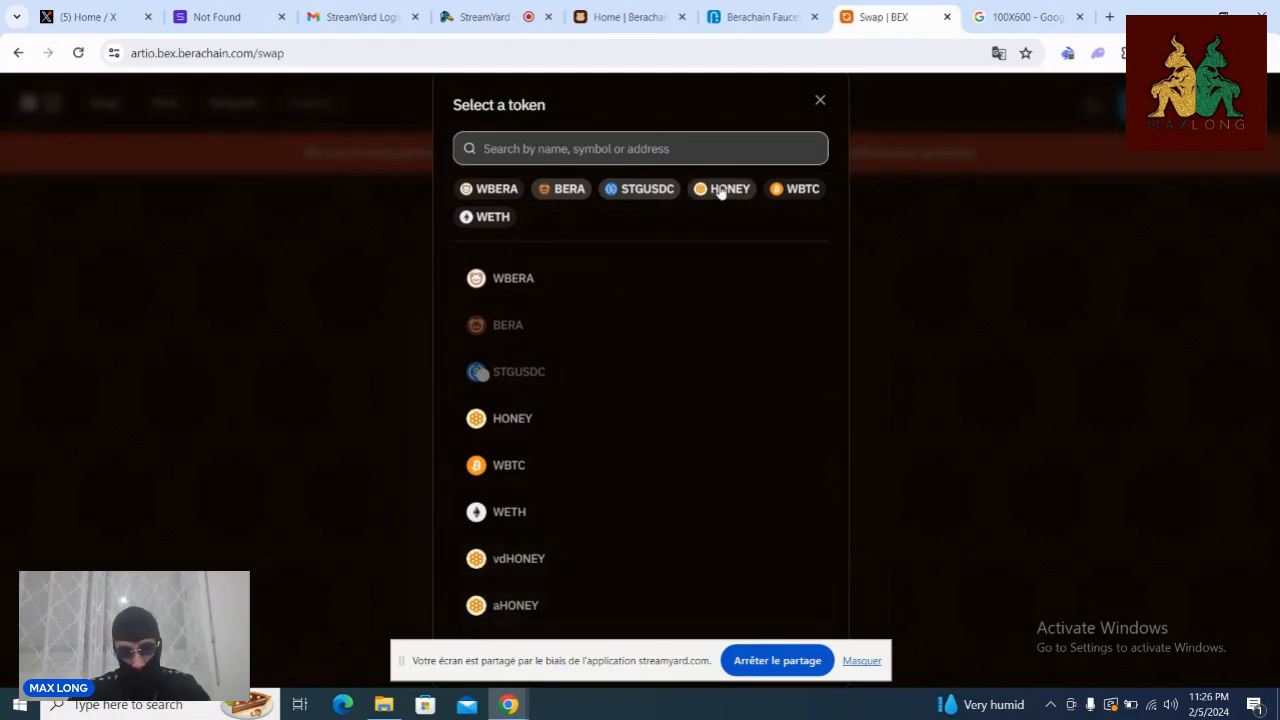
pyautogui.click(512, 418)
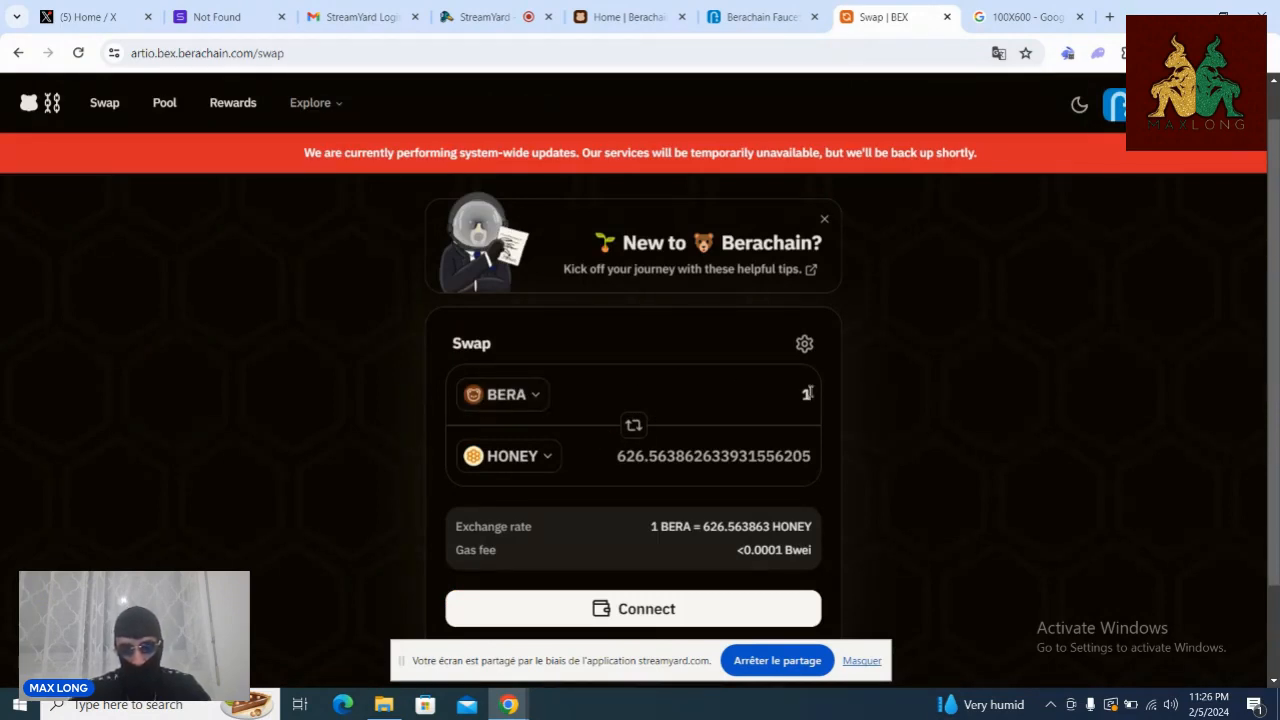
pyautogui.write('0')
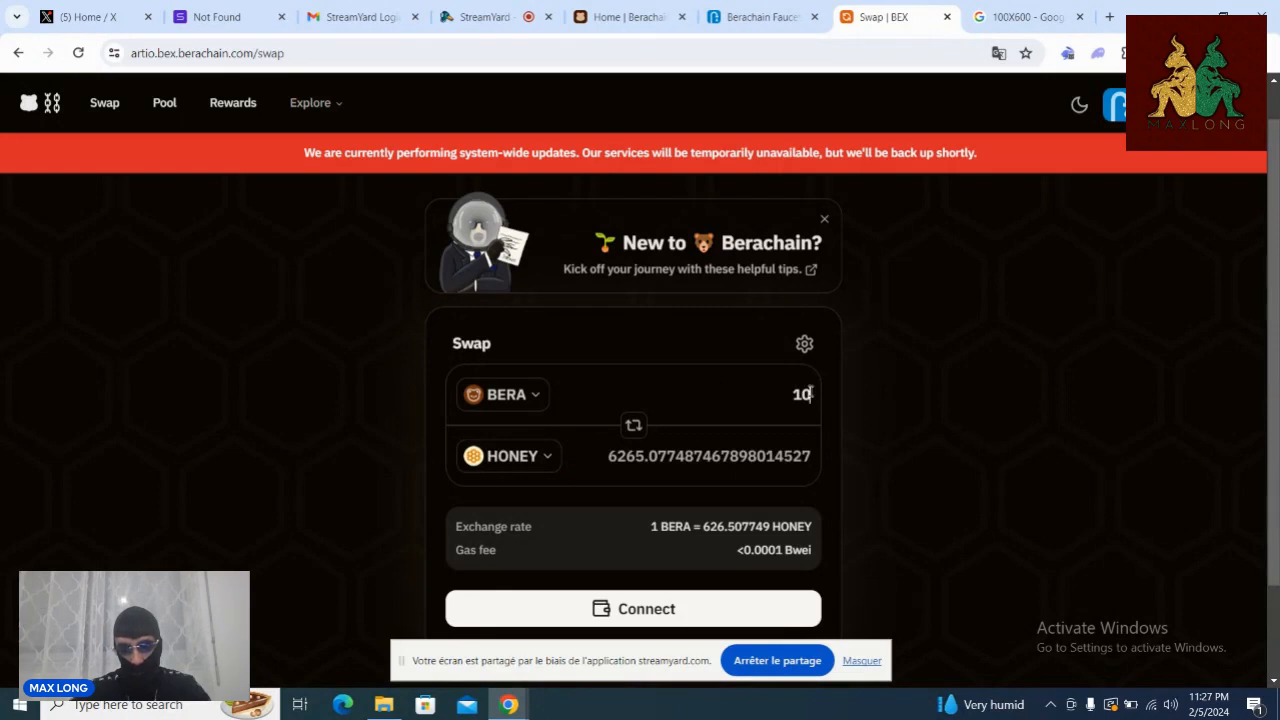
pyautogui.write('0')
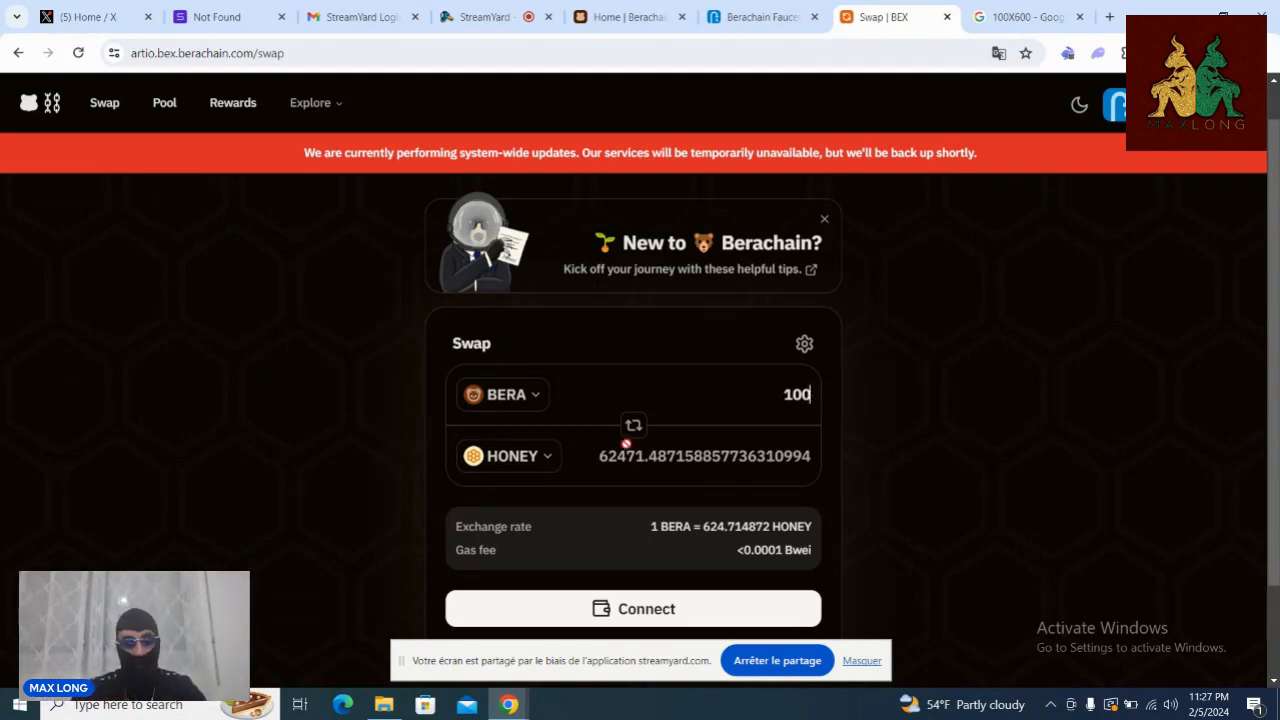
pyautogui.moveTo(822, 374)
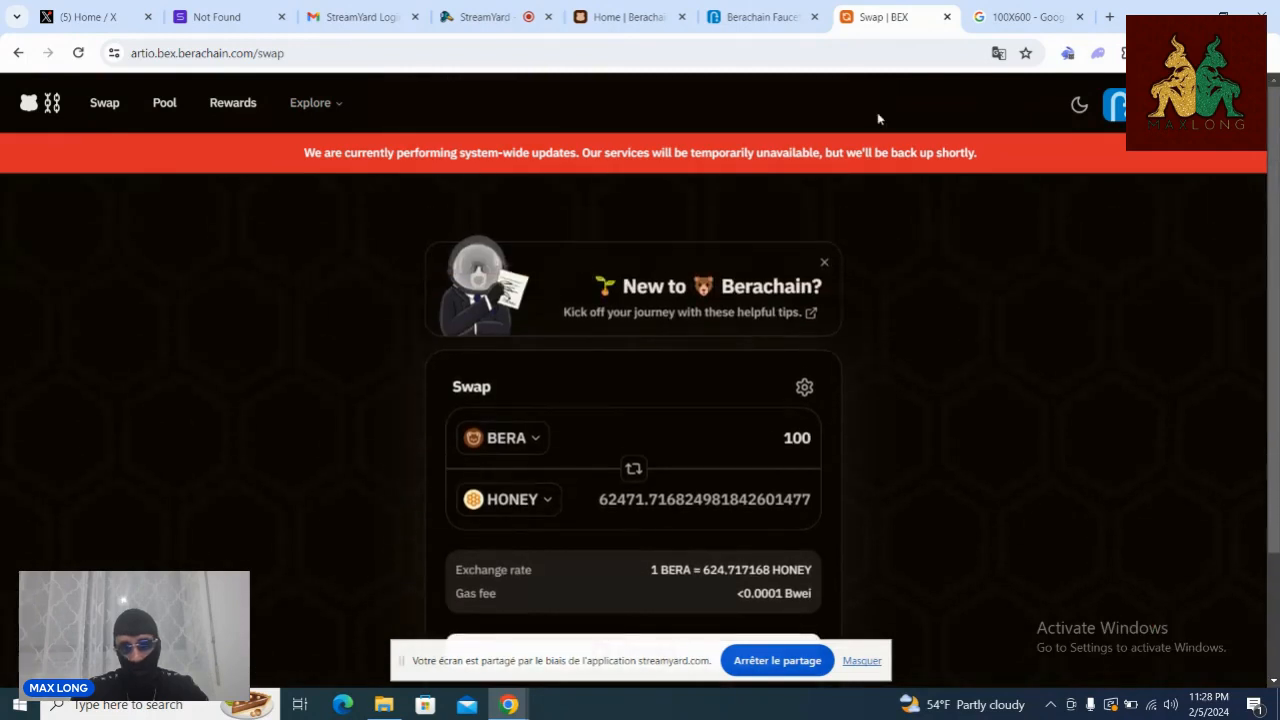
pyautogui.moveTo(852, 284)
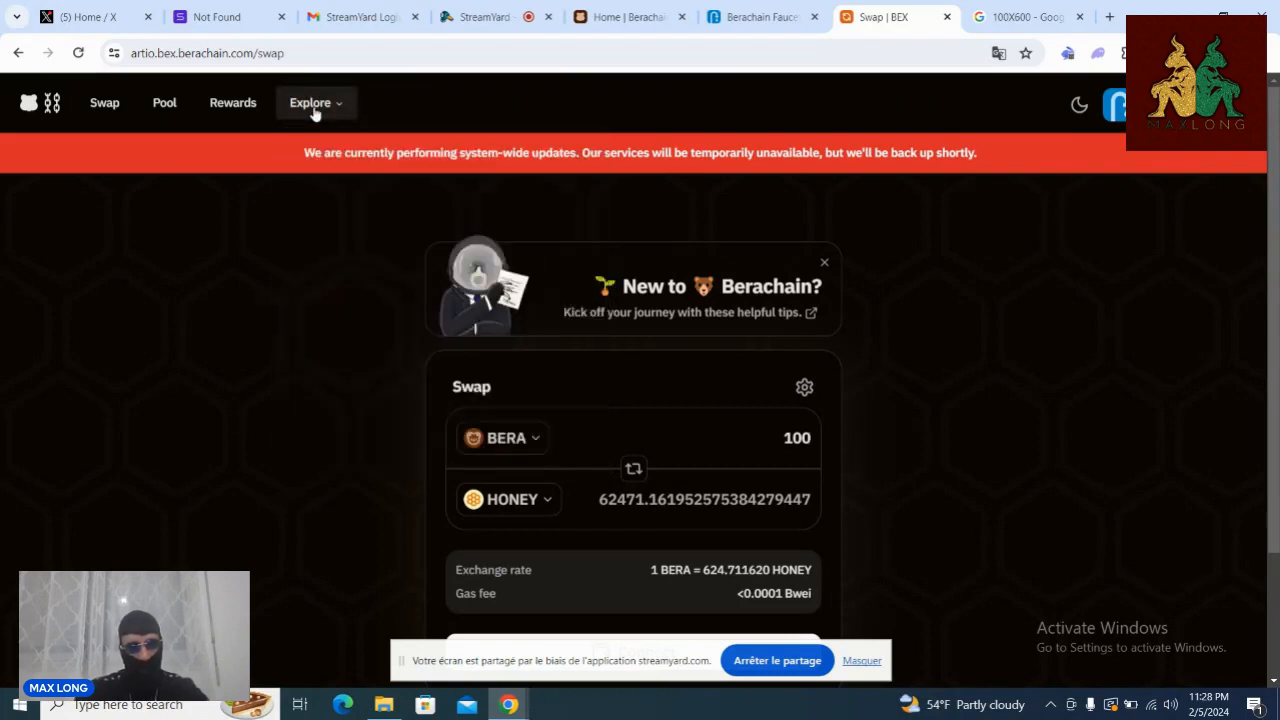
pyautogui.moveTo(232, 300)
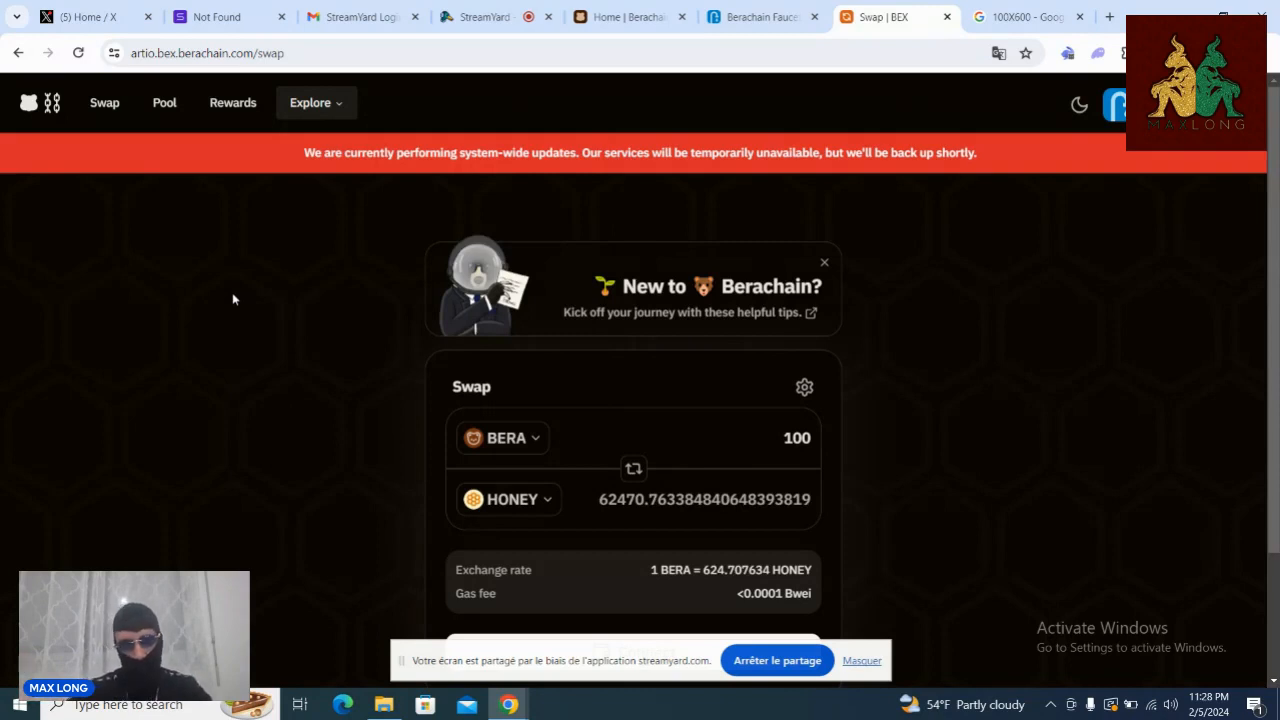
pyautogui.moveTo(290, 144)
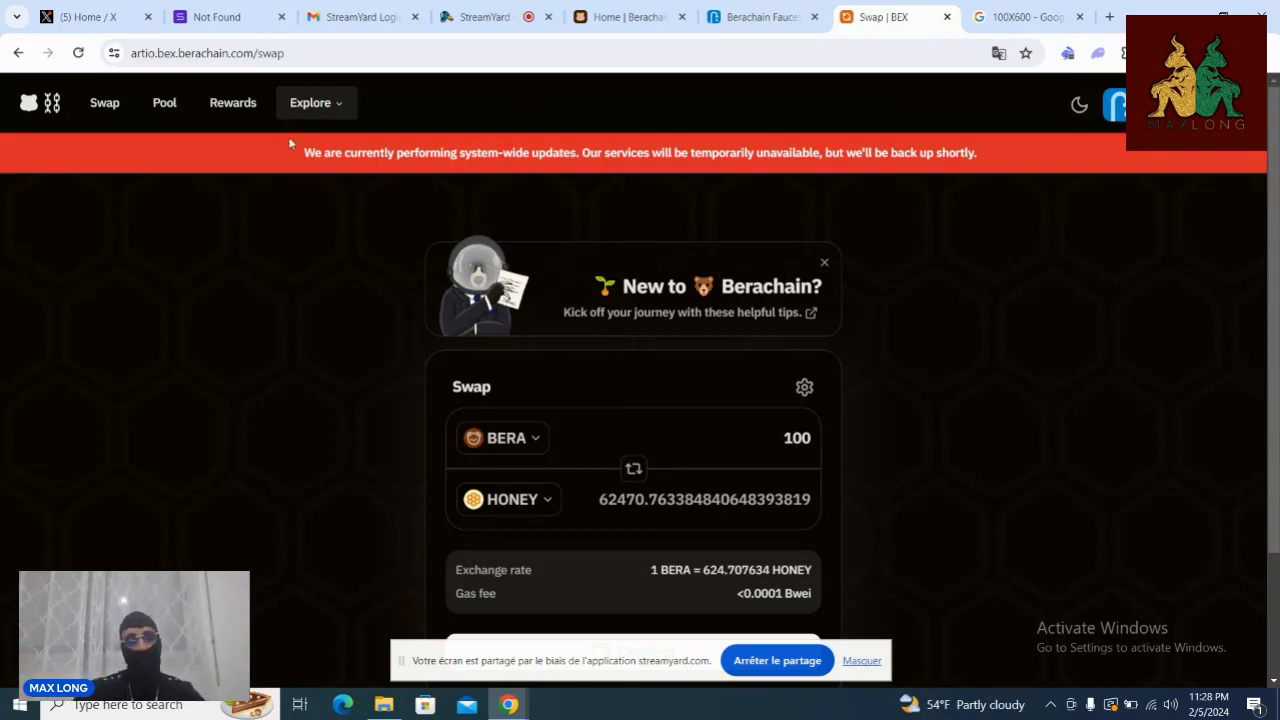
pyautogui.moveTo(268, 296)
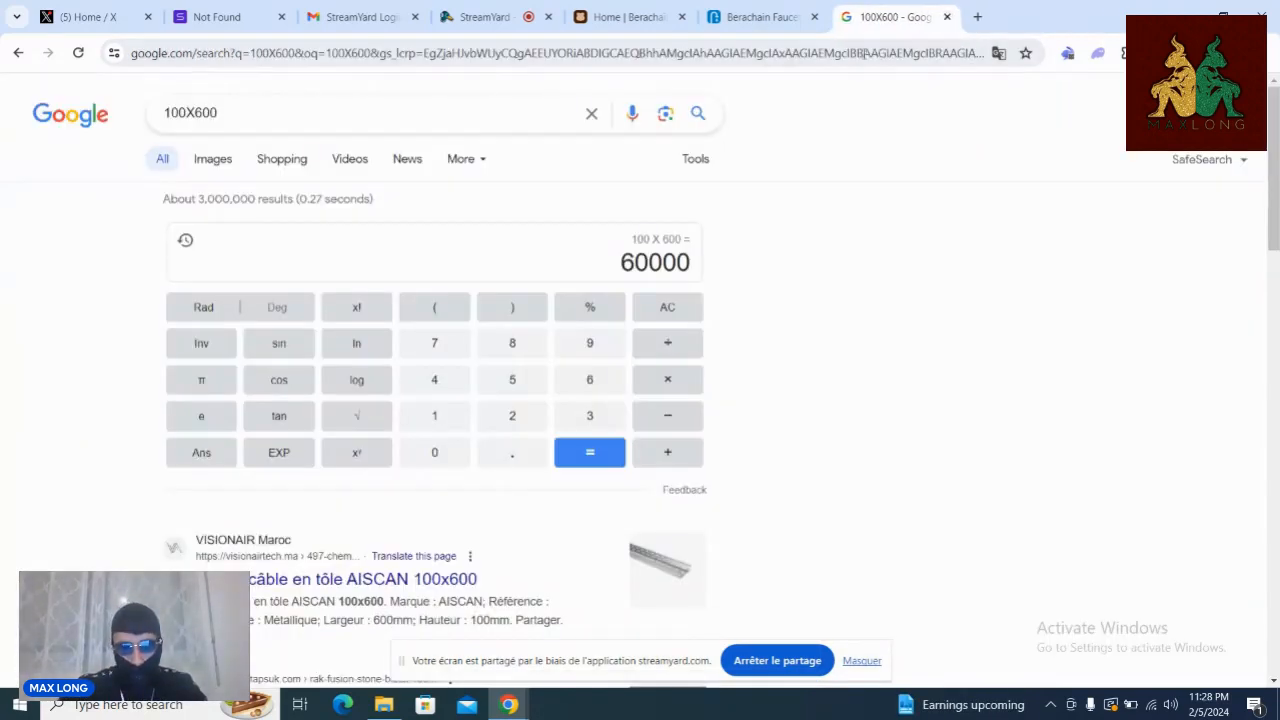
# Step: From the Faucet dApp list, launch BEND, landing on its Terms of Service
pyautogui.click(856, 16)
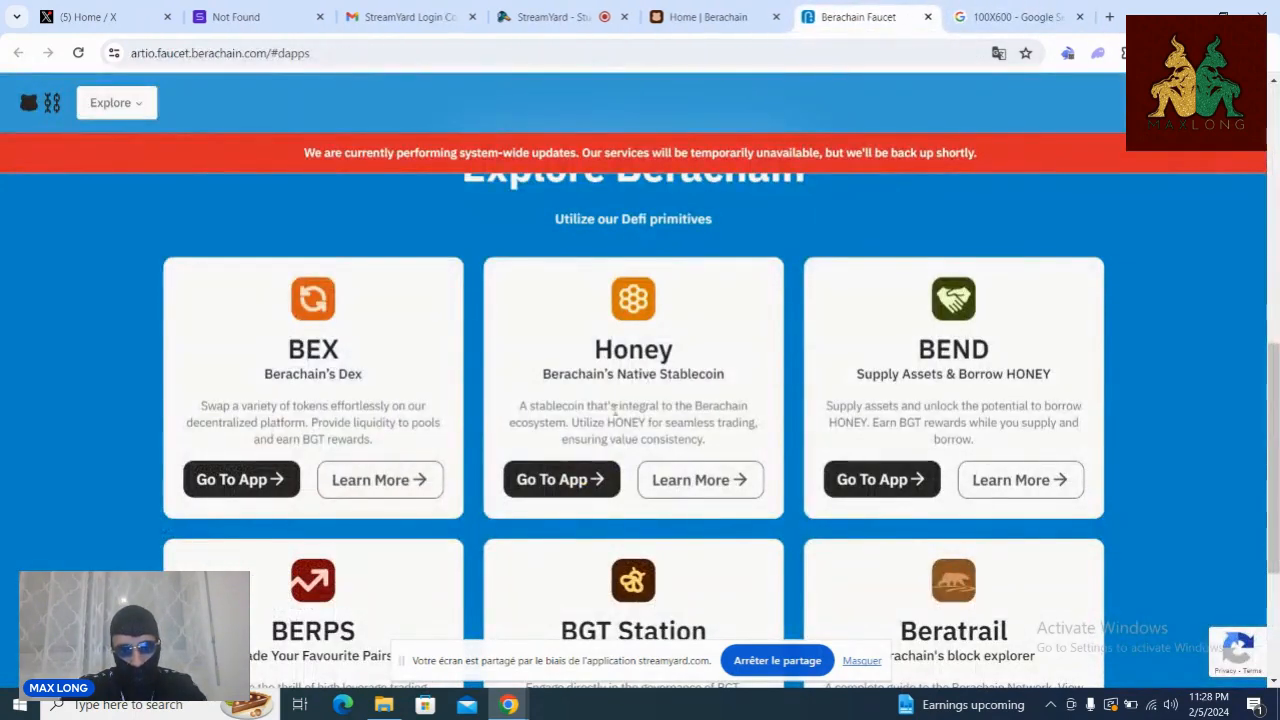
pyautogui.moveTo(548, 398)
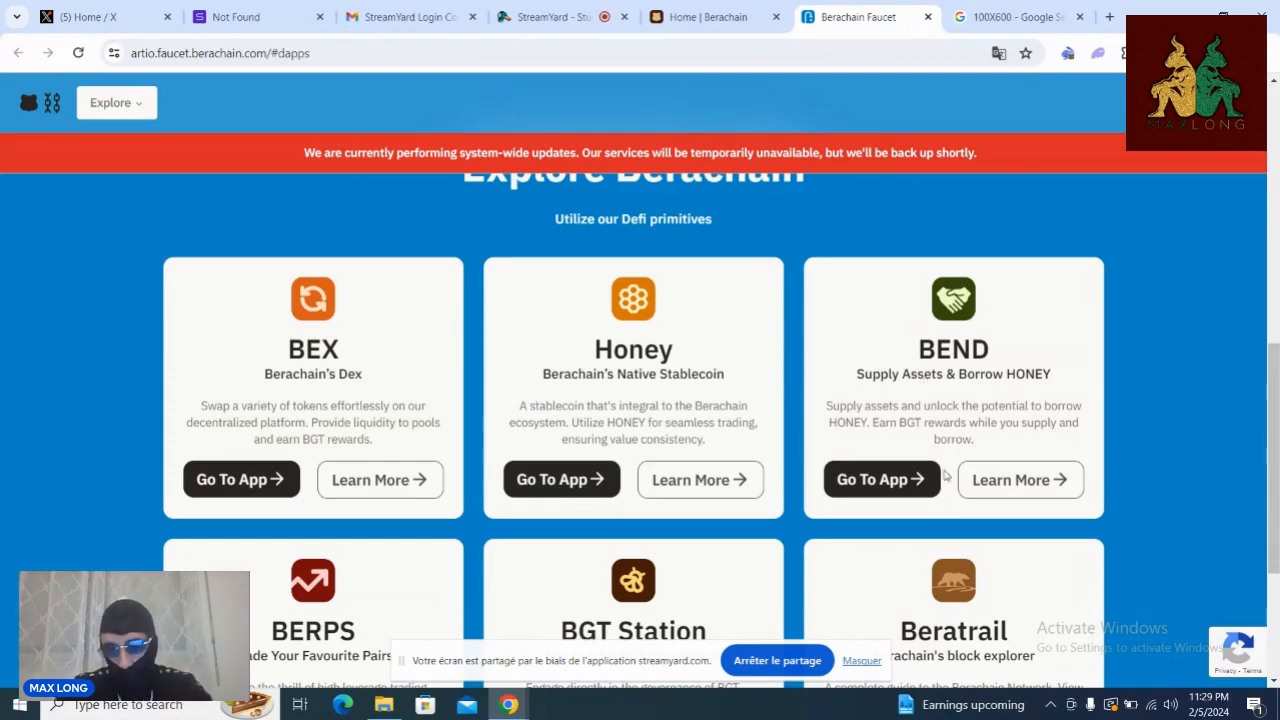
pyautogui.click(880, 480)
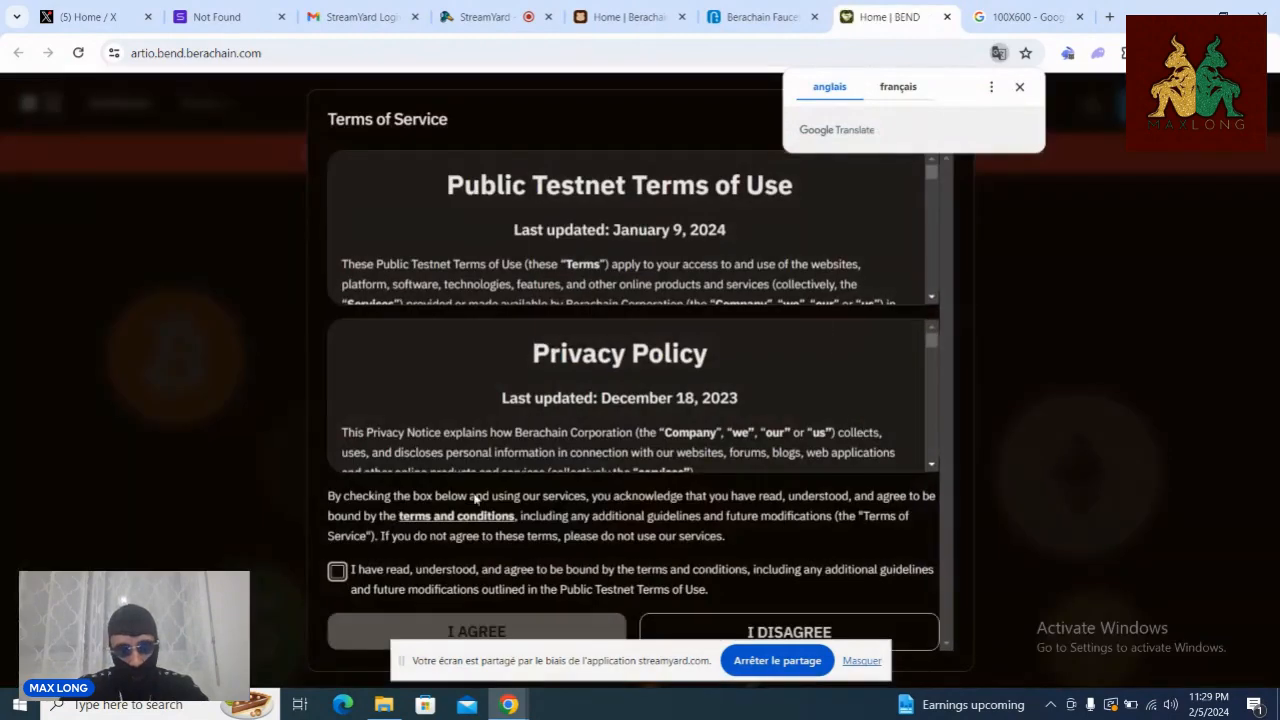
# Step: Accept BEND's testnet terms, enter its lending dashboard, then scroll the Faucet list down to BERPS
pyautogui.click(336, 572)
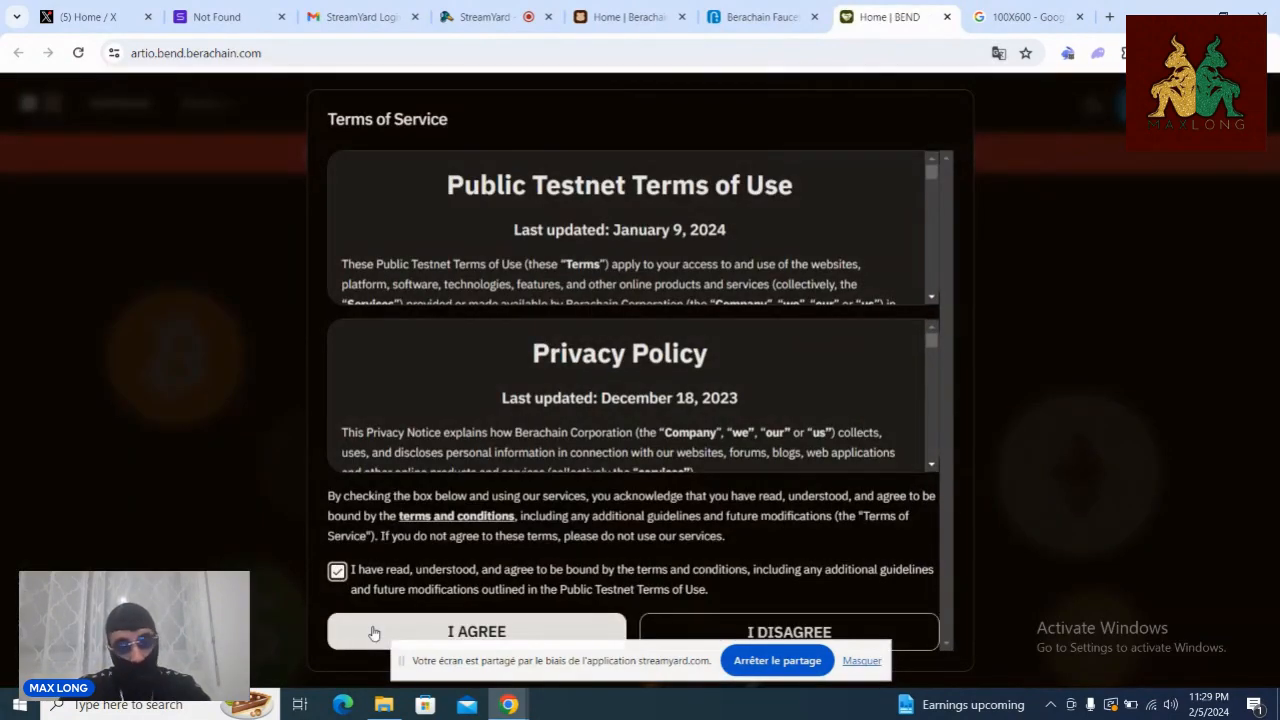
pyautogui.click(476, 632)
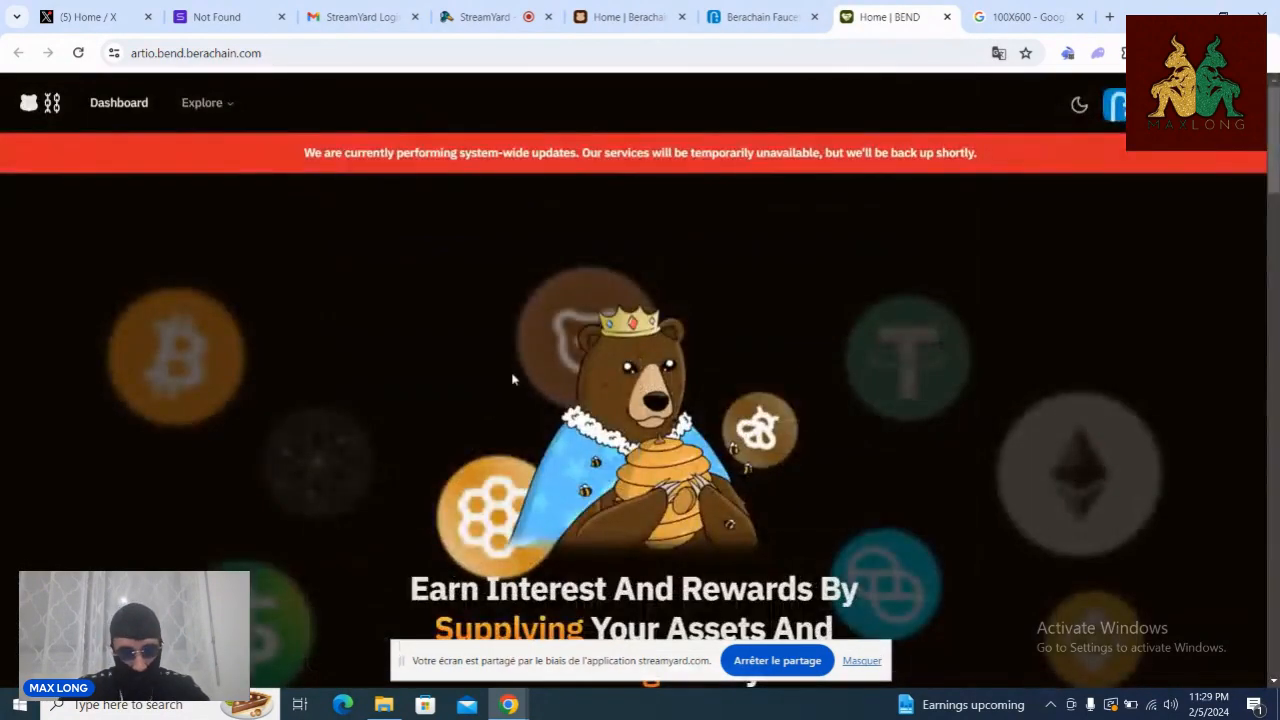
pyautogui.scroll(-3)
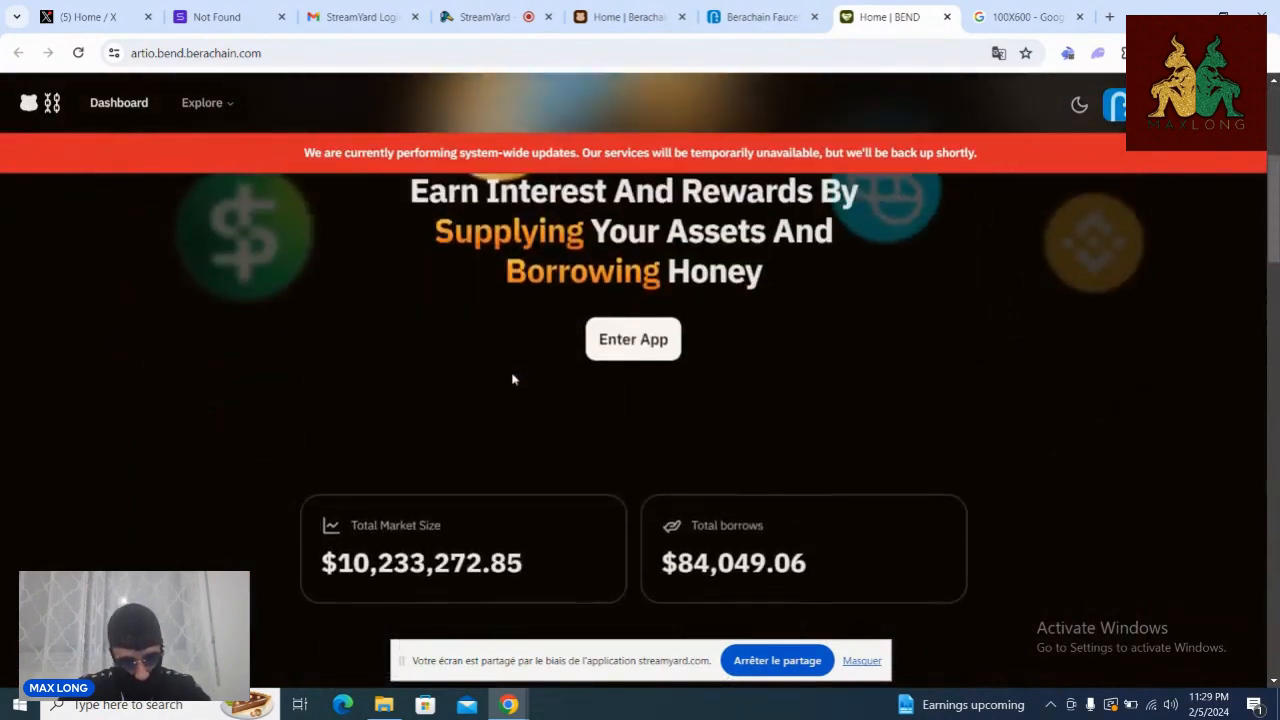
pyautogui.click(632, 338)
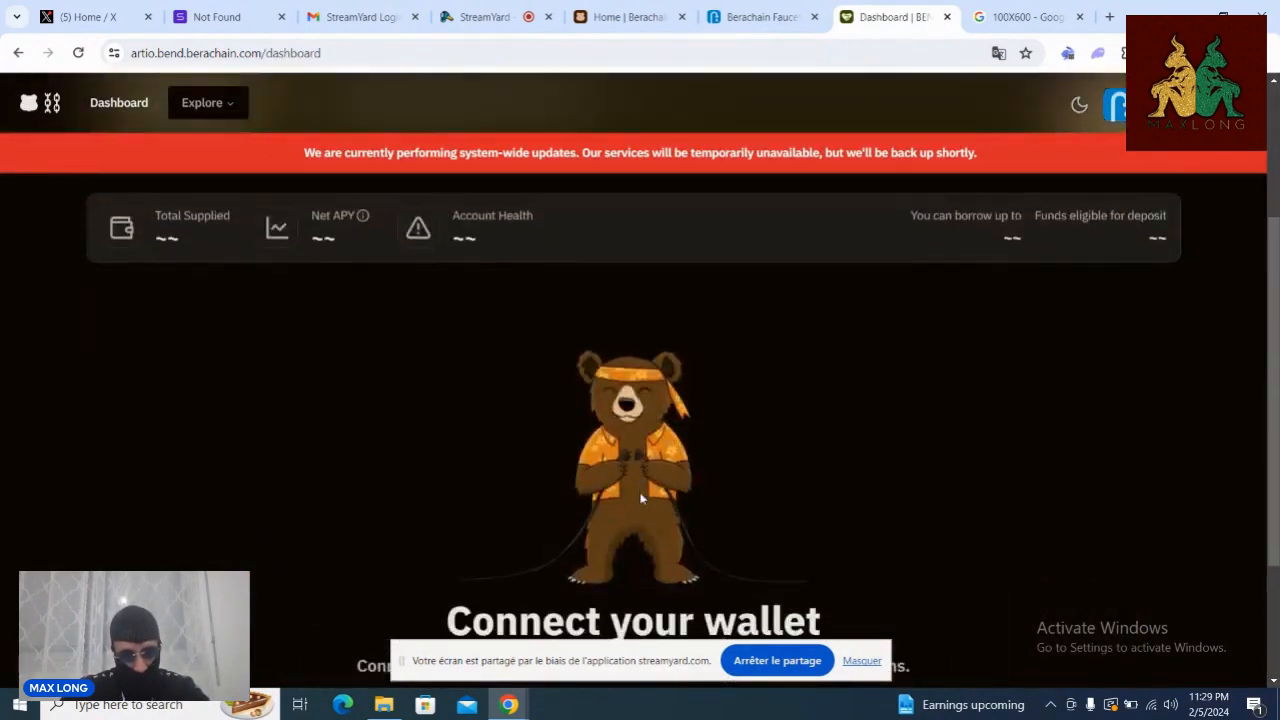
pyautogui.scroll(-3)
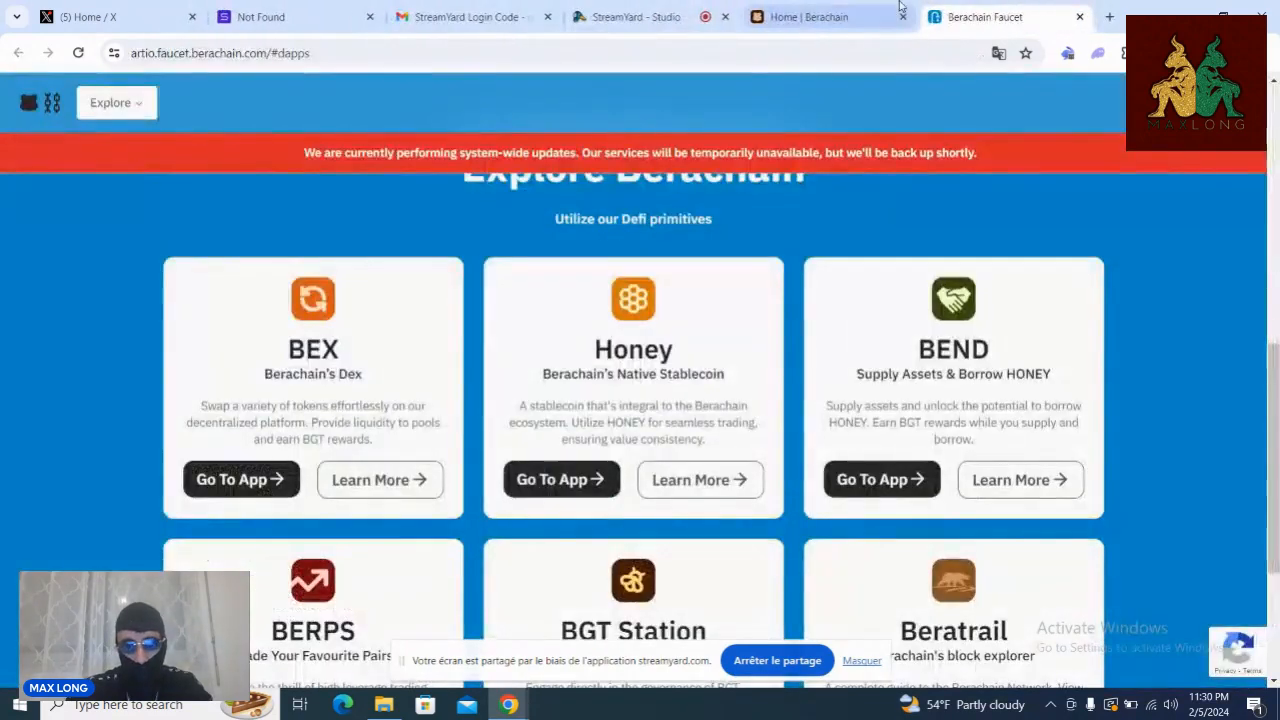
pyautogui.scroll(-3)
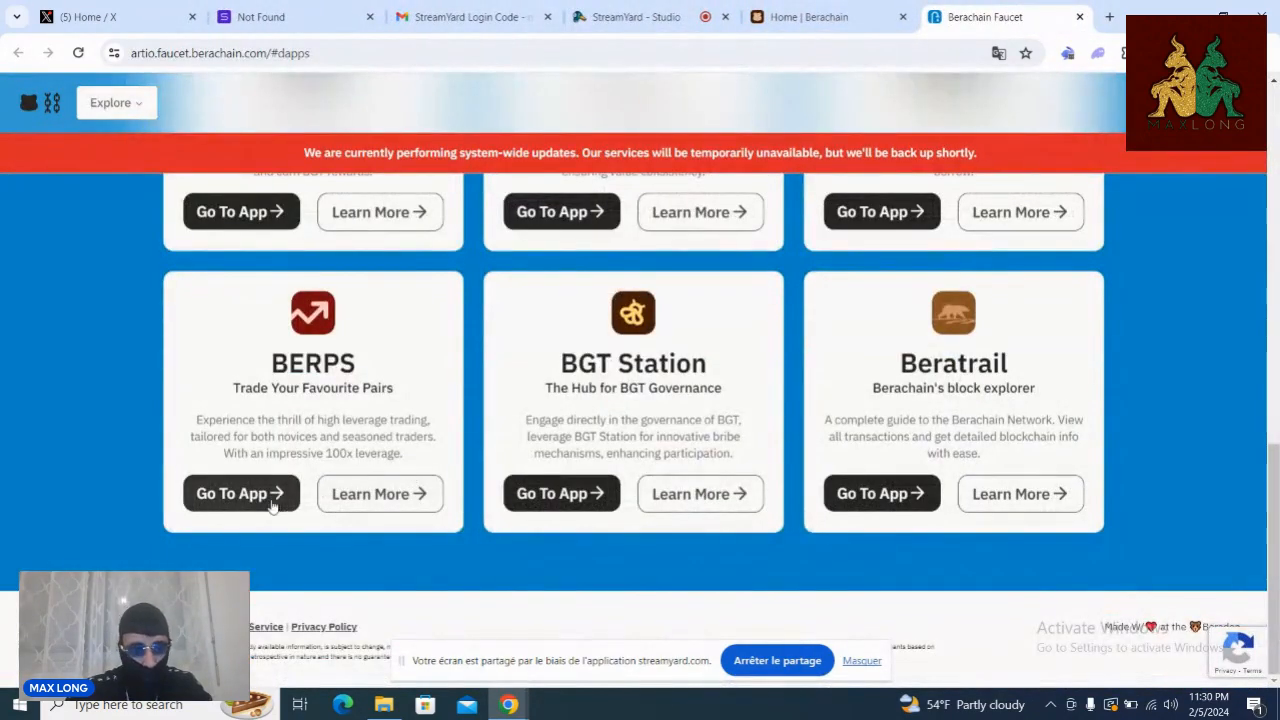
# Step: Launch BERPS, accept its terms, start trading to view the ETH-USDC chart, then close it
pyautogui.click(240, 492)
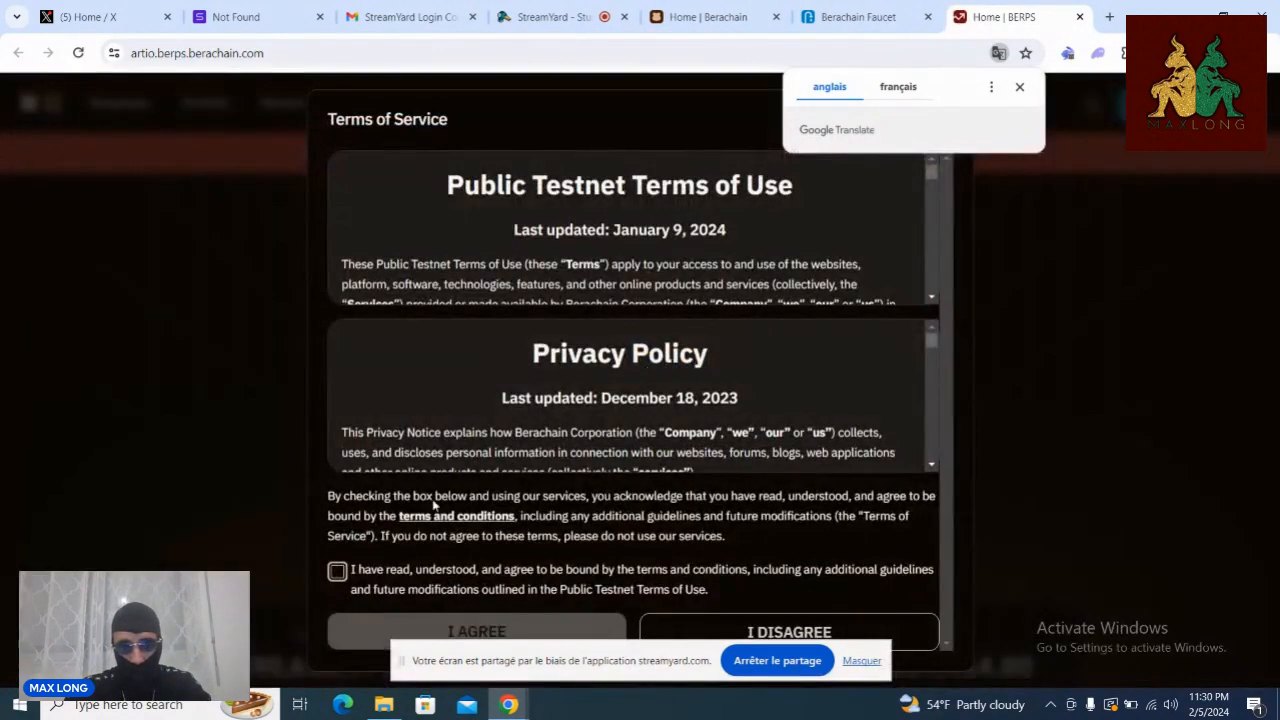
pyautogui.click(336, 572)
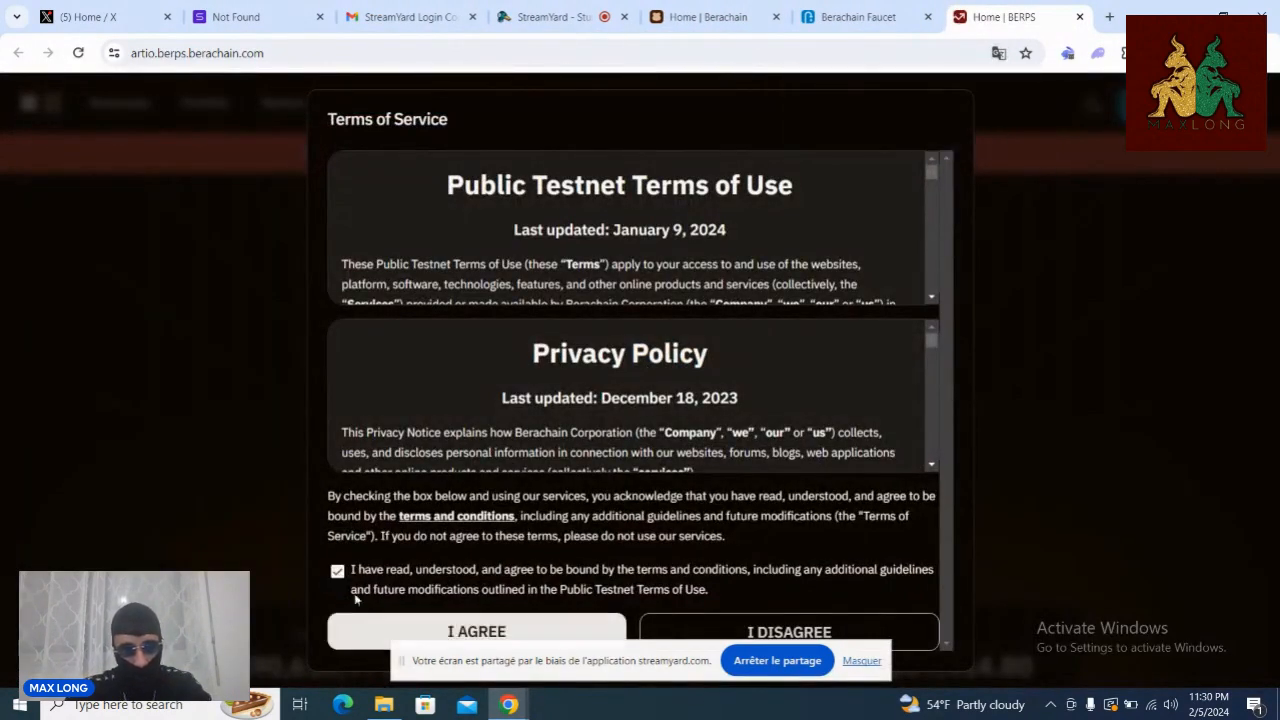
pyautogui.click(476, 632)
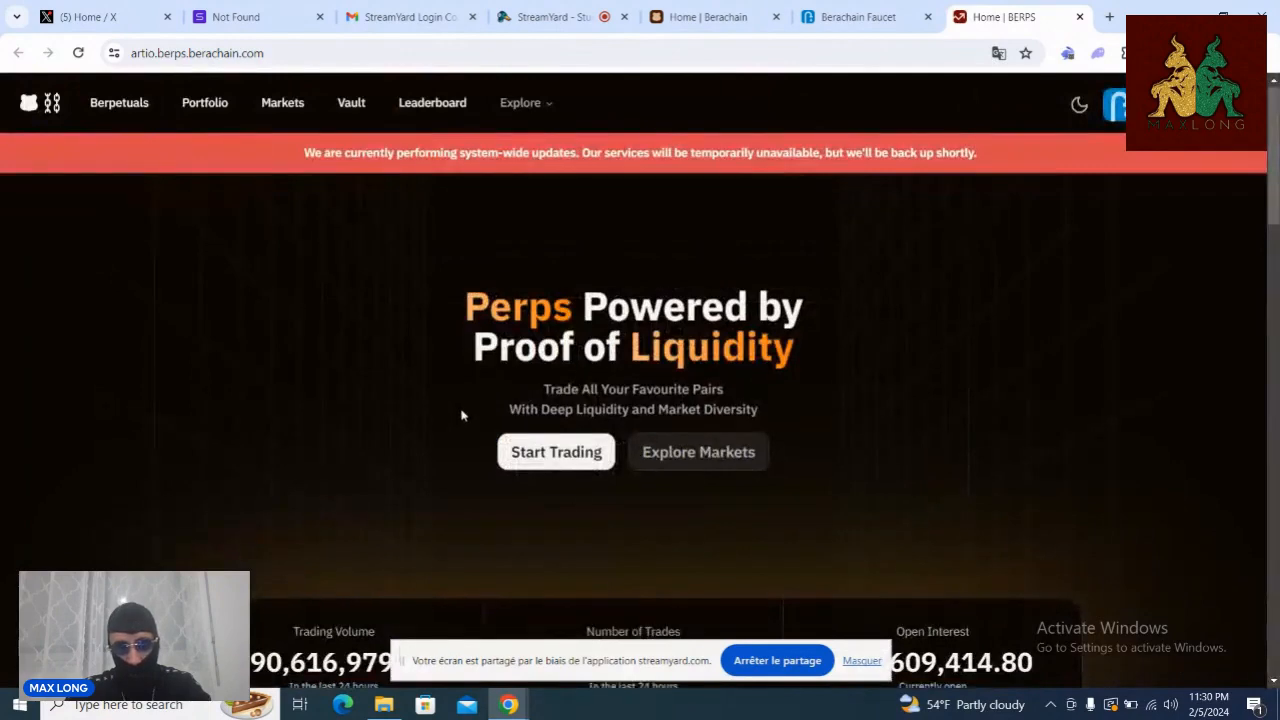
pyautogui.scroll(-3)
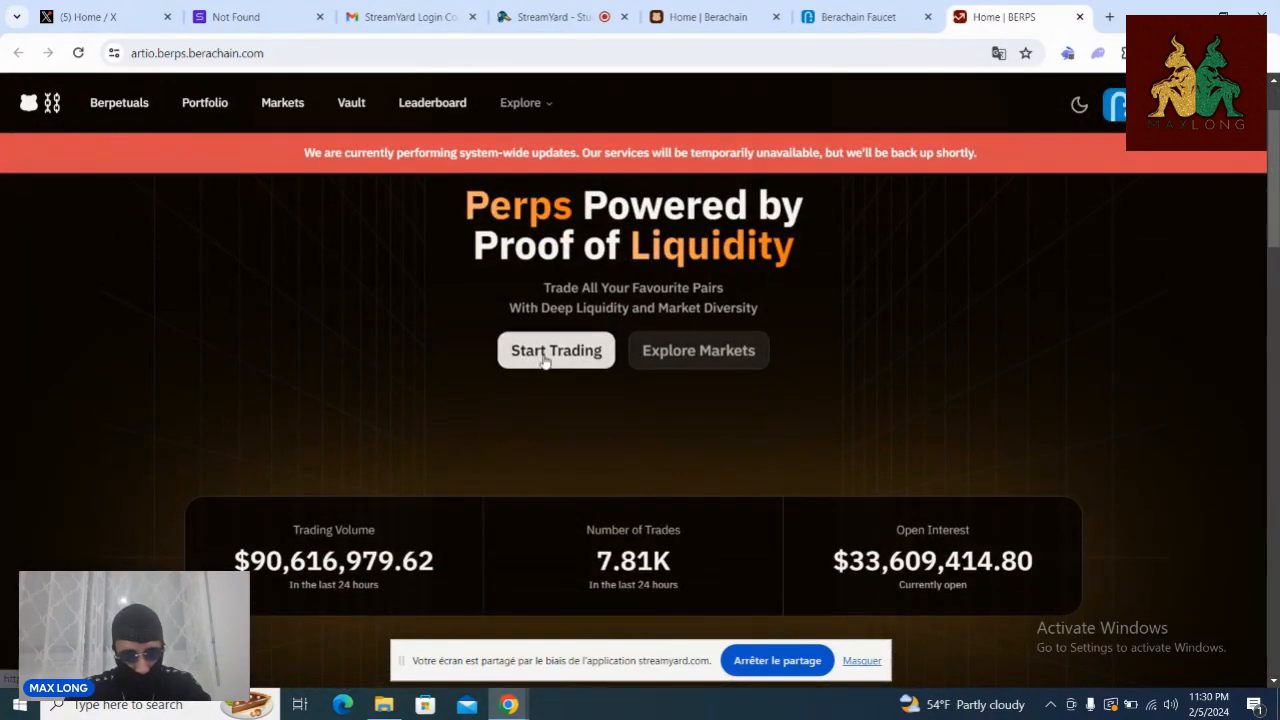
pyautogui.click(556, 350)
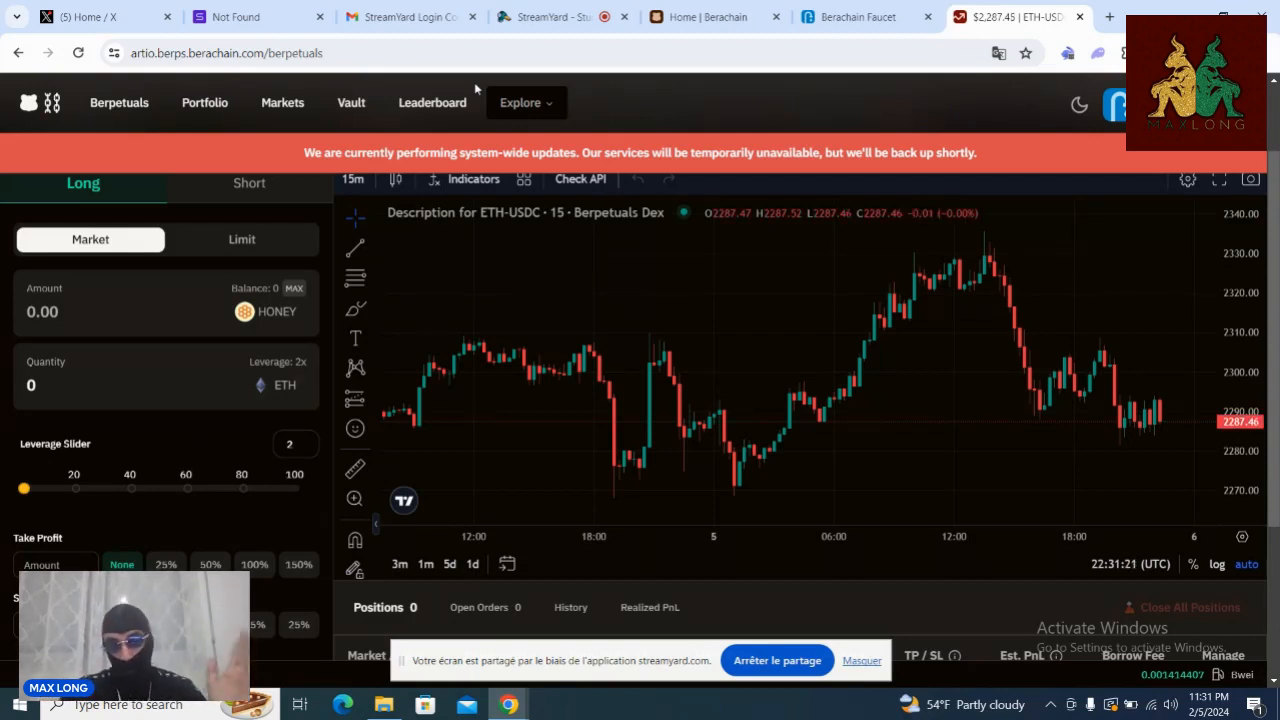
pyautogui.moveTo(188, 364)
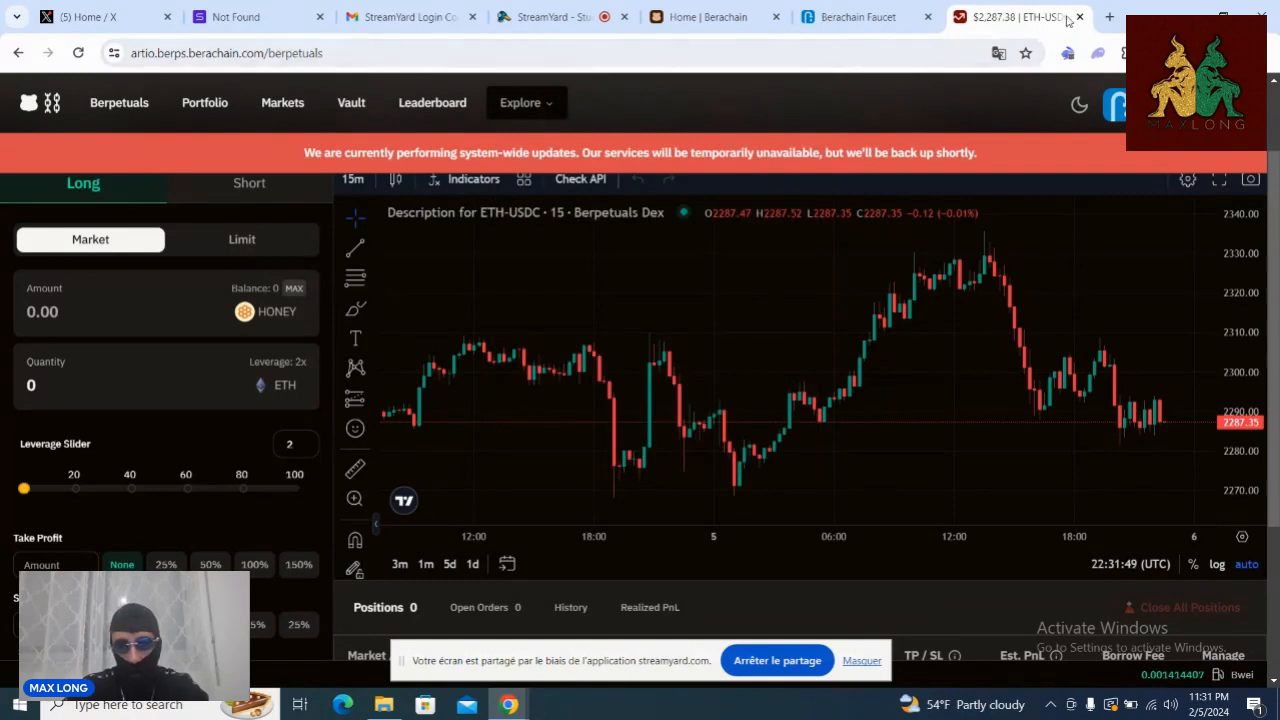
pyautogui.moveTo(1030, 16)
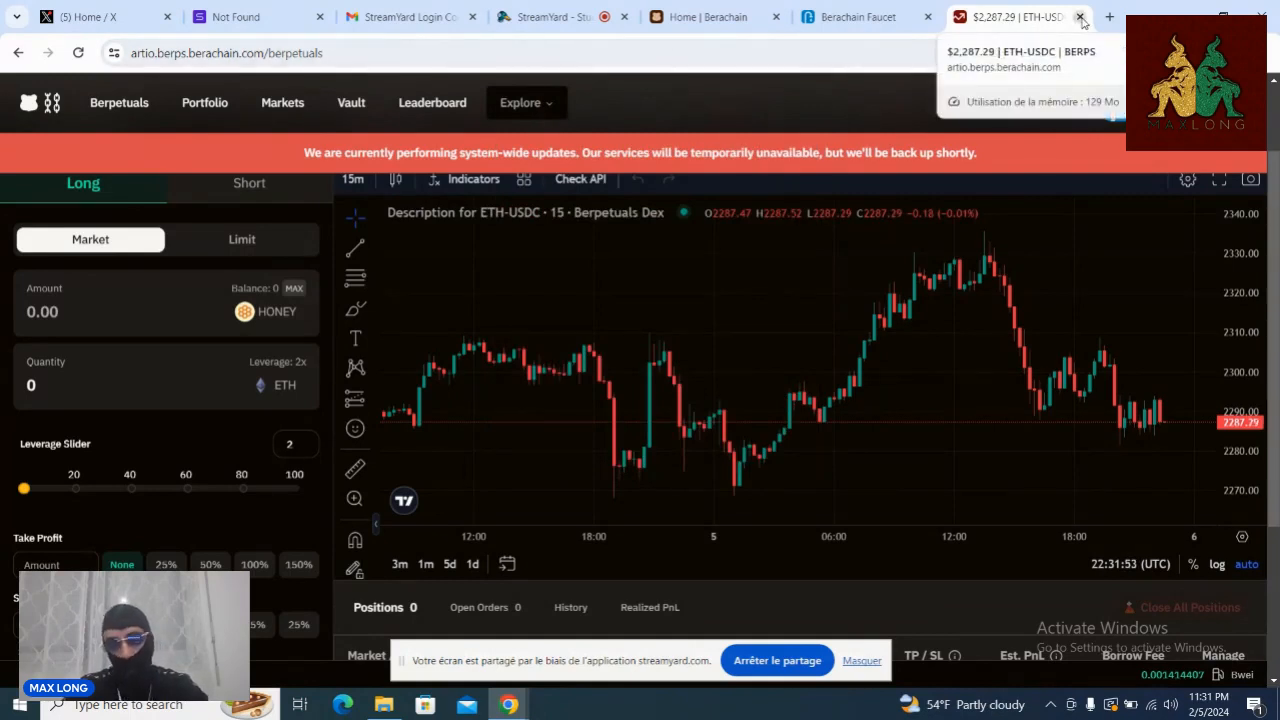
pyautogui.click(1080, 18)
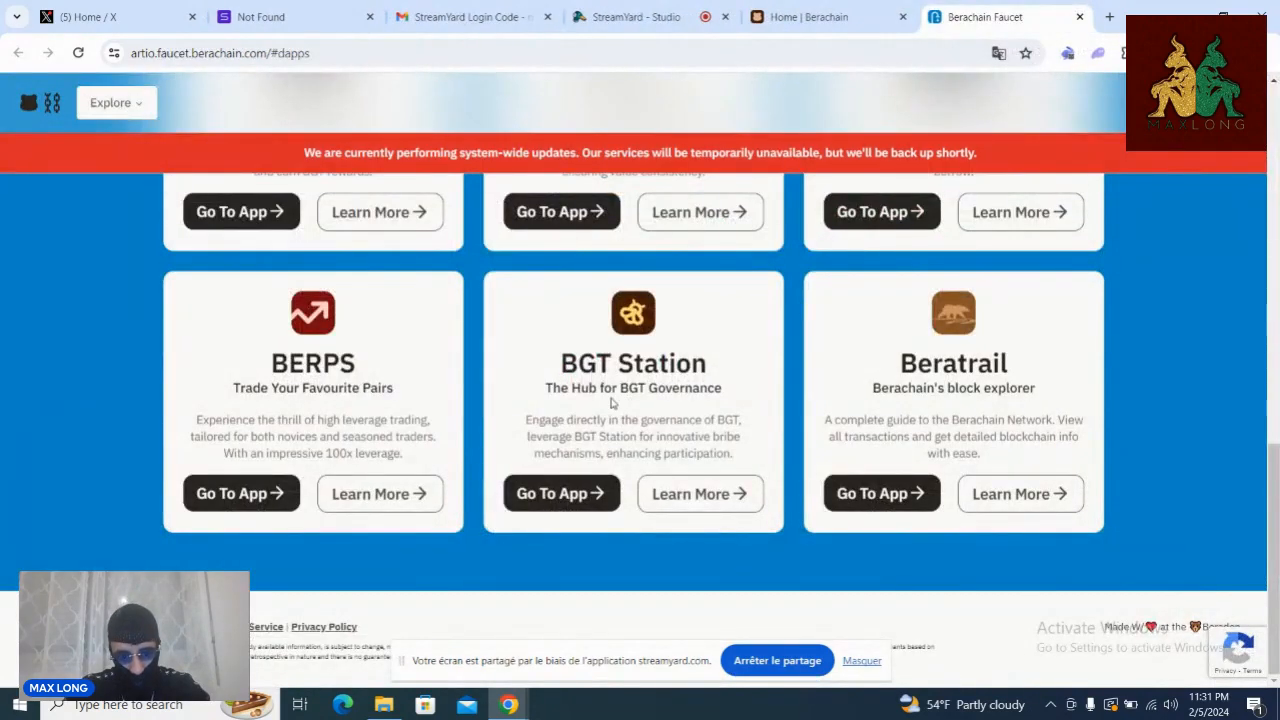
pyautogui.moveTo(536, 404)
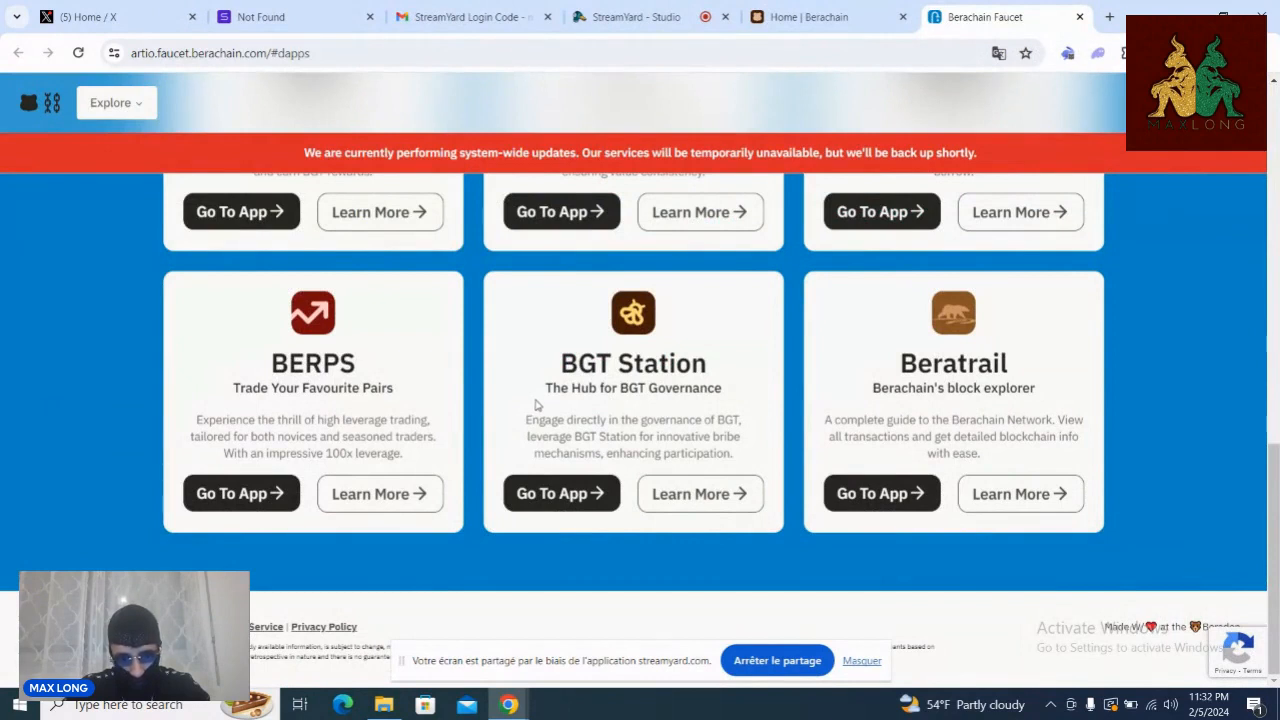
# Step: Launch BGT Station and accept its testnet terms to reach the validator stats home page
pyautogui.click(560, 492)
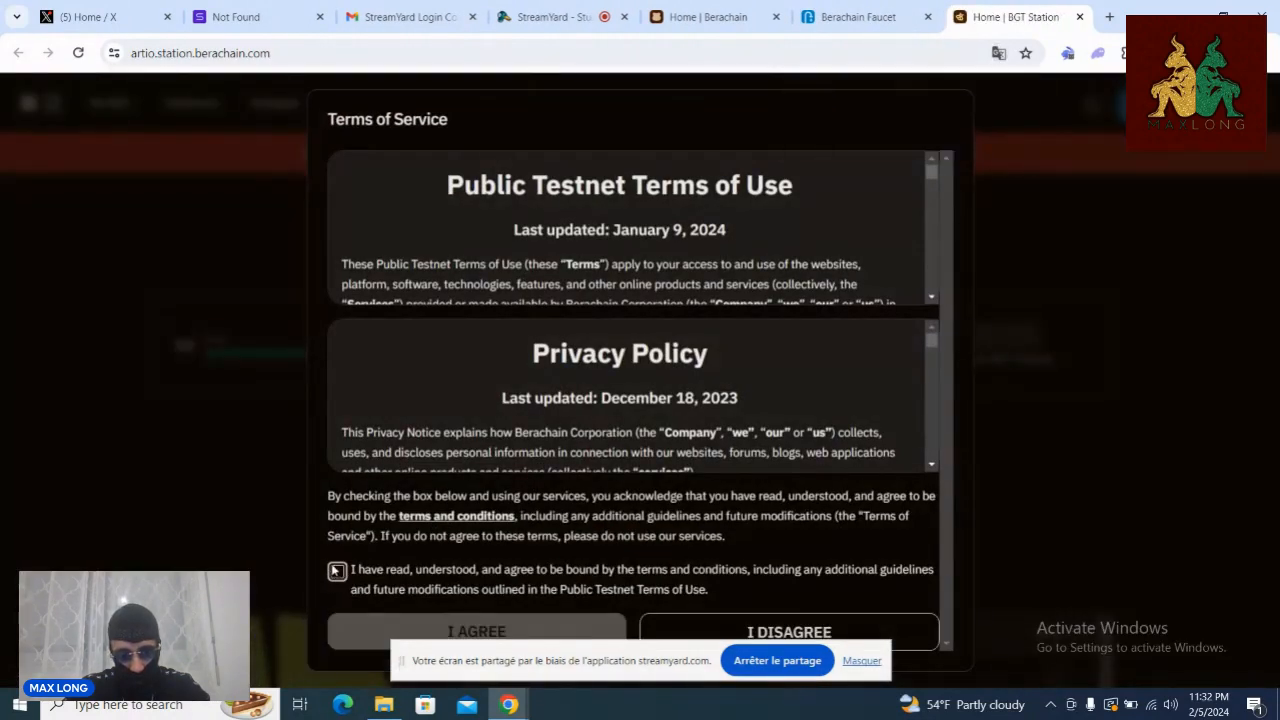
pyautogui.click(336, 572)
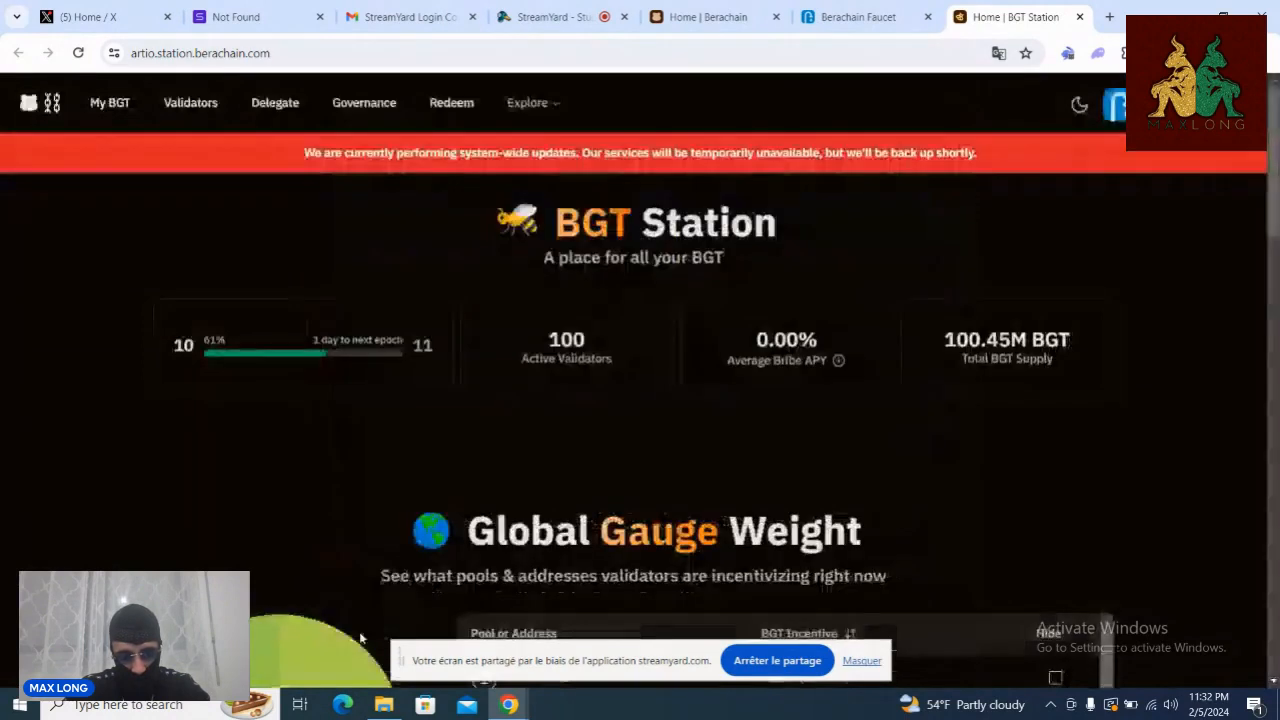
# Step: Scroll through BGT Station's gauge weights and Top Staked Validators sections
pyautogui.scroll(-3)
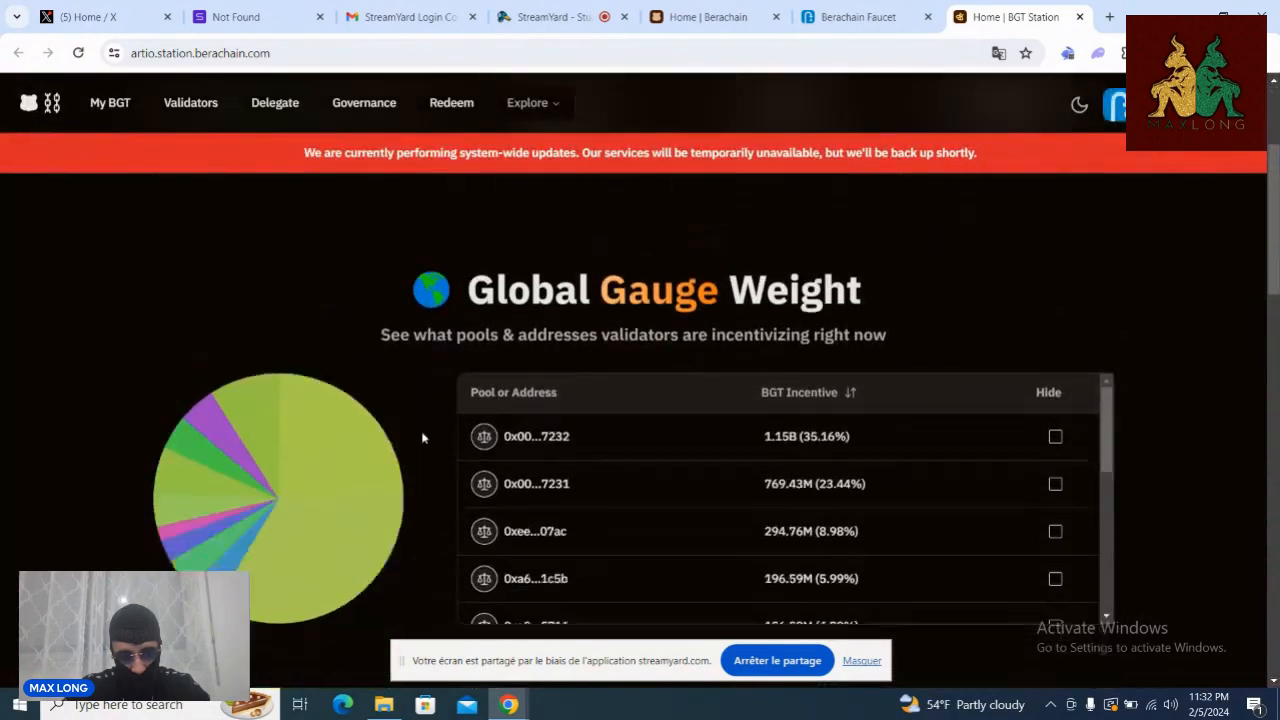
pyautogui.scroll(3)
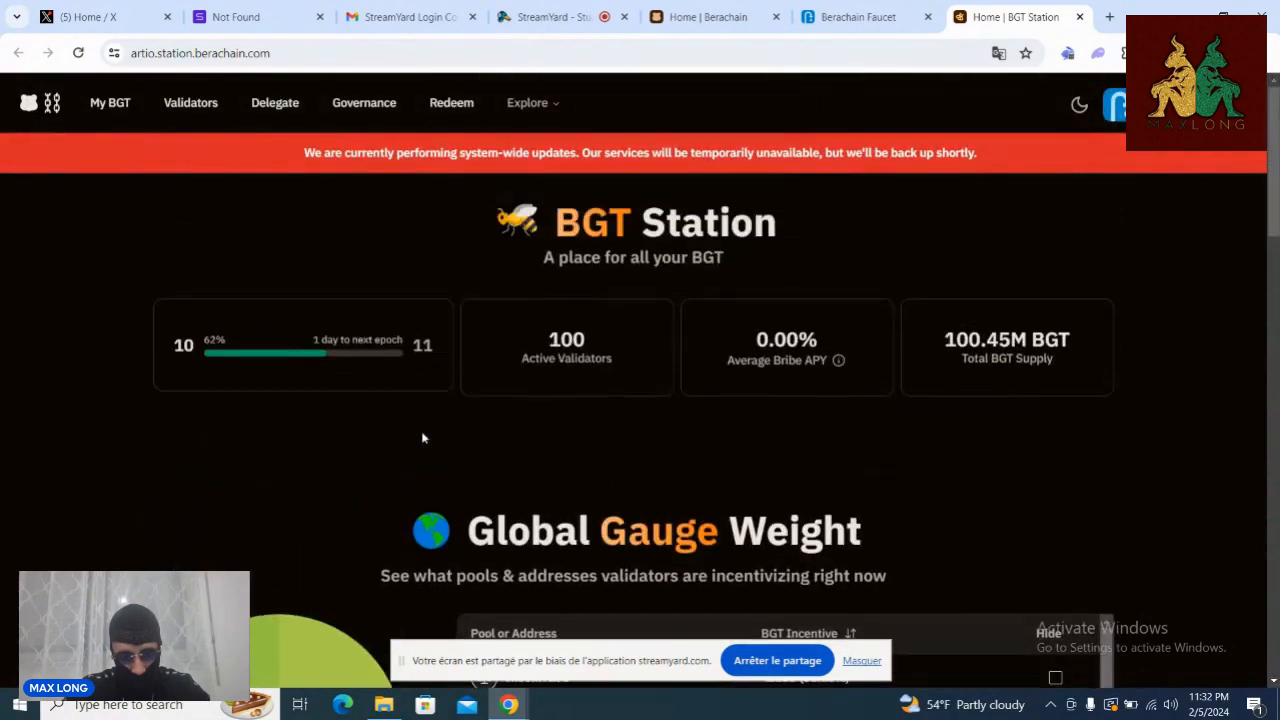
pyautogui.scroll(-3)
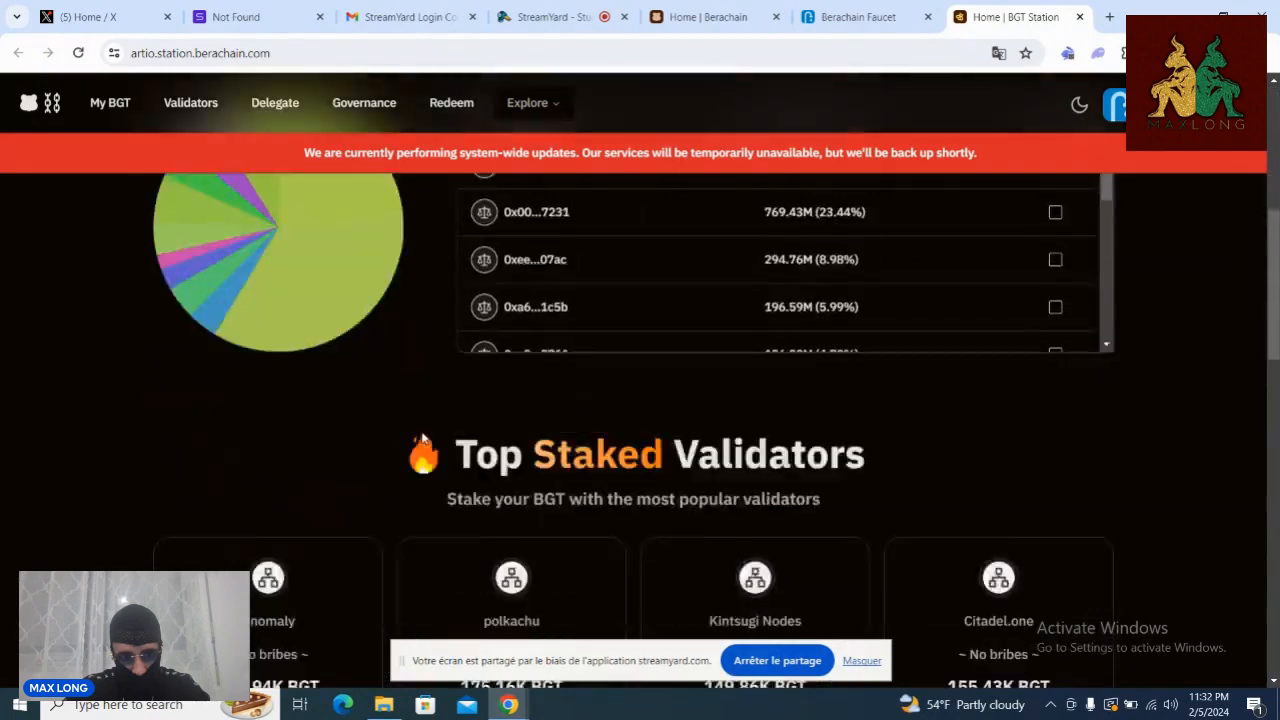
pyautogui.scroll(-3)
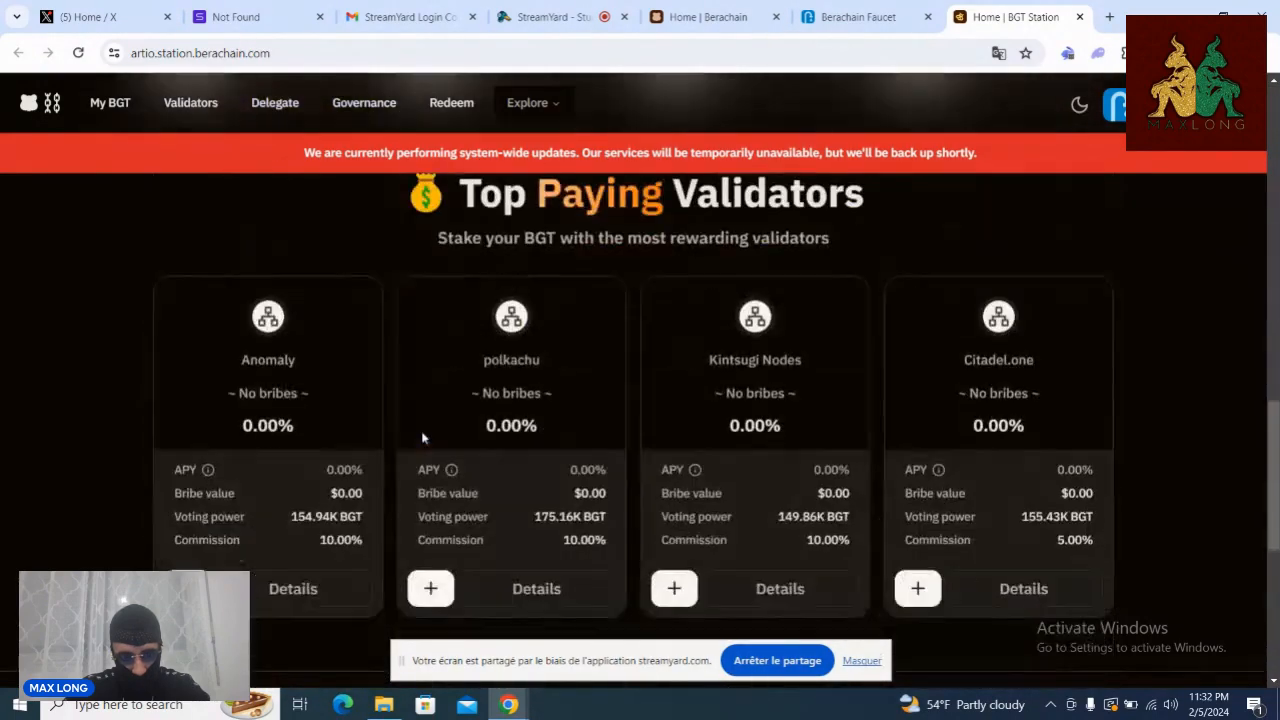
pyautogui.scroll(-3)
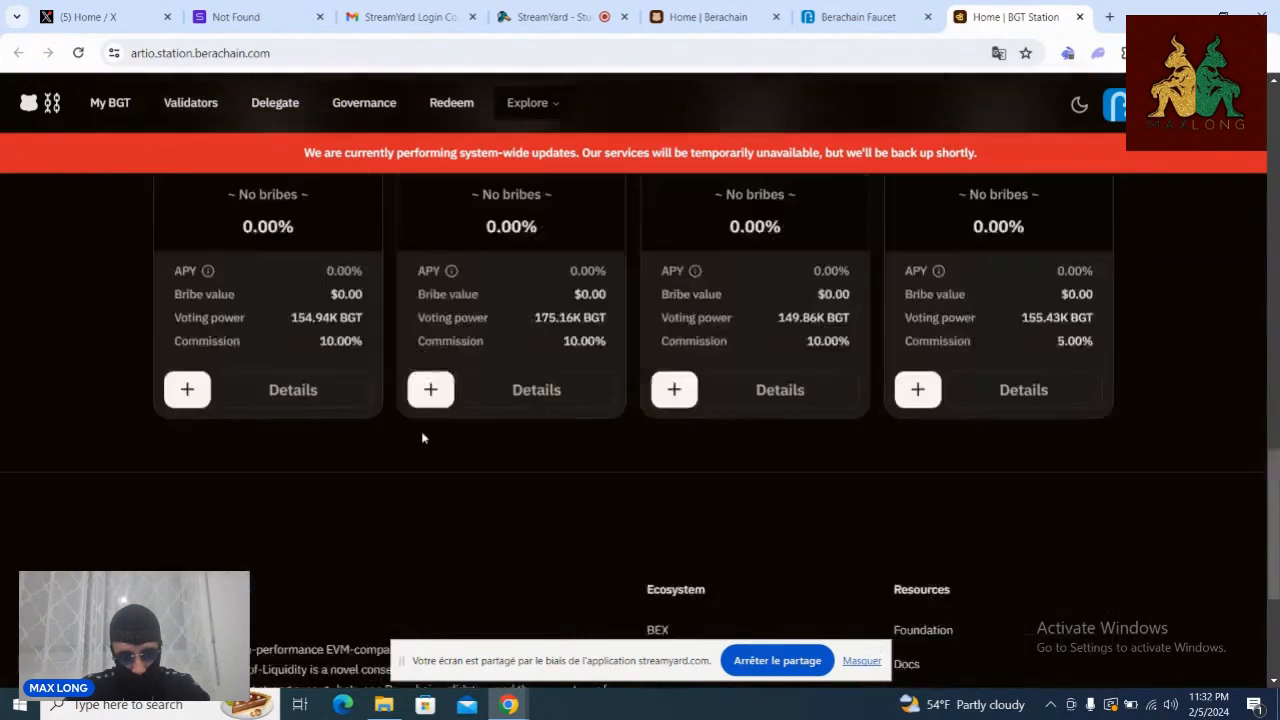
pyautogui.scroll(3)
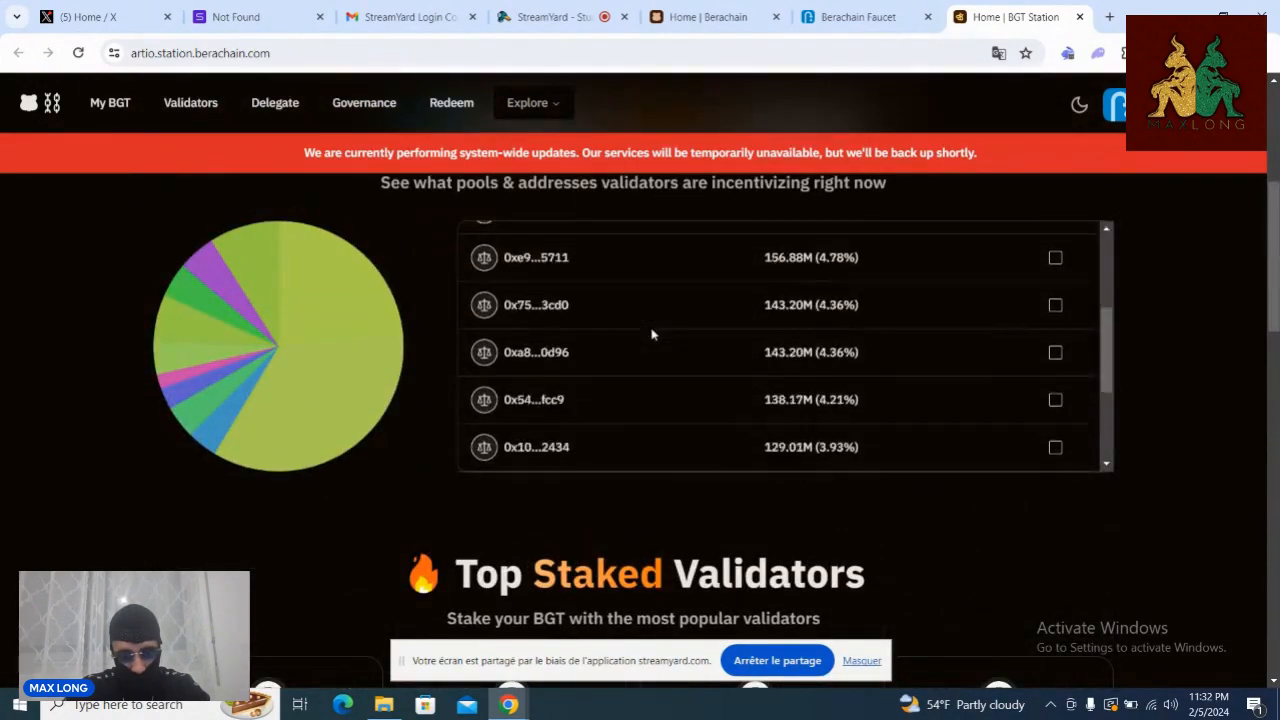
pyautogui.scroll(3)
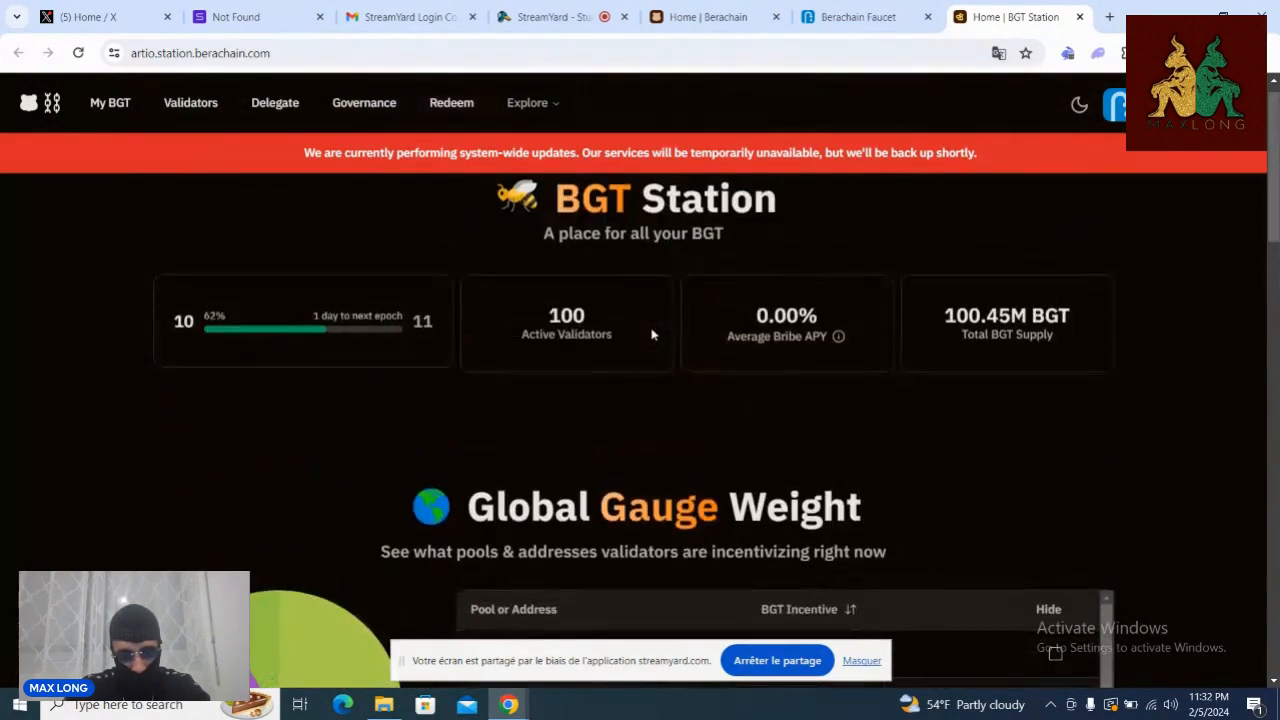
pyautogui.scroll(-3)
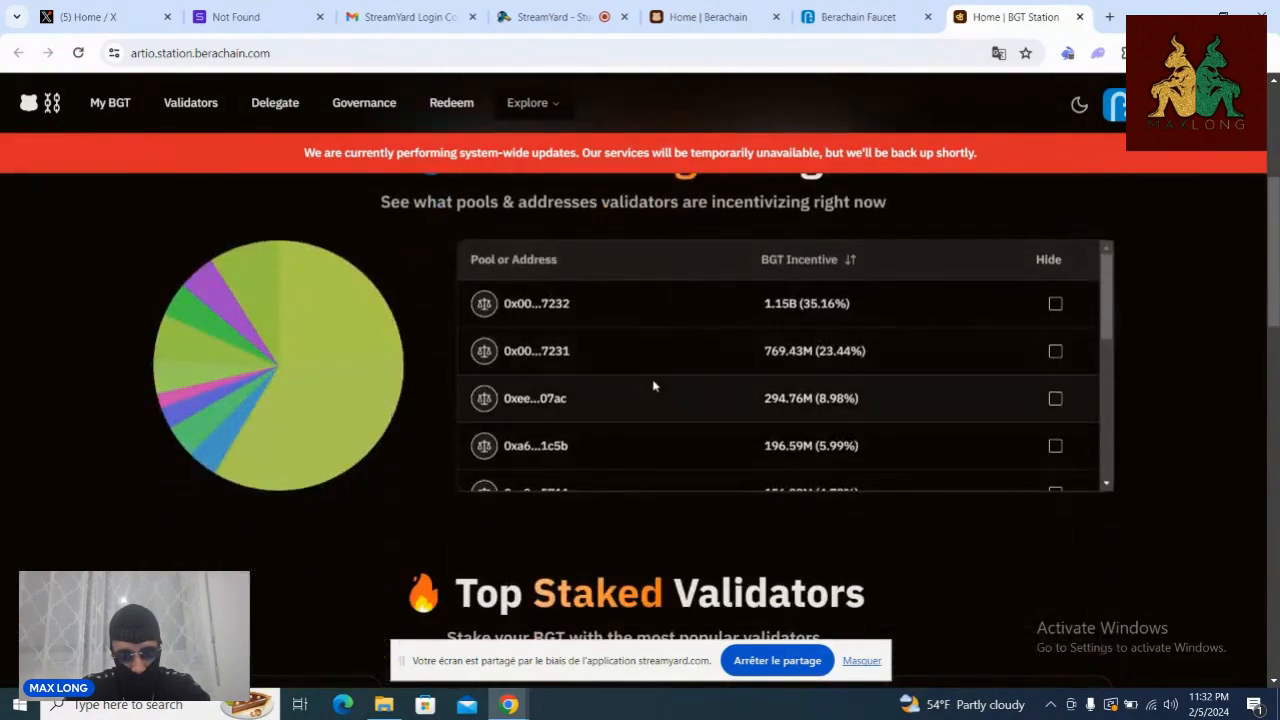
pyautogui.scroll(-3)
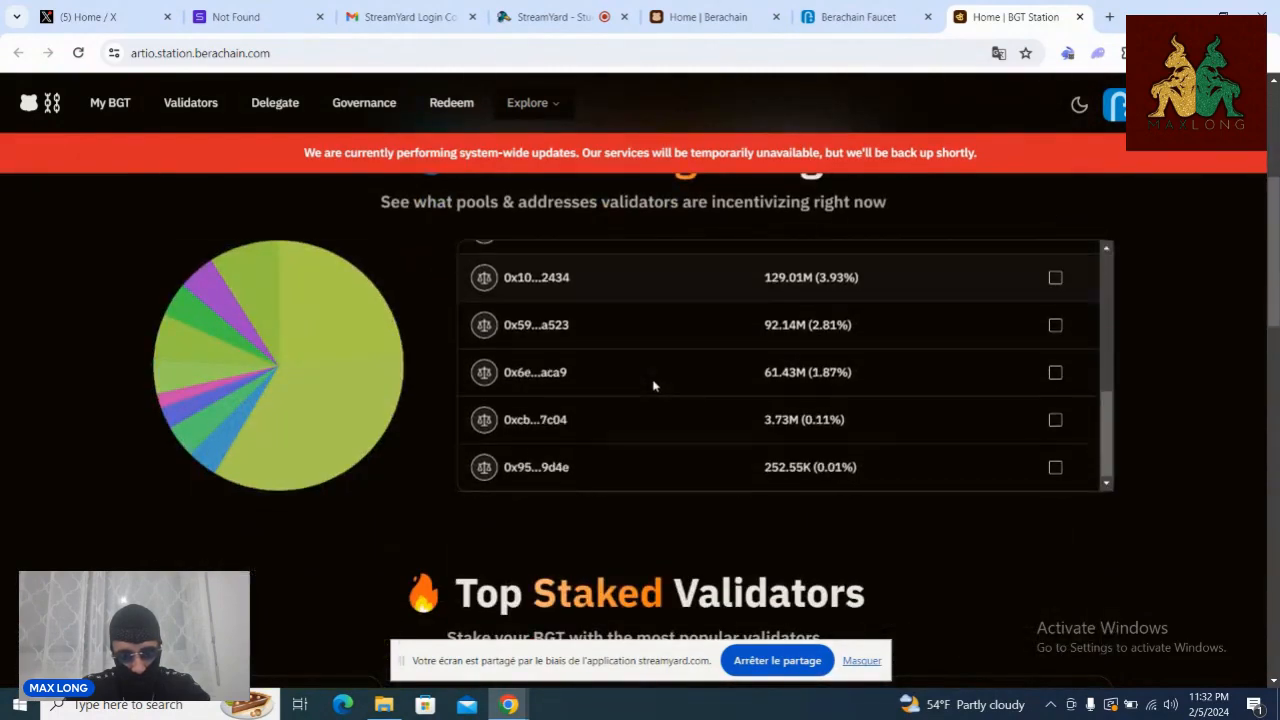
pyautogui.scroll(-3)
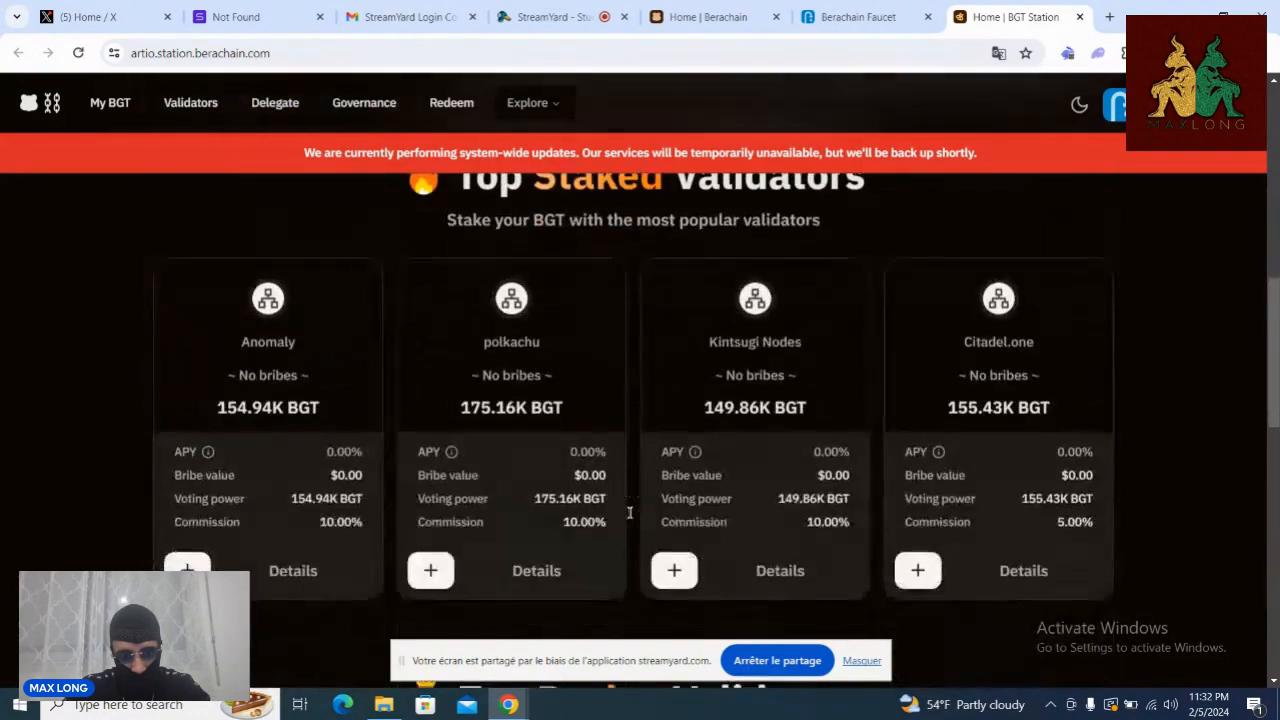
pyautogui.scroll(-3)
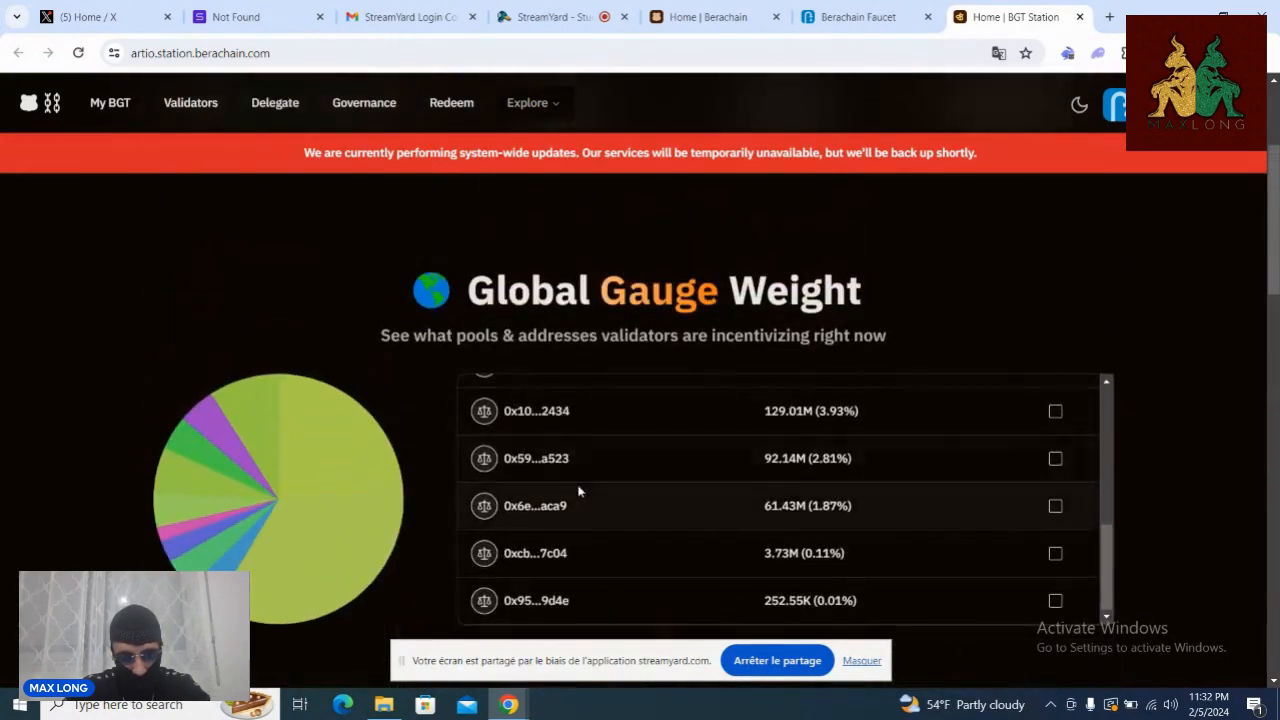
pyautogui.scroll(3)
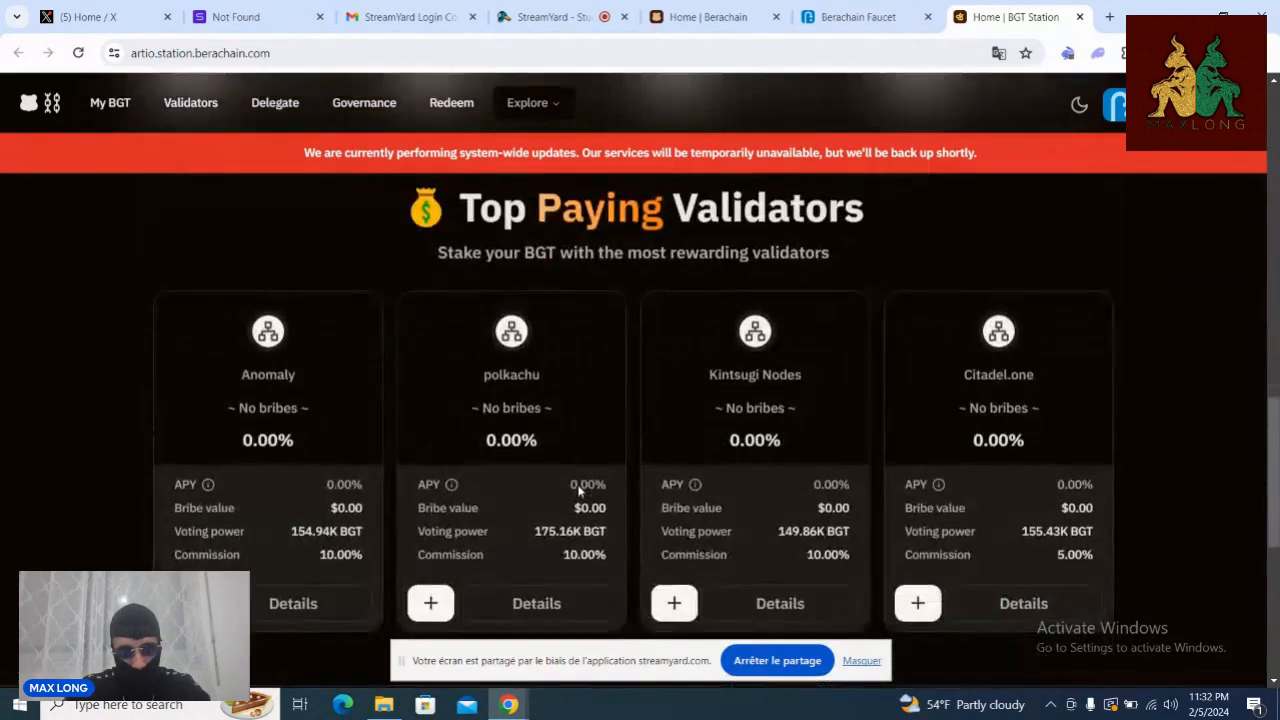
pyautogui.scroll(-3)
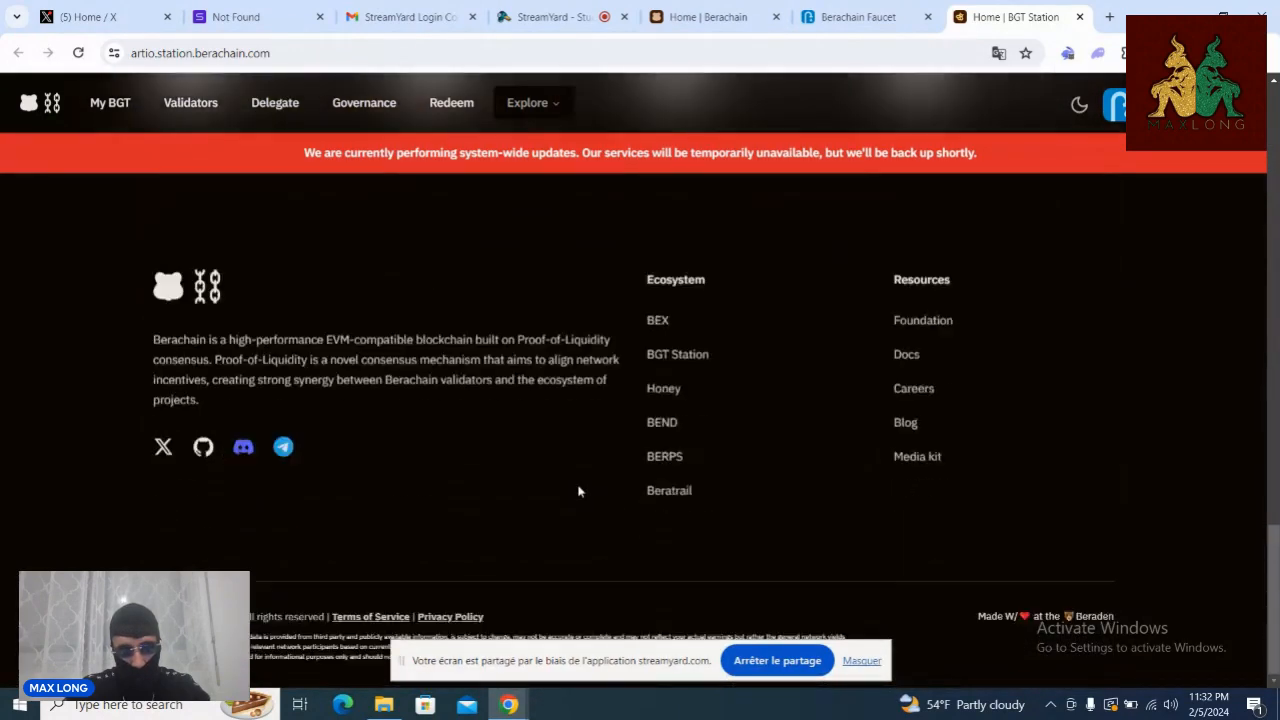
pyautogui.scroll(3)
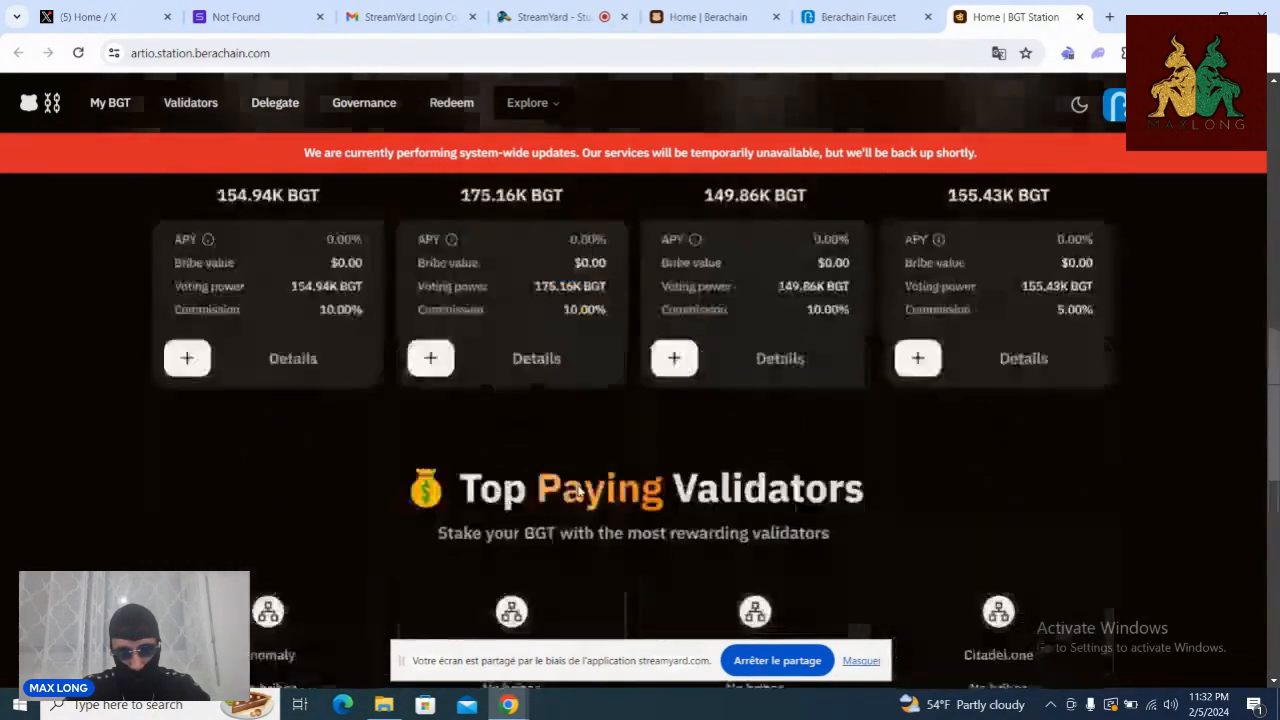
pyautogui.scroll(-3)
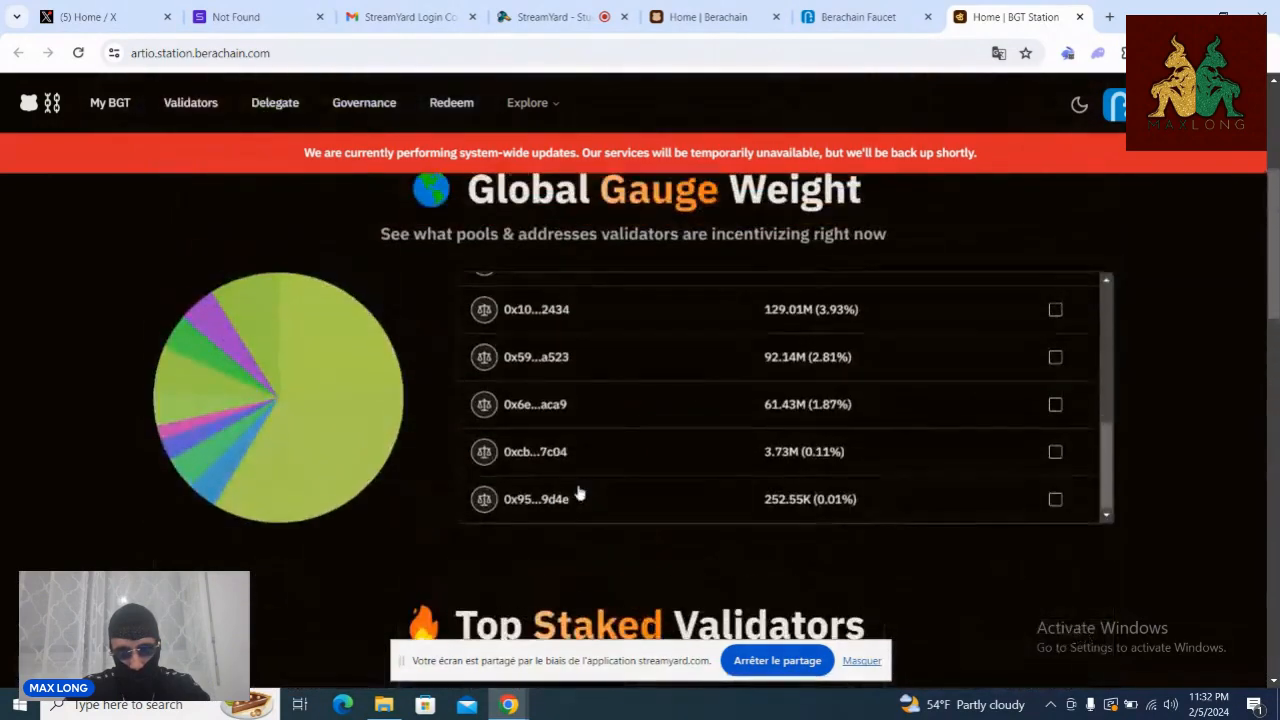
pyautogui.scroll(3)
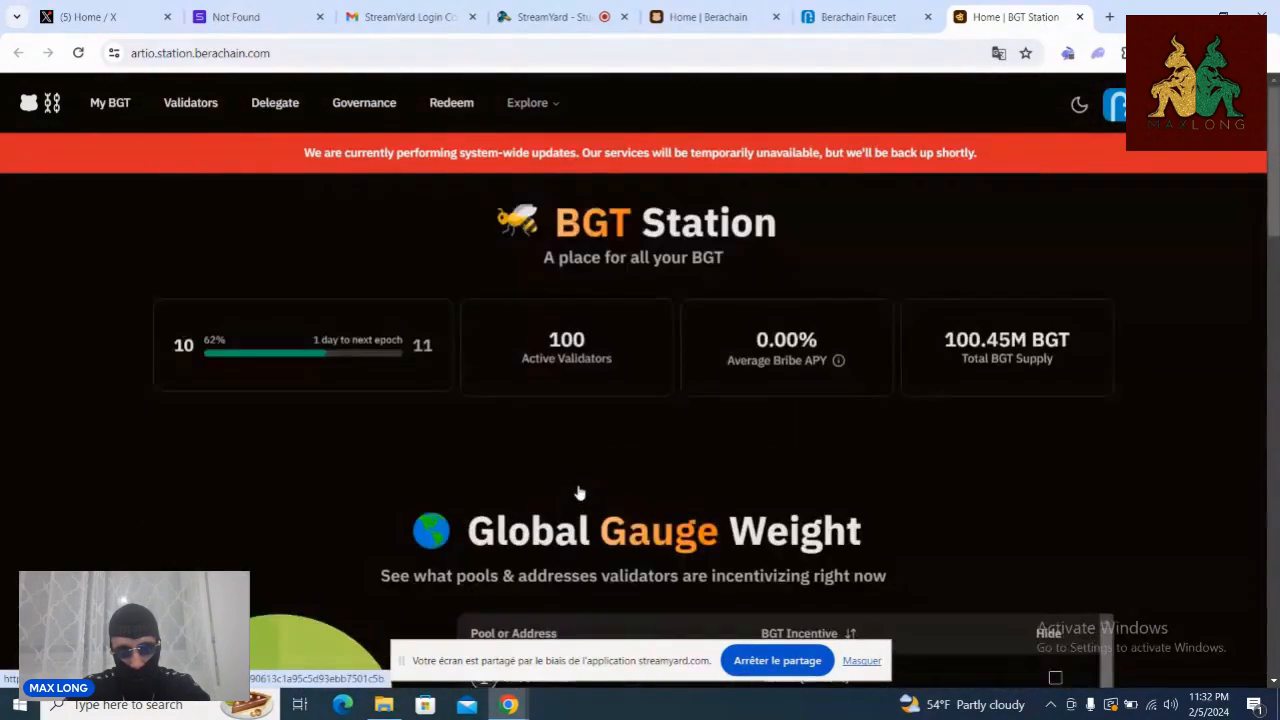
pyautogui.moveTo(664, 432)
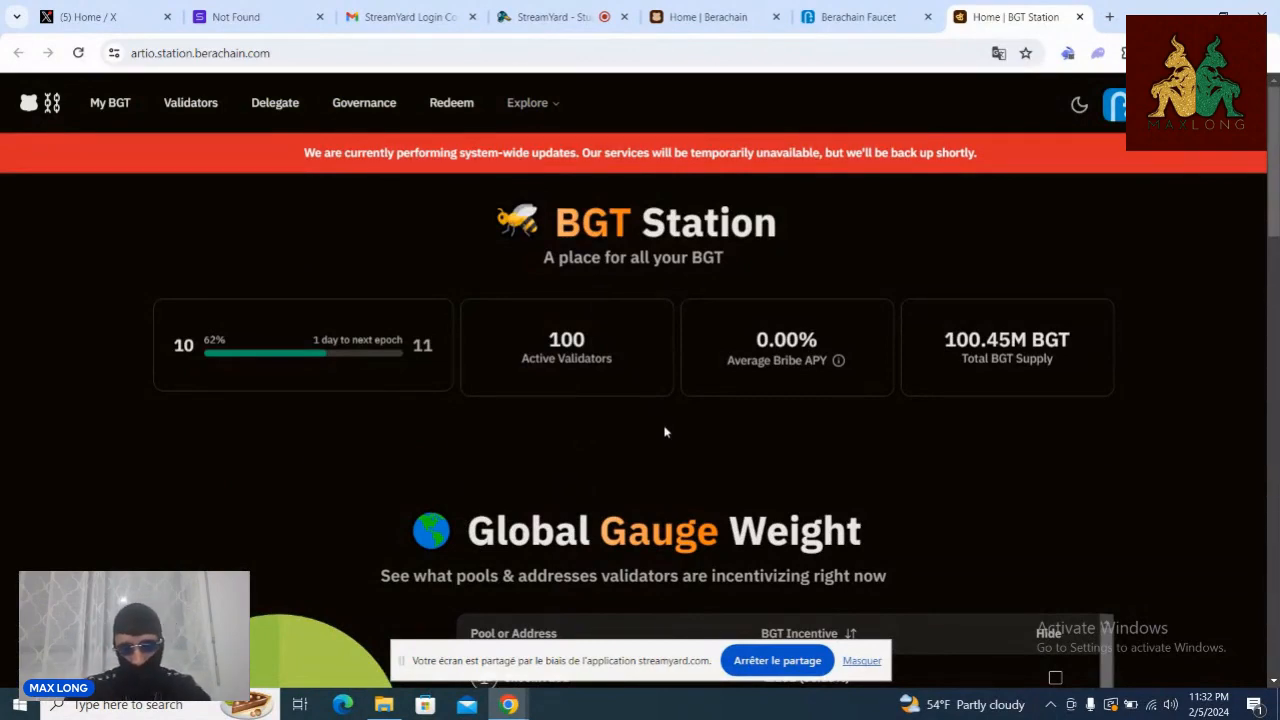
pyautogui.scroll(-3)
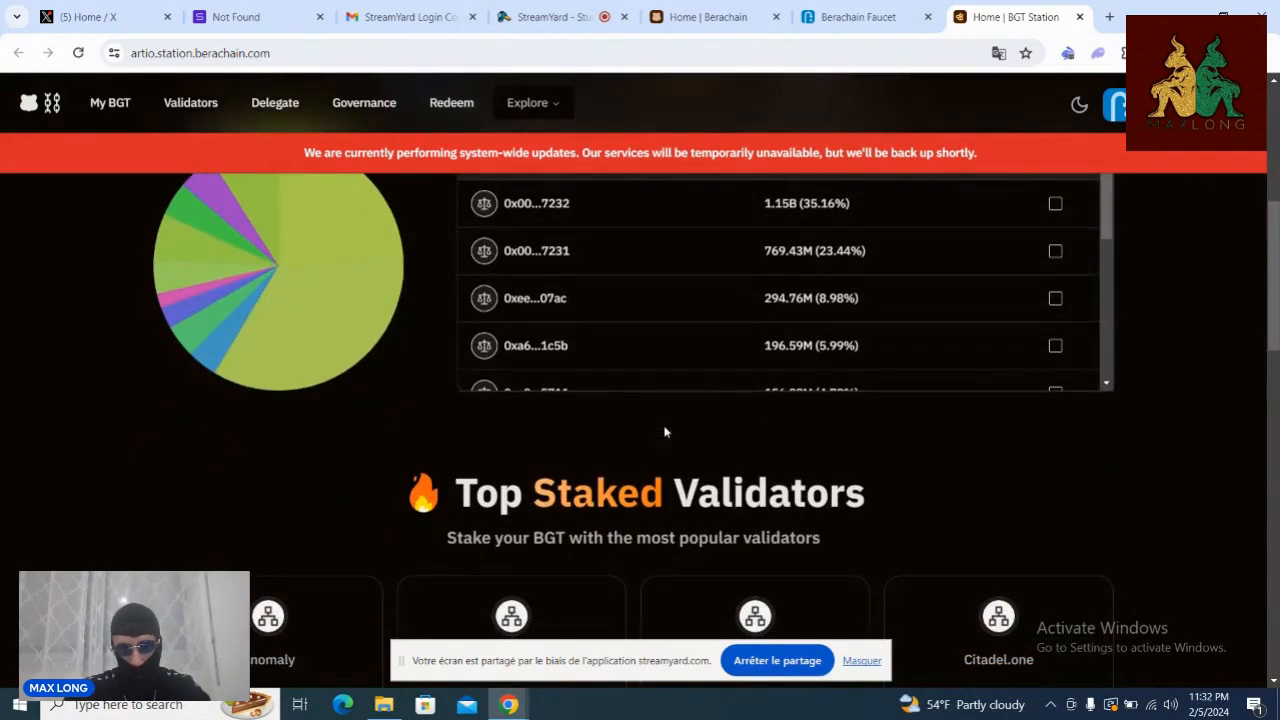
pyautogui.scroll(-3)
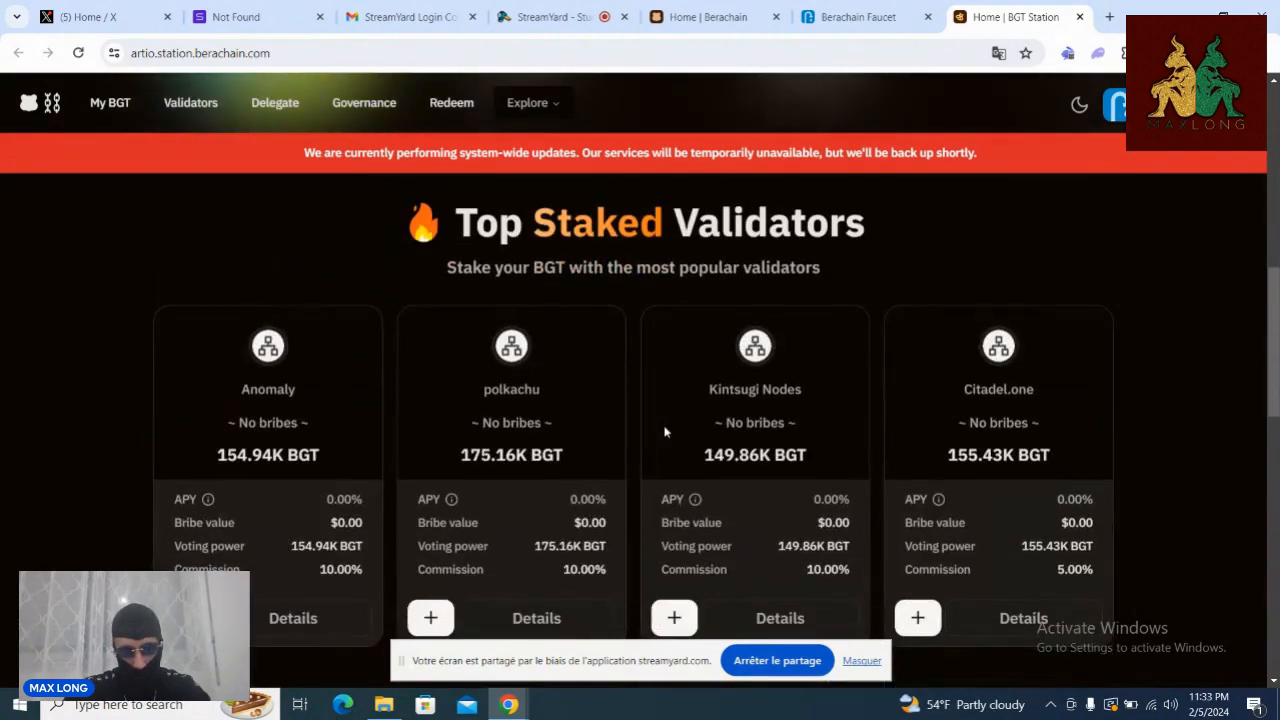
pyautogui.scroll(-3)
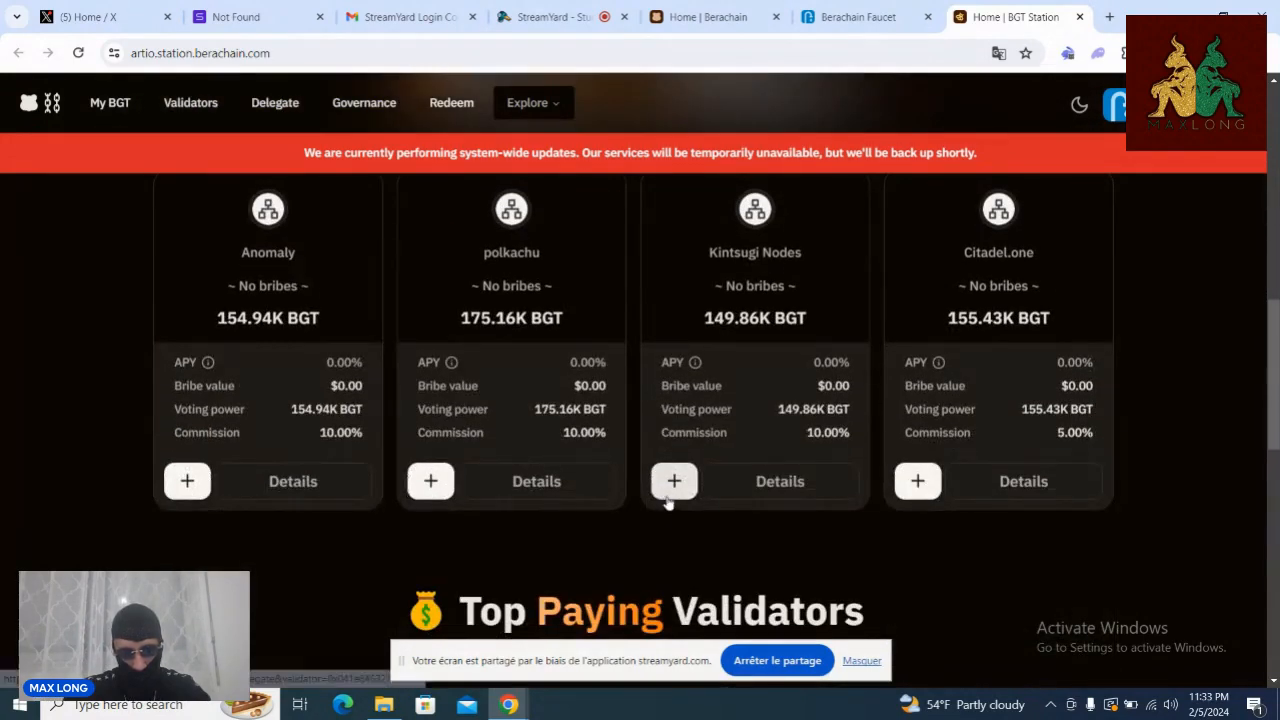
pyautogui.scroll(3)
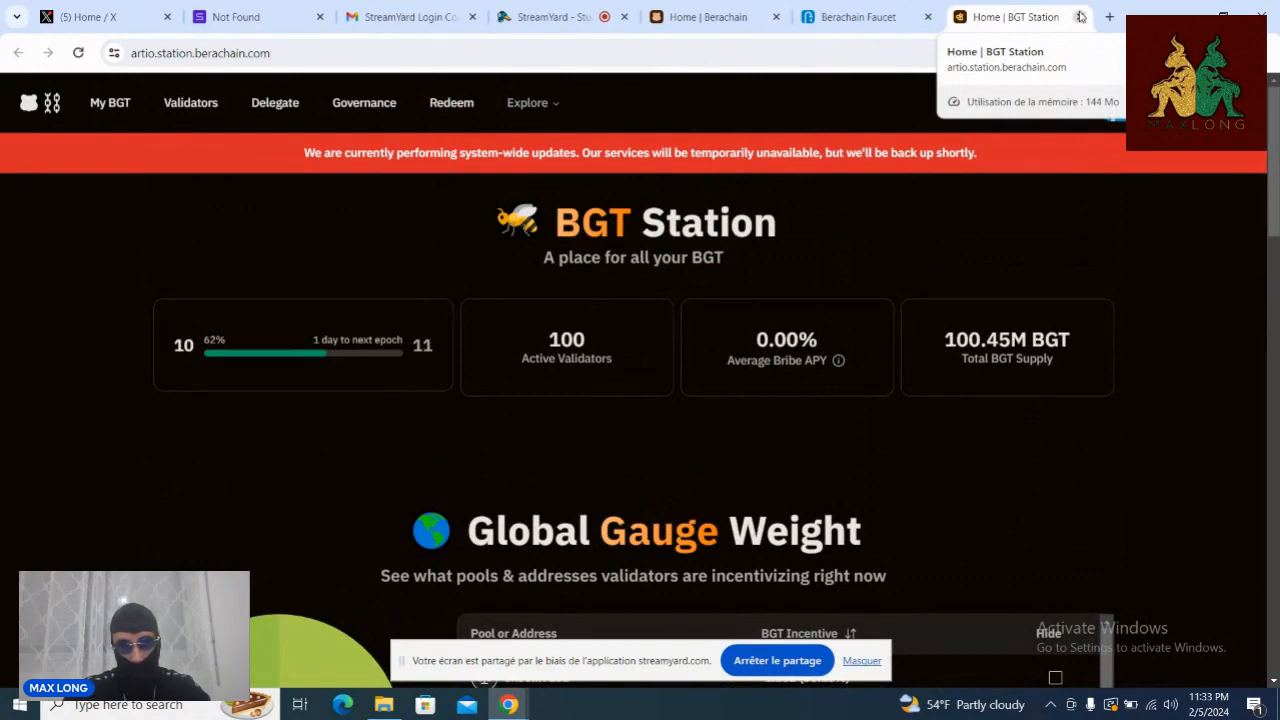
pyautogui.scroll(-3)
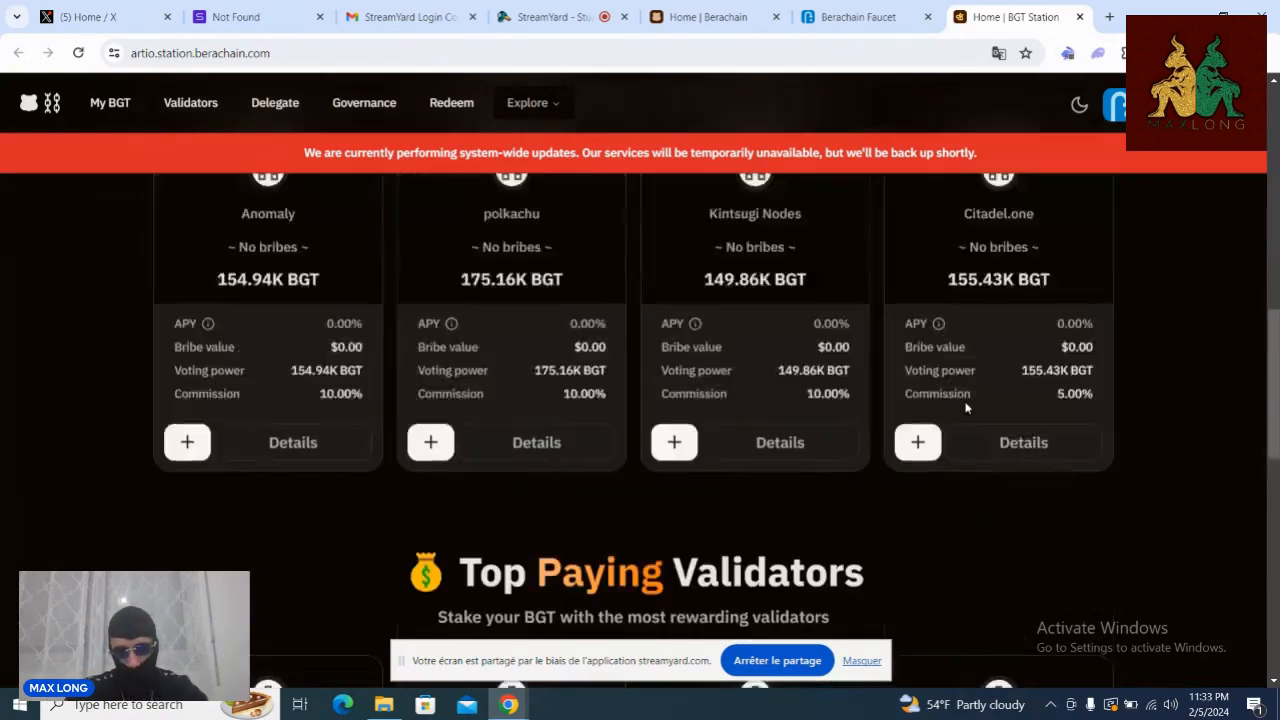
pyautogui.scroll(3)
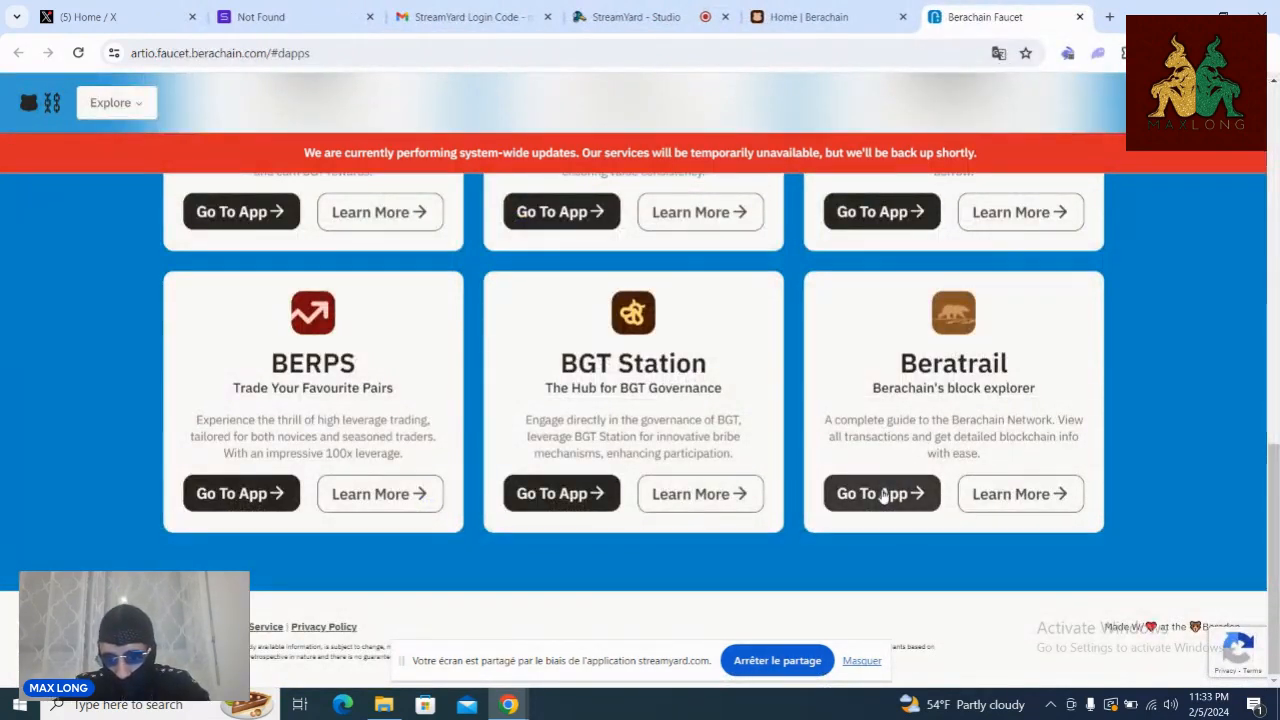
pyautogui.click(880, 492)
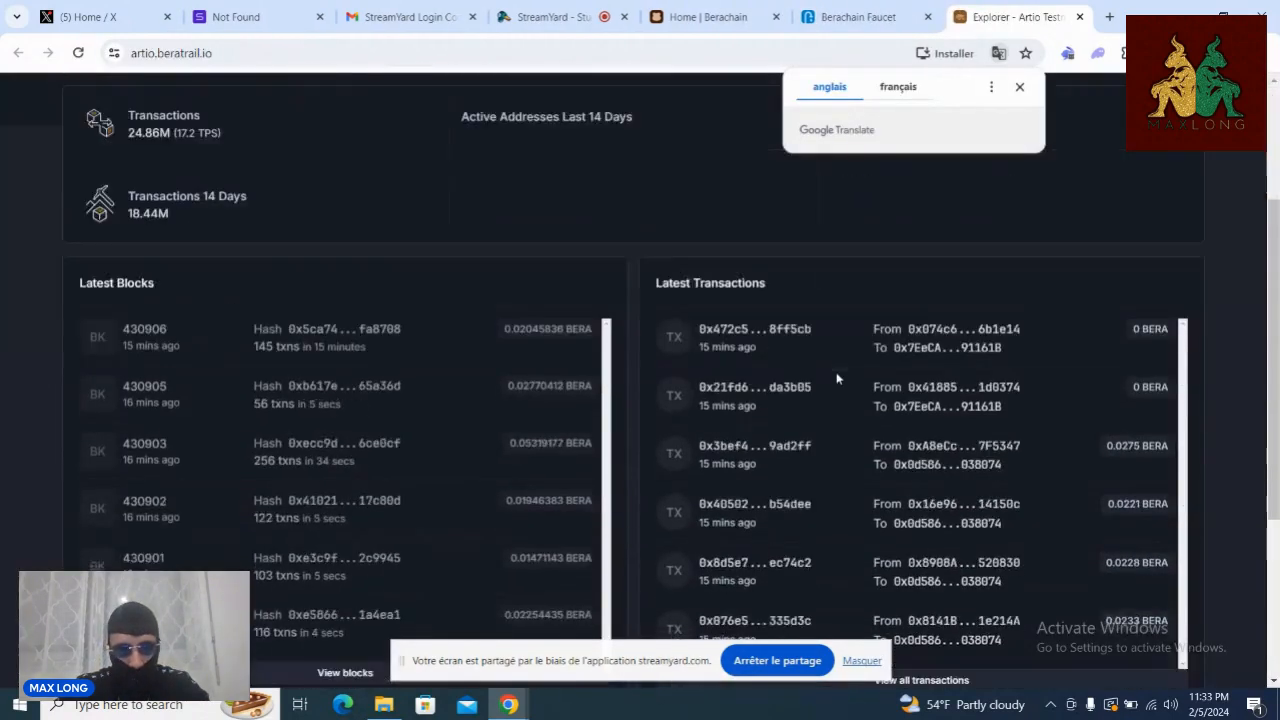
pyautogui.scroll(3)
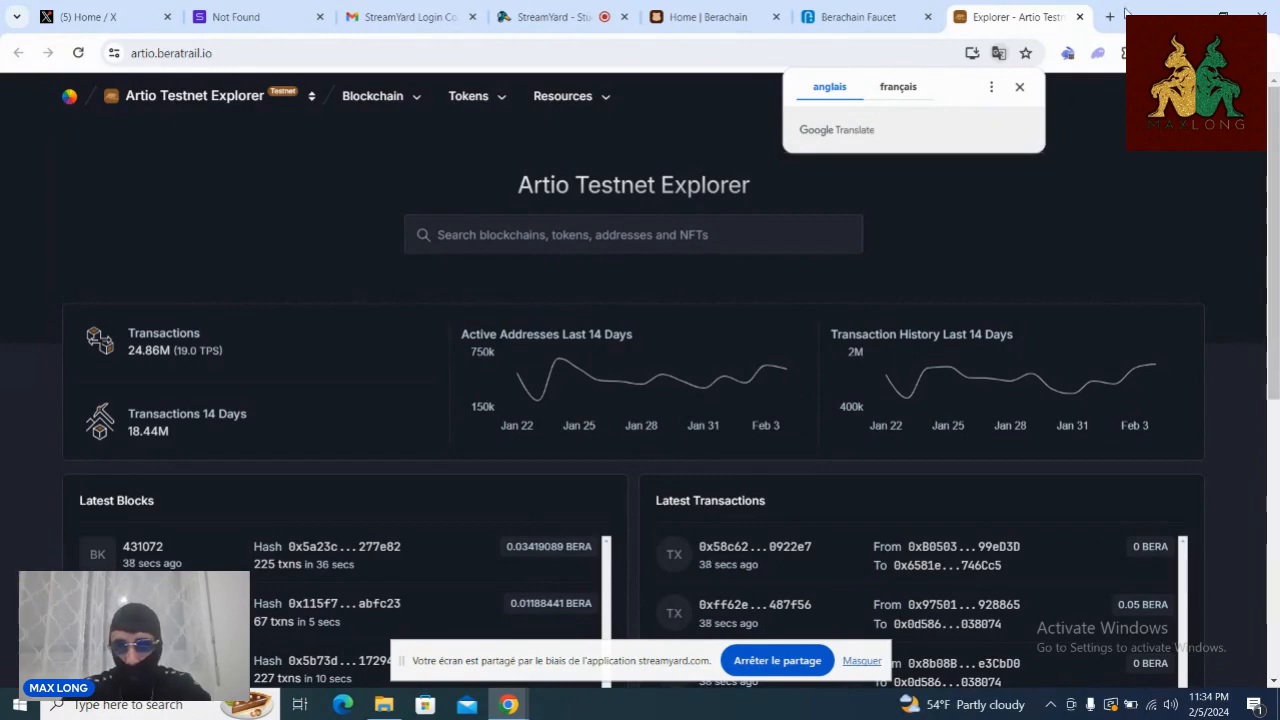
pyautogui.moveTo(1080, 16)
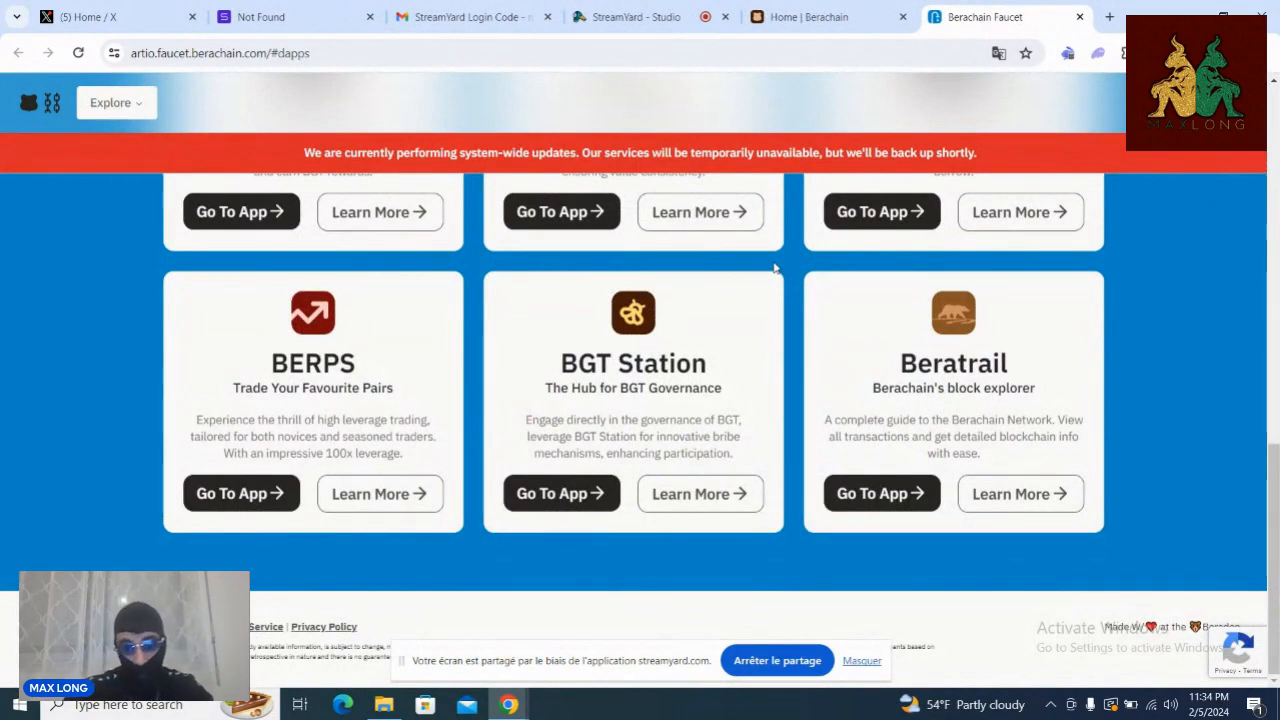
pyautogui.moveTo(810, 262)
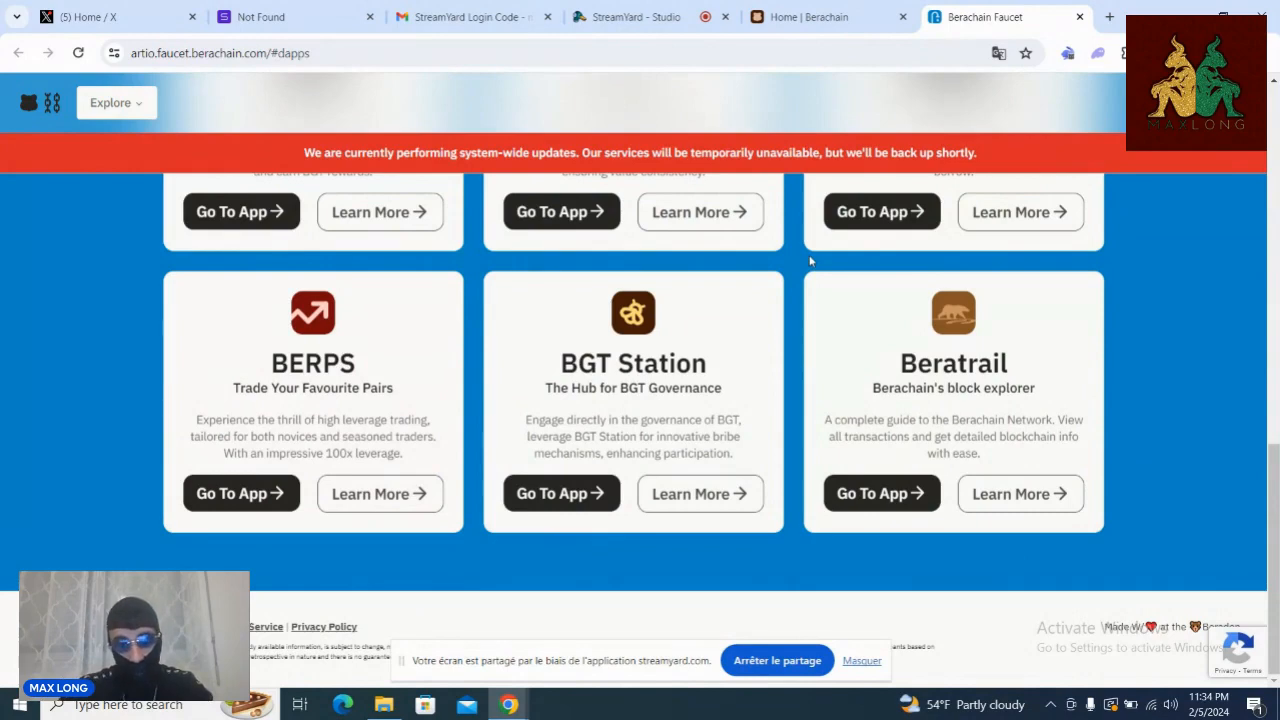
# Step: Scroll the Faucet page back up to the Bootstrap Your Testnet Wallet form
pyautogui.scroll(3)
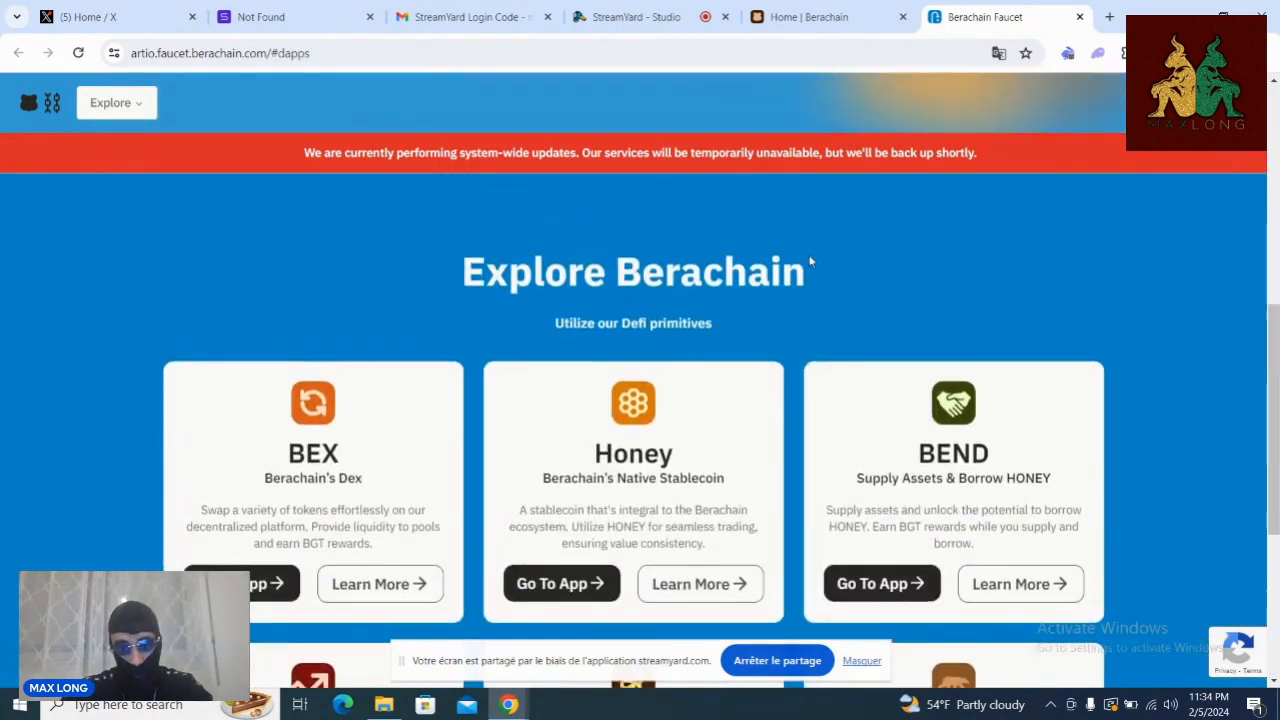
pyautogui.scroll(3)
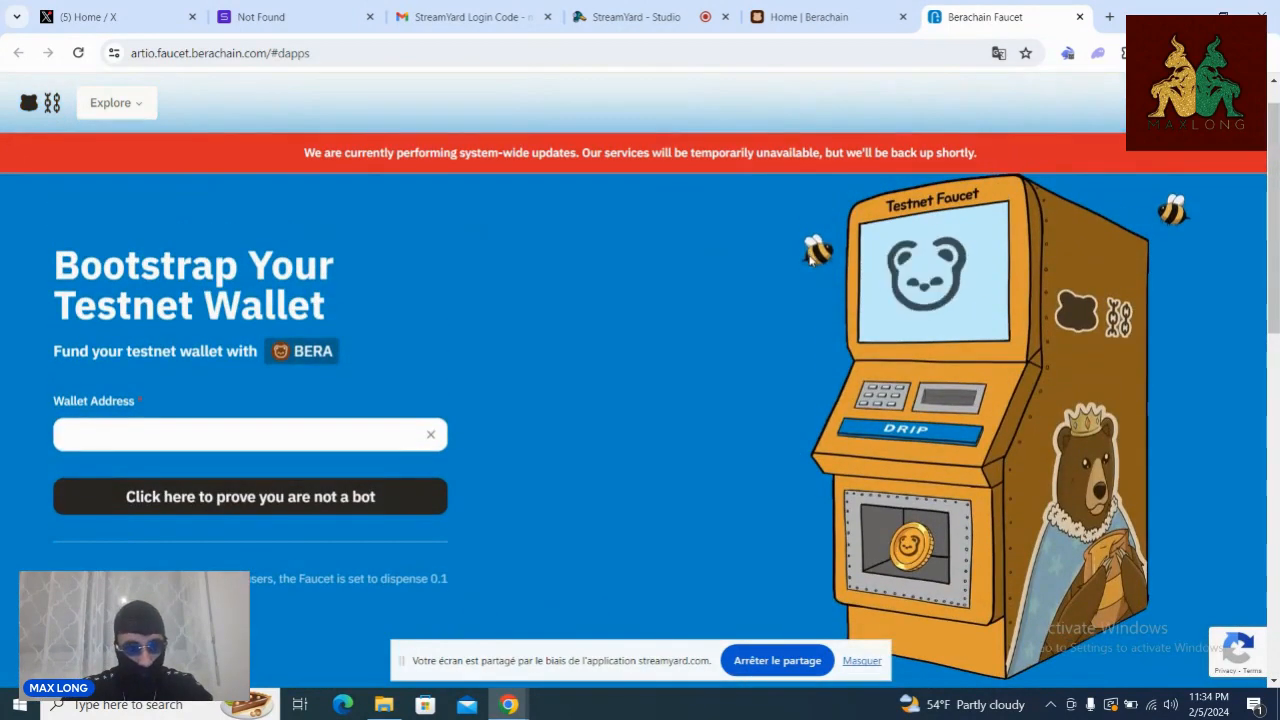
# Step: Pass the Faucet's human verification, then move via the Berachain homepage to the X home feed
pyautogui.scroll(-3)
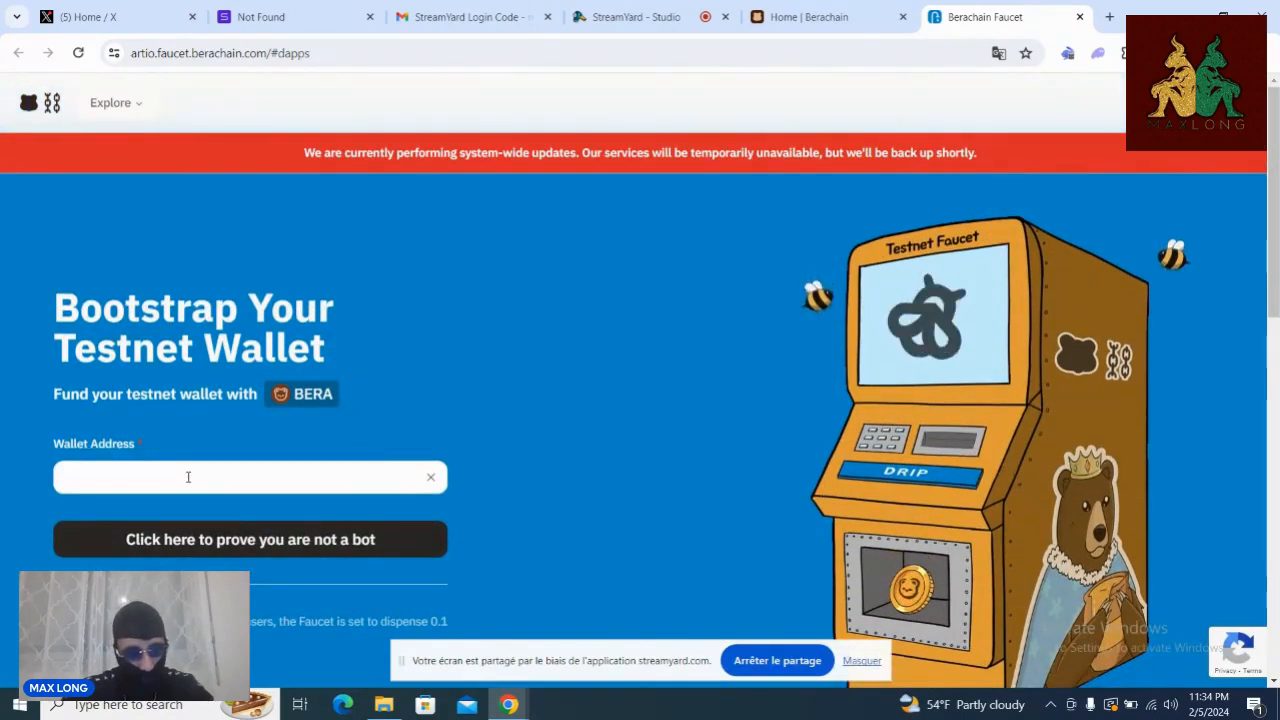
pyautogui.click(248, 540)
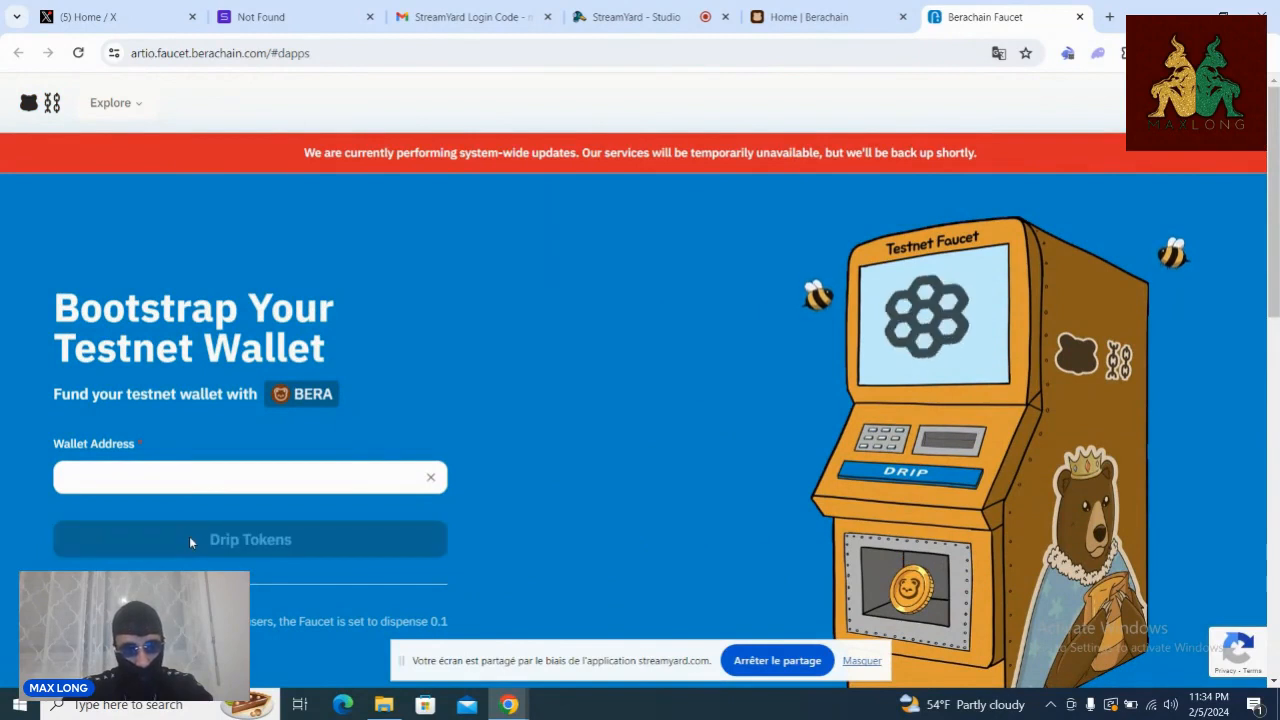
pyautogui.moveTo(428, 354)
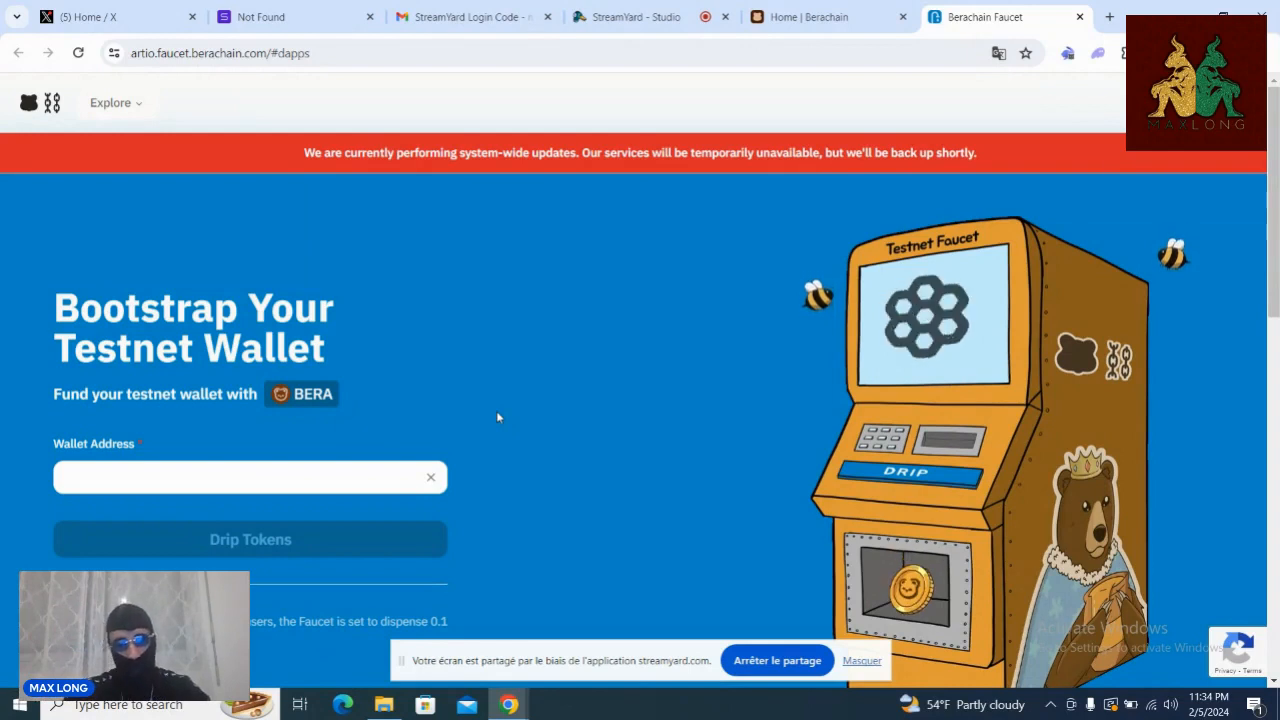
pyautogui.moveTo(416, 280)
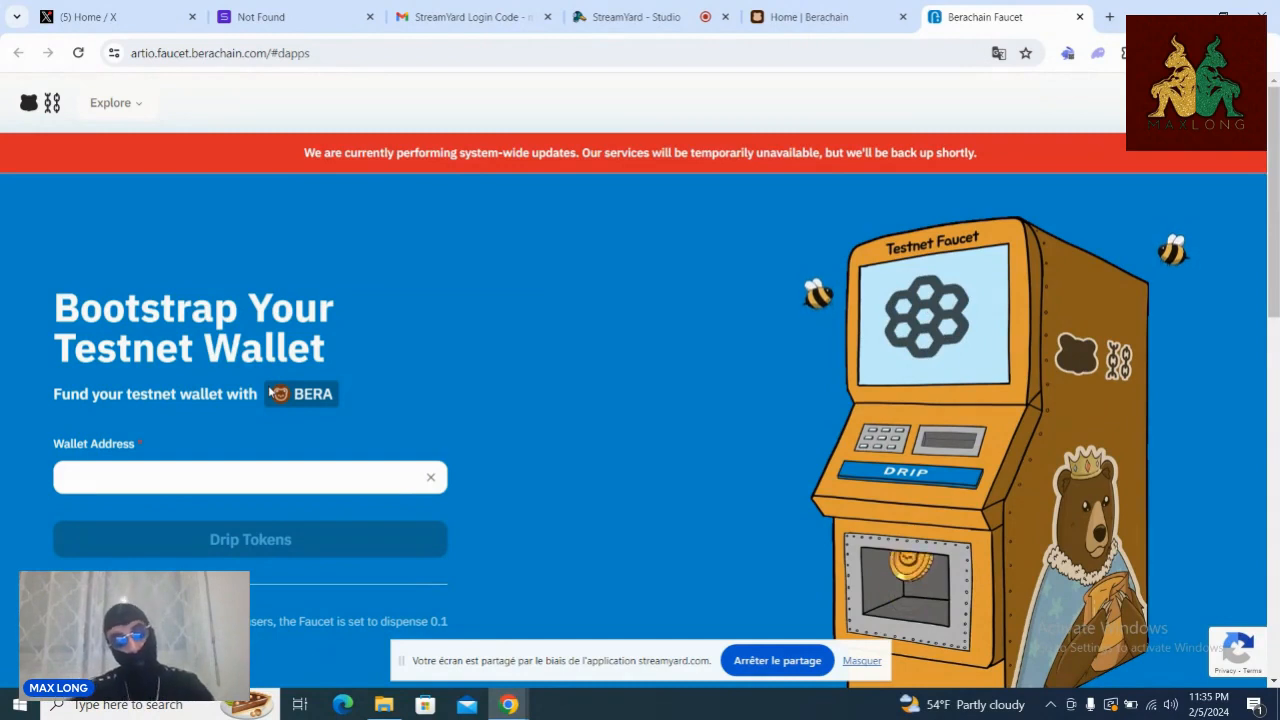
pyautogui.moveTo(512, 336)
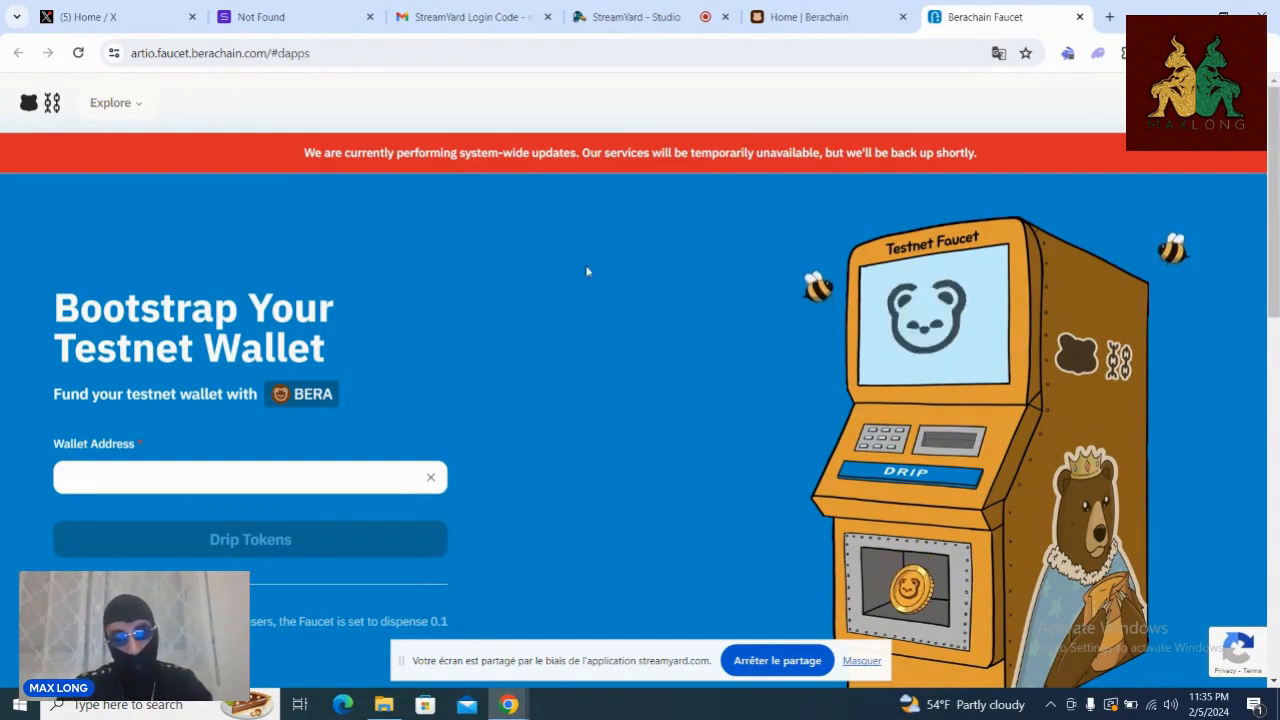
pyautogui.click(820, 16)
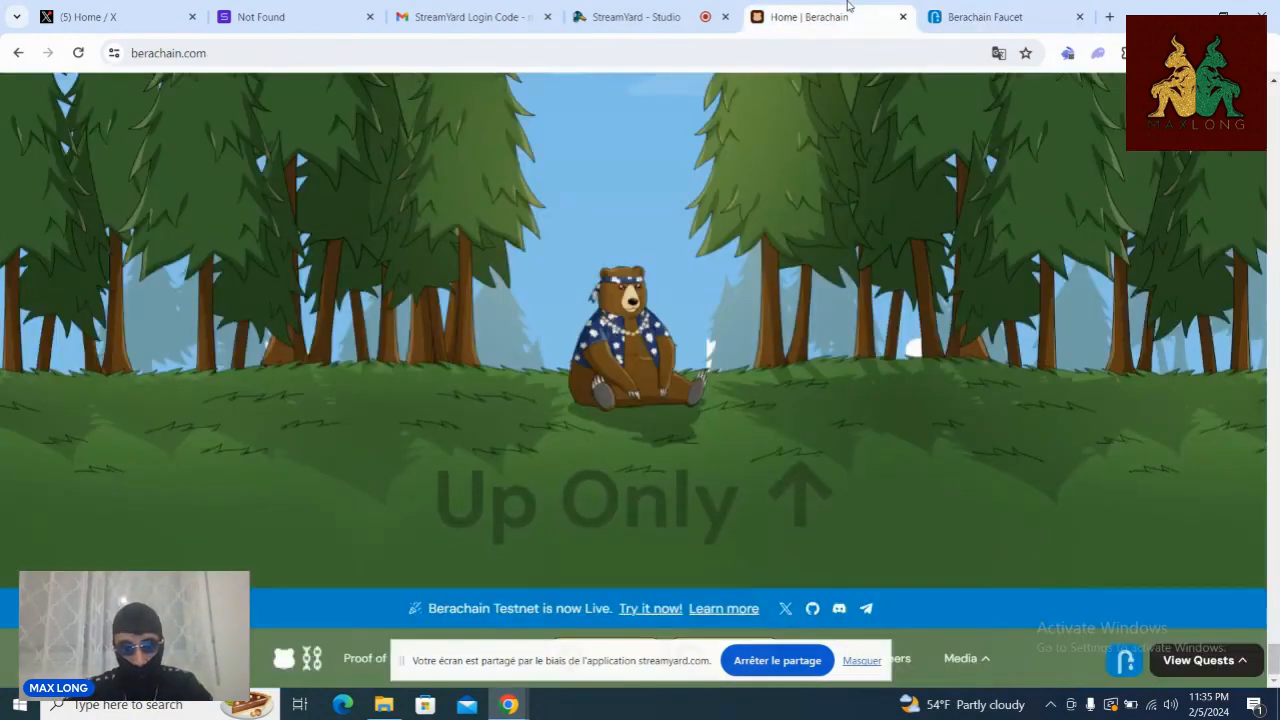
pyautogui.moveTo(110, 16)
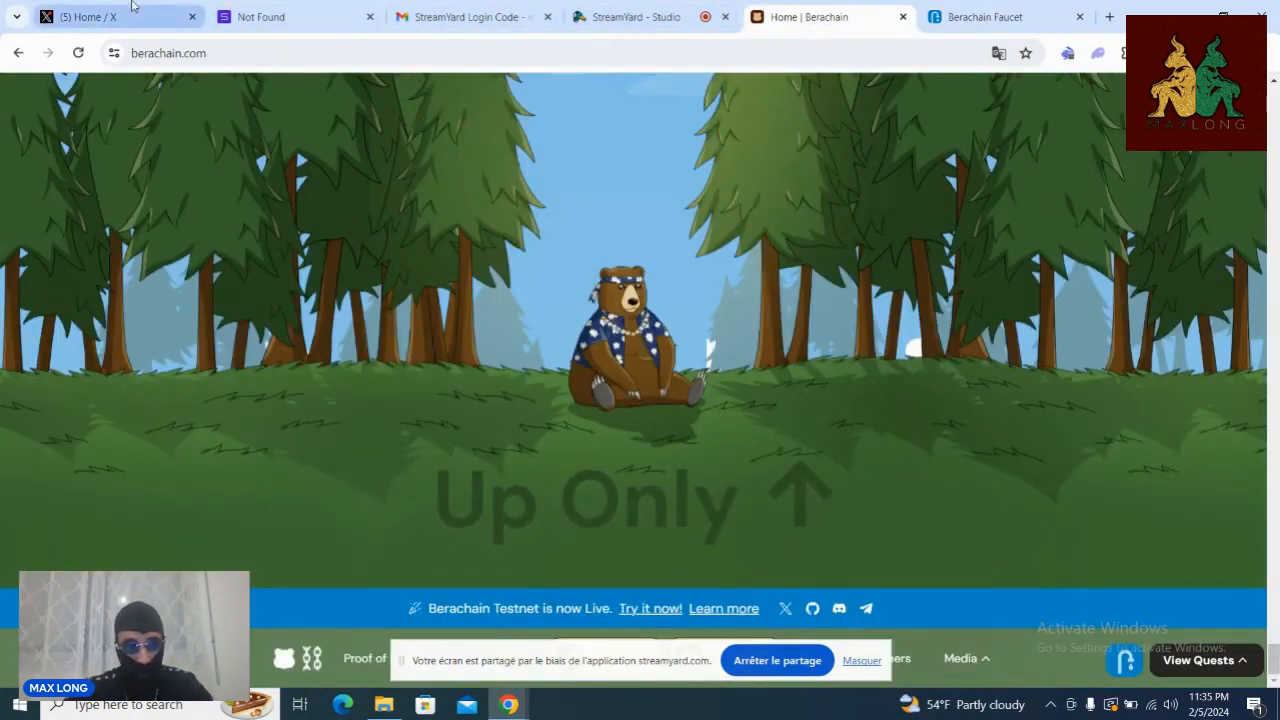
pyautogui.click(100, 16)
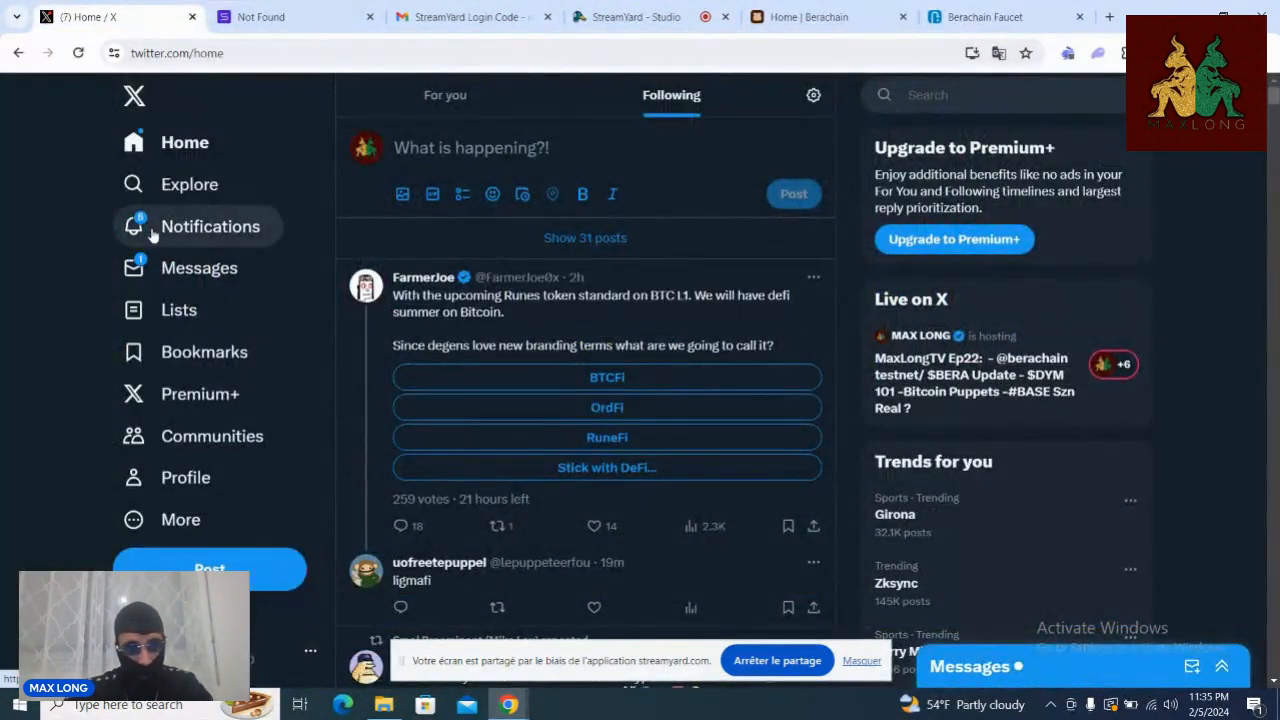
pyautogui.click(210, 226)
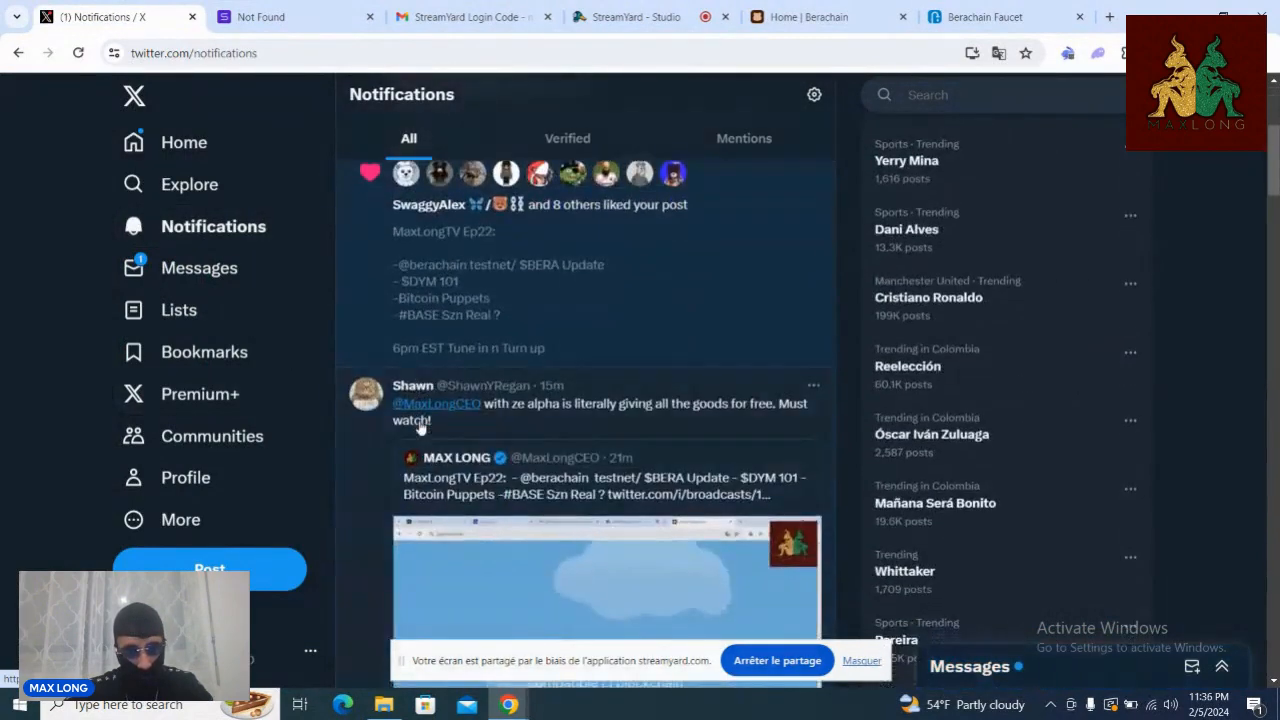
pyautogui.scroll(-3)
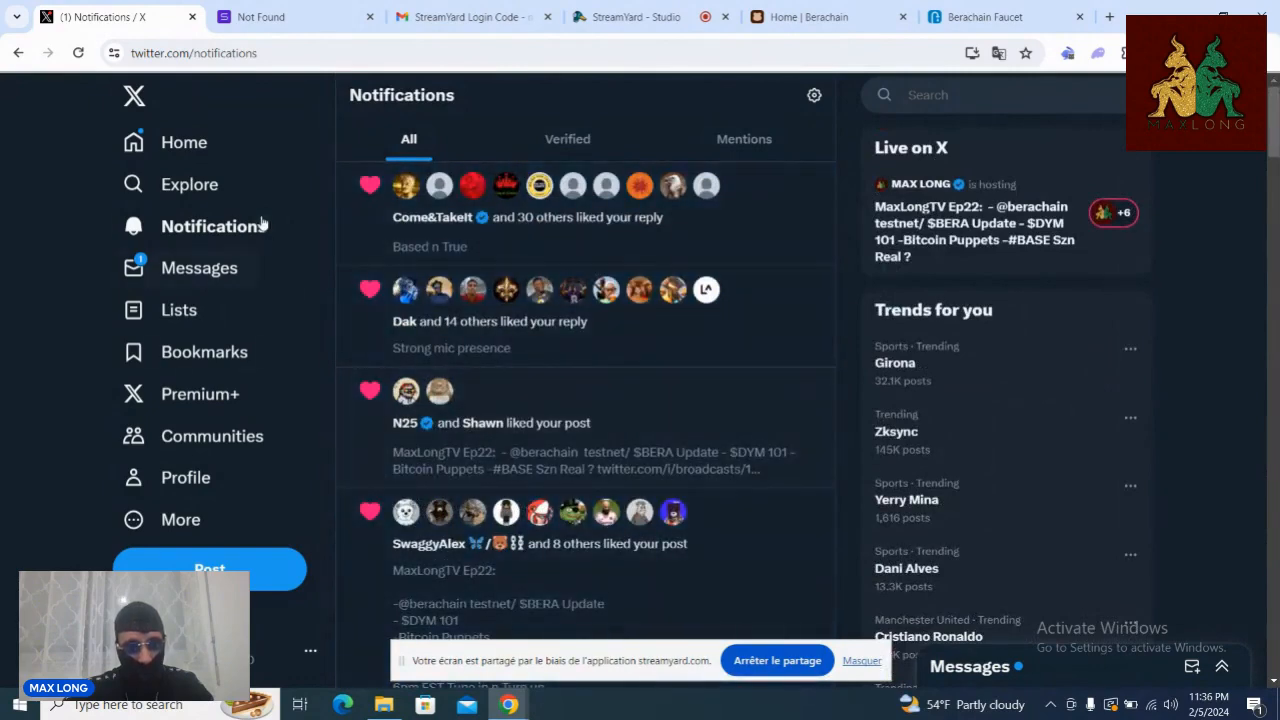
pyautogui.click(184, 142)
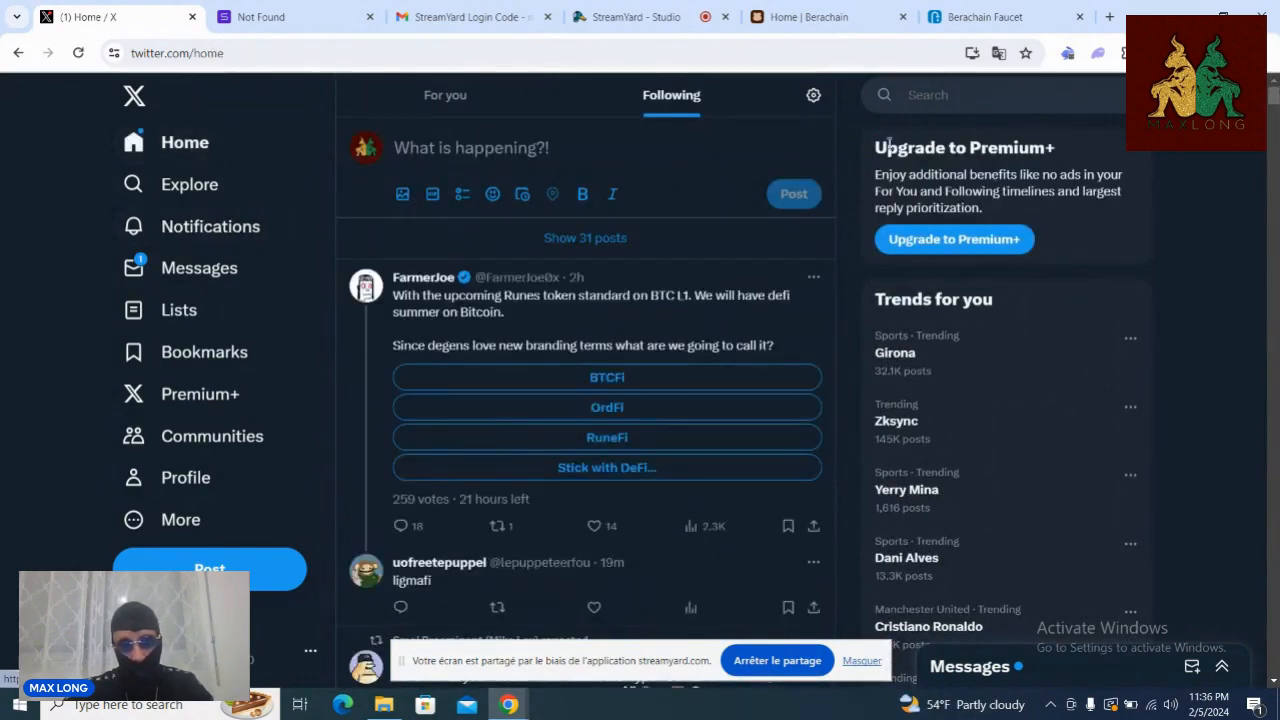
pyautogui.write('KOD')
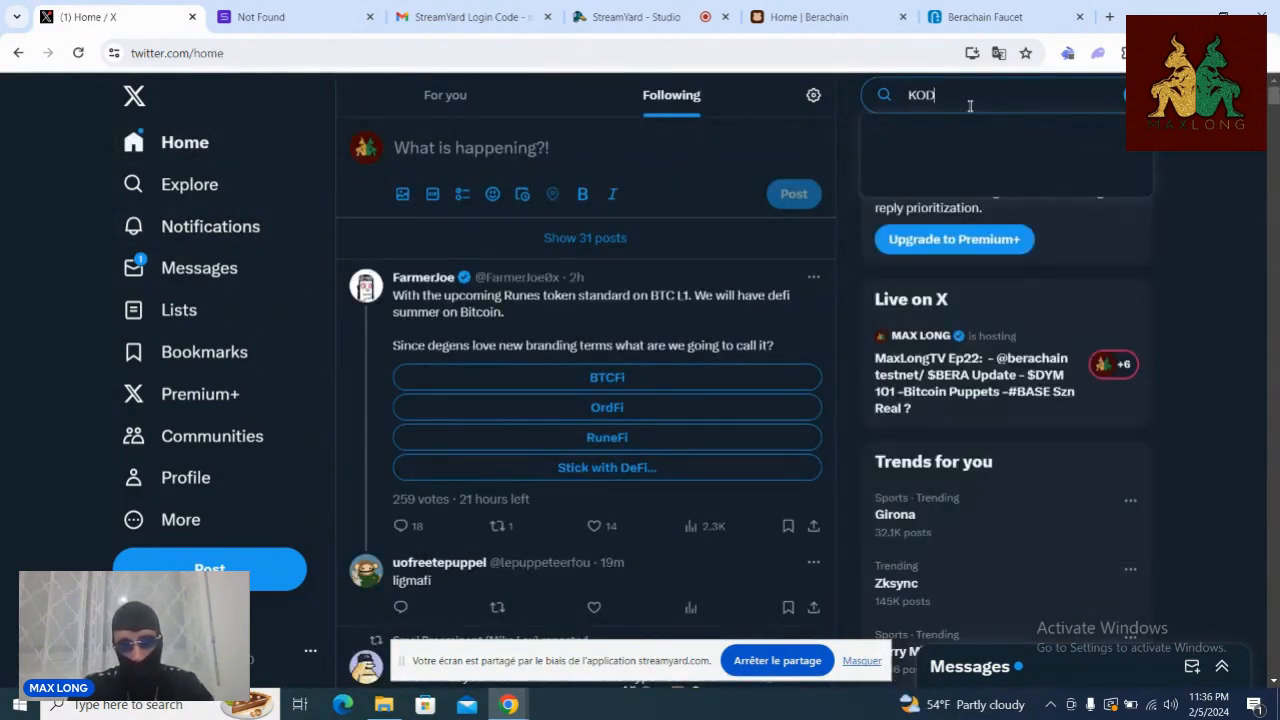
pyautogui.write('IAK')
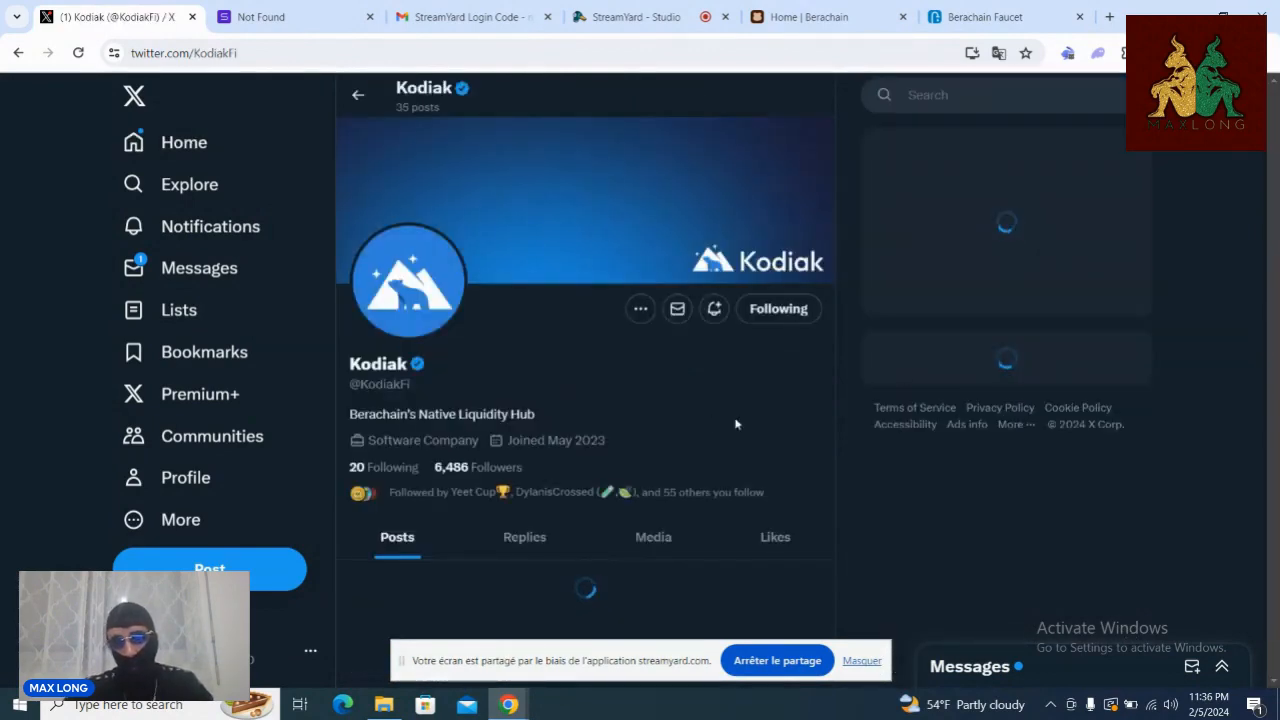
pyautogui.scroll(-3)
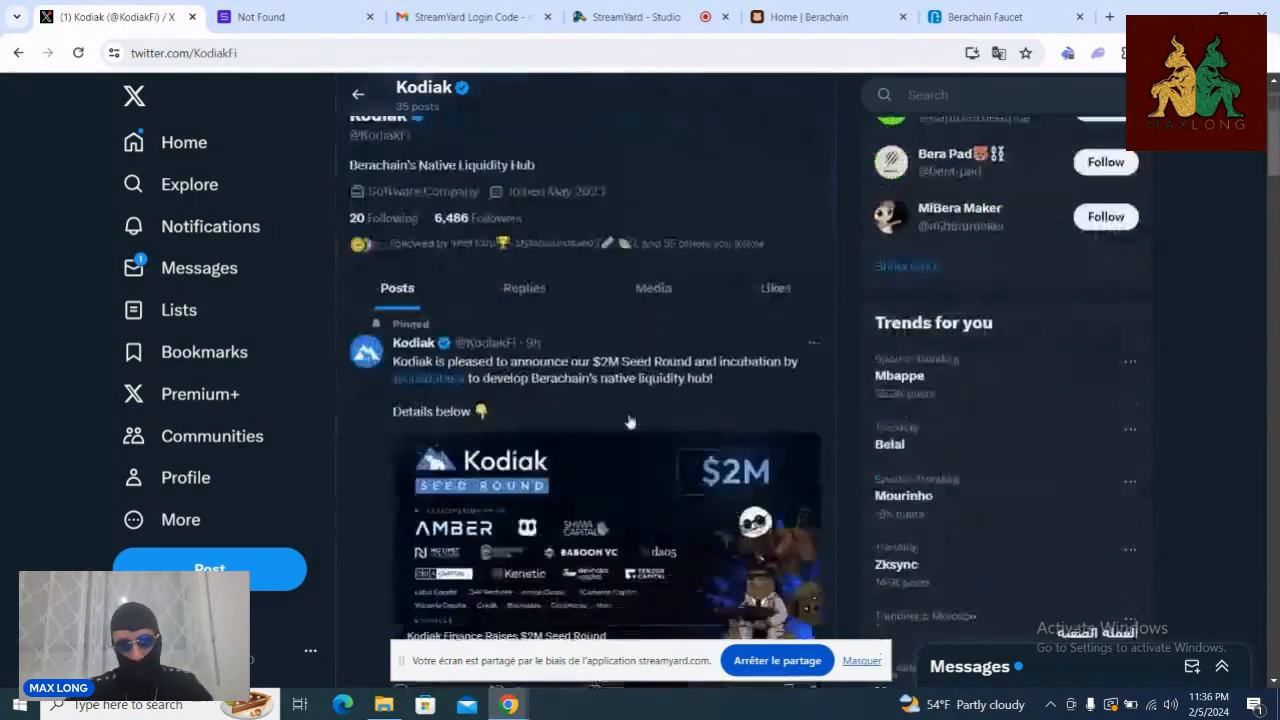
pyautogui.scroll(3)
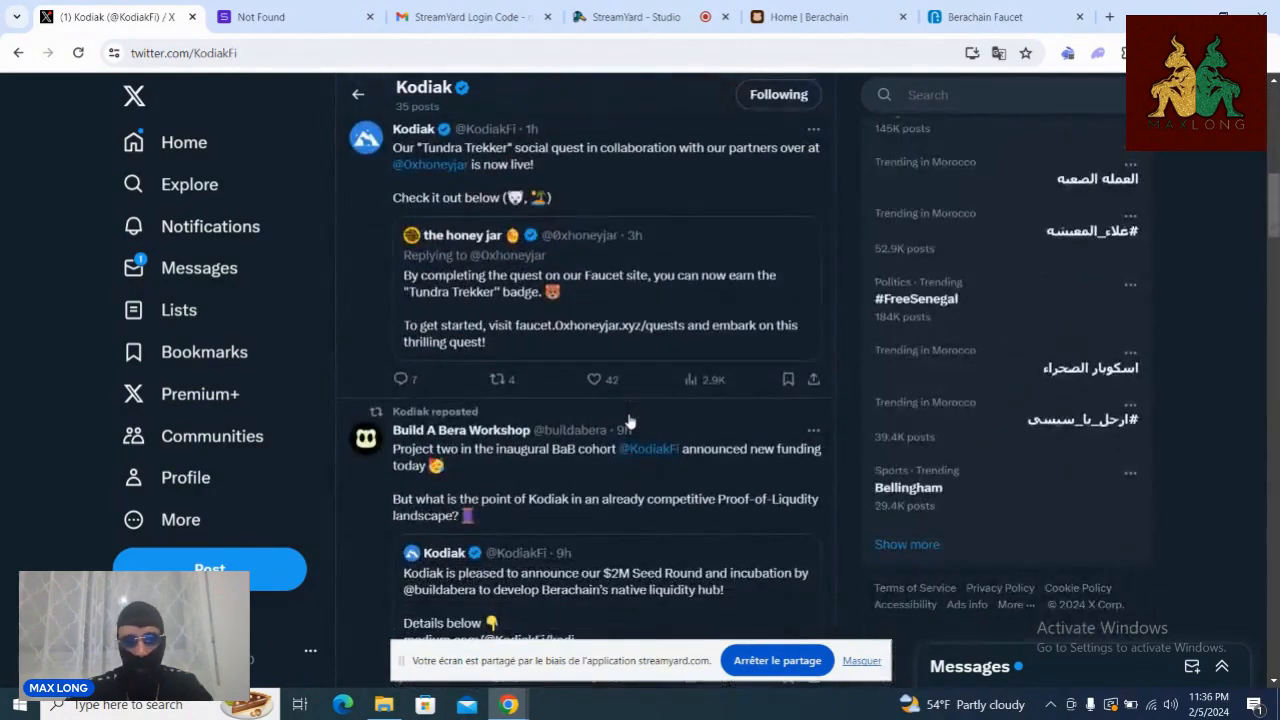
pyautogui.scroll(-3)
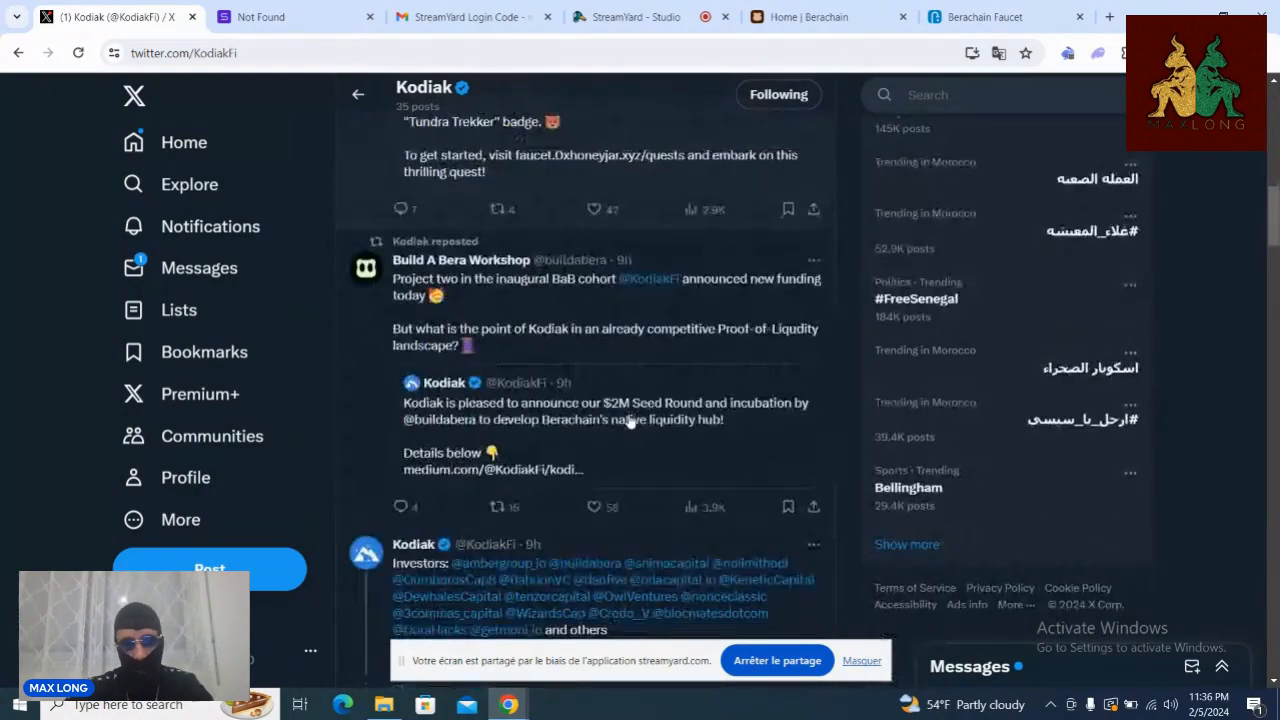
pyautogui.scroll(-3)
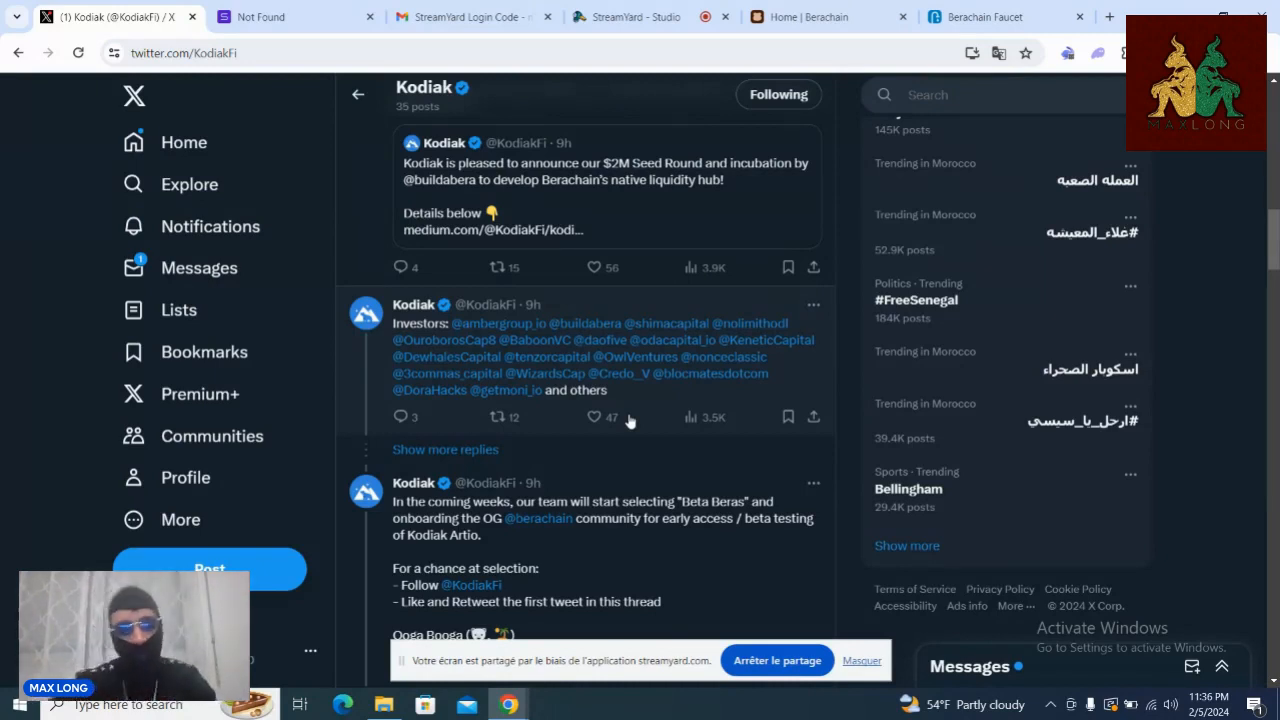
pyautogui.scroll(3)
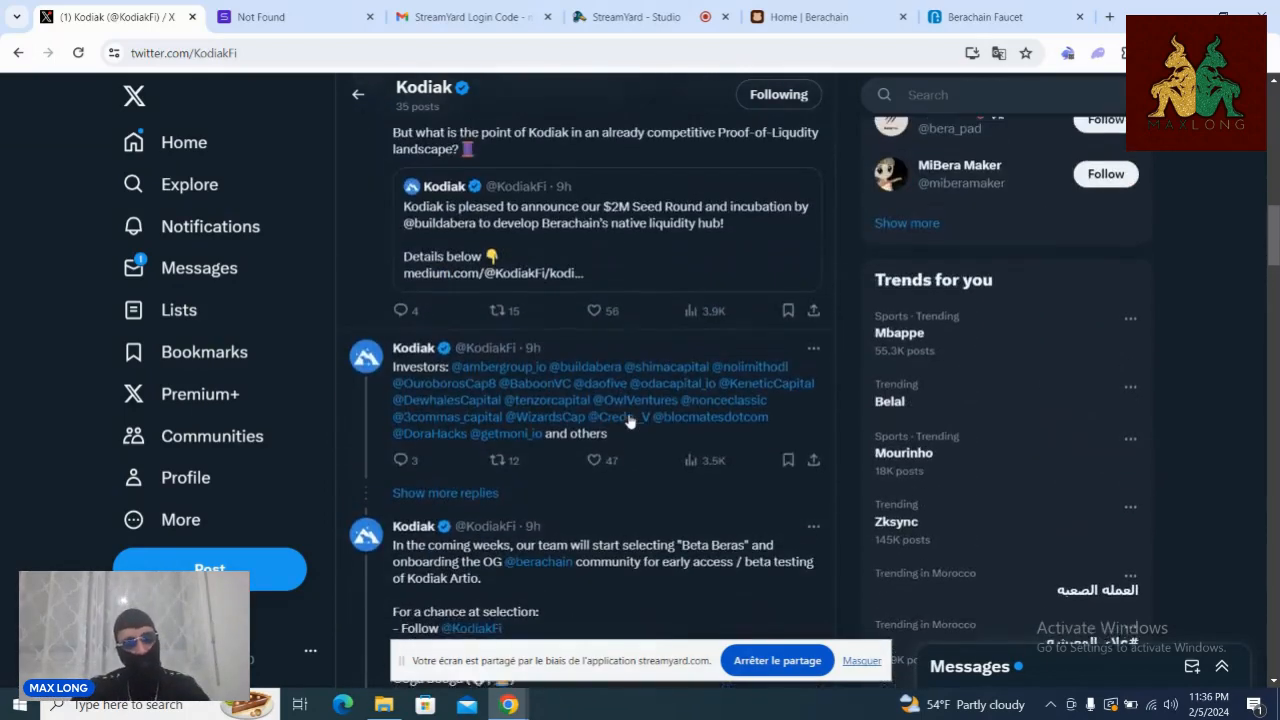
pyautogui.scroll(3)
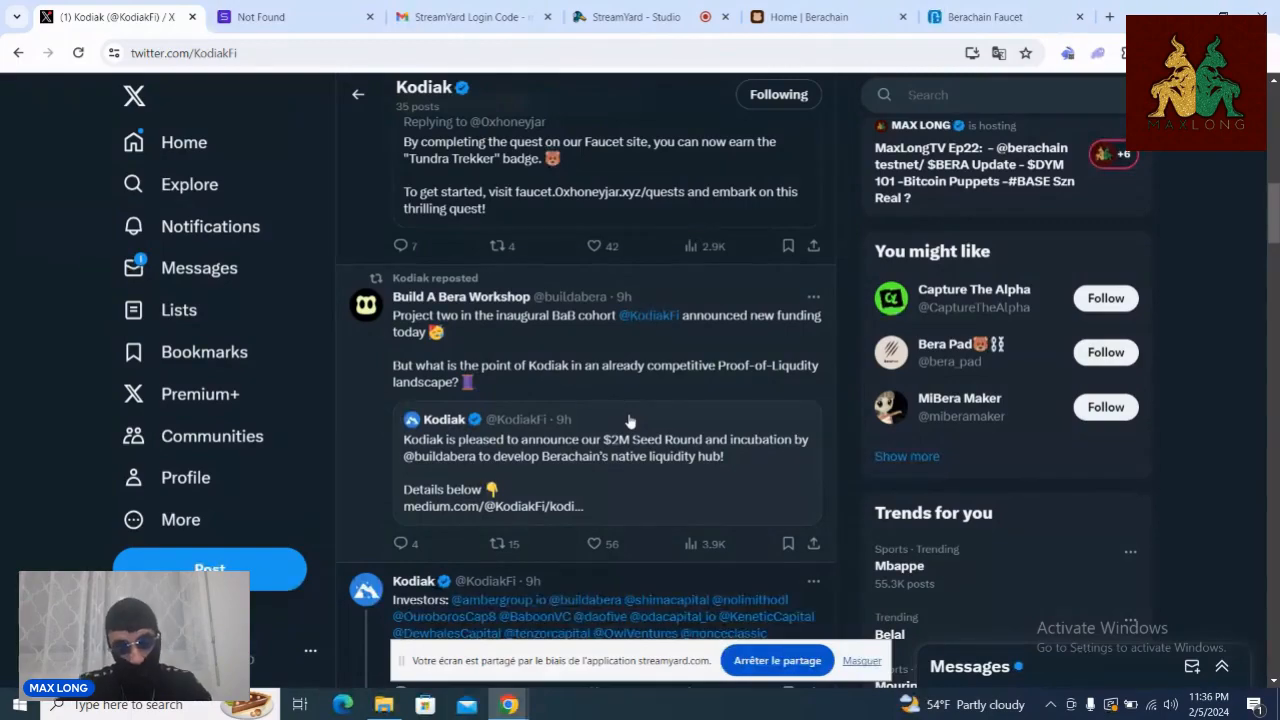
pyautogui.scroll(-3)
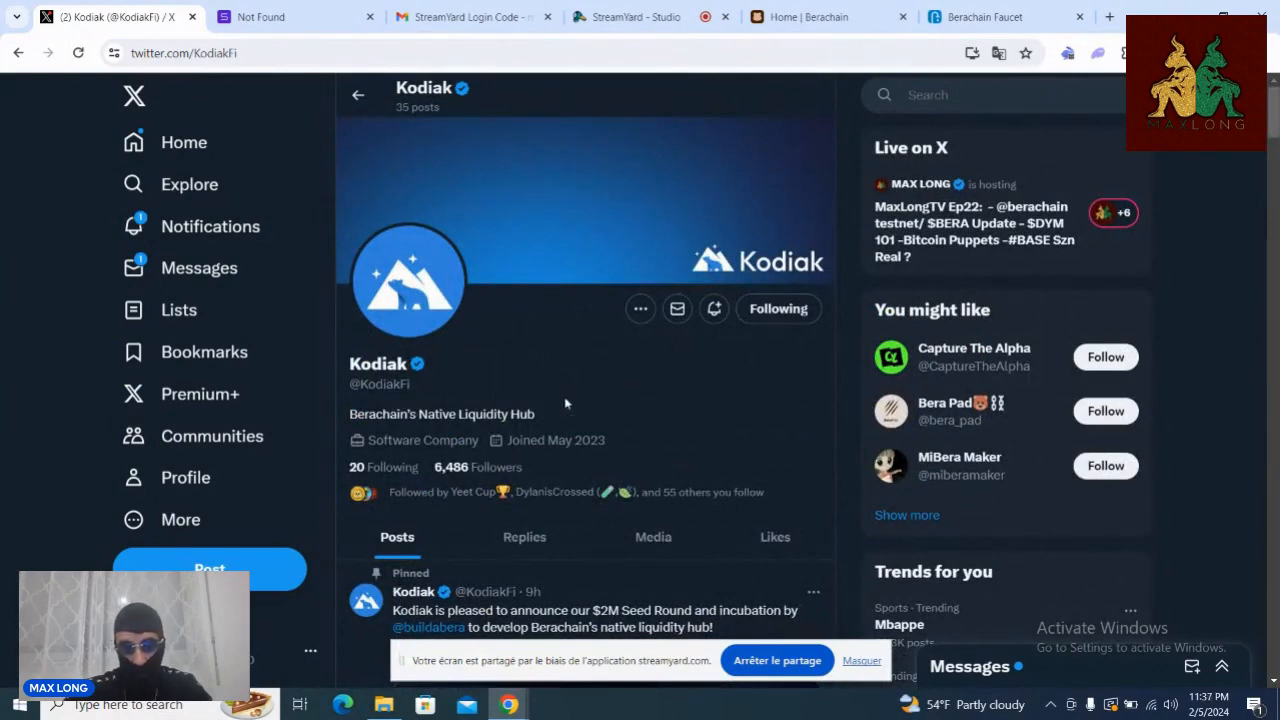
pyautogui.scroll(-3)
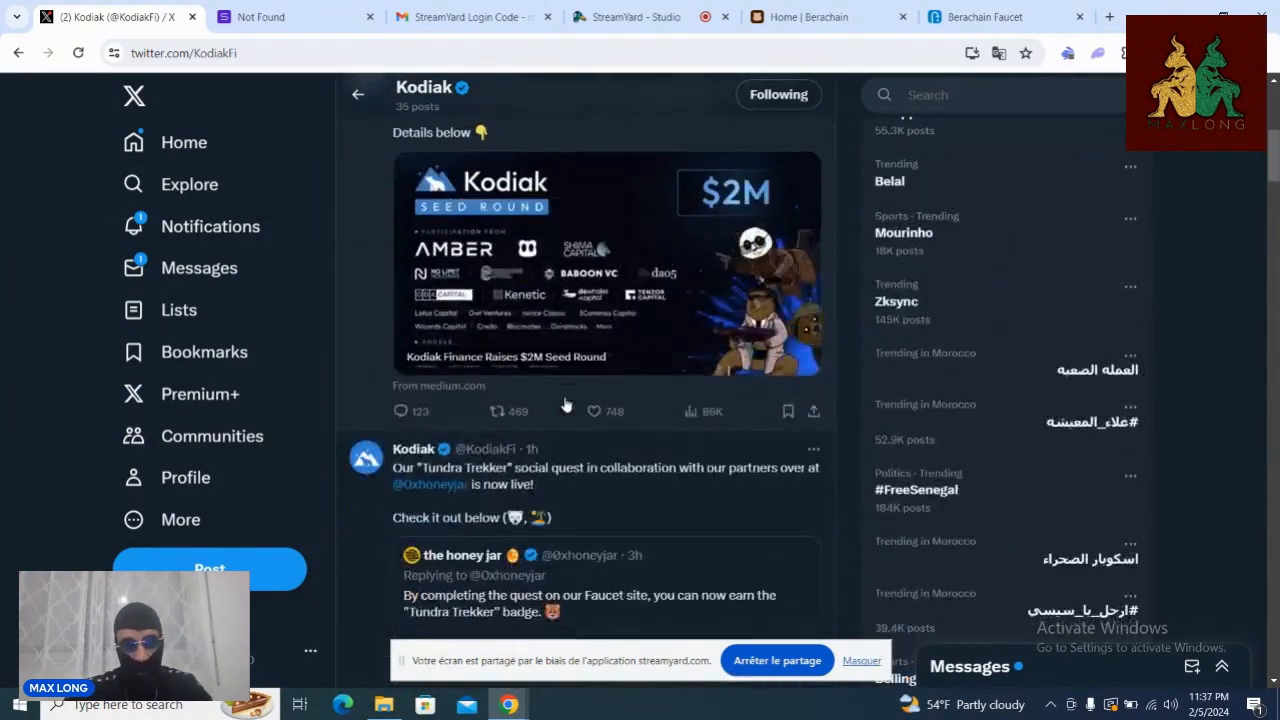
pyautogui.scroll(-3)
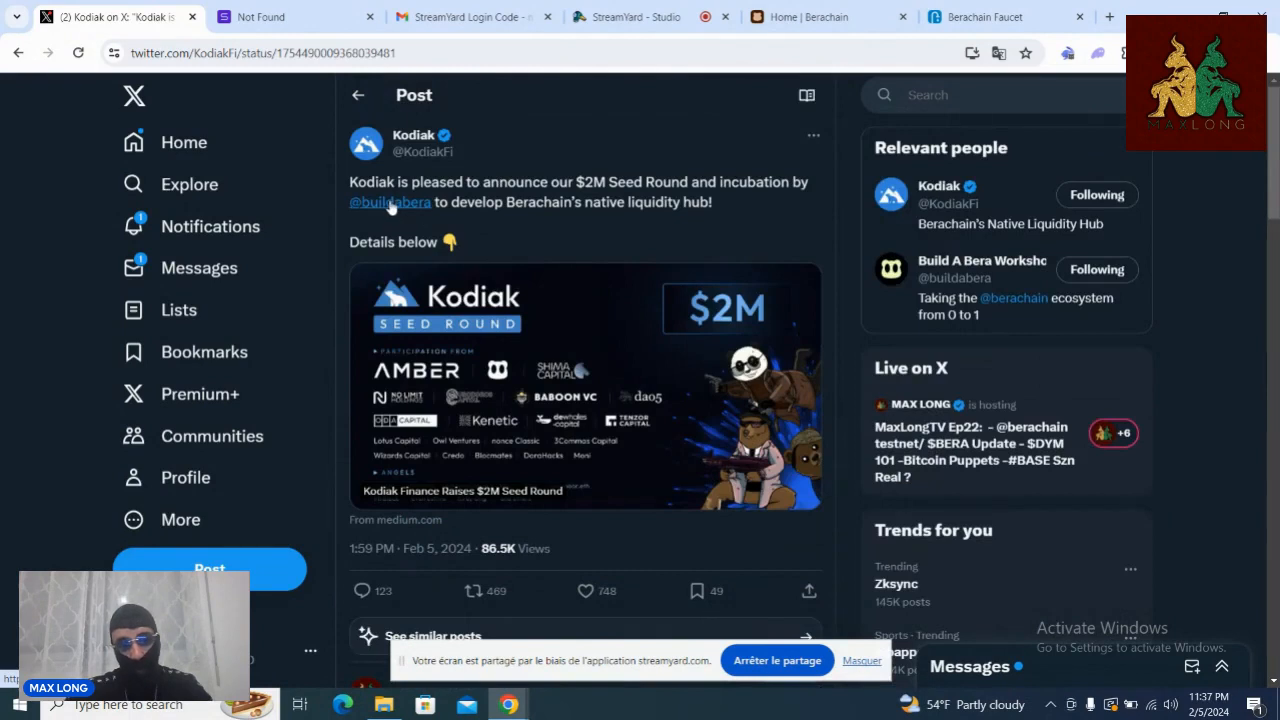
pyautogui.moveTo(388, 202)
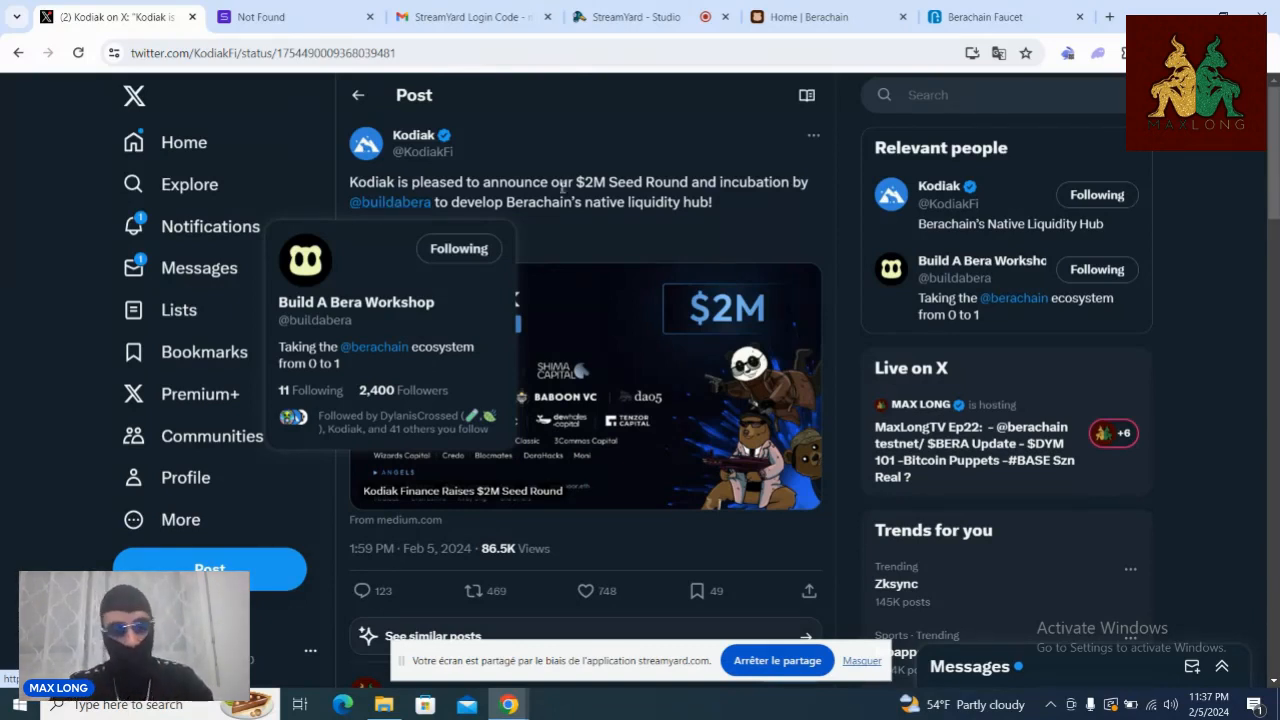
# Step: Scroll the seed round thread down to Kodiak's 'Introducing, Kodiak.' liquidity hub post
pyautogui.scroll(-3)
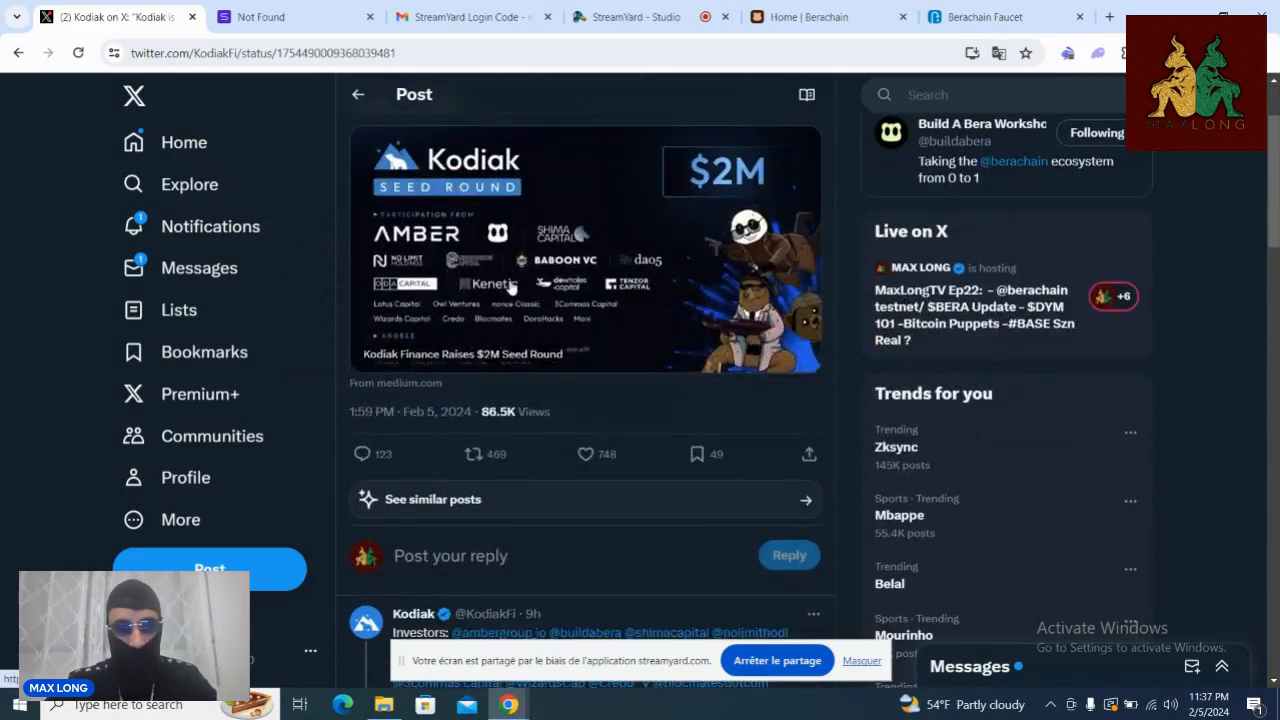
pyautogui.scroll(3)
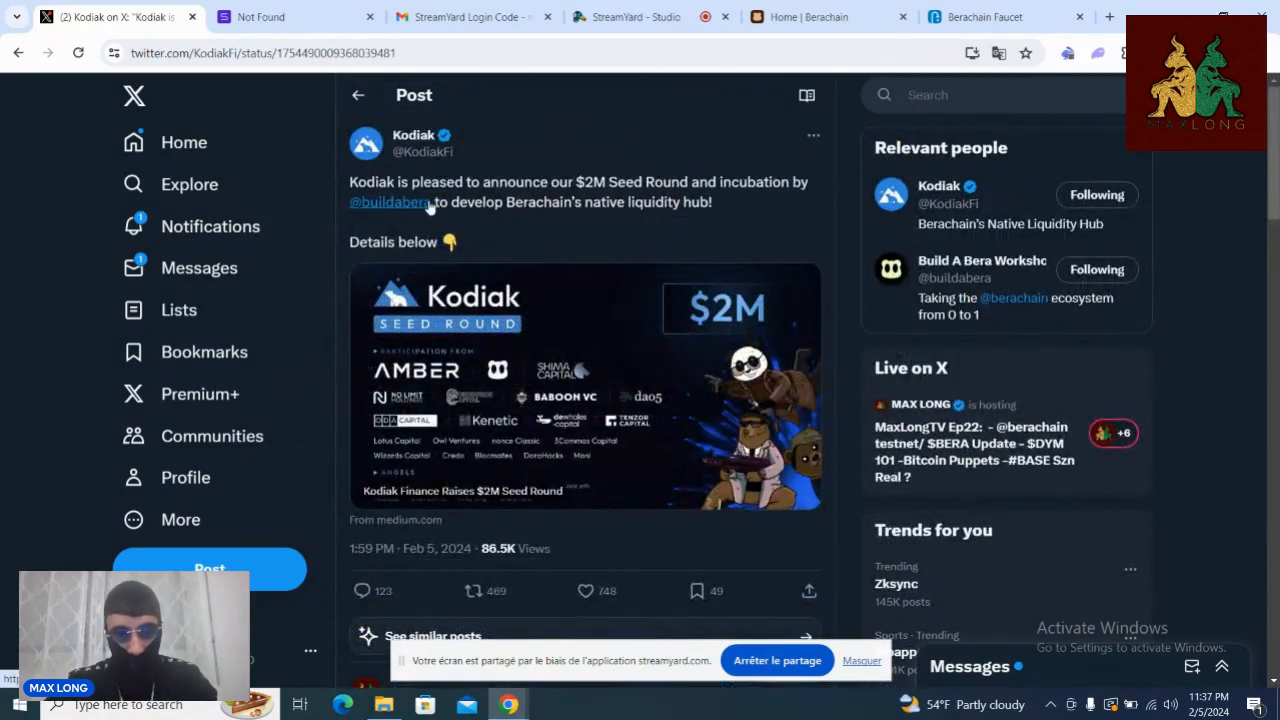
pyautogui.moveTo(388, 200)
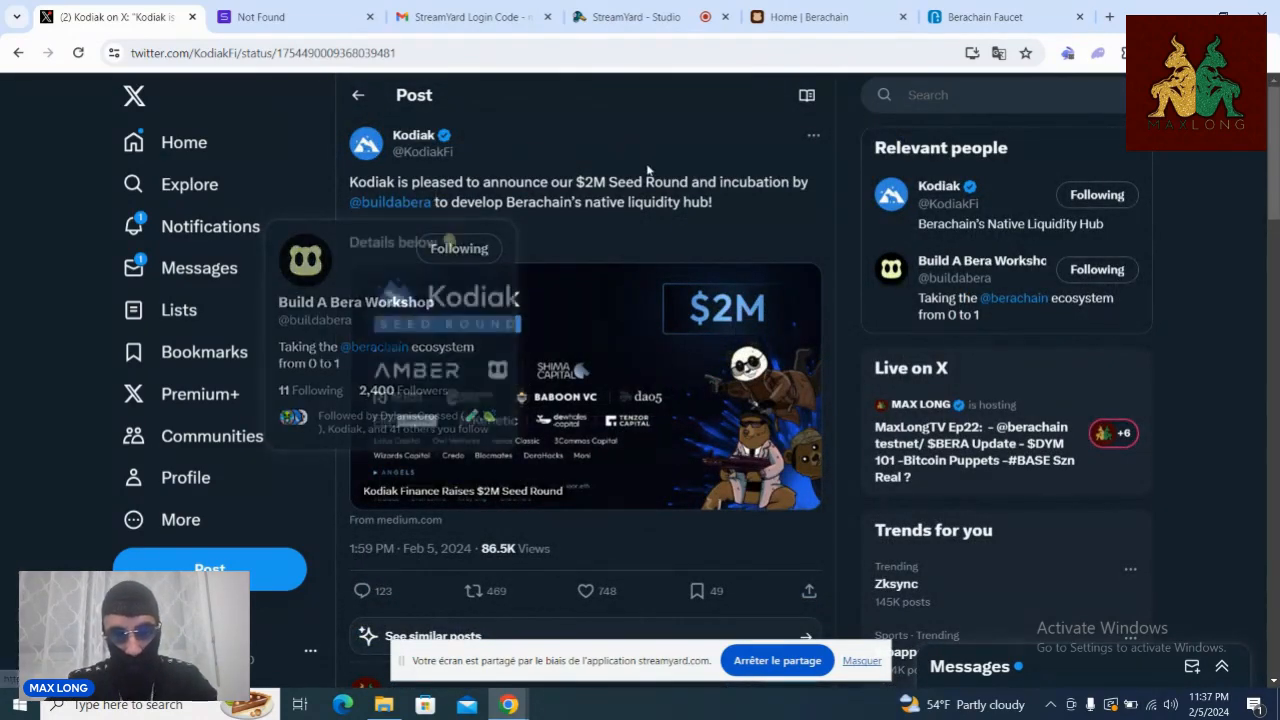
pyautogui.scroll(-3)
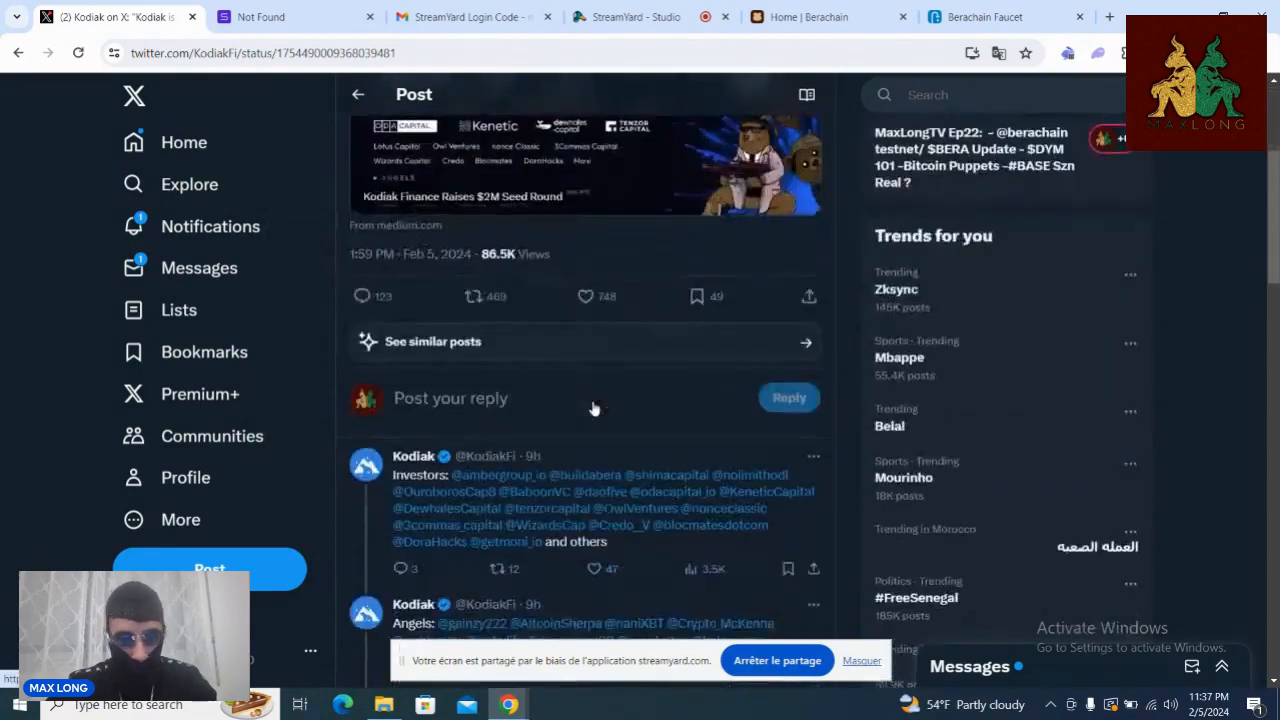
pyautogui.scroll(-3)
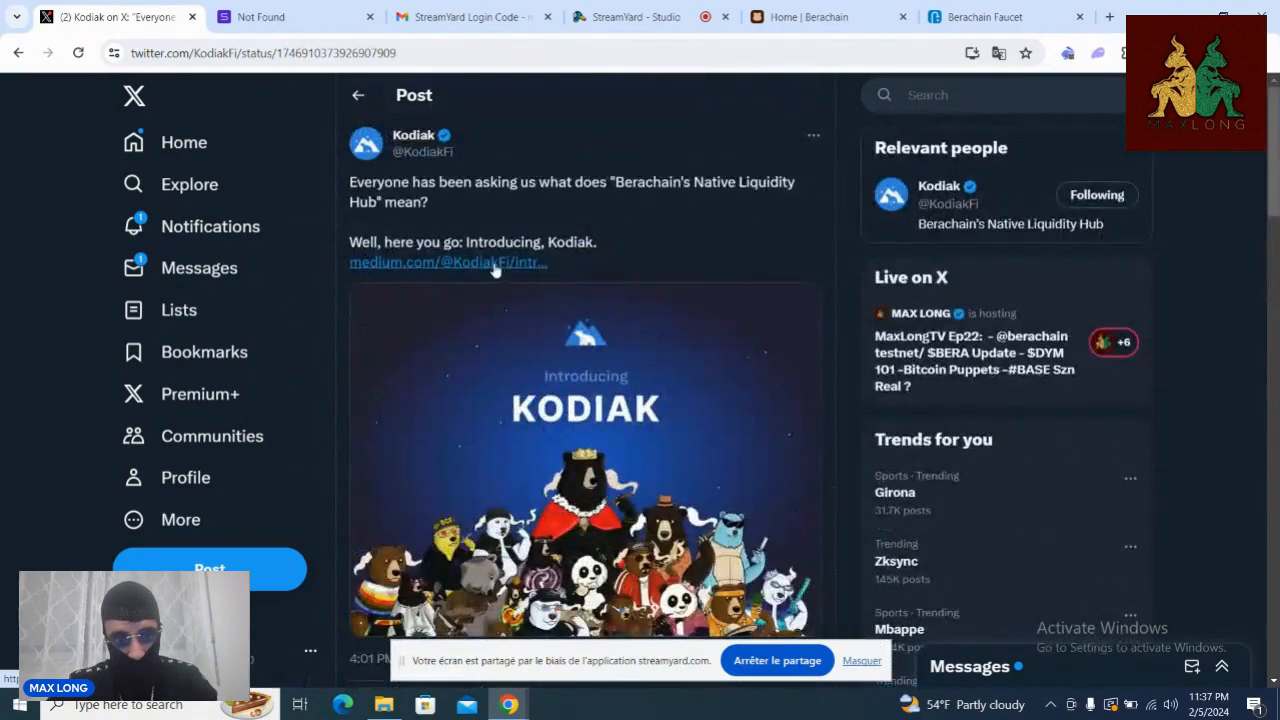
# Step: Open the 'Introducing Kodiak' Medium article from the post and read its opening paragraphs
pyautogui.click(448, 262)
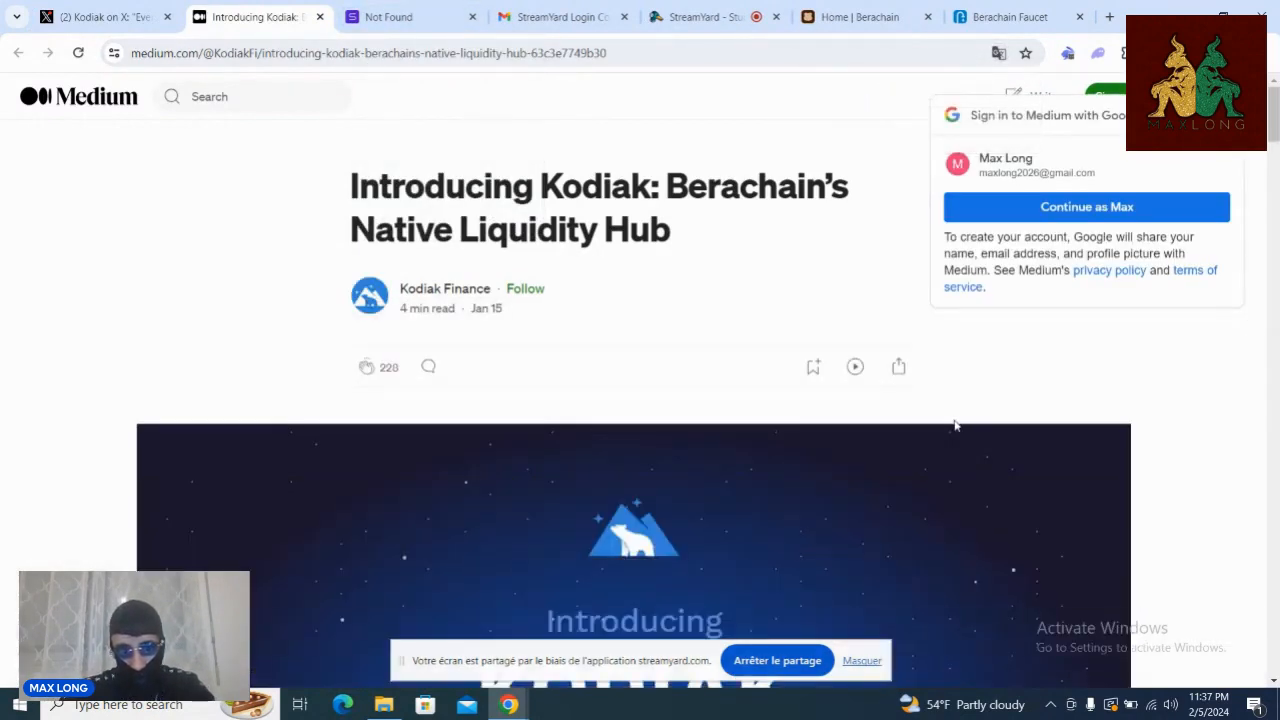
pyautogui.scroll(-3)
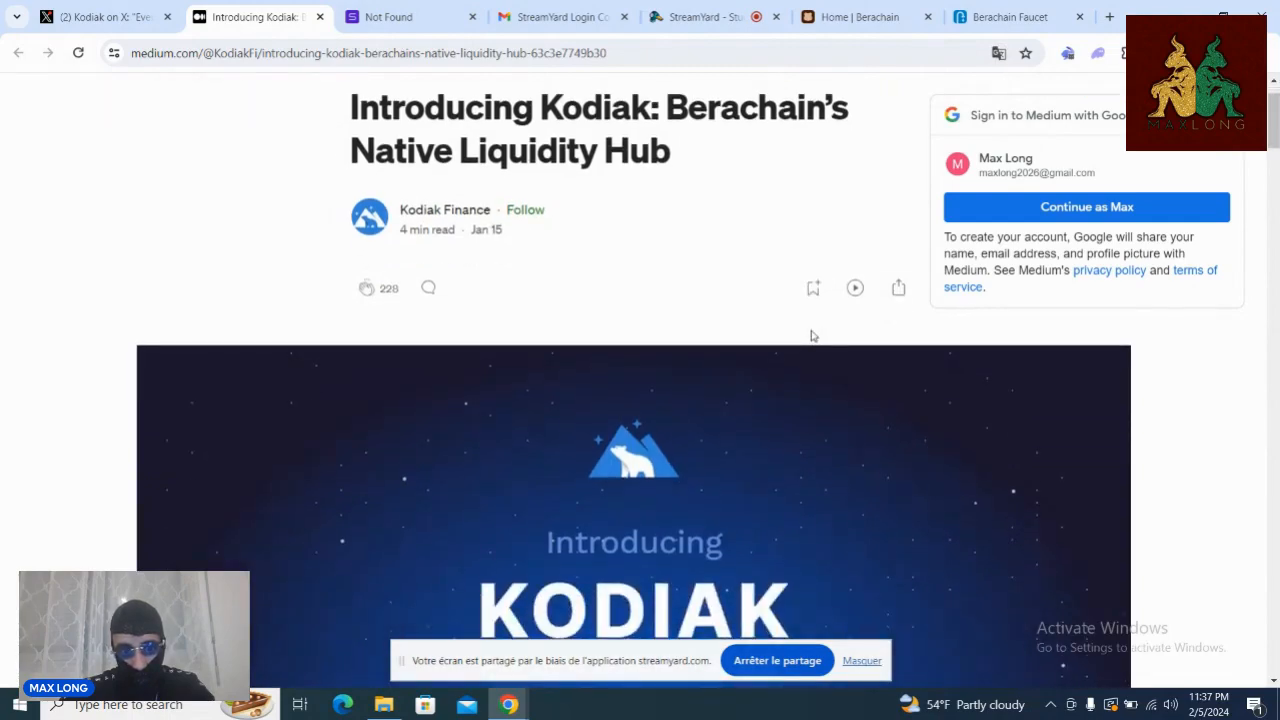
pyautogui.scroll(-3)
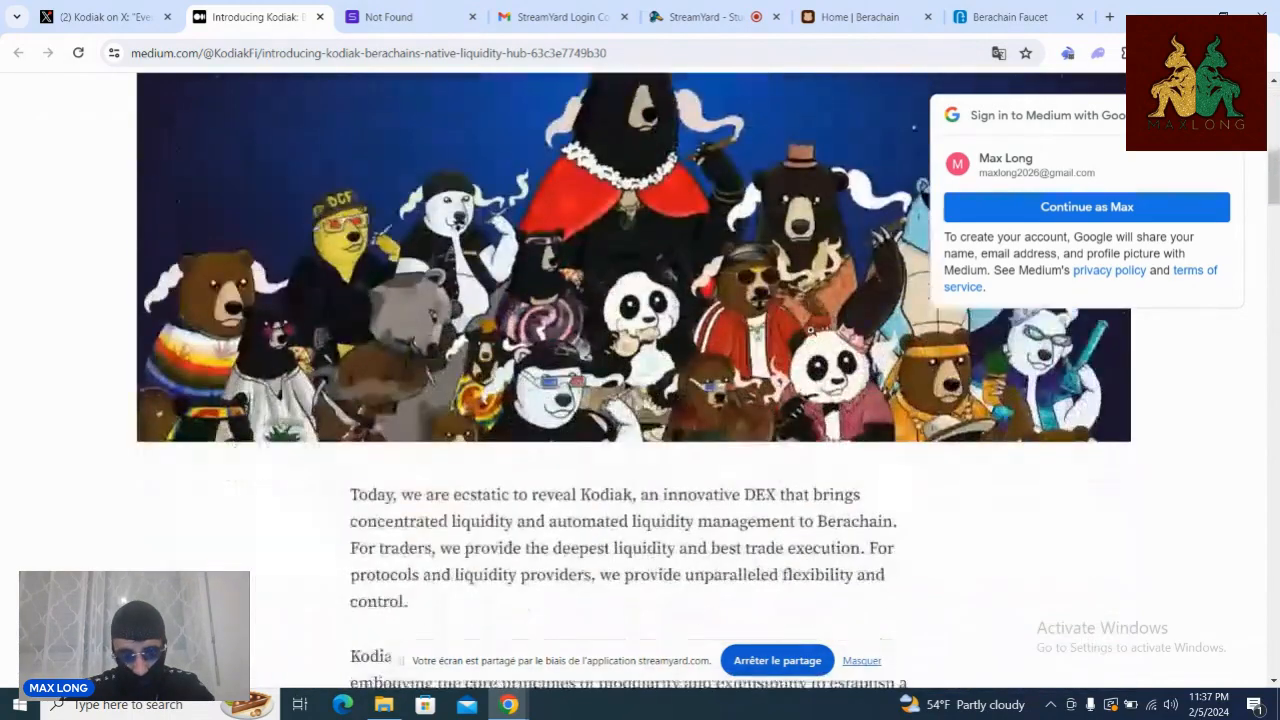
pyautogui.scroll(-3)
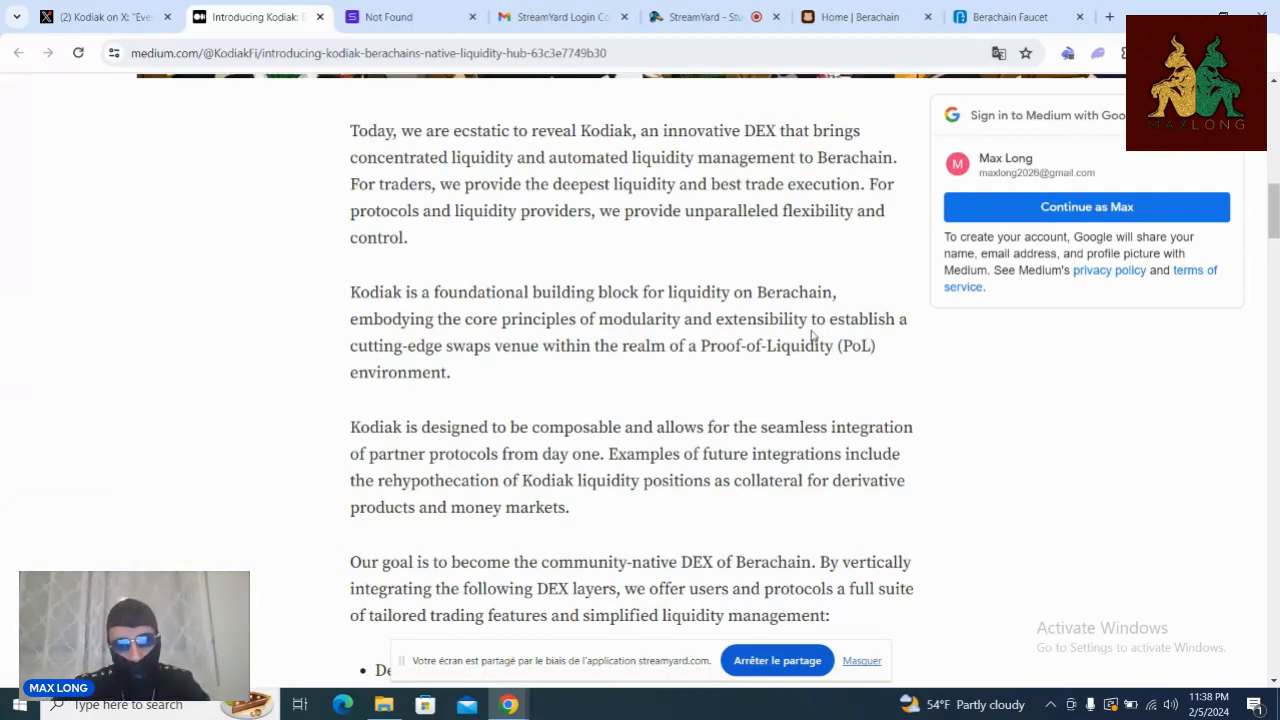
pyautogui.moveTo(656, 258)
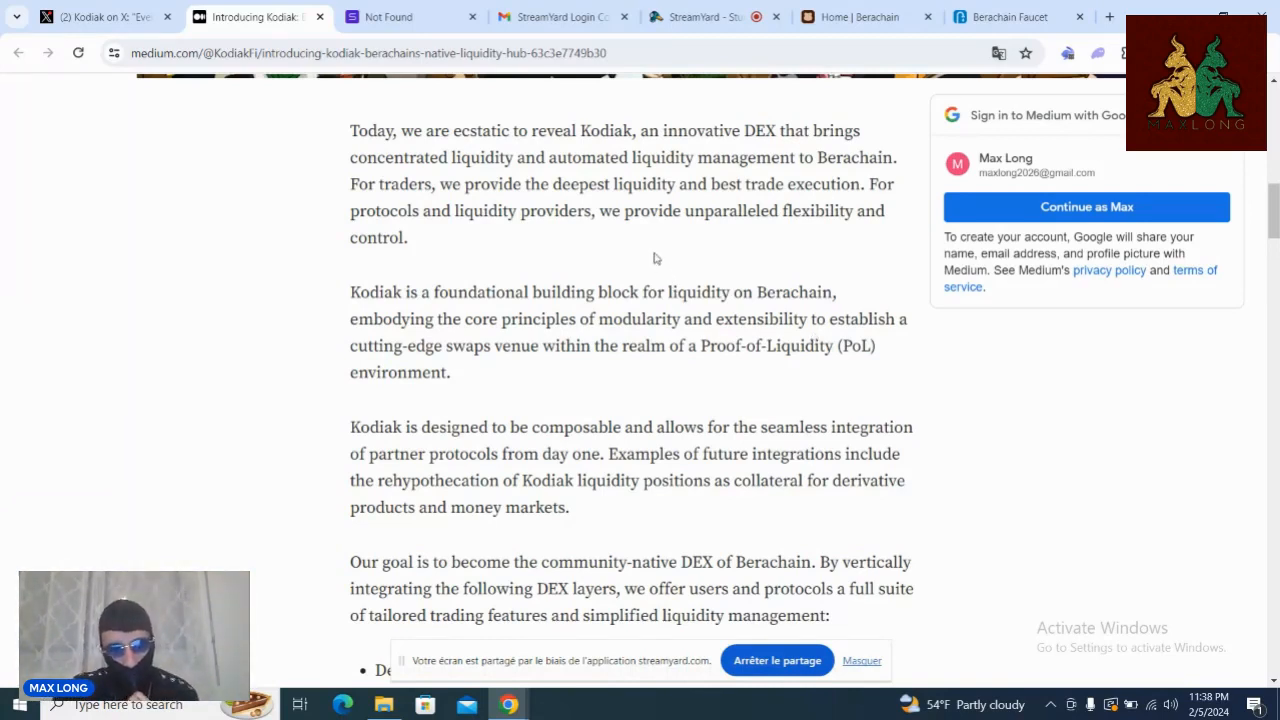
pyautogui.scroll(-3)
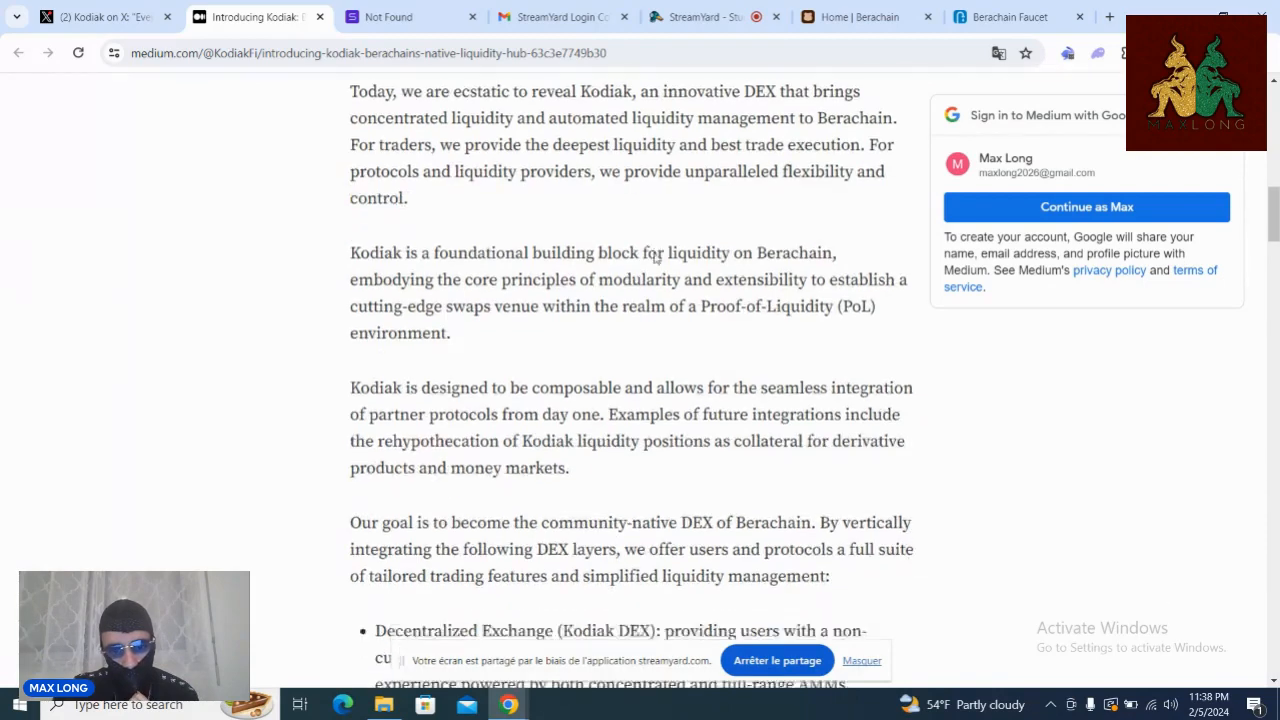
pyautogui.scroll(-3)
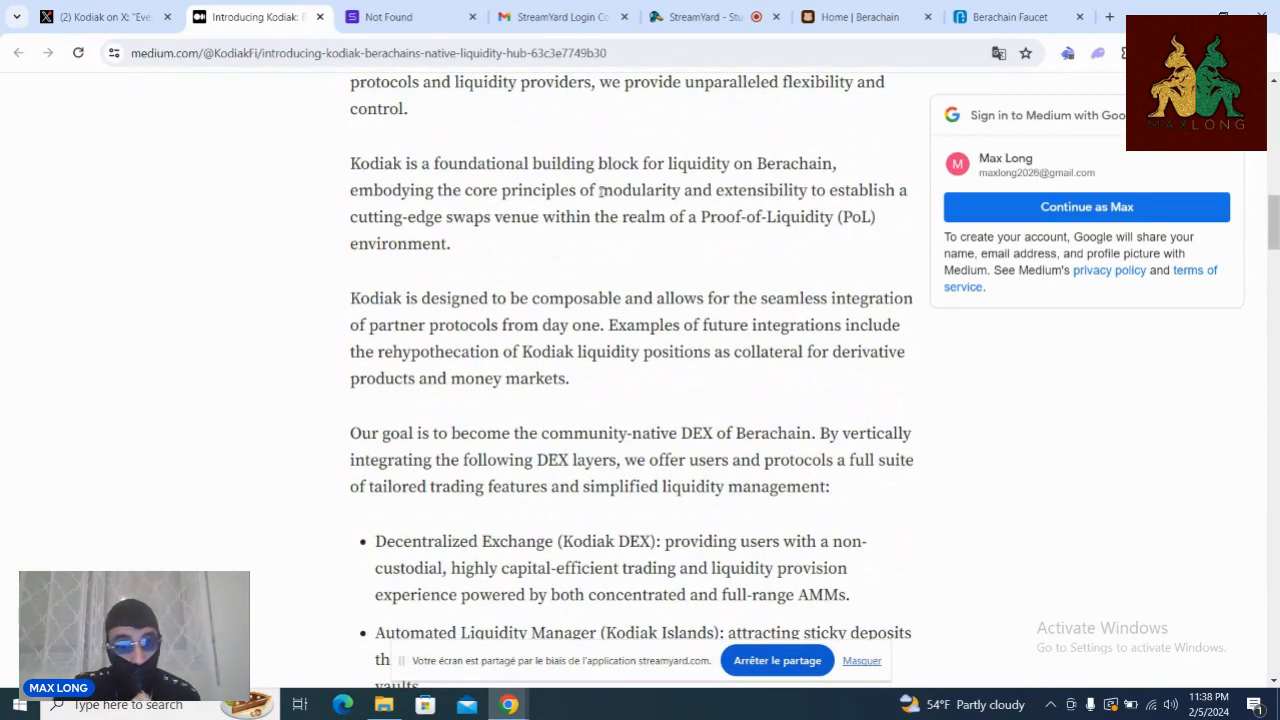
pyautogui.doubleClick(640, 190)
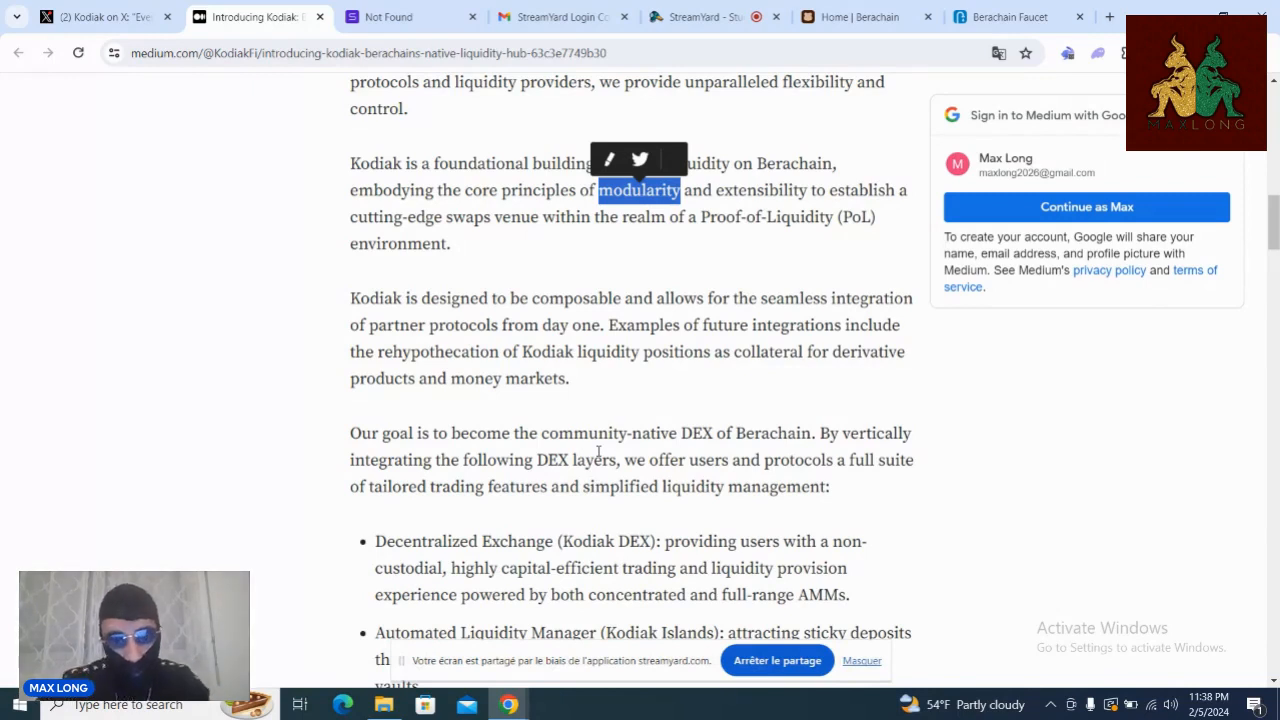
pyautogui.moveTo(640, 396)
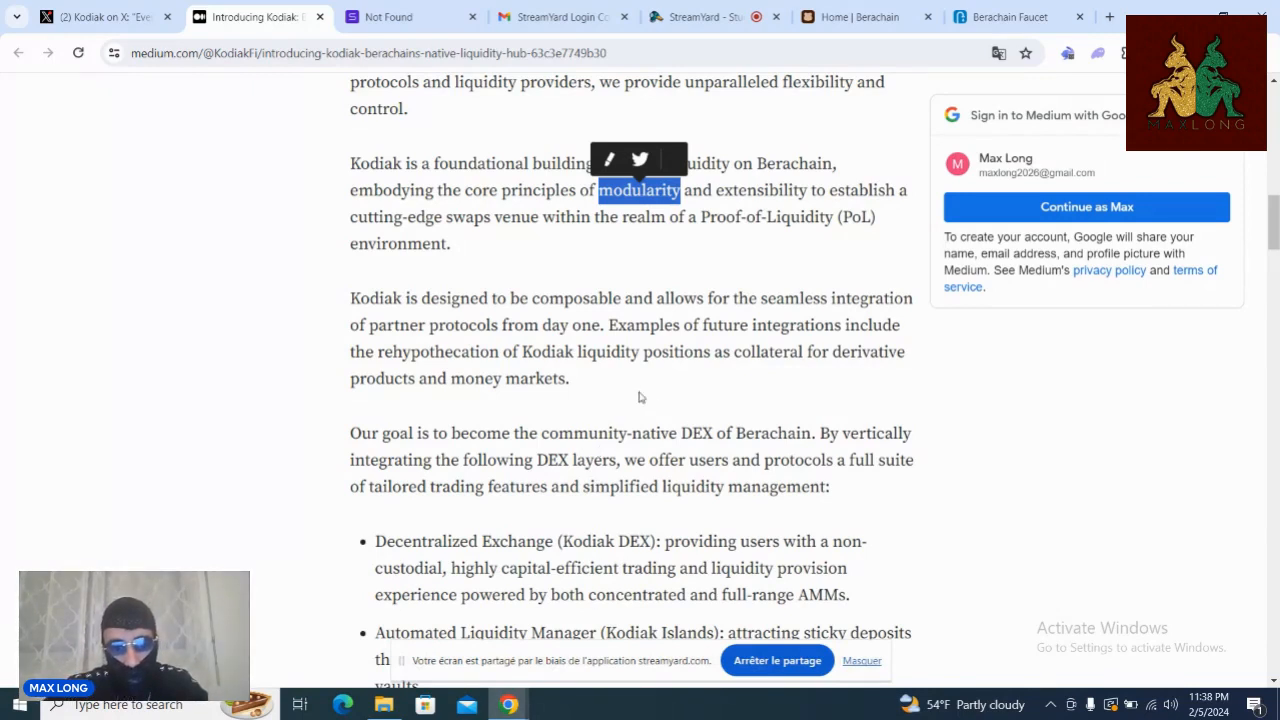
pyautogui.click(640, 396)
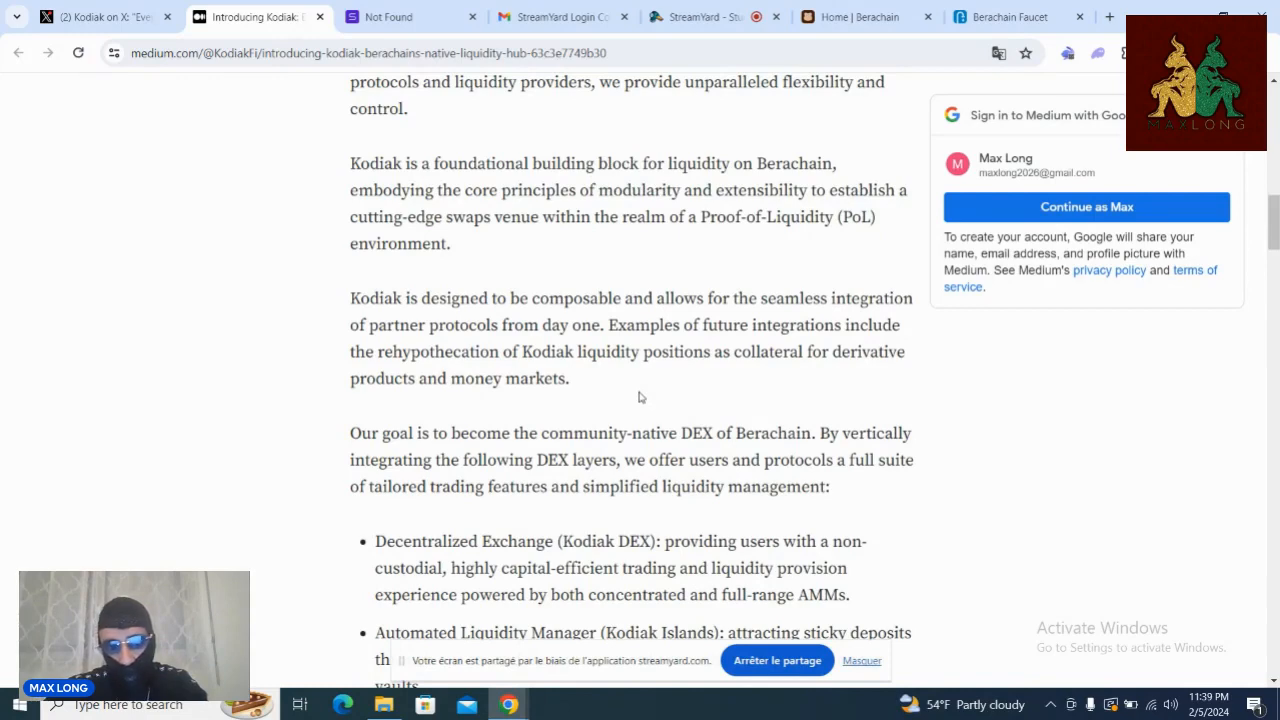
pyautogui.scroll(-3)
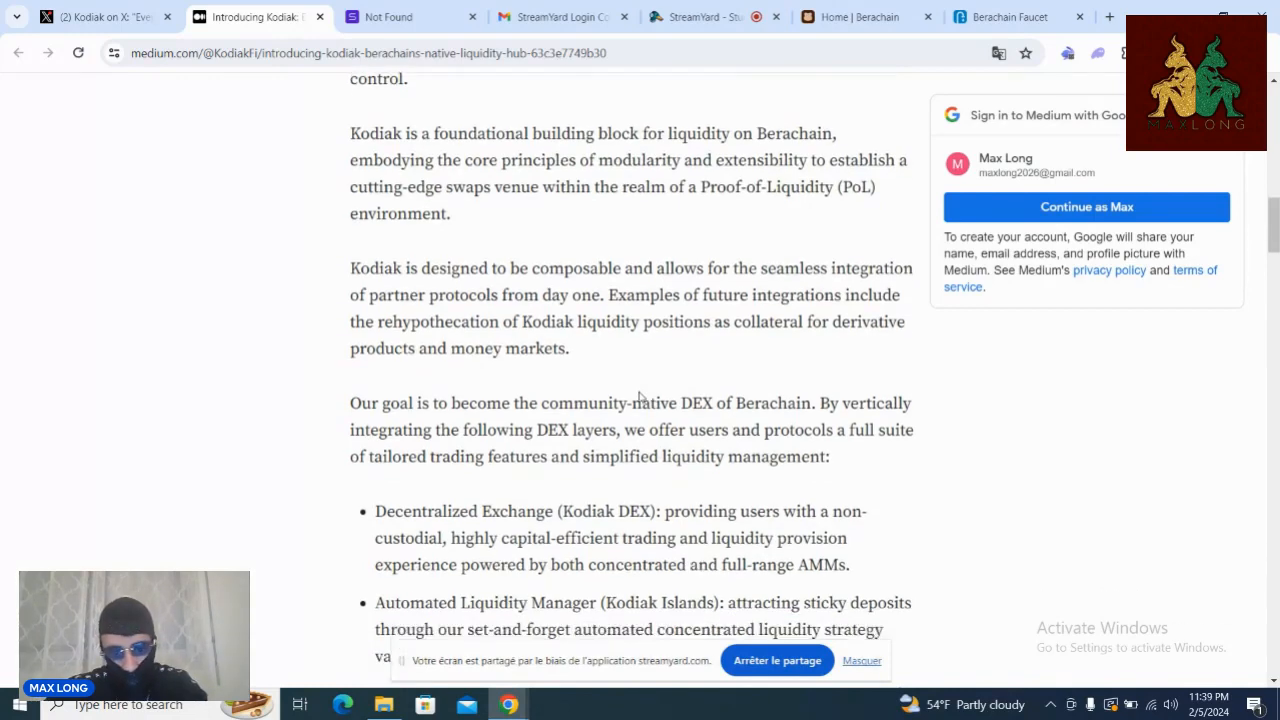
pyautogui.scroll(-3)
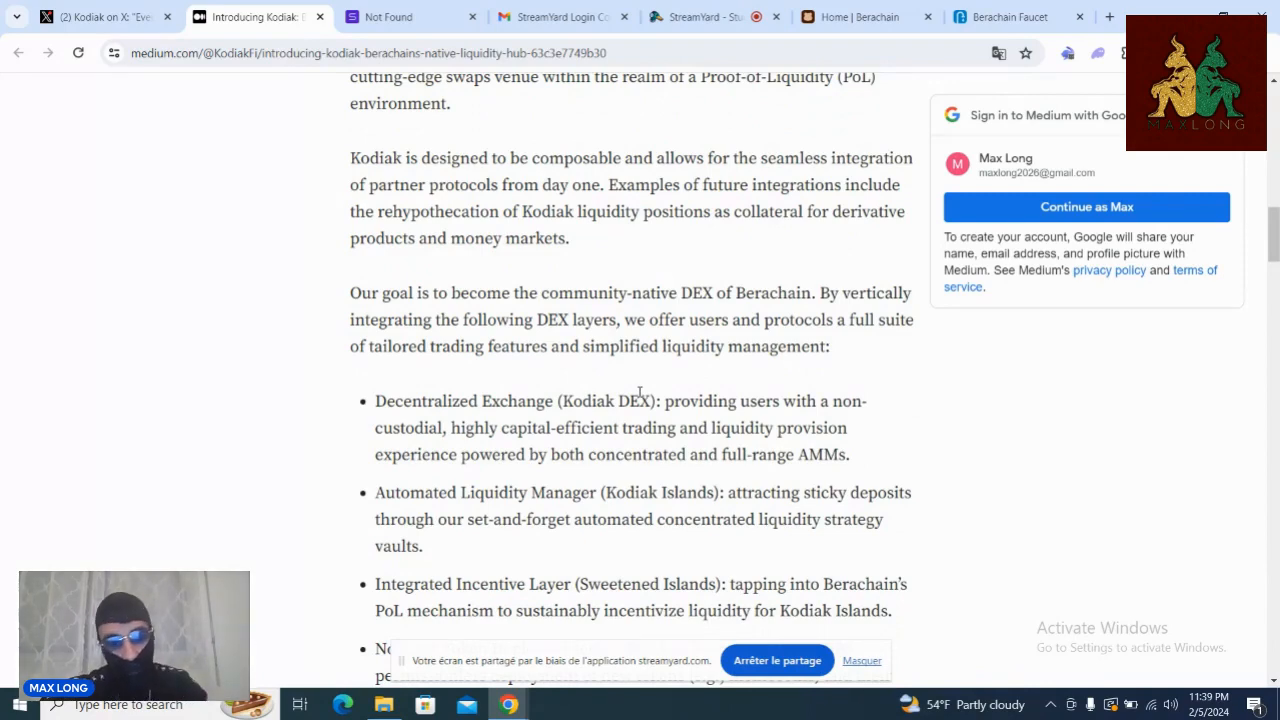
pyautogui.scroll(-3)
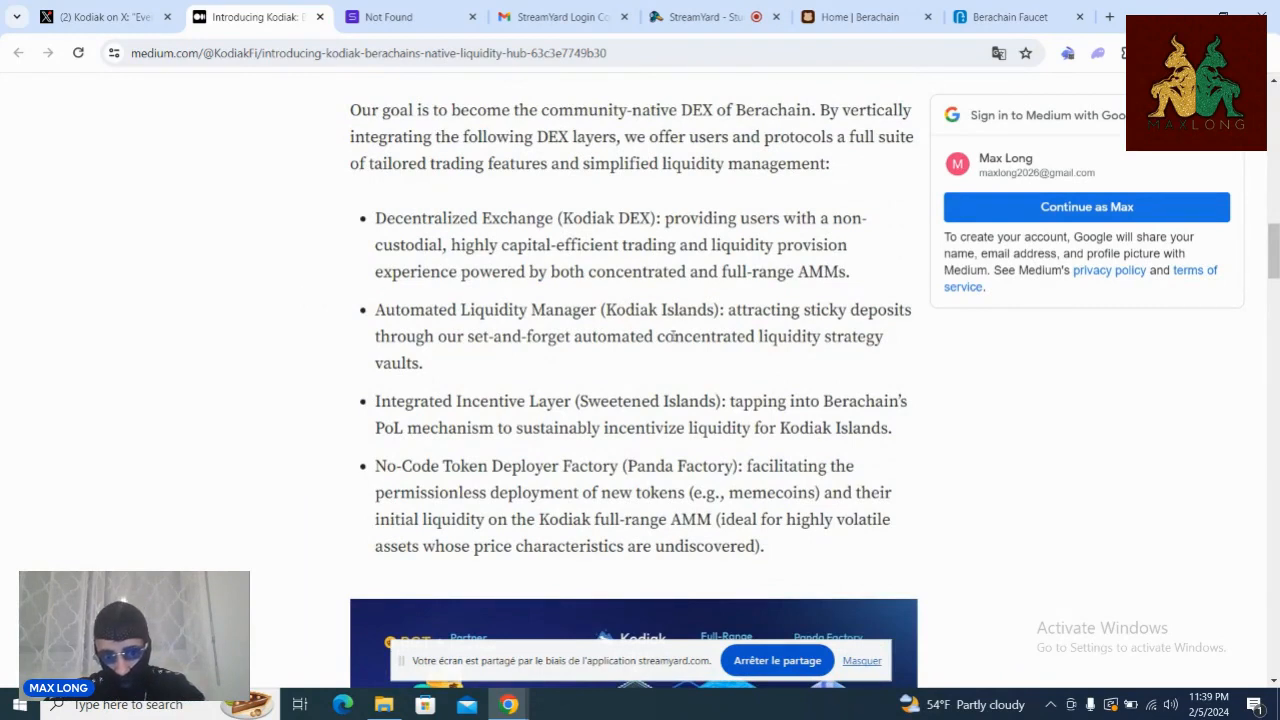
pyautogui.moveTo(630, 378)
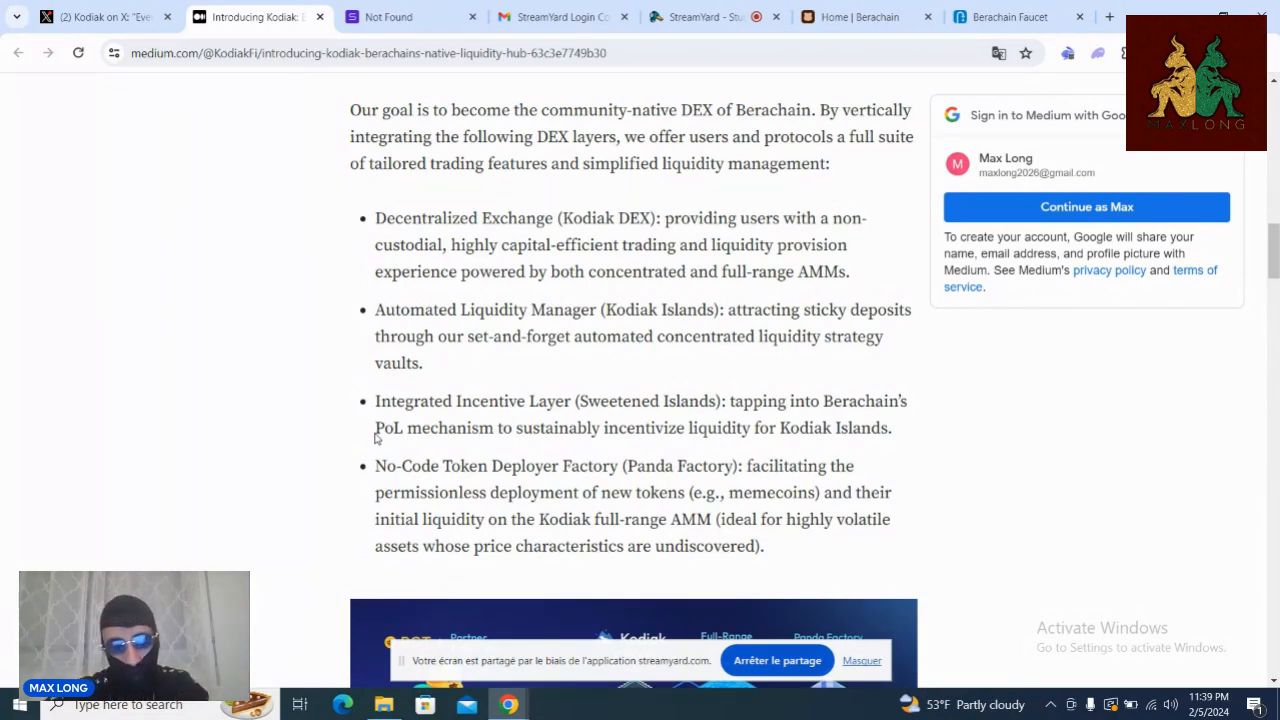
pyautogui.scroll(-3)
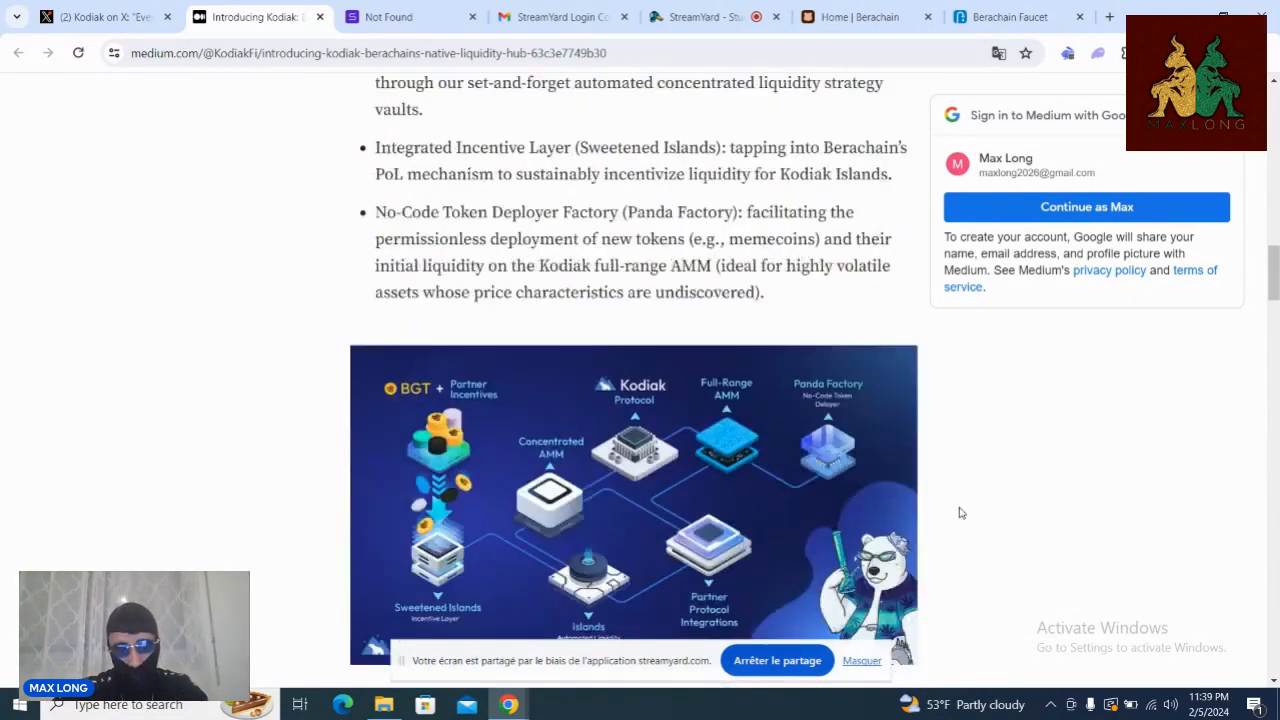
# Step: Read down through the Kodiak article's Islands section, scrolling back briefly to re-check it
pyautogui.scroll(-3)
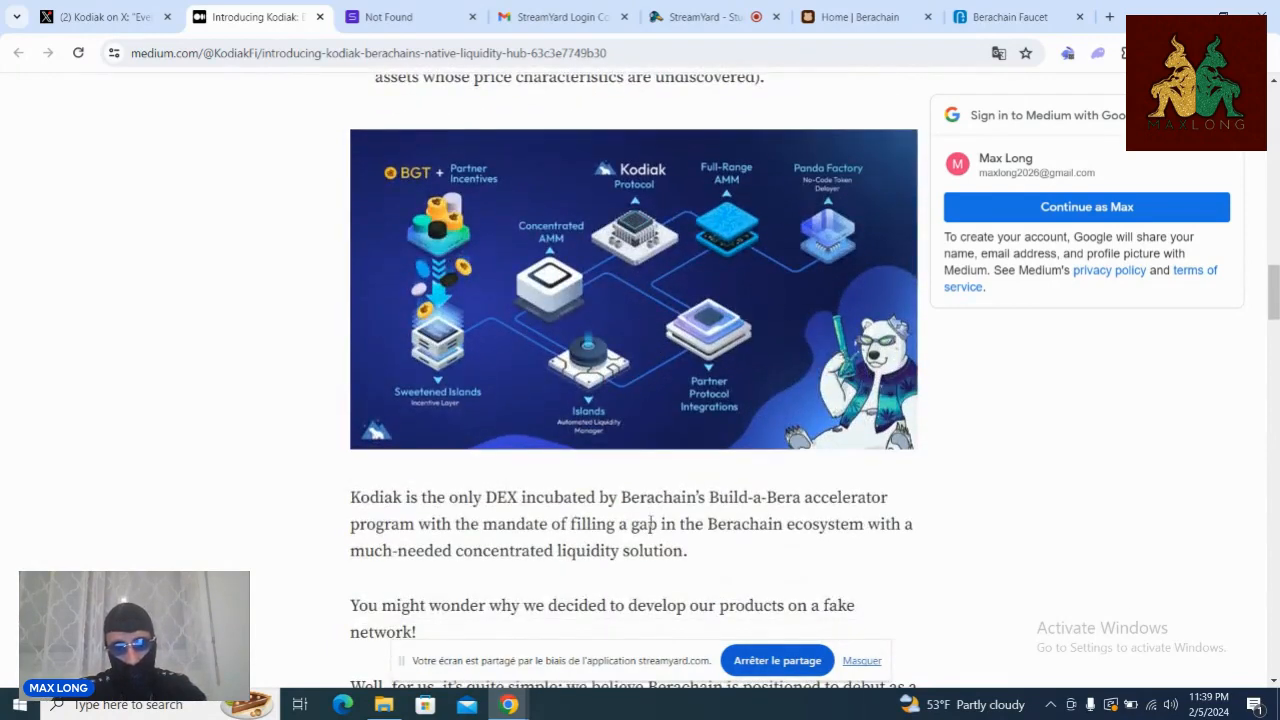
pyautogui.scroll(-3)
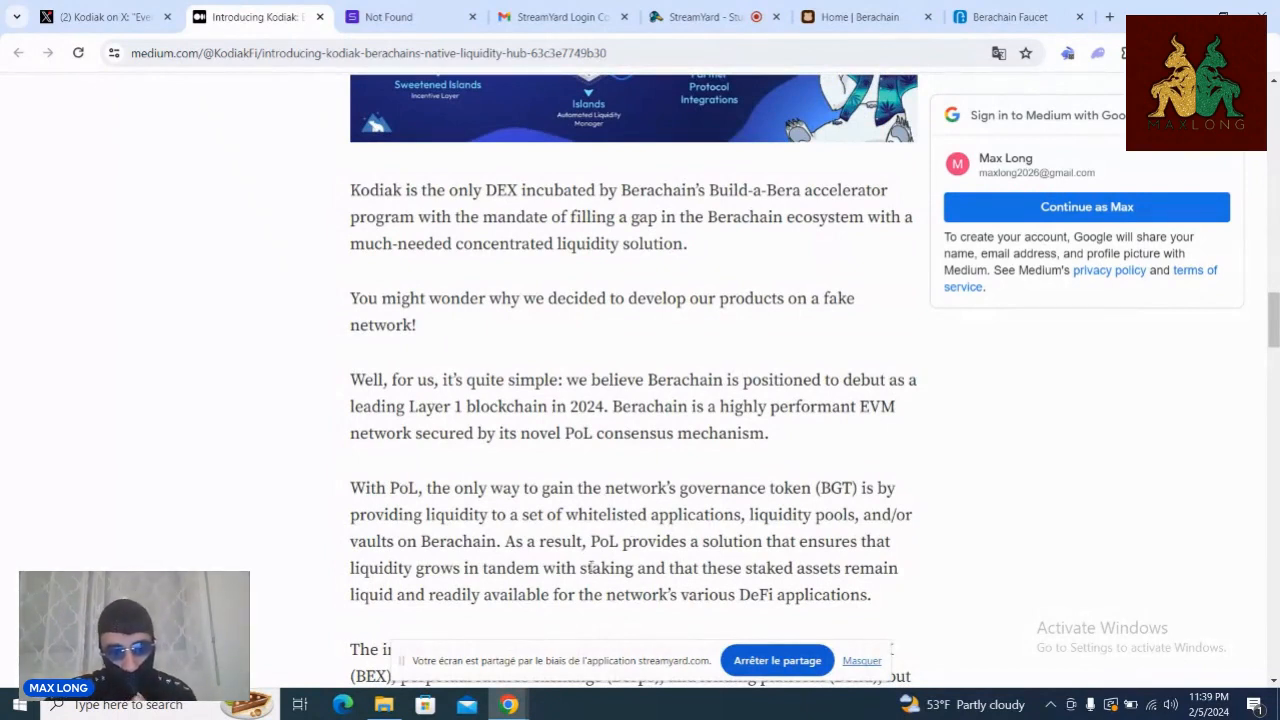
pyautogui.moveTo(612, 482)
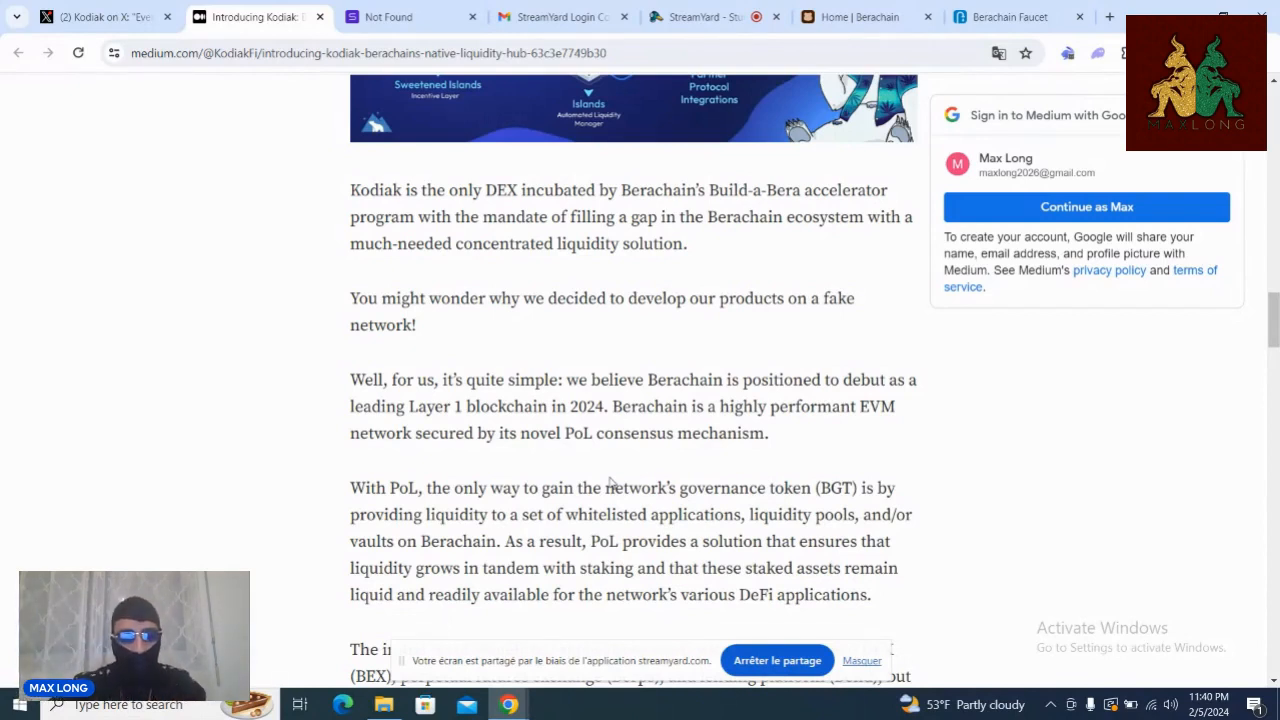
pyautogui.scroll(-3)
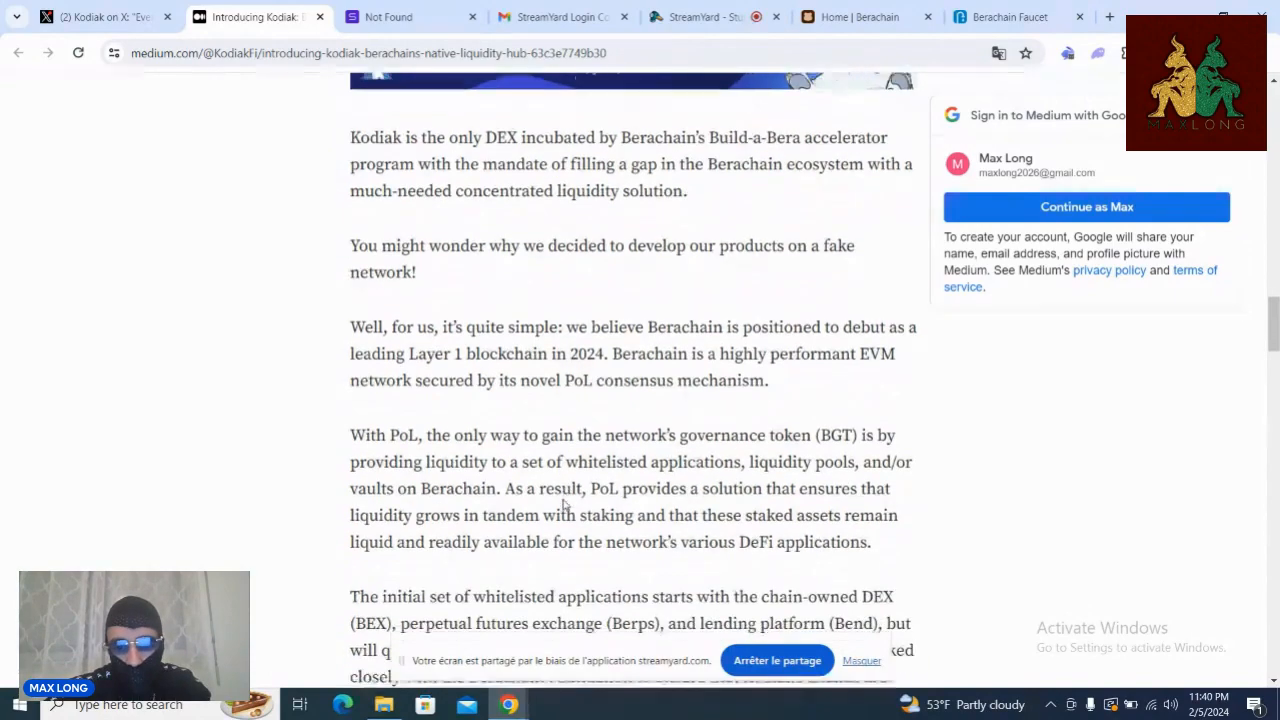
pyautogui.scroll(-3)
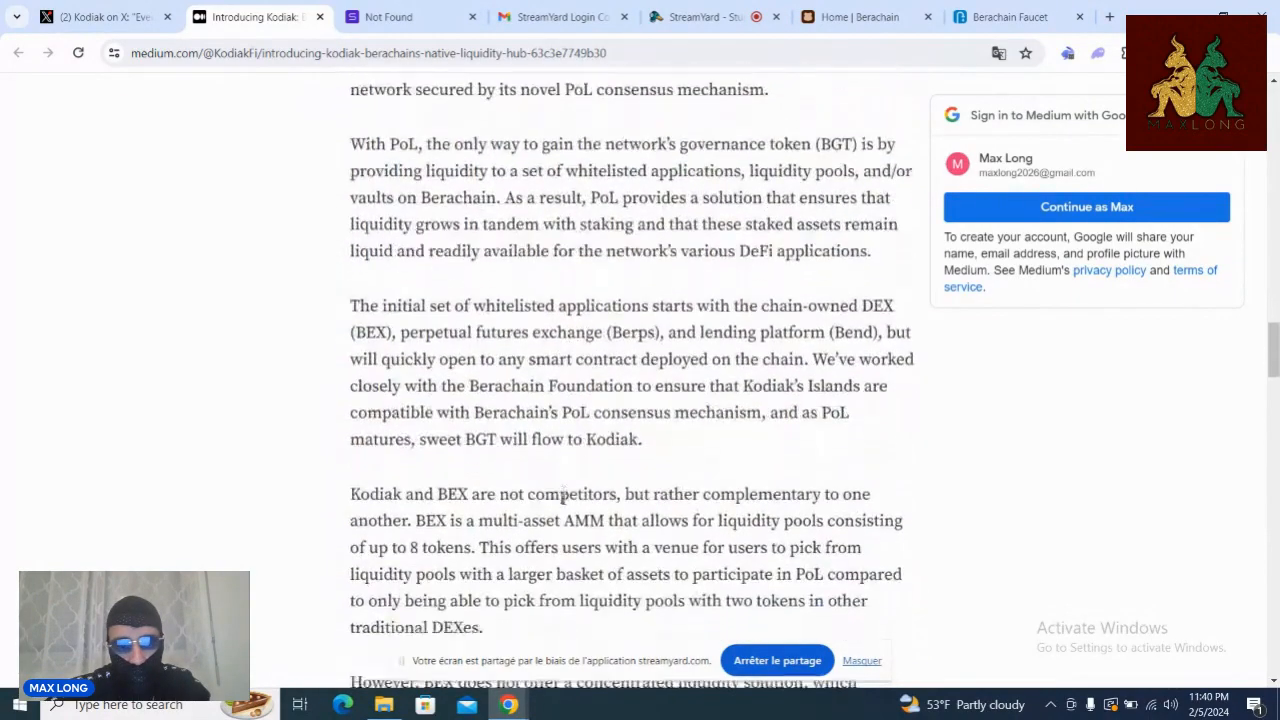
pyautogui.scroll(-3)
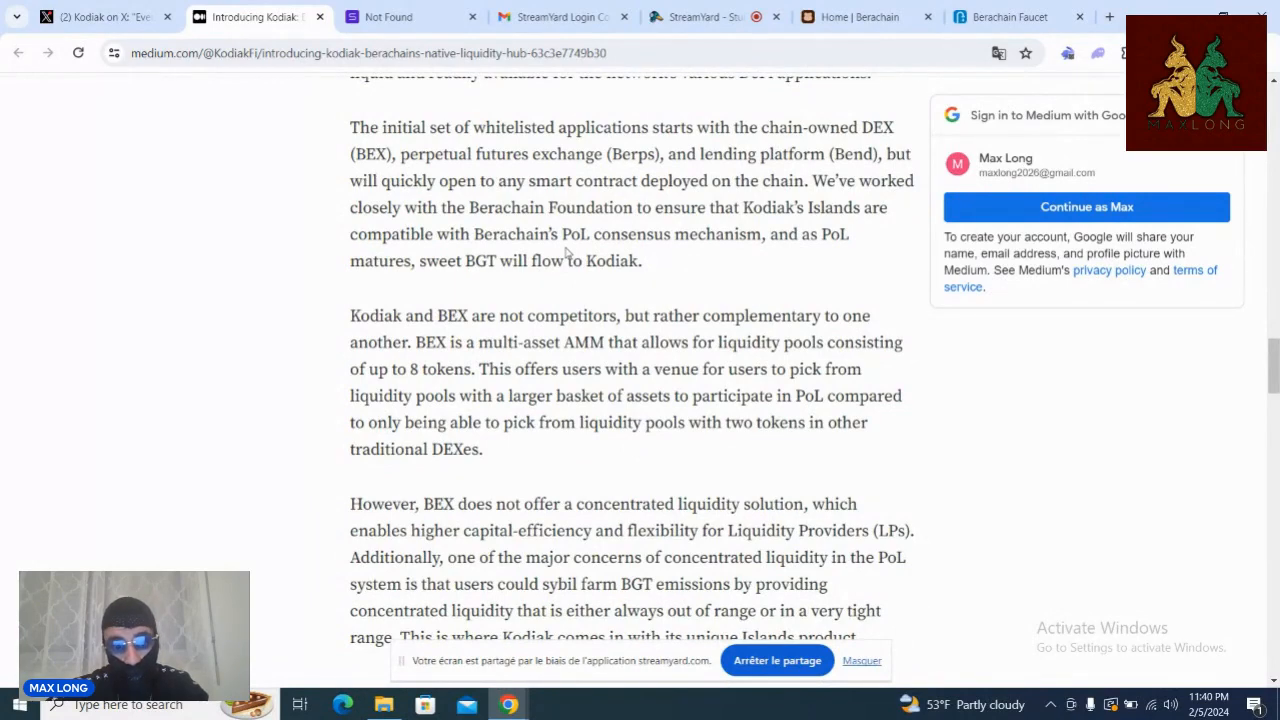
pyautogui.scroll(3)
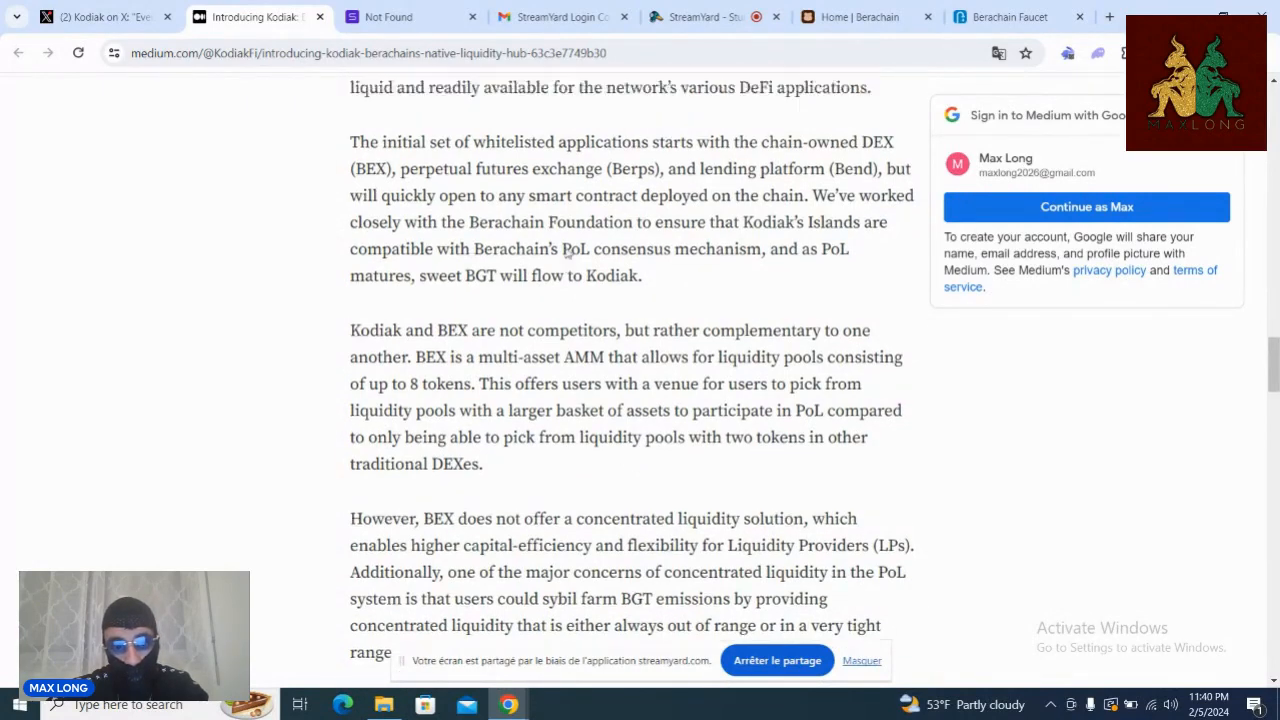
pyautogui.scroll(3)
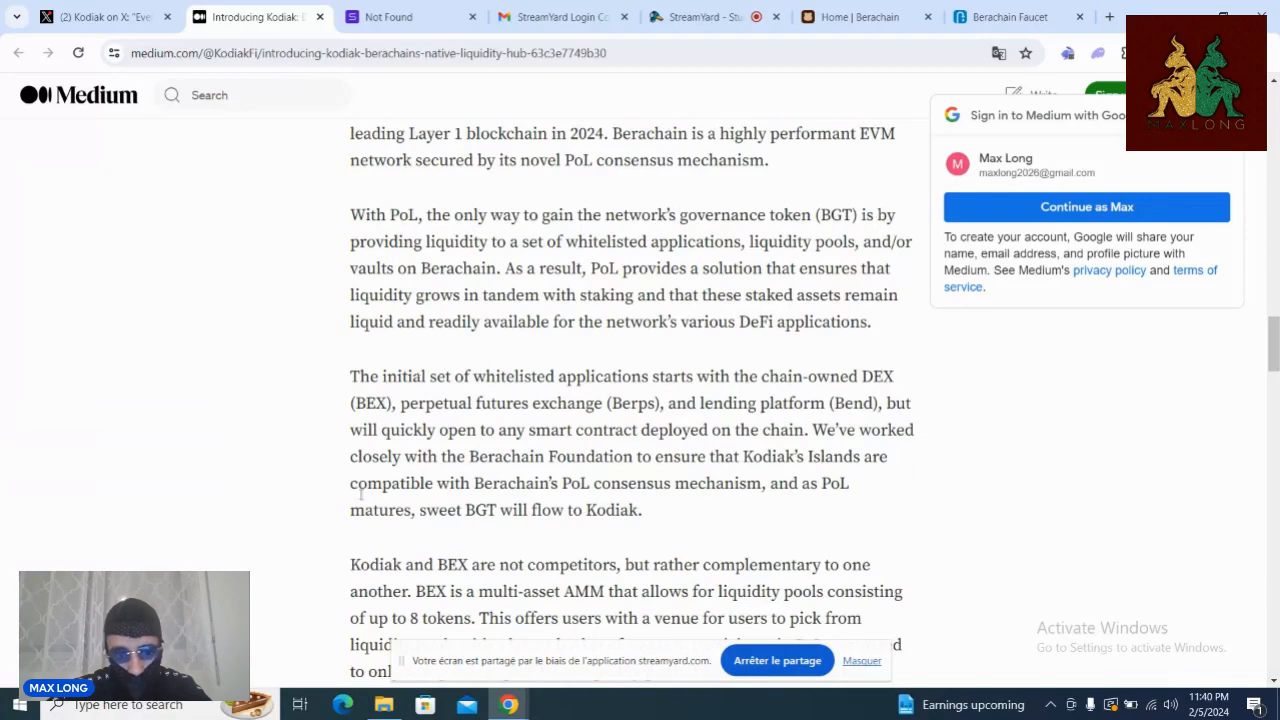
pyautogui.scroll(-3)
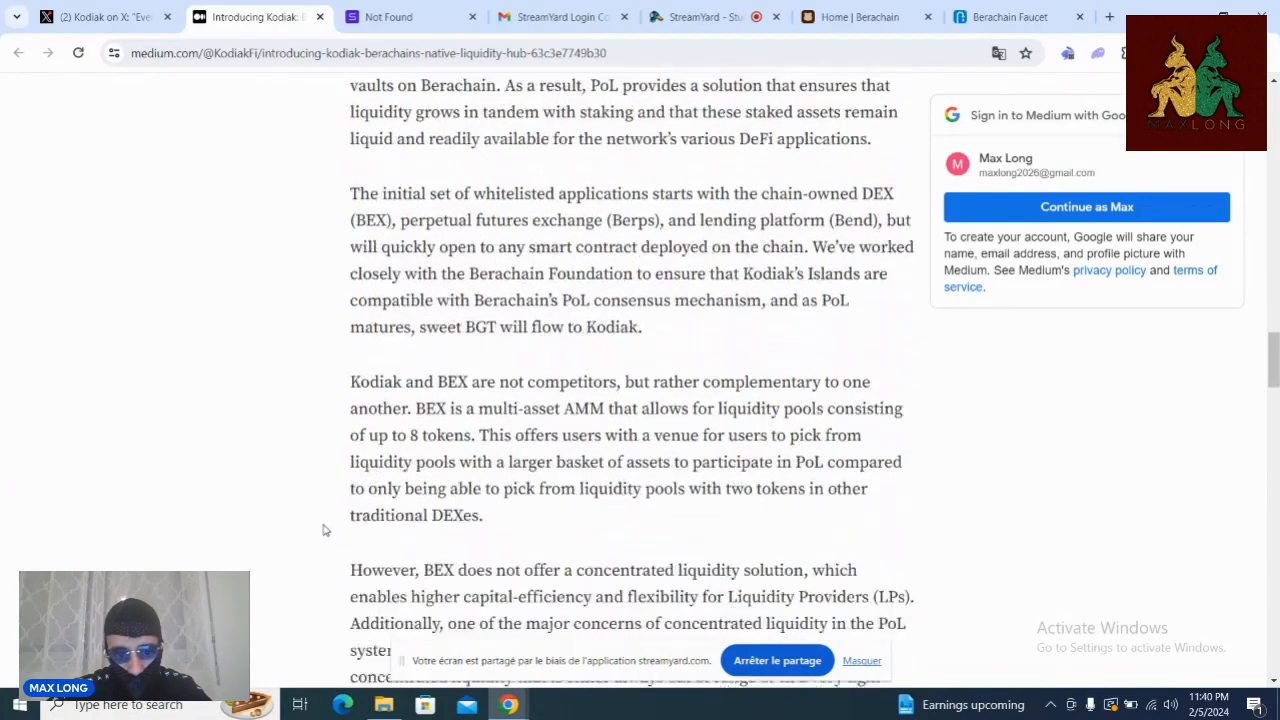
# Step: Continue through the BEX section to the end of the article before returning to the X post
pyautogui.scroll(-3)
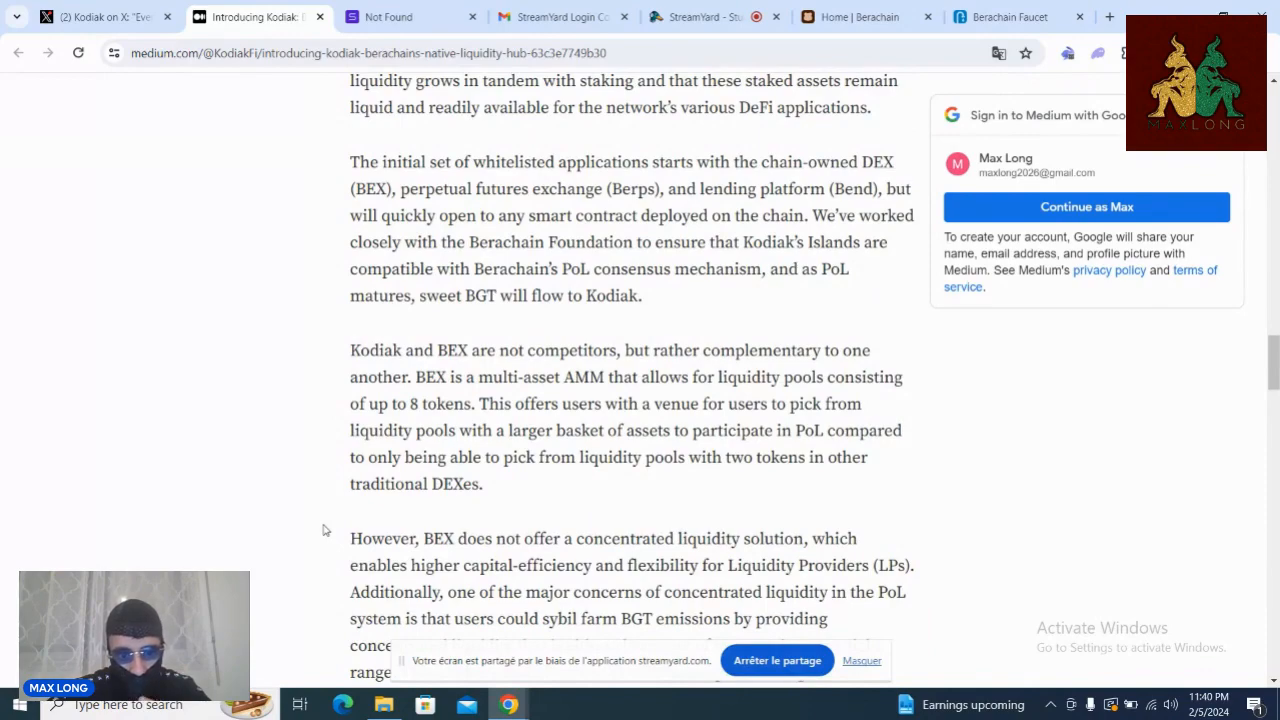
pyautogui.scroll(-3)
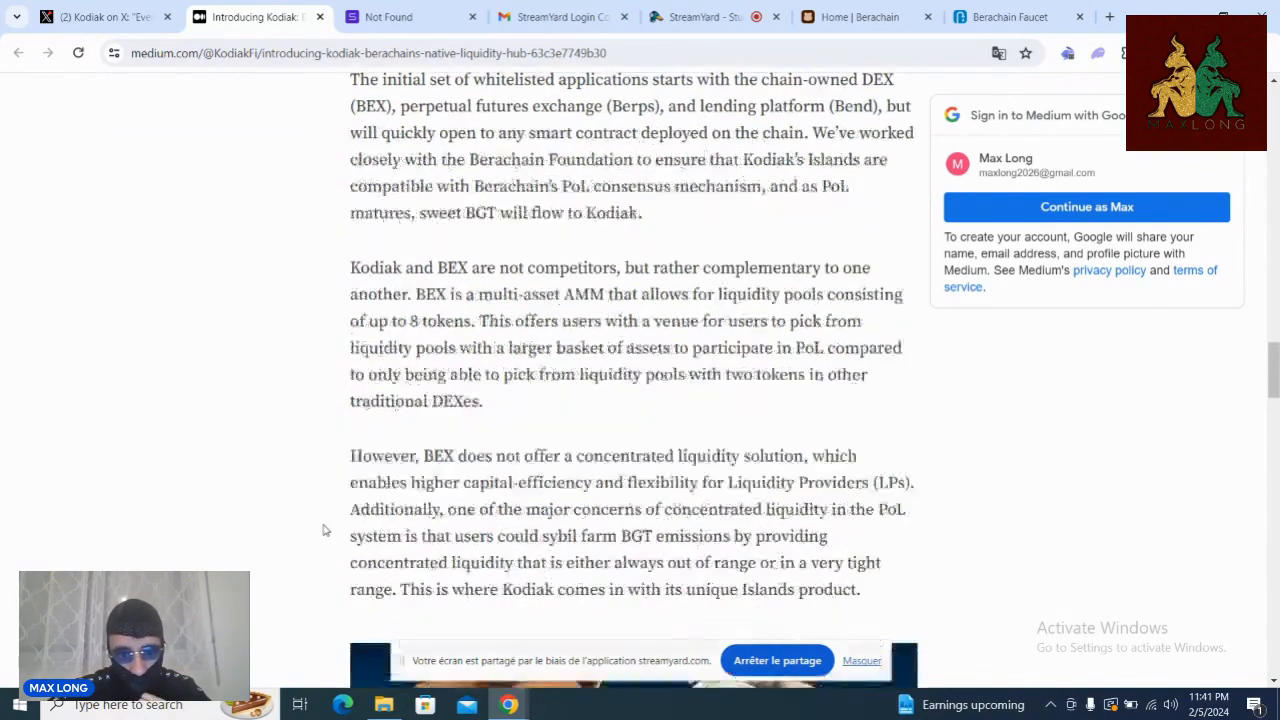
pyautogui.scroll(-3)
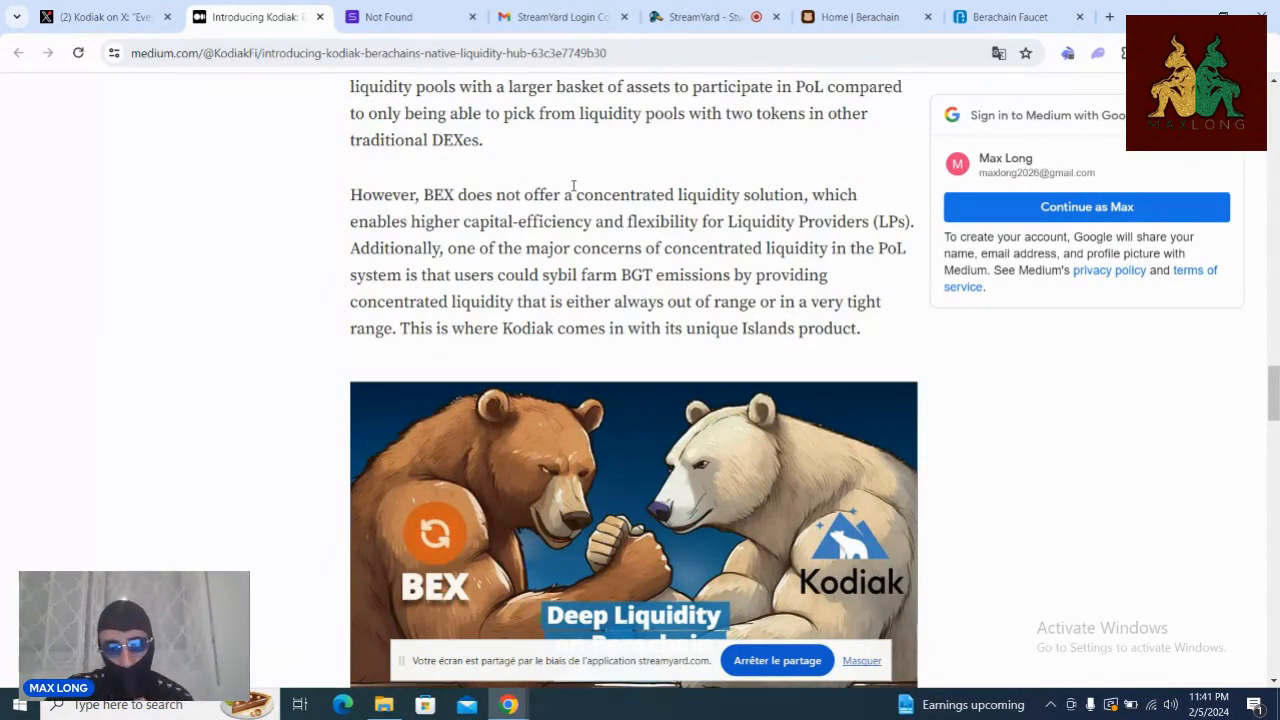
pyautogui.scroll(-3)
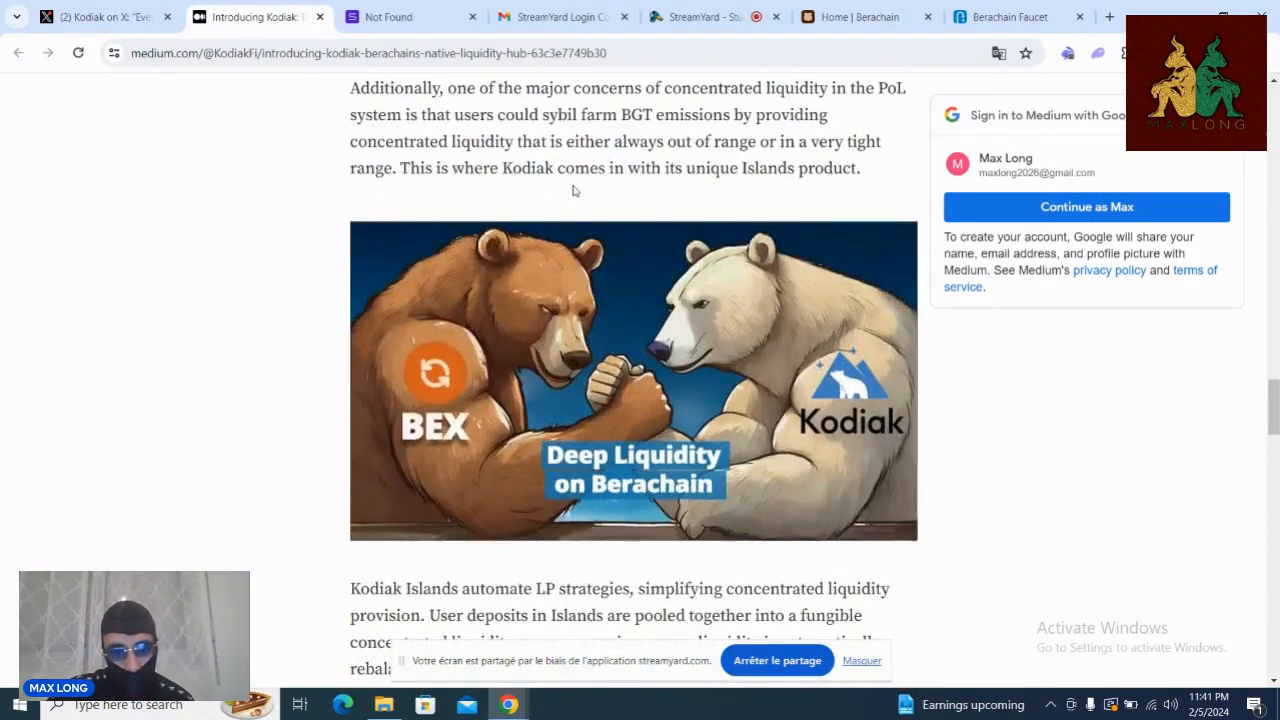
pyautogui.scroll(-3)
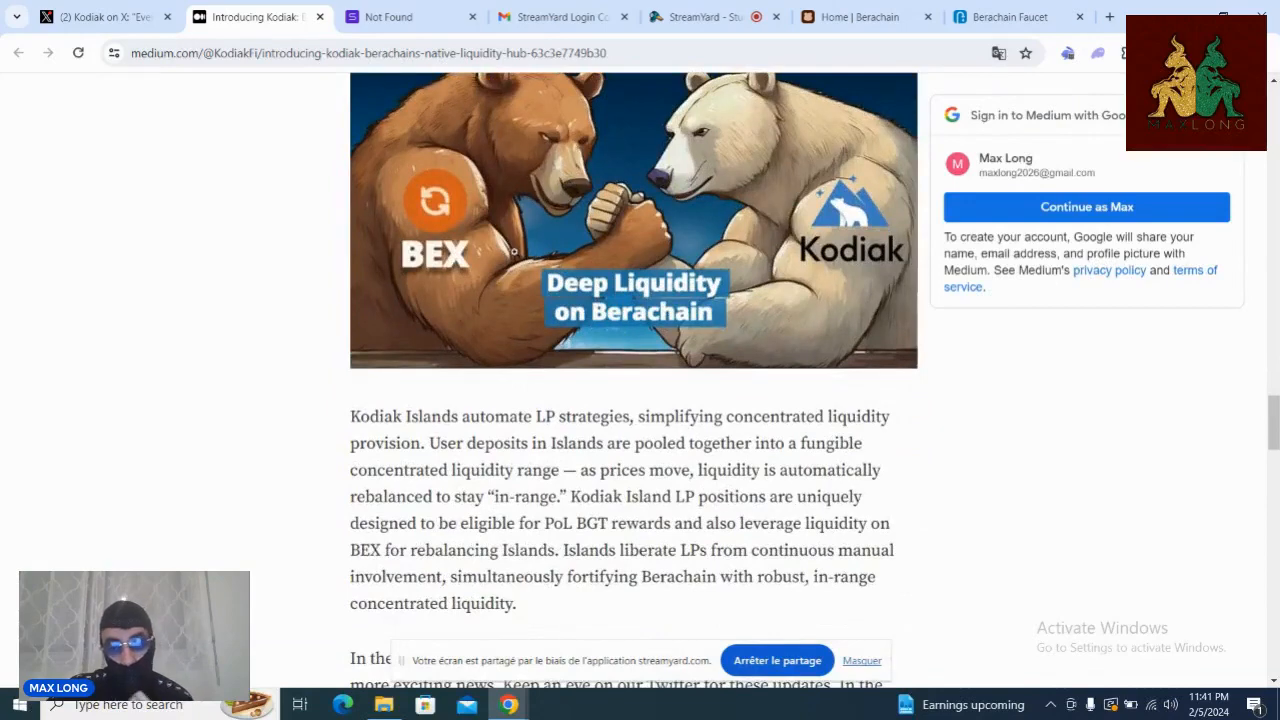
pyautogui.scroll(3)
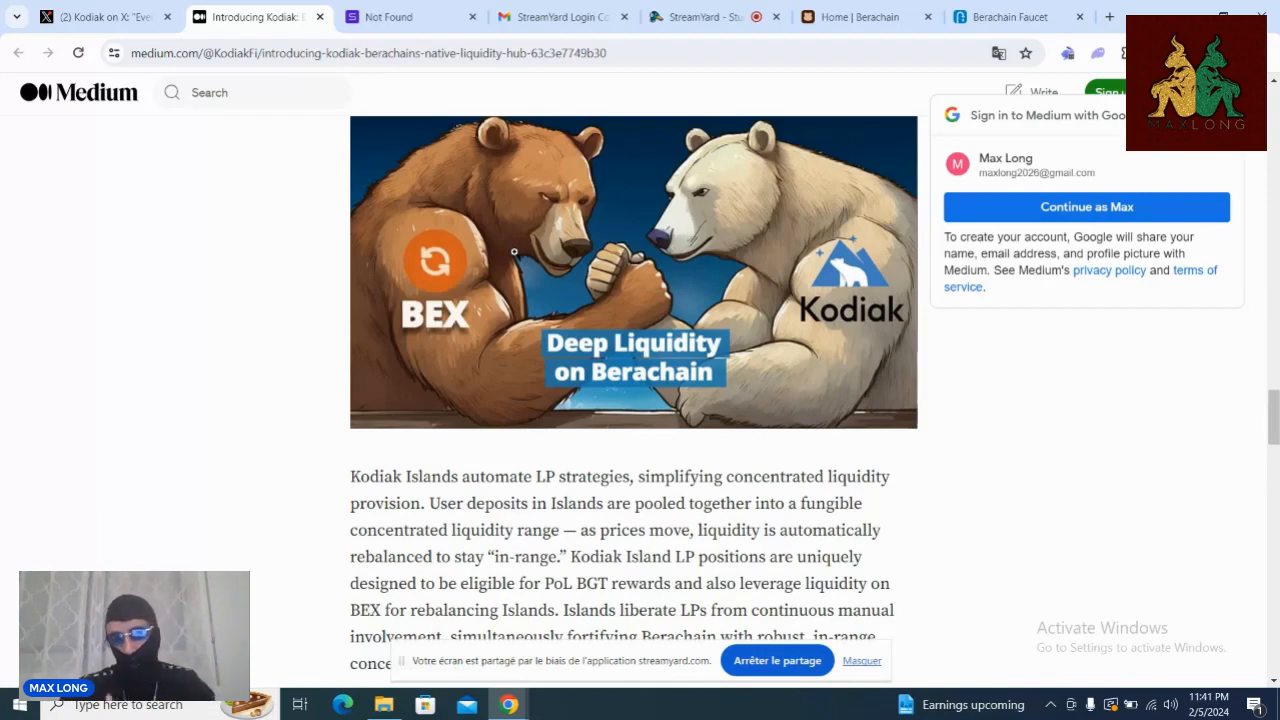
pyautogui.scroll(-3)
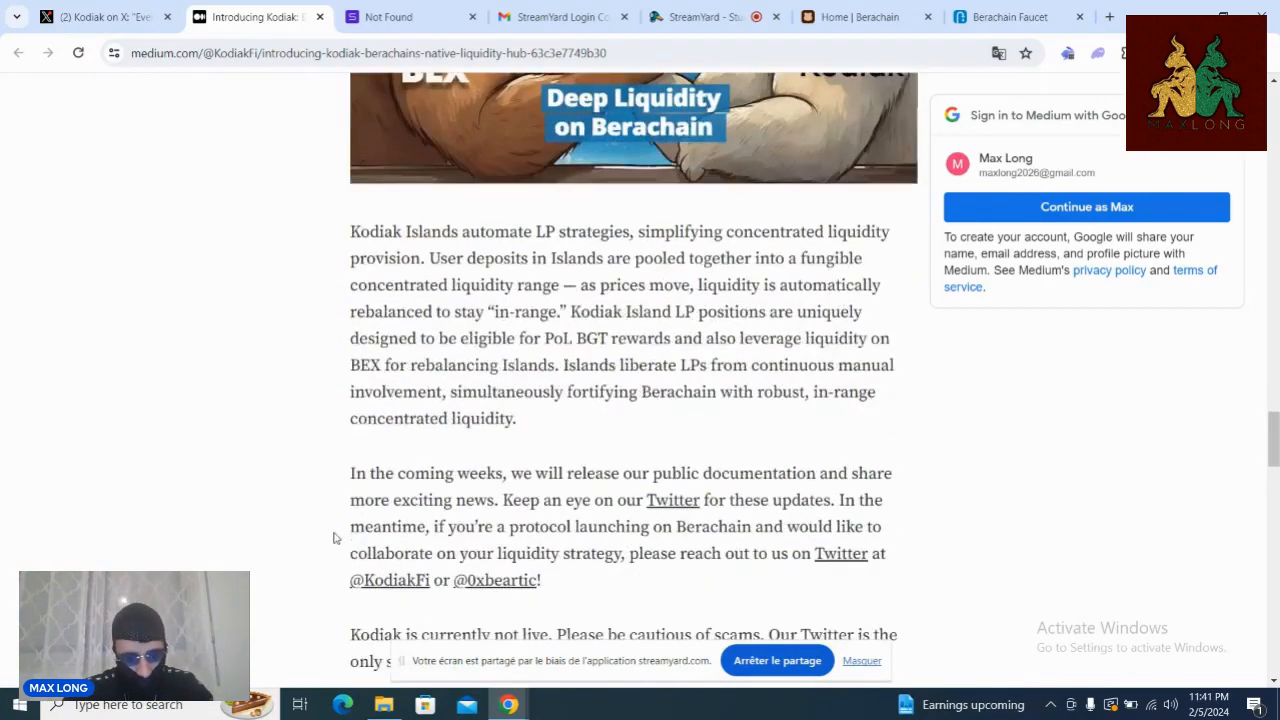
pyautogui.scroll(-3)
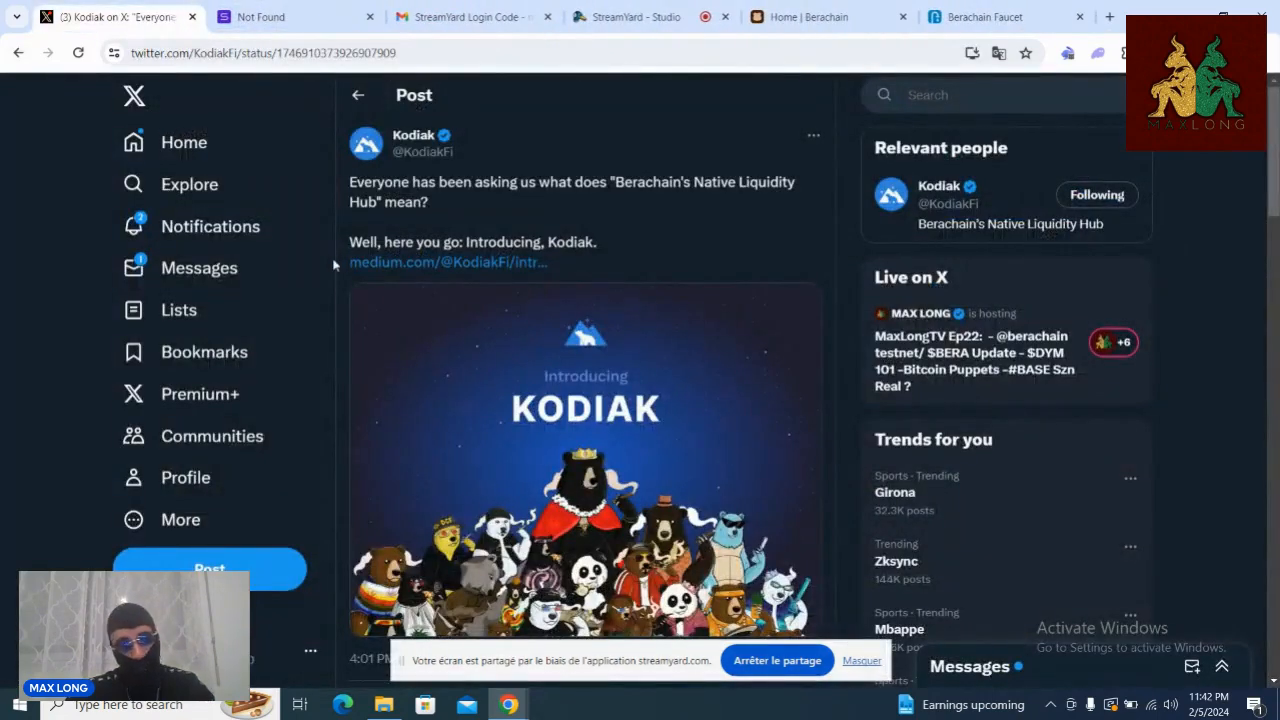
# Step: Return to the home Following timeline on X and focus the search box showing recent searches
pyautogui.scroll(-3)
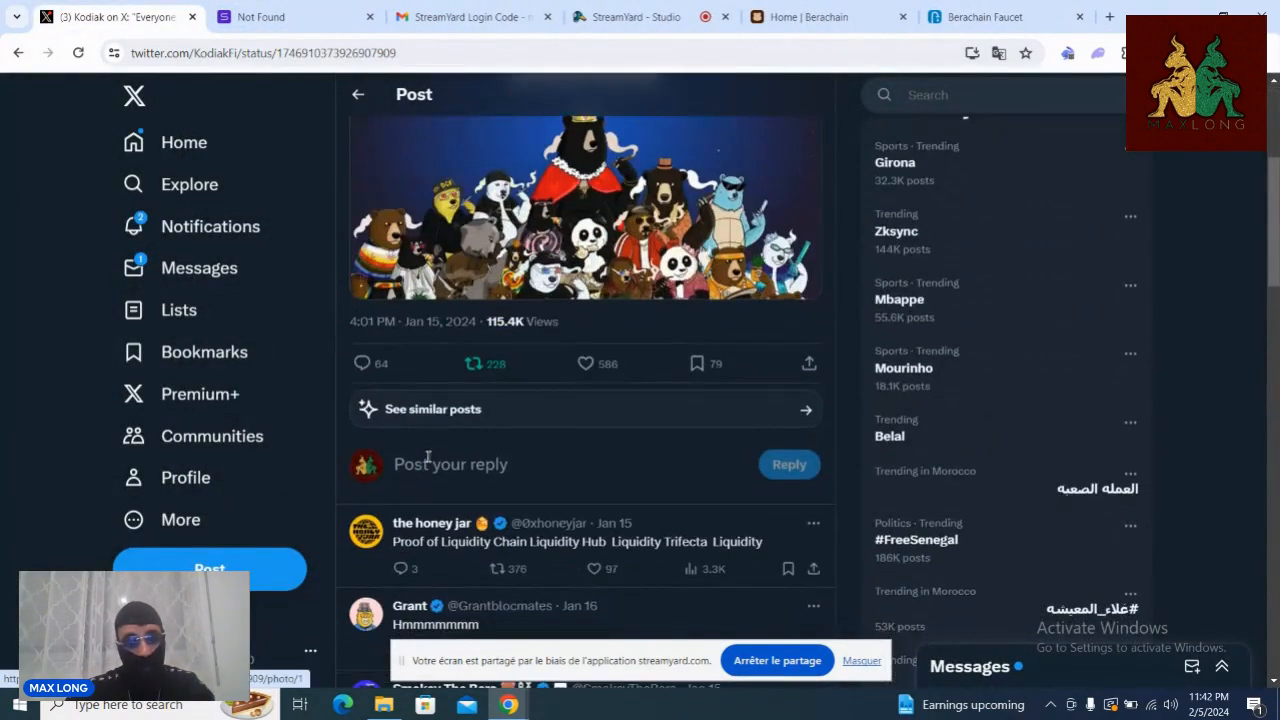
pyautogui.scroll(3)
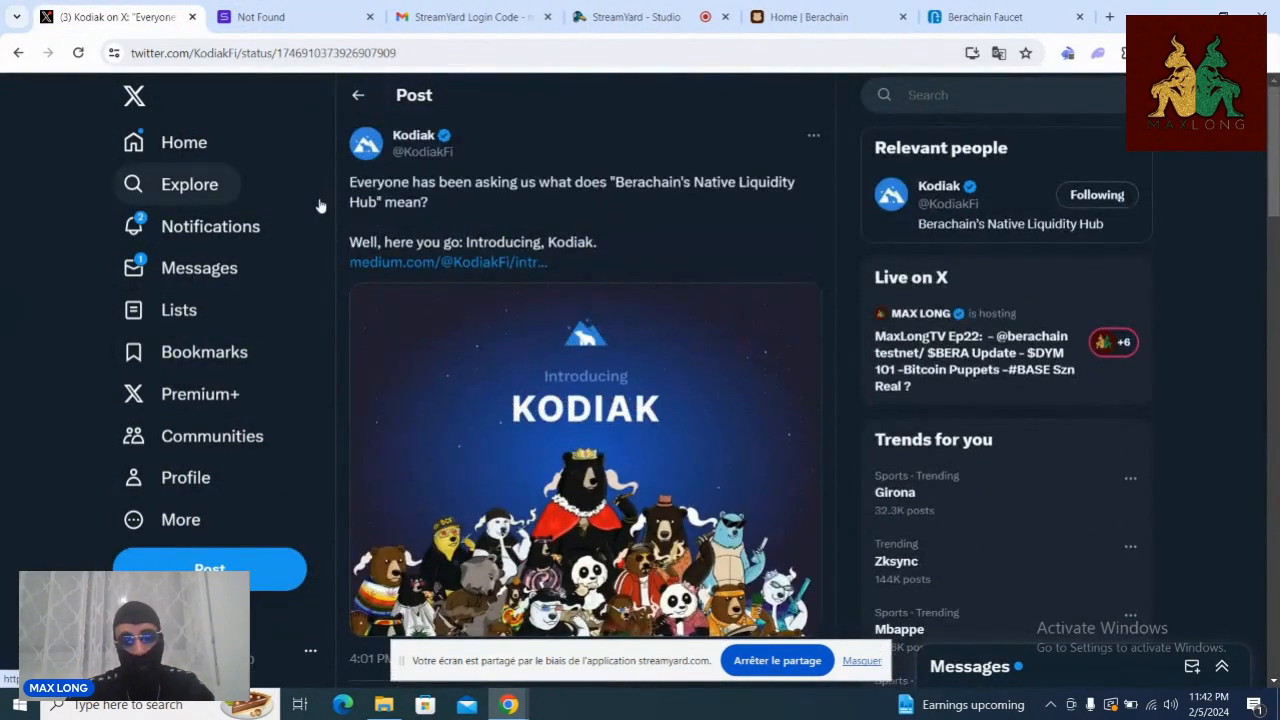
pyautogui.click(212, 226)
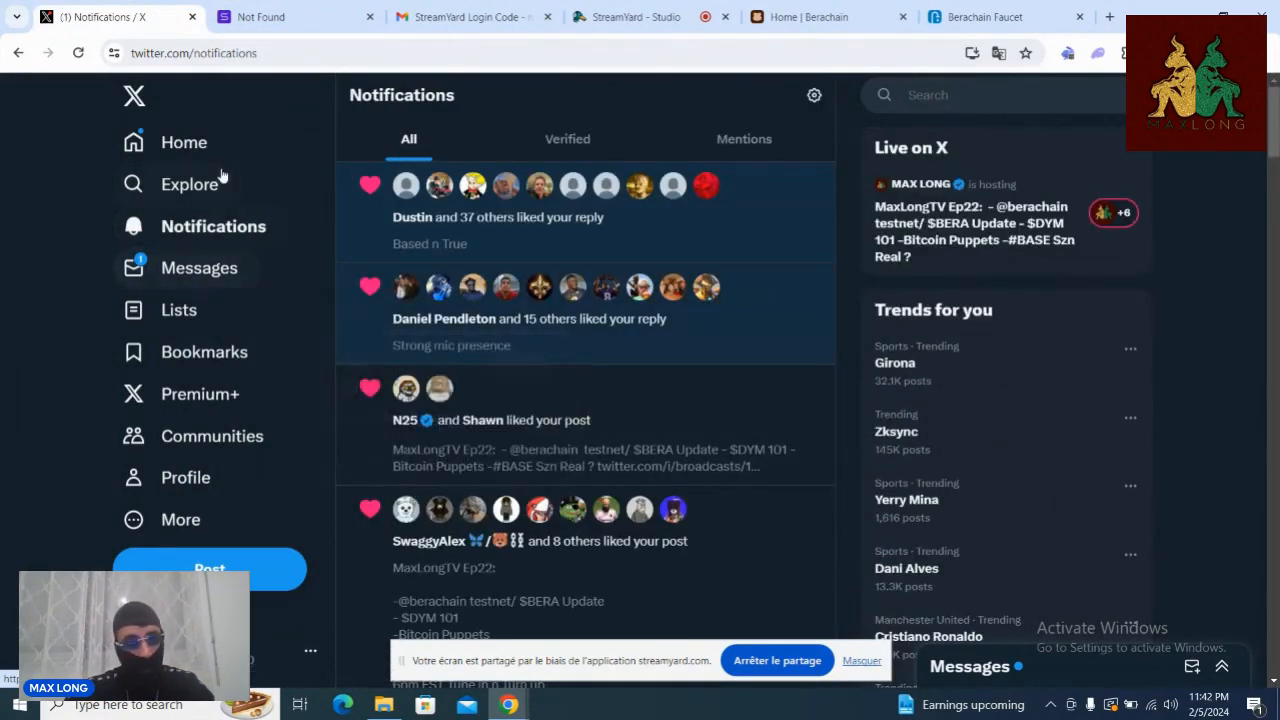
pyautogui.click(184, 142)
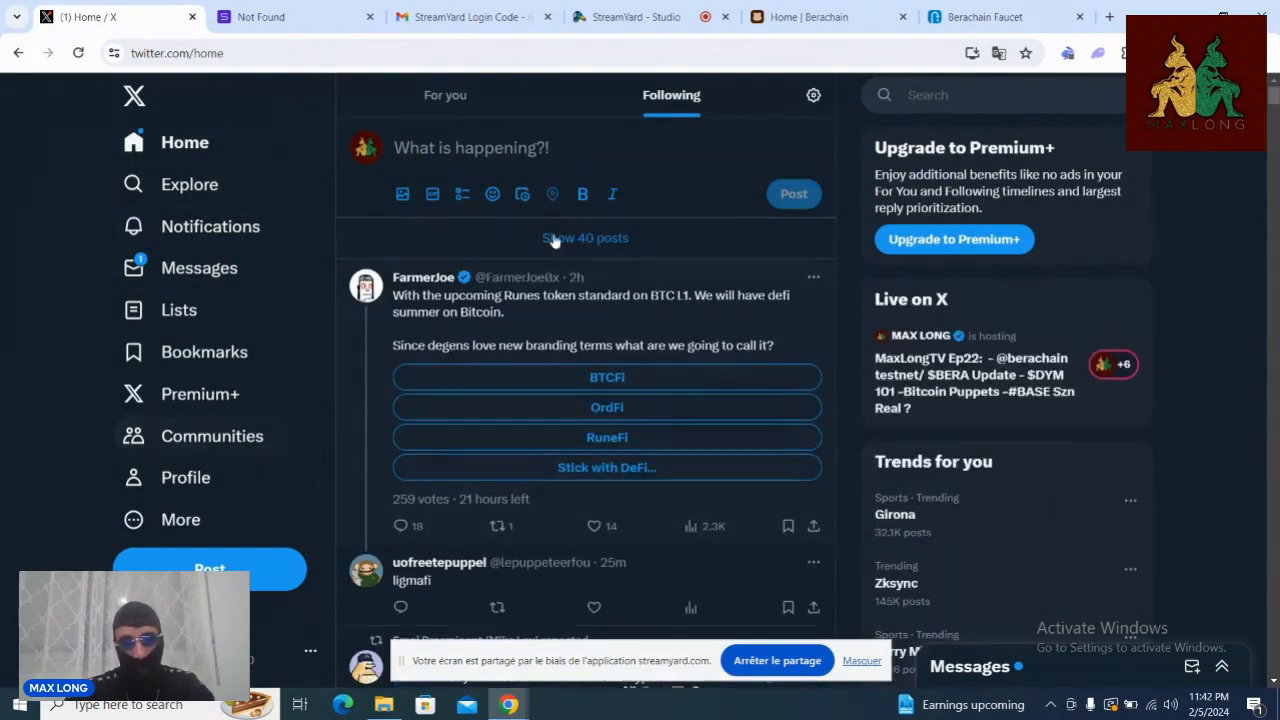
pyautogui.click(940, 94)
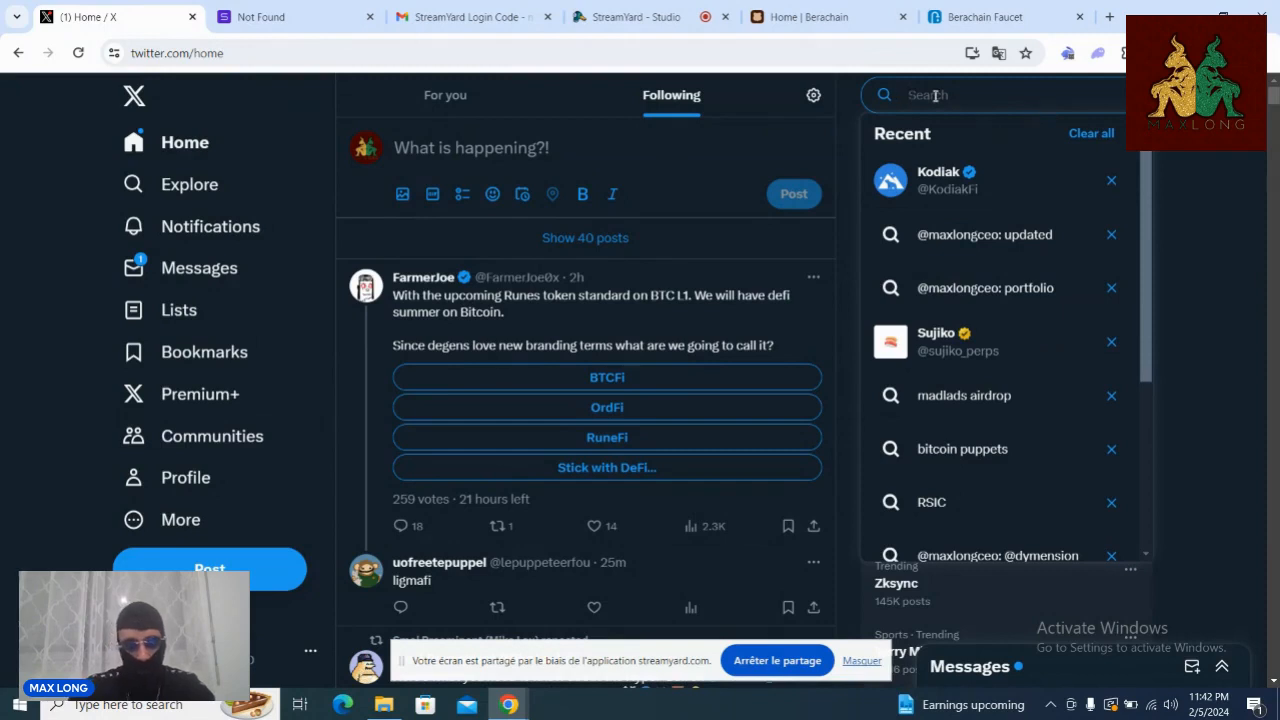
pyautogui.write('INI')
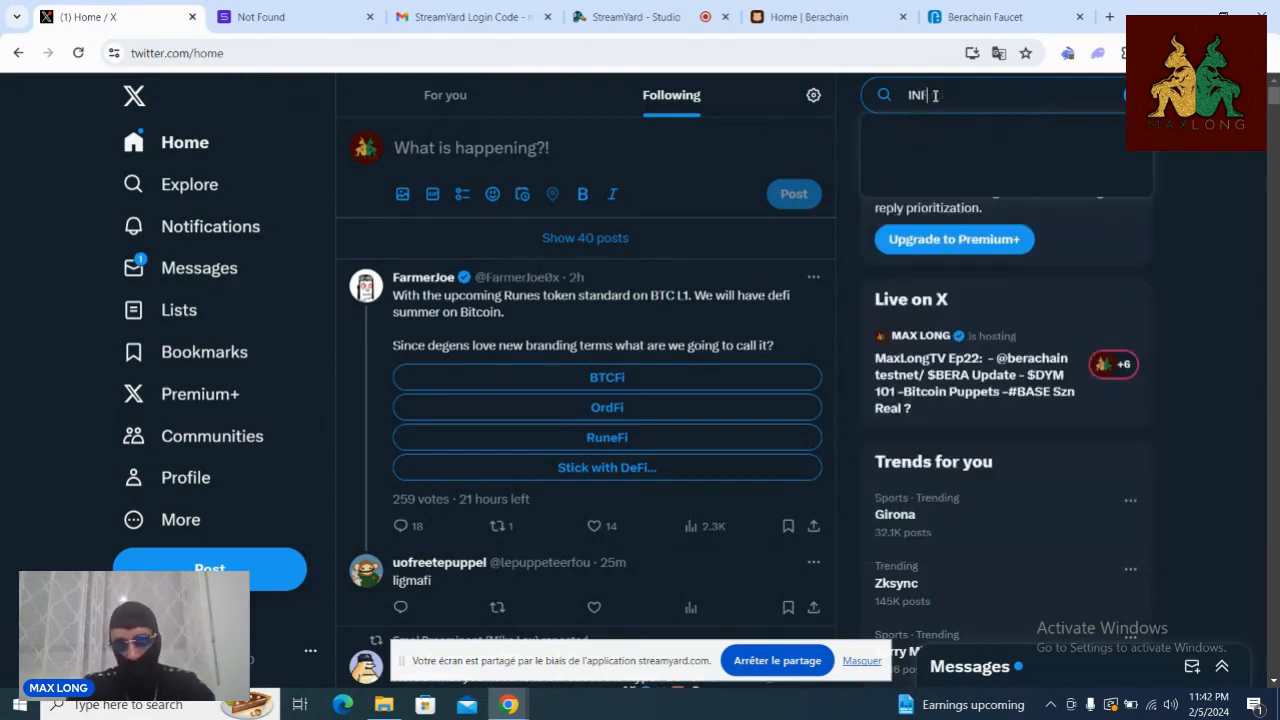
pyautogui.write('FRARE')
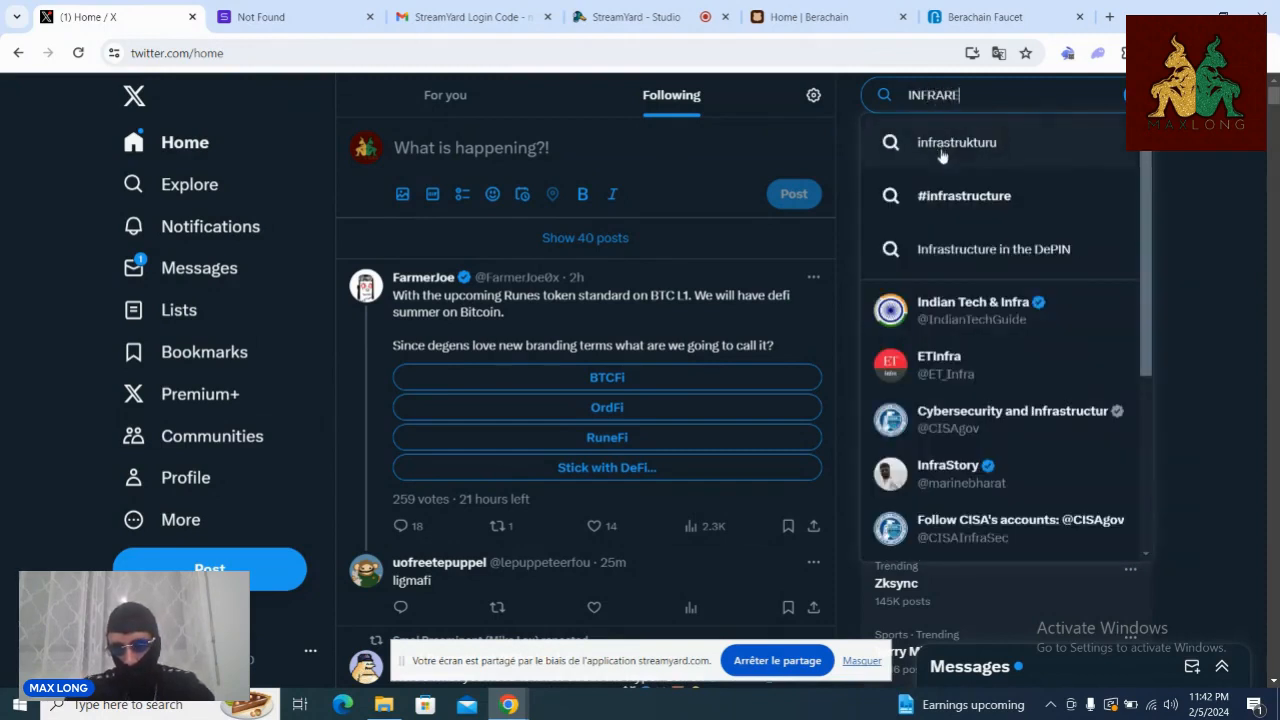
pyautogui.write('D')
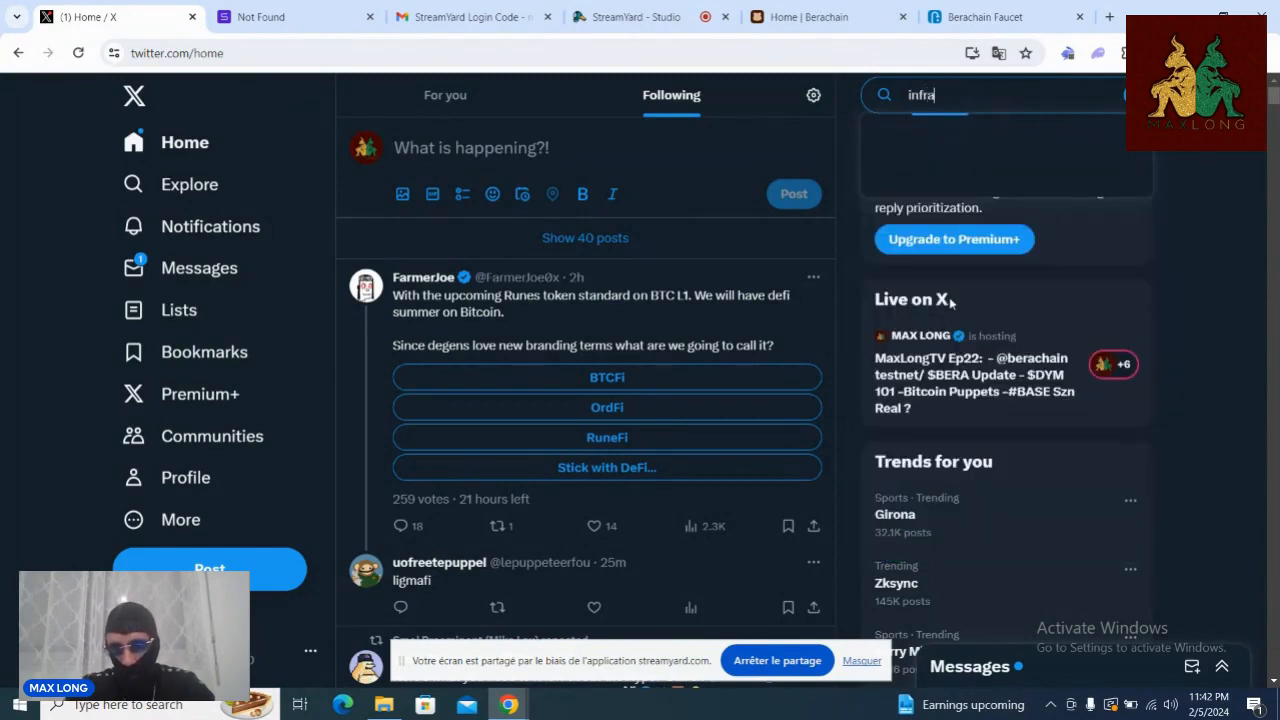
pyautogui.write('red')
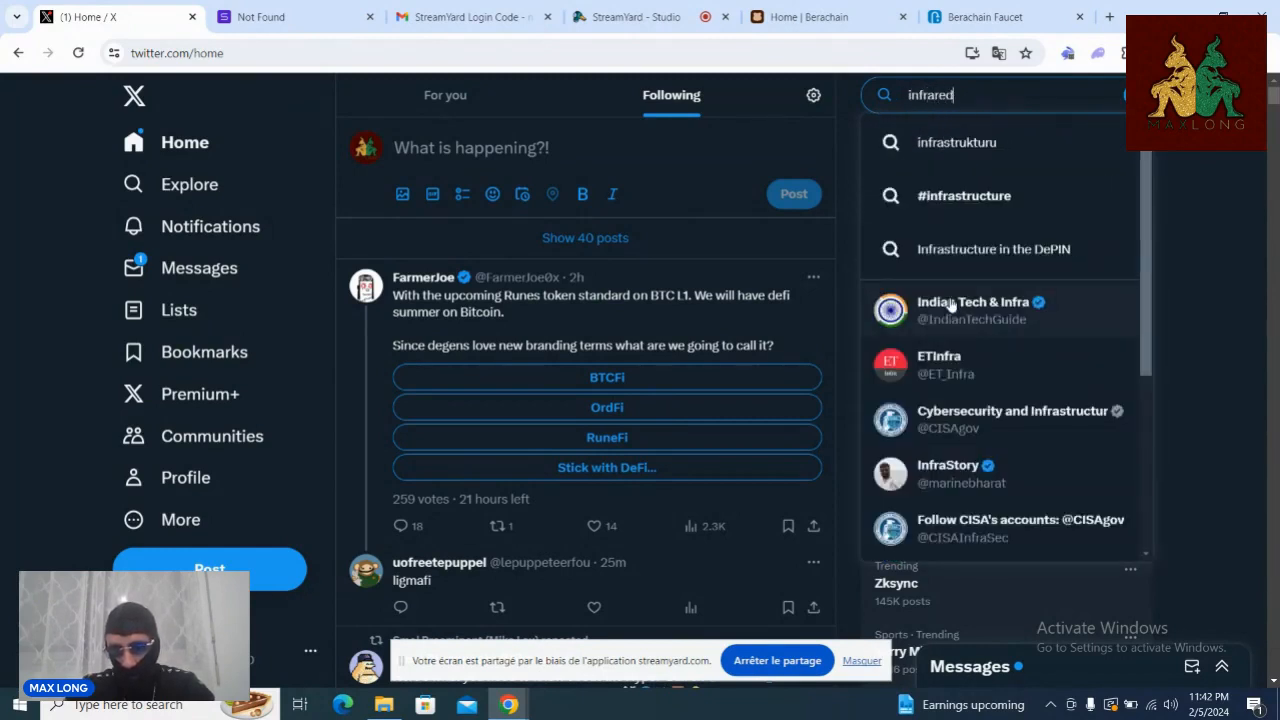
pyautogui.write('fi')
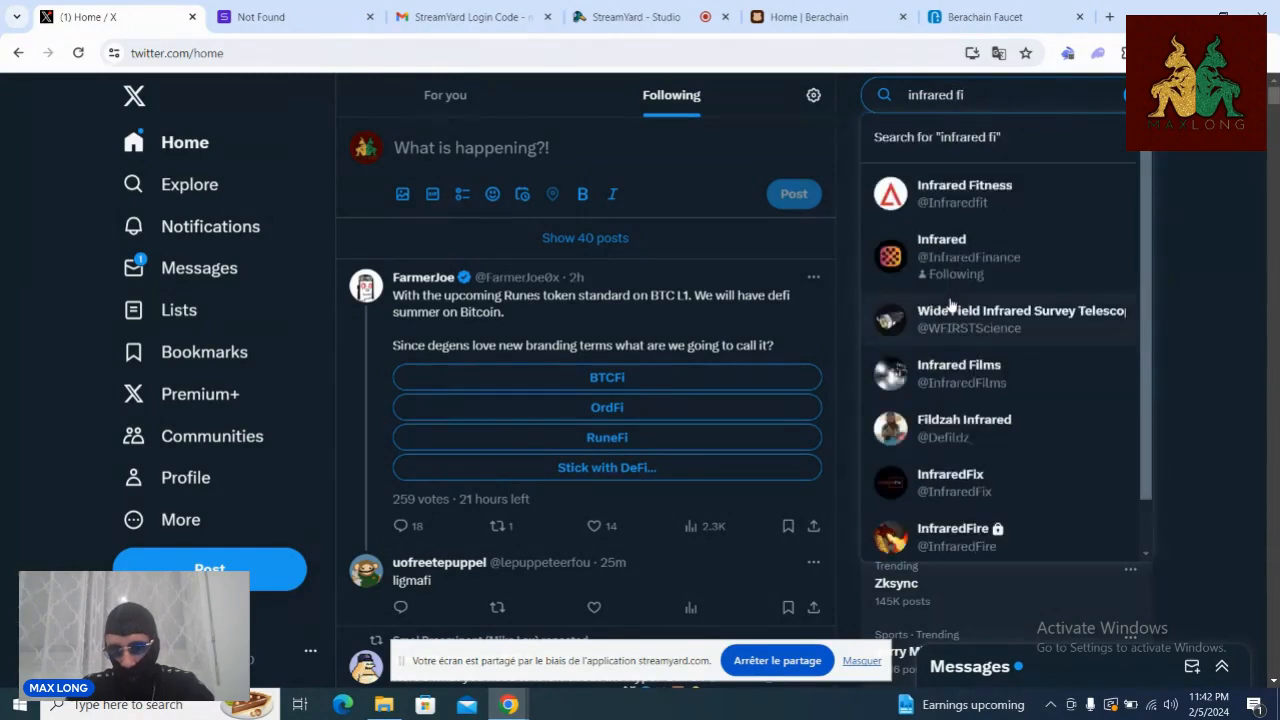
pyautogui.click(968, 256)
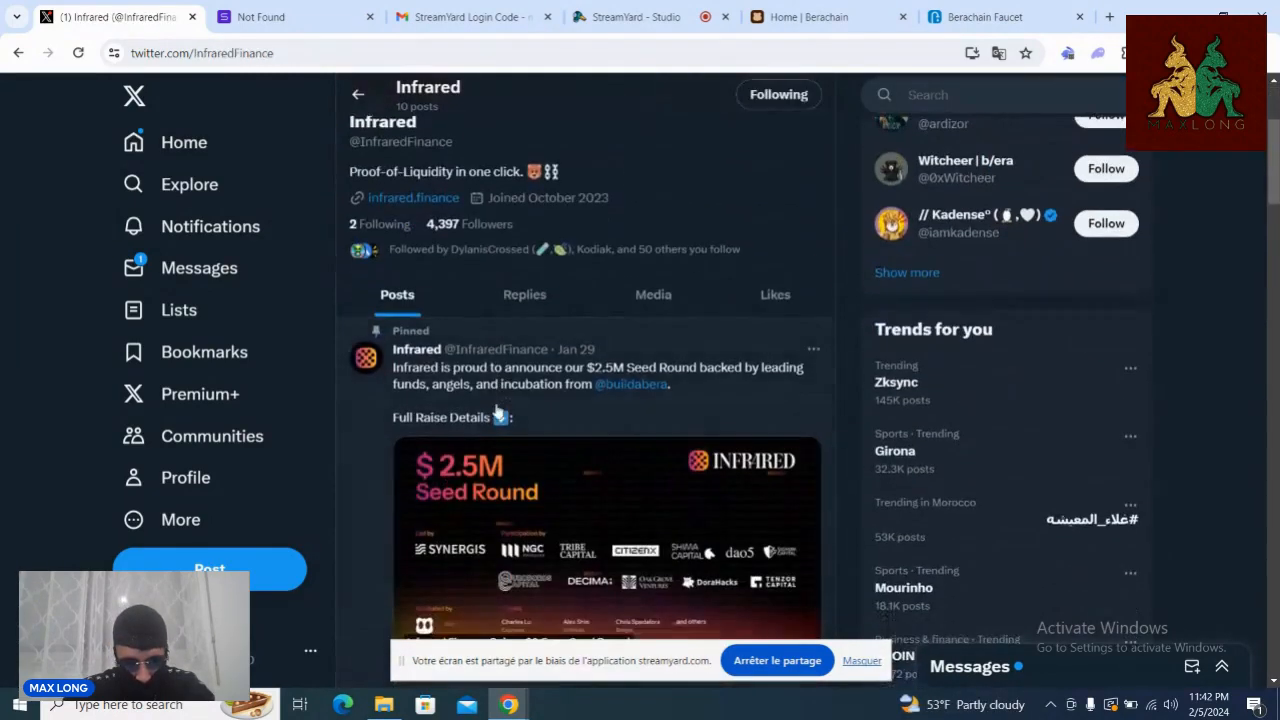
# Step: Scroll down the Infrared profile to the Build A Bera post quoting the seed round announcement
pyautogui.scroll(-3)
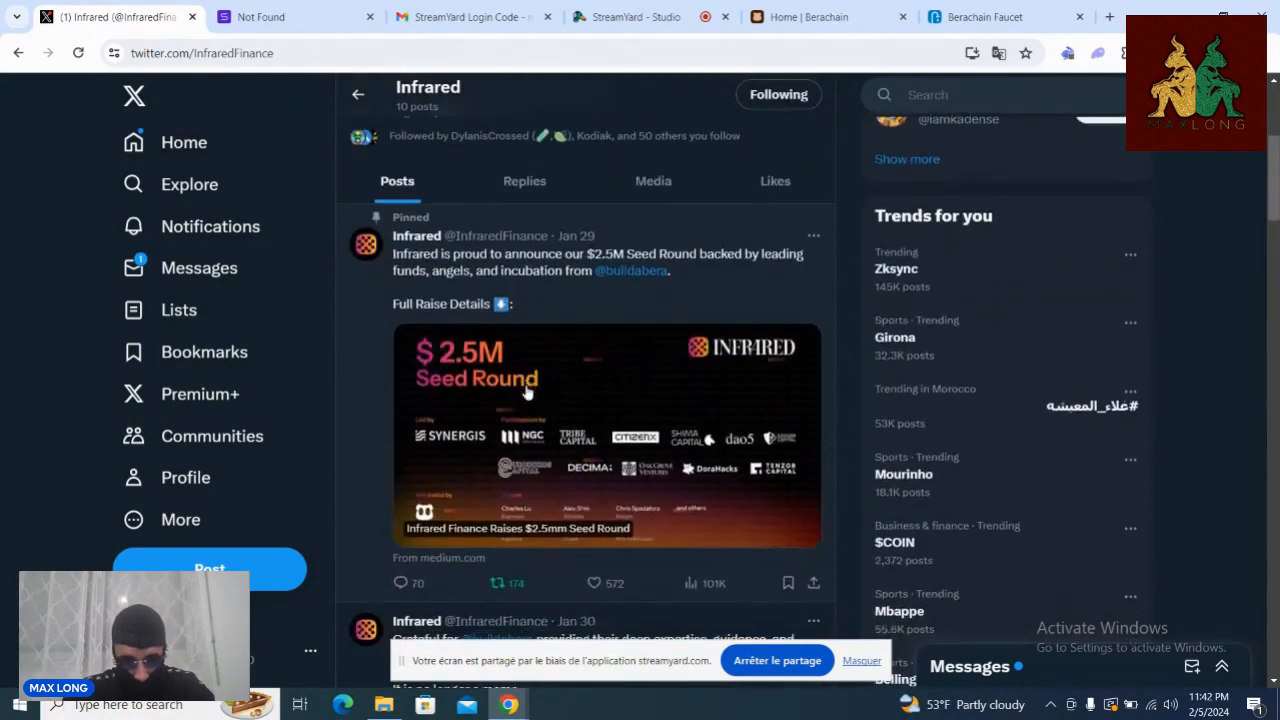
pyautogui.scroll(-3)
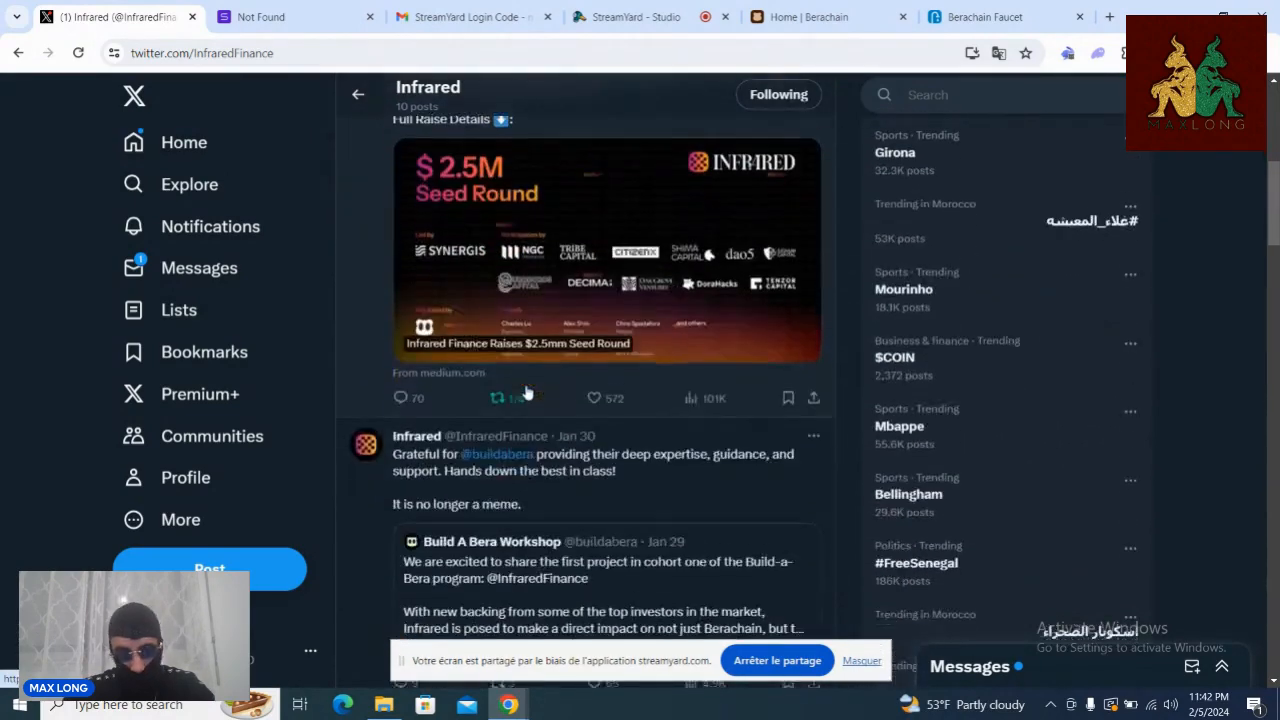
pyautogui.scroll(-3)
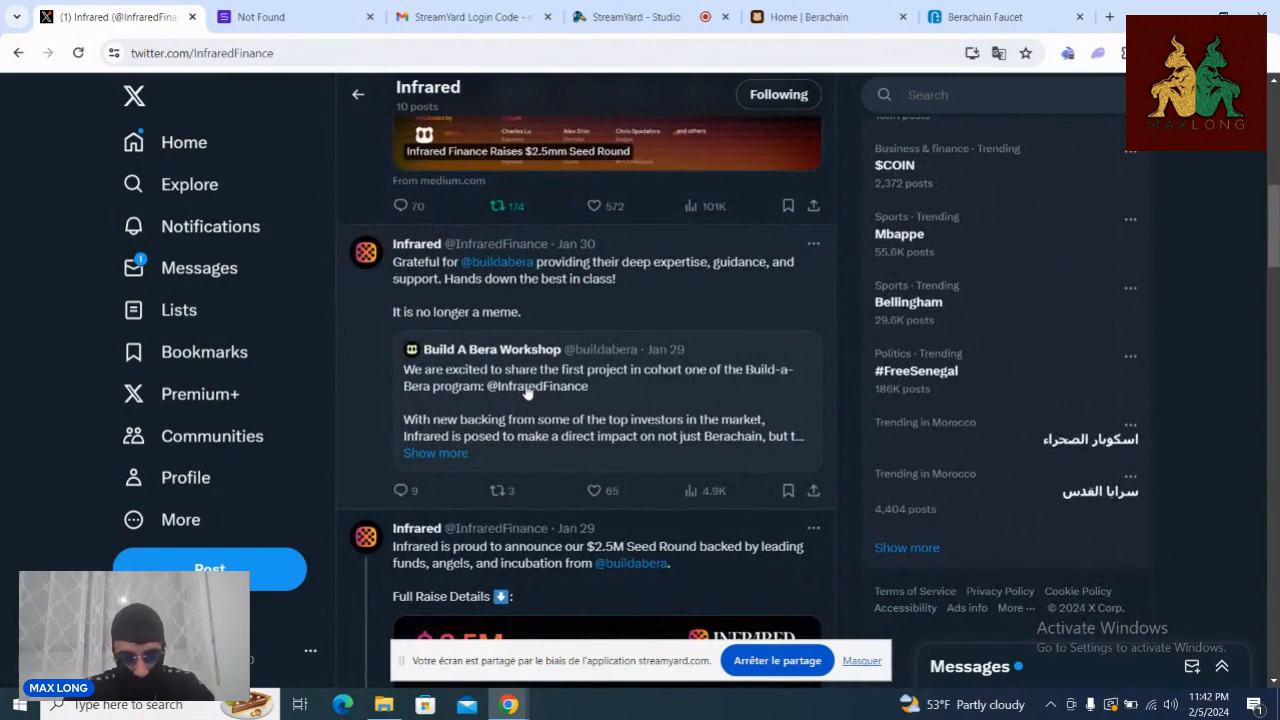
pyautogui.moveTo(660, 392)
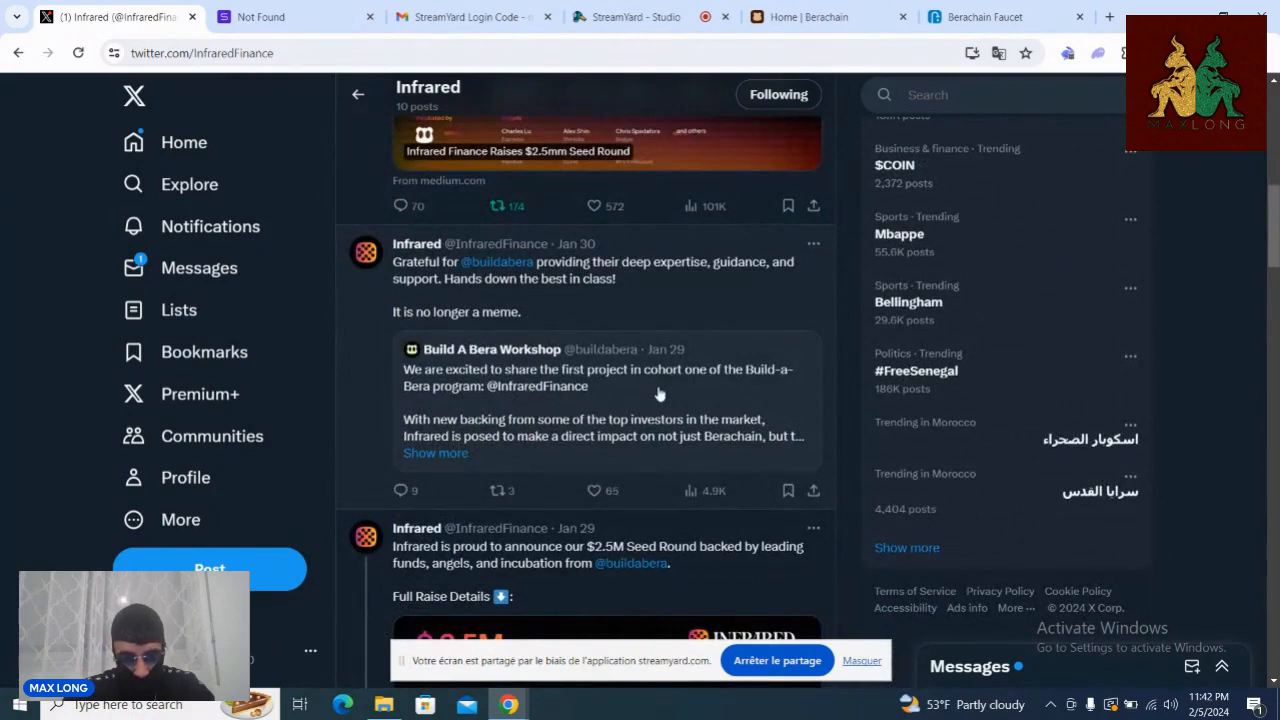
pyautogui.scroll(-3)
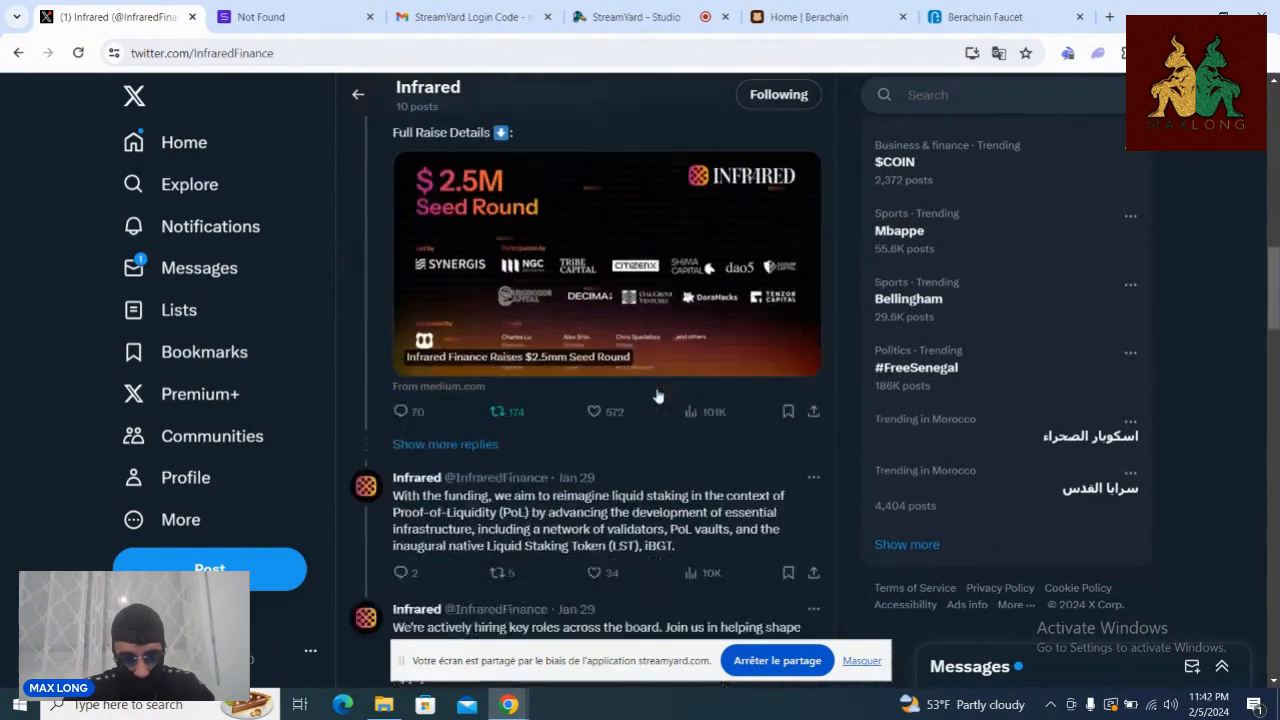
pyautogui.scroll(-3)
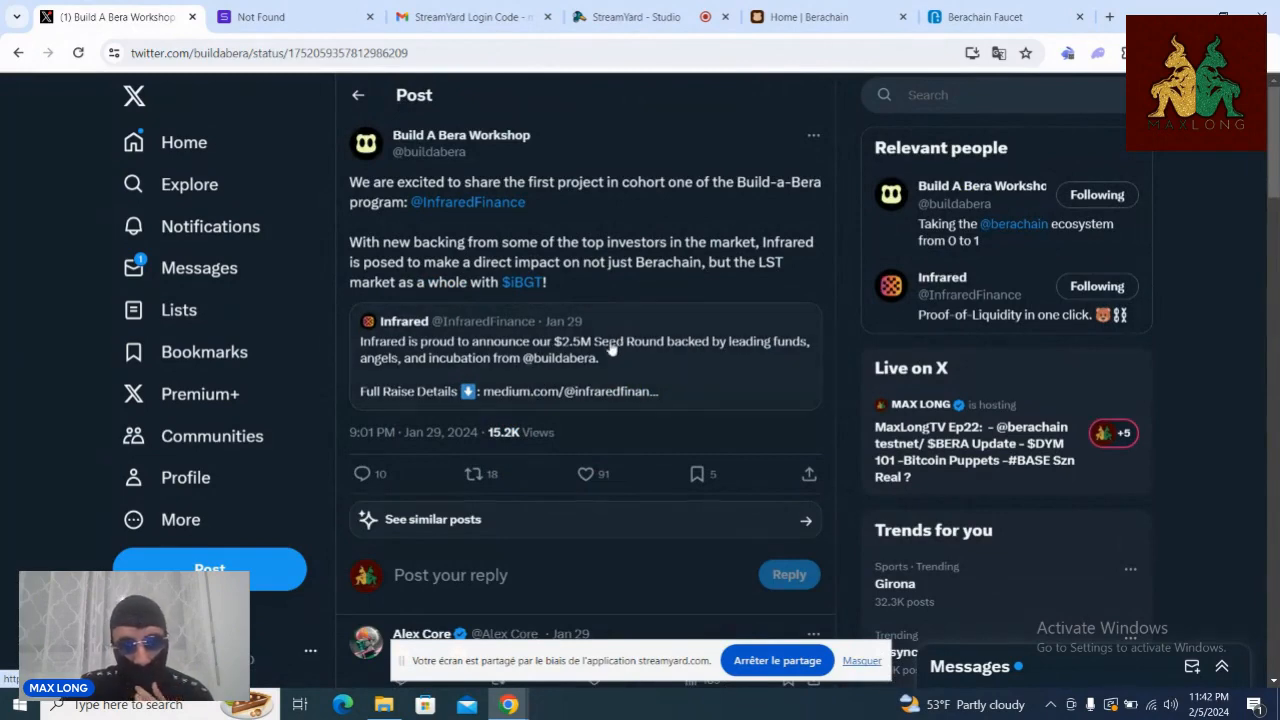
# Step: Open Infrared's $2.5M Seed Round post as its own page and scroll its replies
pyautogui.click(584, 356)
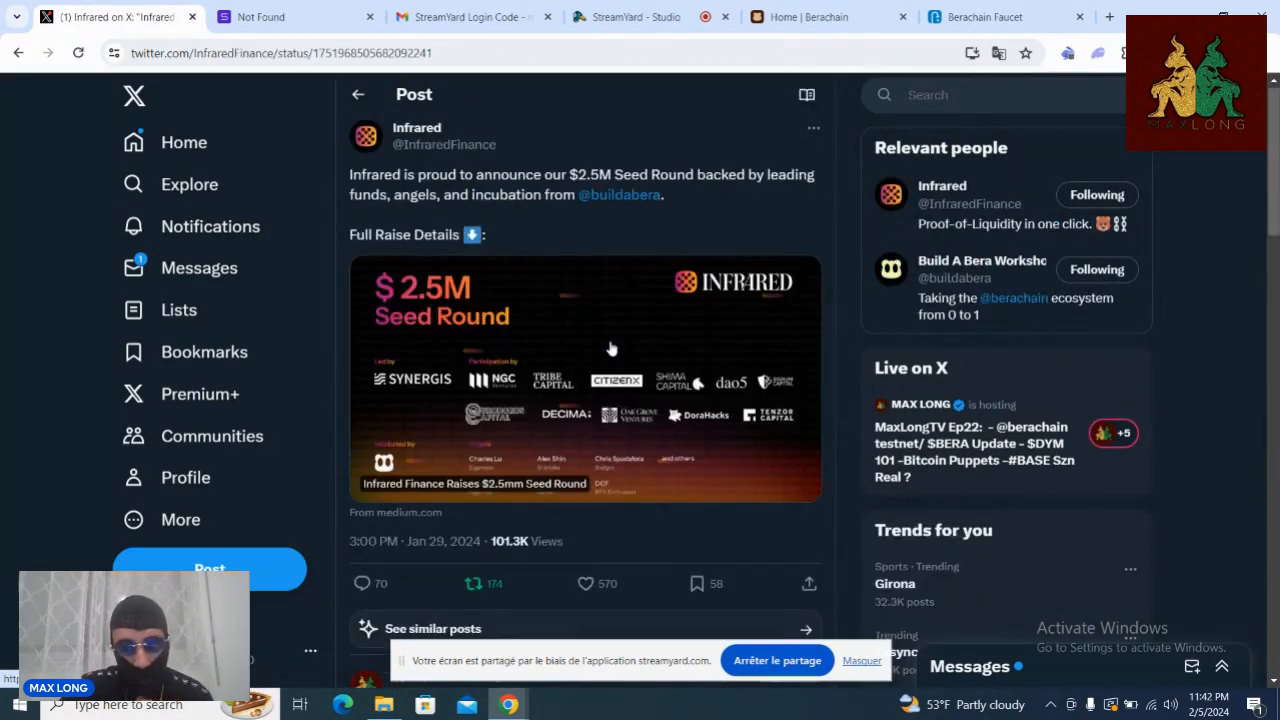
pyautogui.scroll(-3)
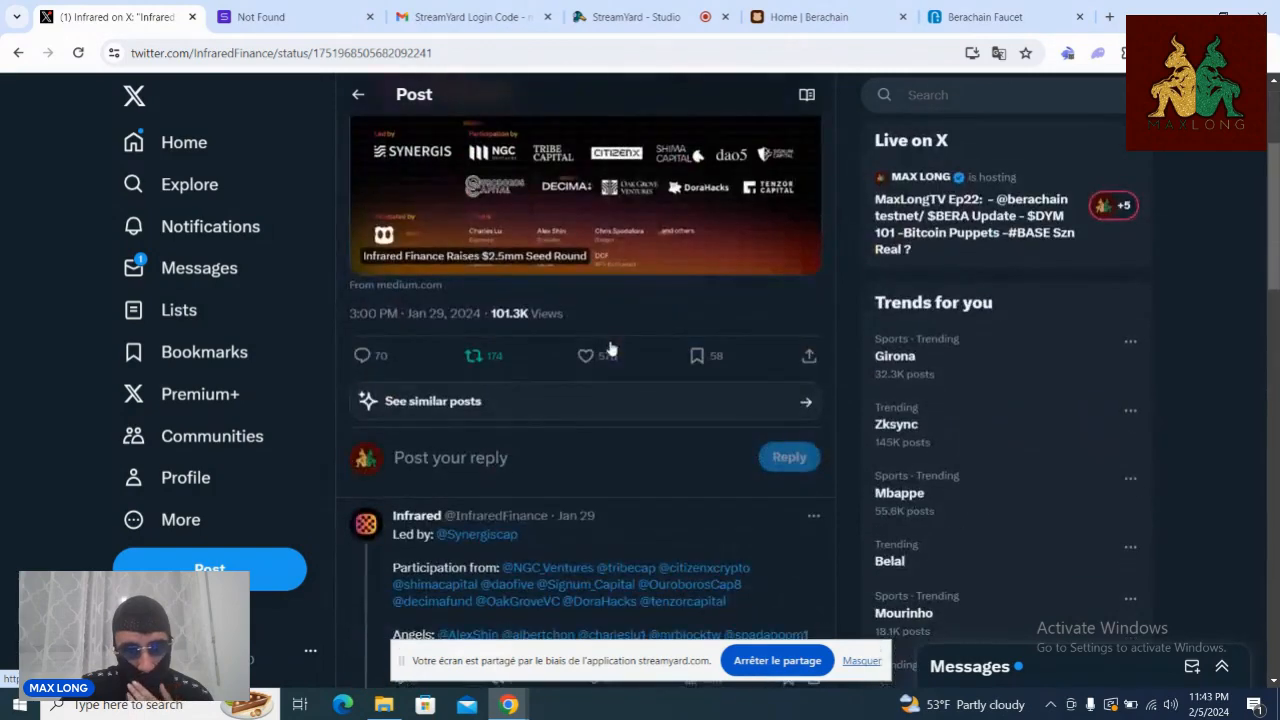
pyautogui.scroll(-3)
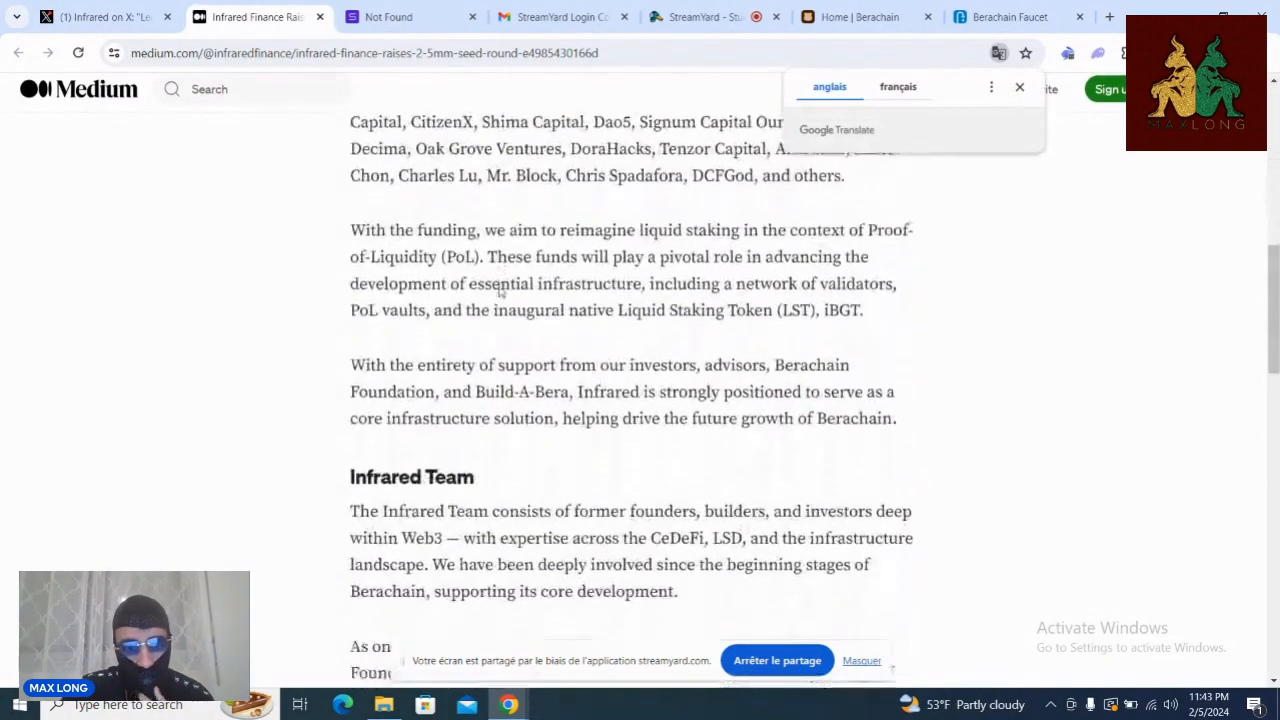
# Step: Read the Infrared seed round article to About Infrared, dismiss the translate popup, and return to X
pyautogui.scroll(-3)
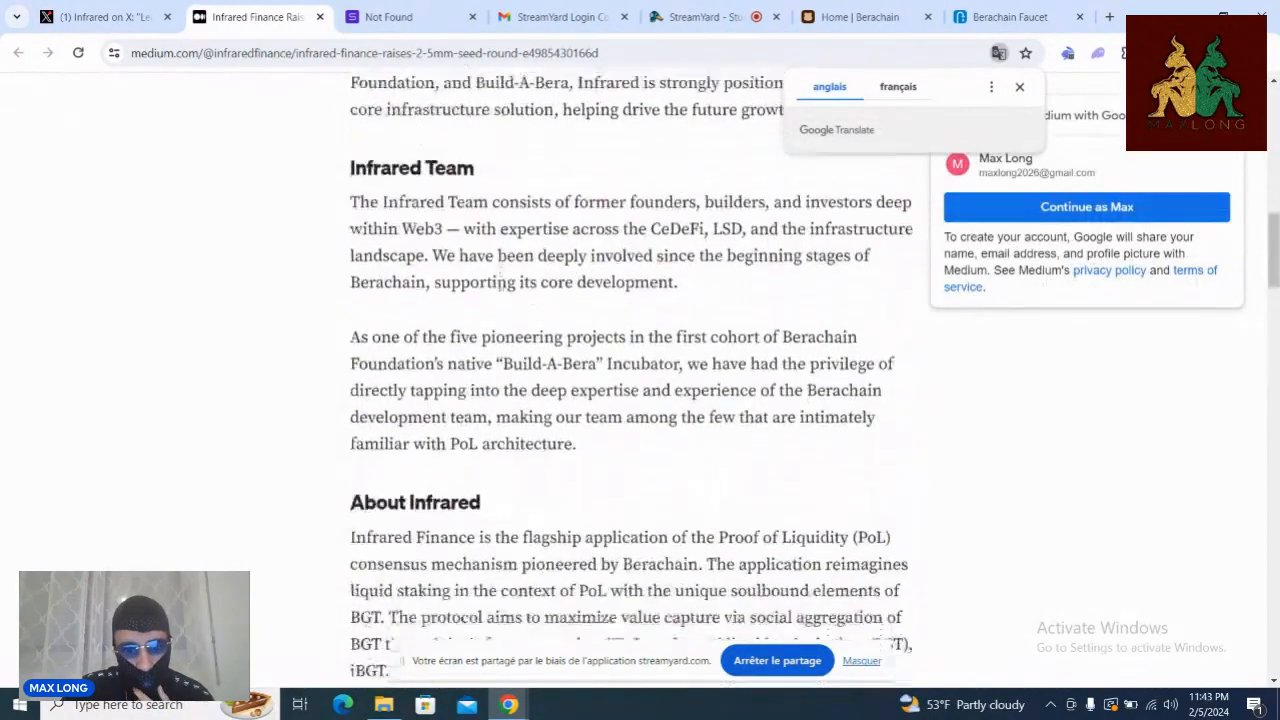
pyautogui.scroll(-3)
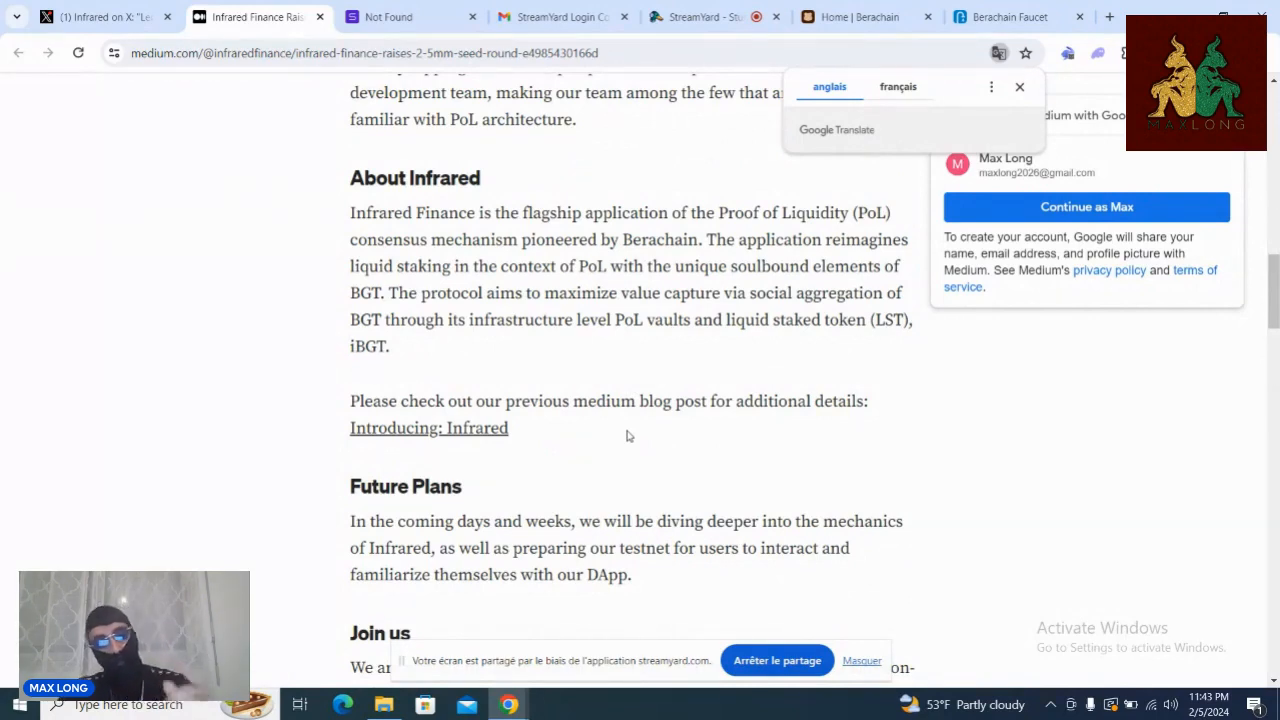
pyautogui.click(1020, 88)
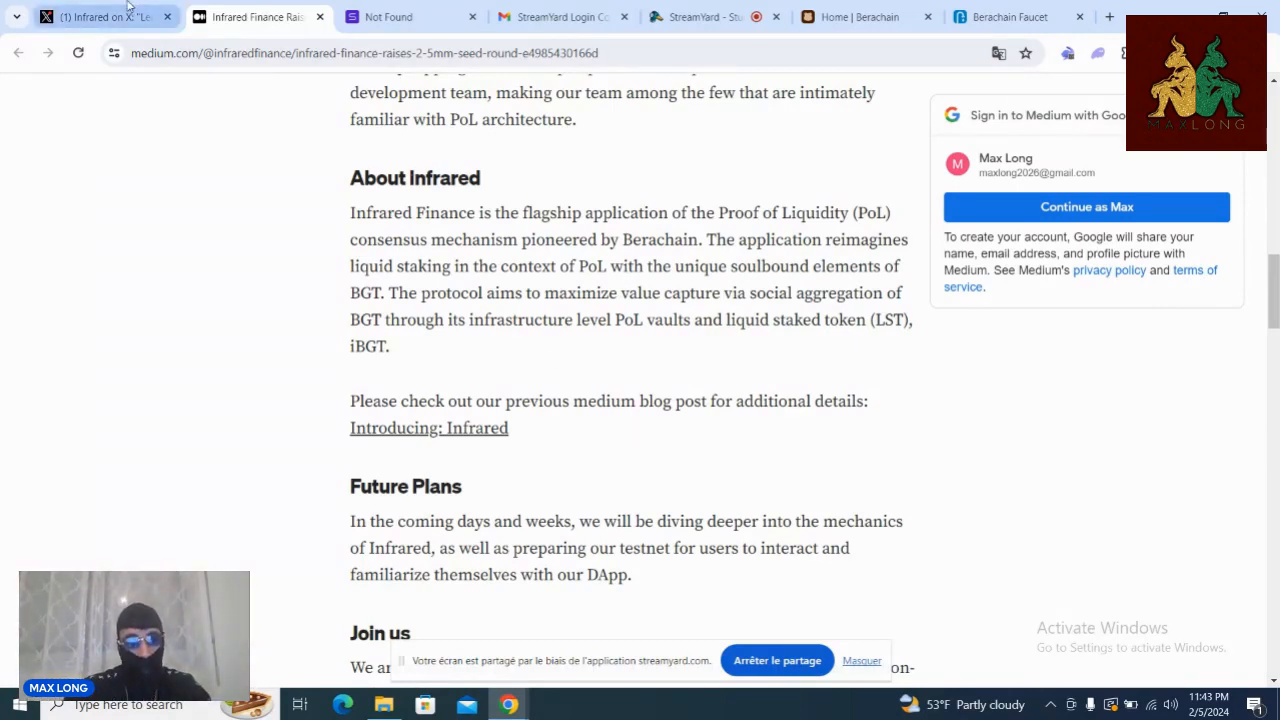
pyautogui.click(100, 16)
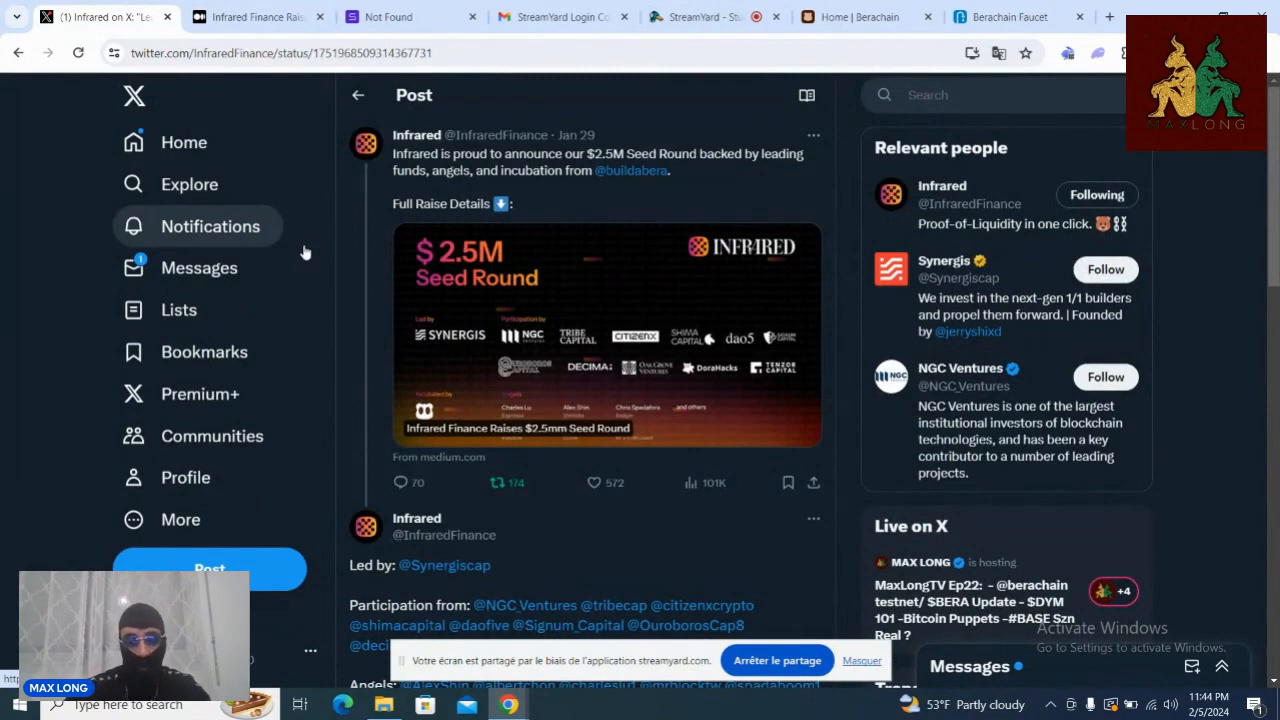
pyautogui.moveTo(168, 142)
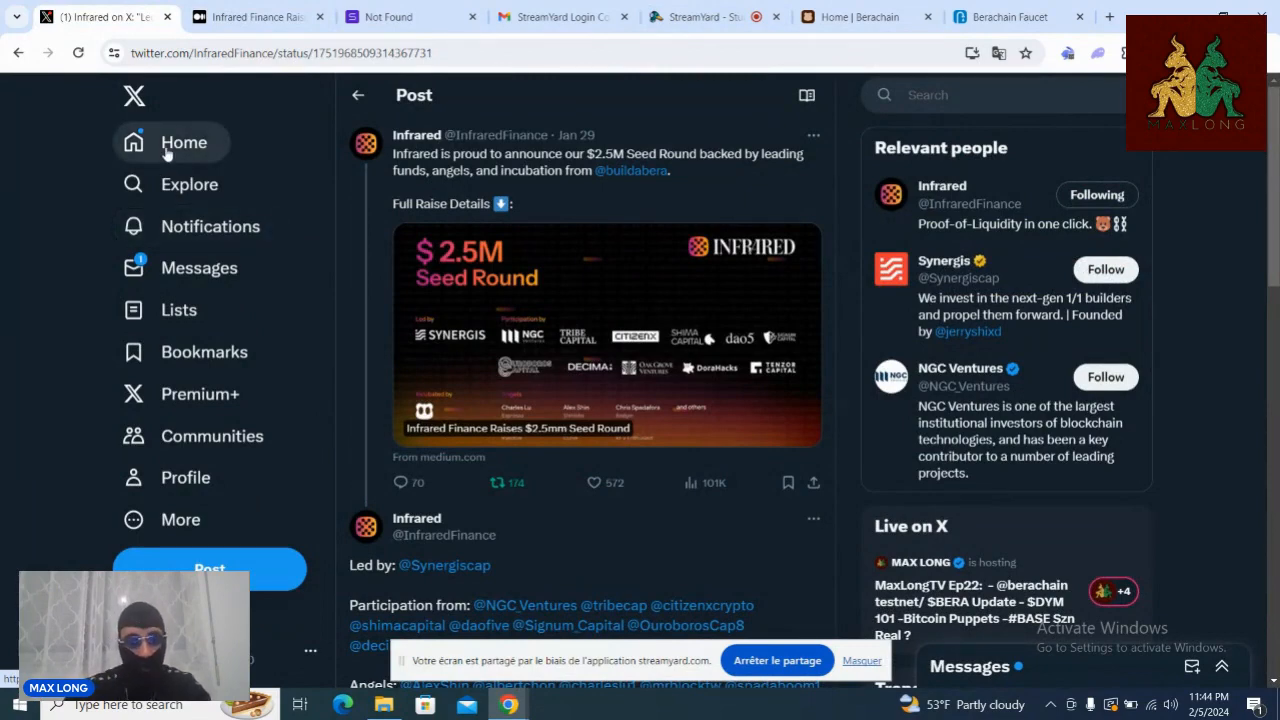
# Step: Go home, then open the host's own profile and scroll past the pinned livestream post
pyautogui.click(184, 142)
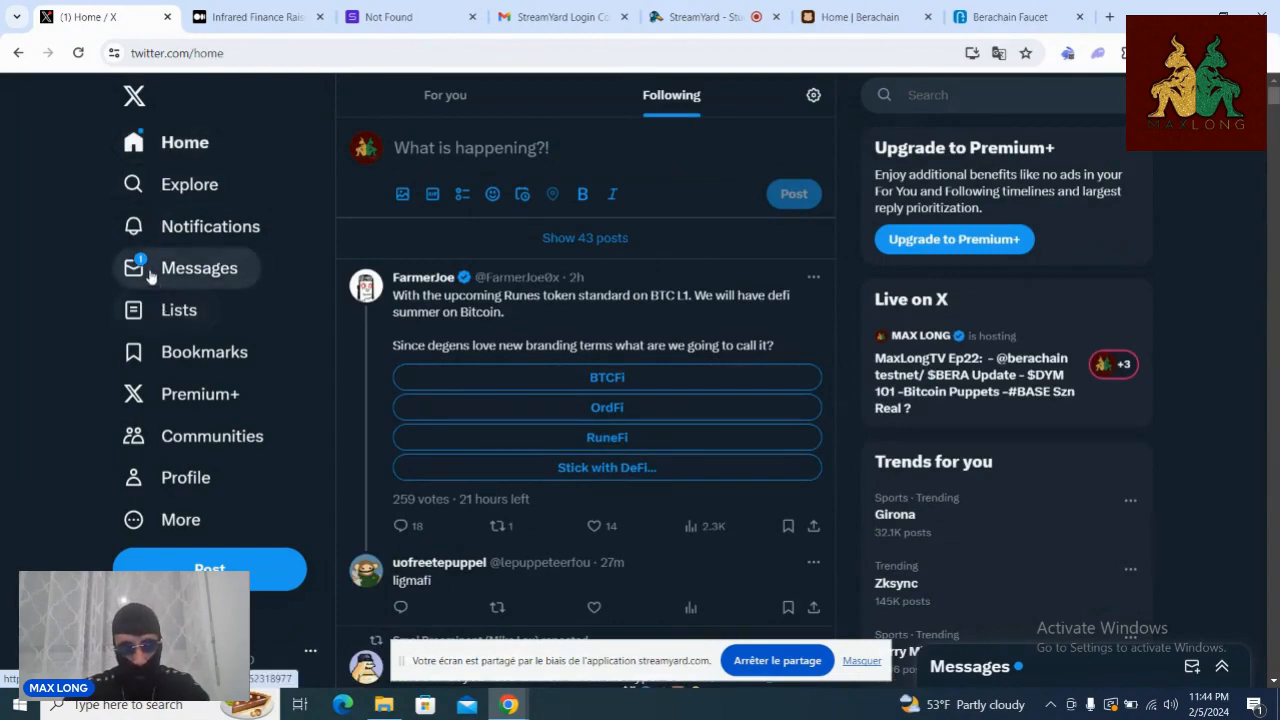
pyautogui.click(184, 476)
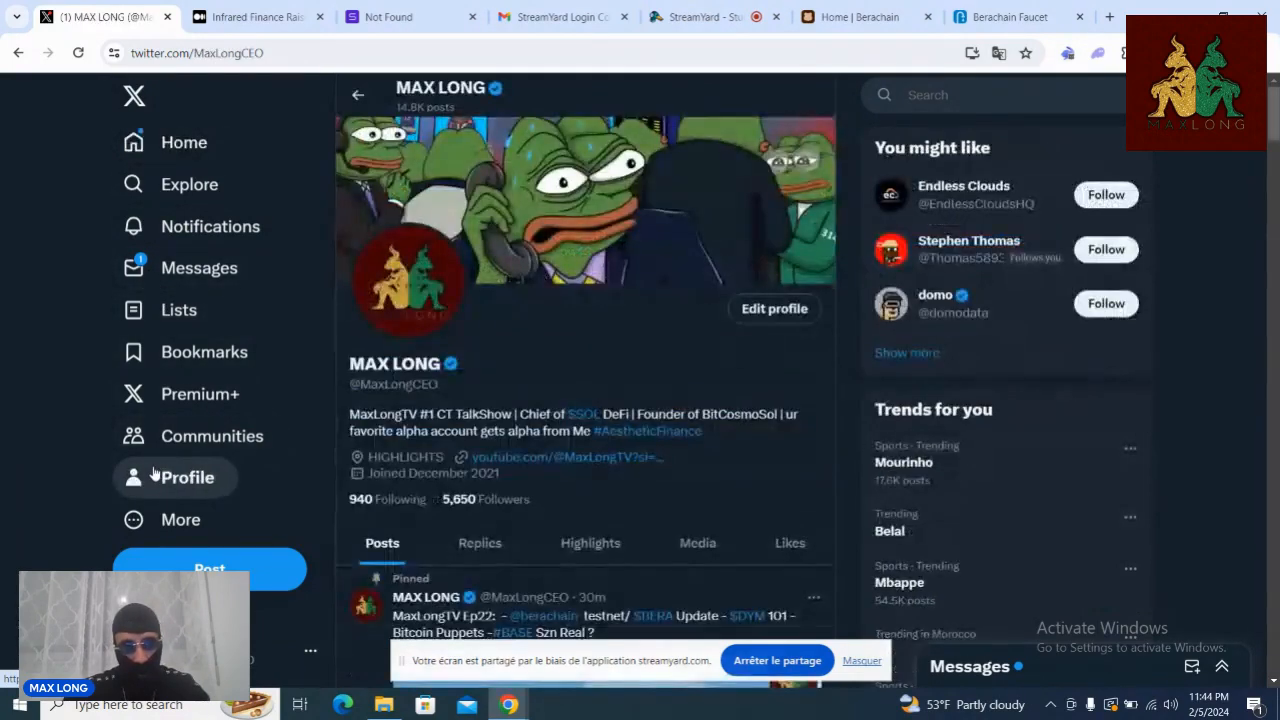
pyautogui.scroll(-3)
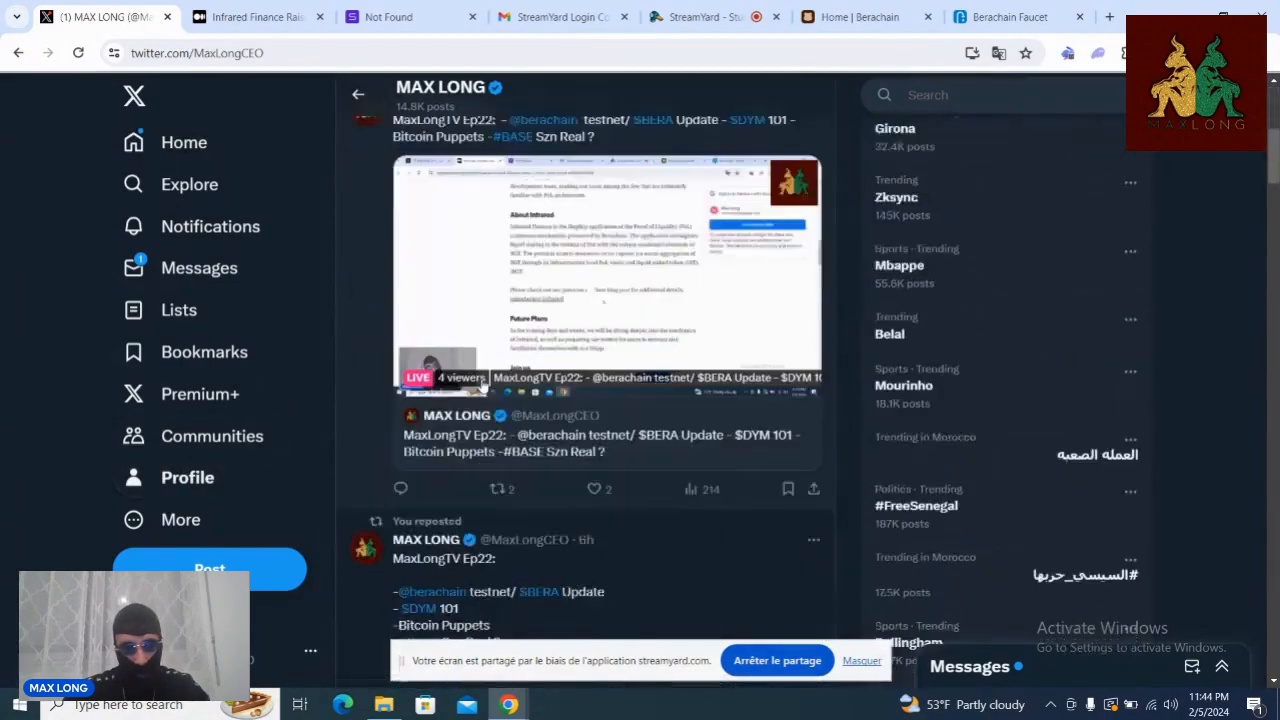